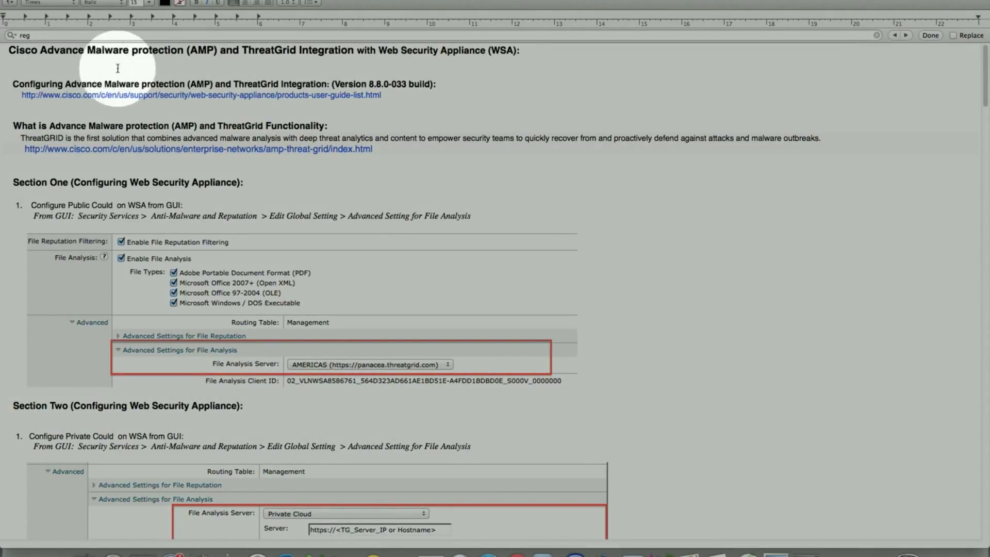
{"action": "mouse_move", "coordinate": [163, 68]}
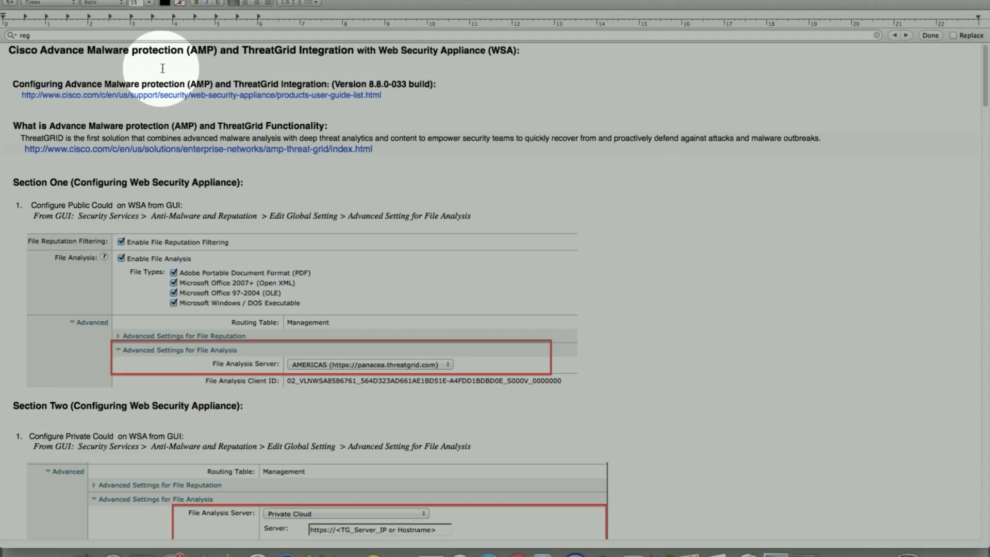
{"action": "mouse_move", "coordinate": [124, 71]}
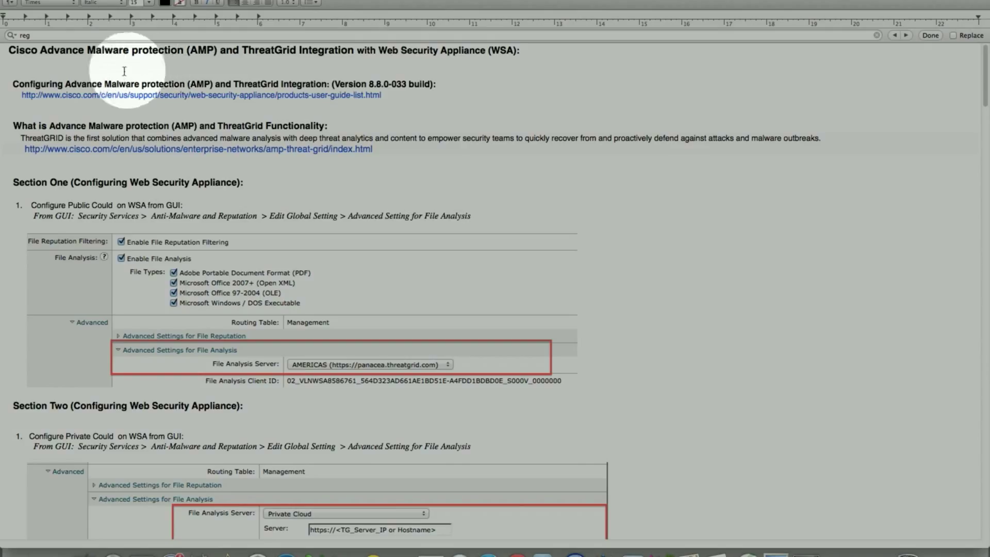
{"action": "mouse_move", "coordinate": [49, 87]}
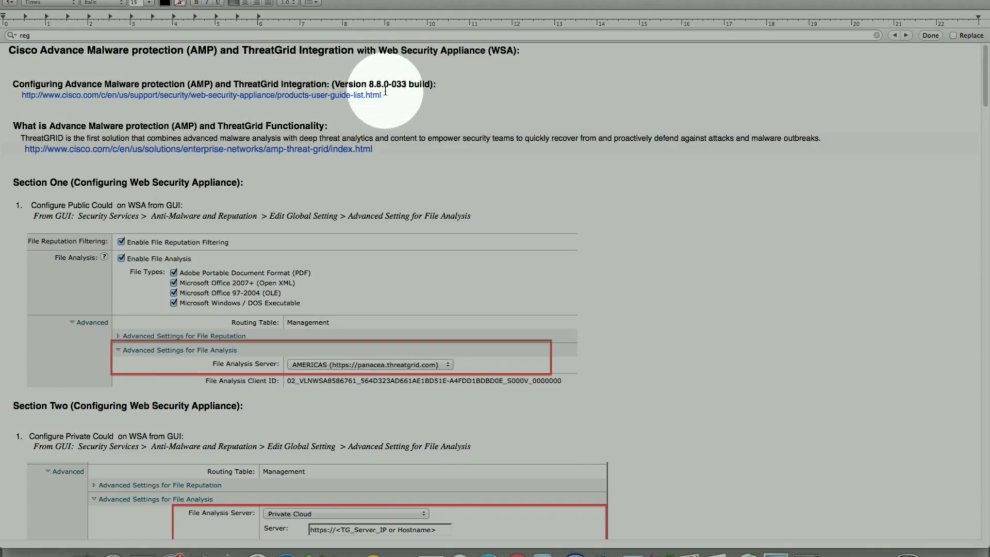
{"action": "mouse_move", "coordinate": [265, 91]}
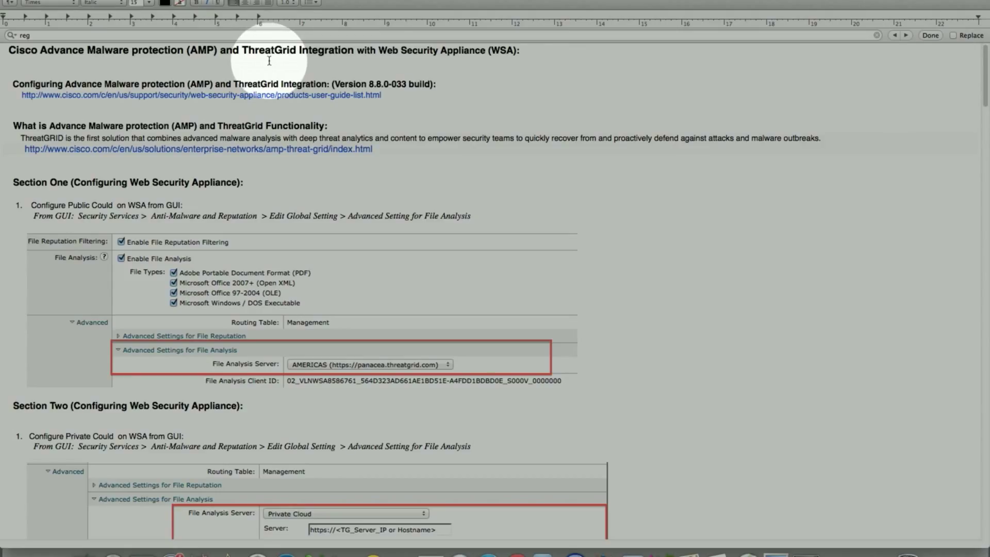
{"action": "mouse_move", "coordinate": [202, 60]}
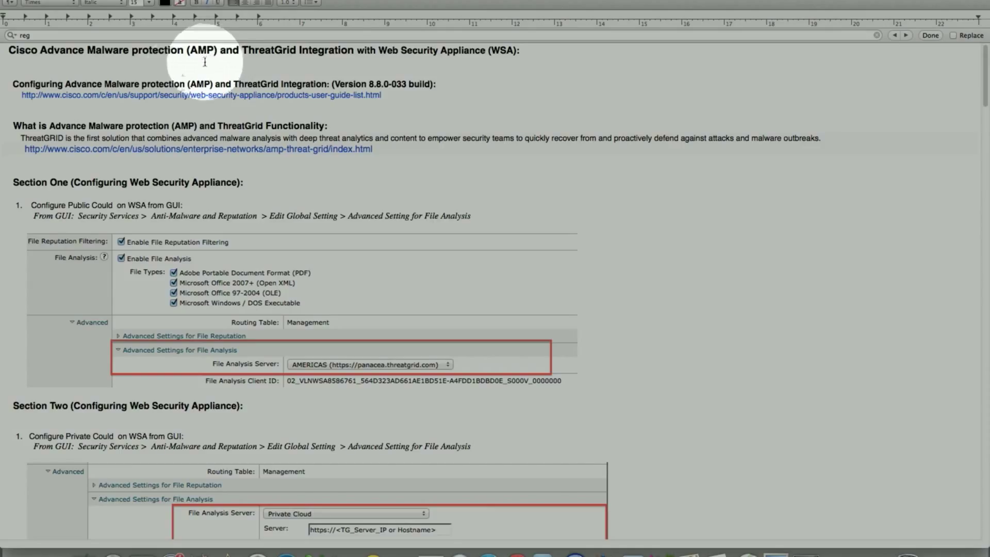
{"action": "mouse_move", "coordinate": [26, 104]}
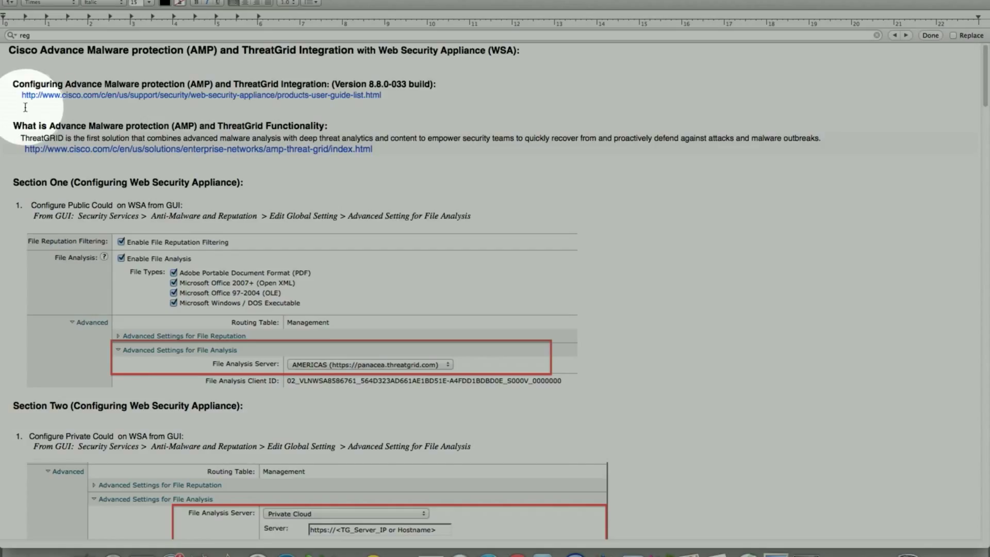
{"action": "mouse_move", "coordinate": [232, 104]}
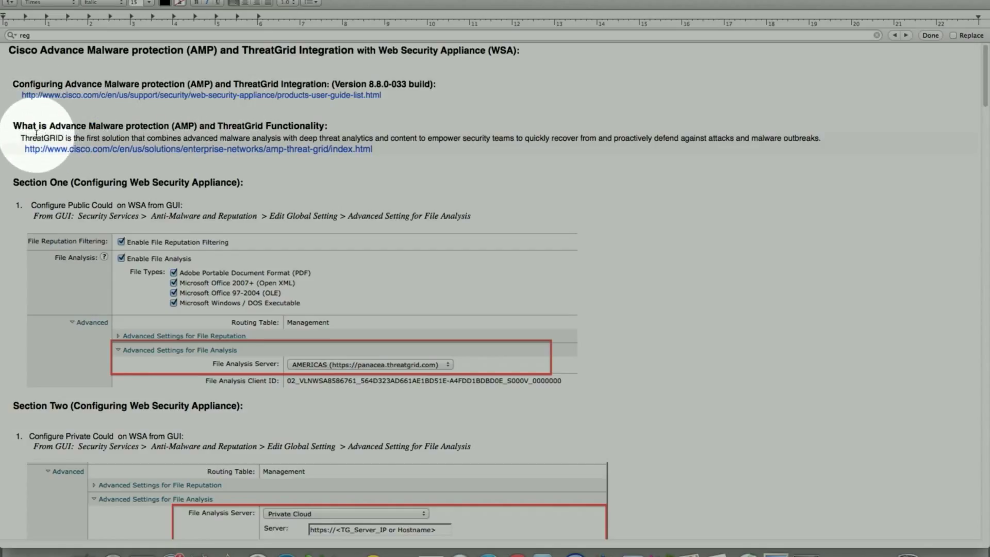
{"action": "mouse_move", "coordinate": [221, 136]}
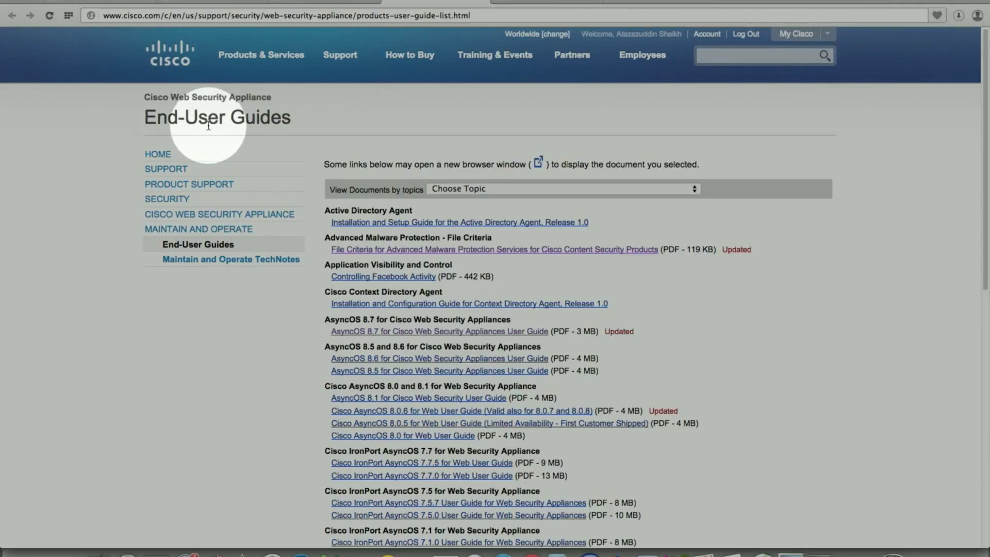
{"action": "mouse_move", "coordinate": [264, 244]}
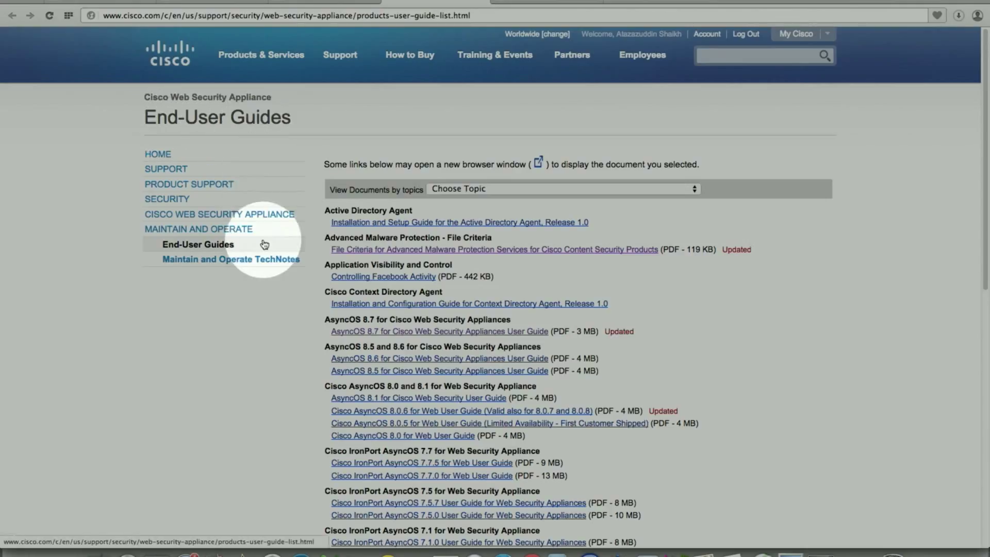
{"action": "mouse_move", "coordinate": [246, 285]}
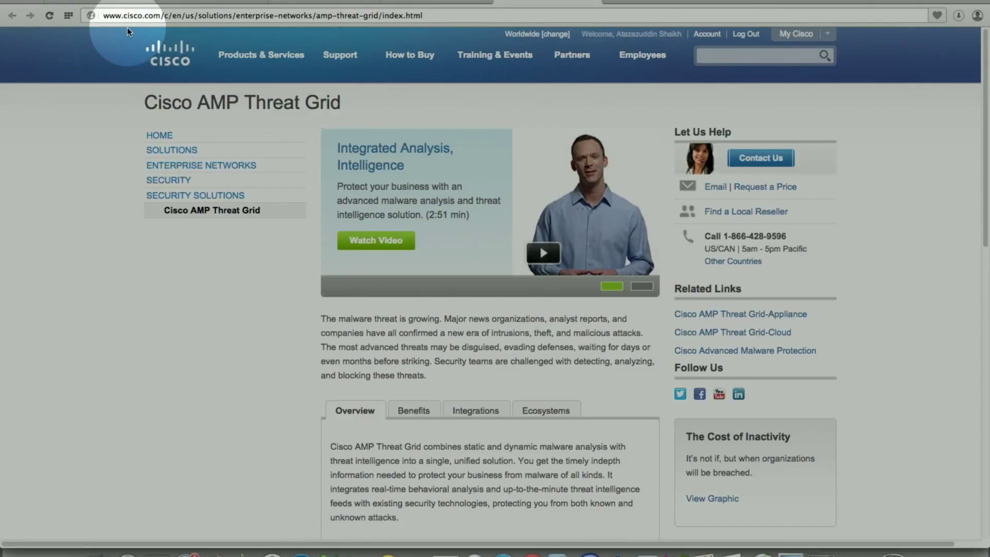
{"action": "mouse_move", "coordinate": [124, 51]}
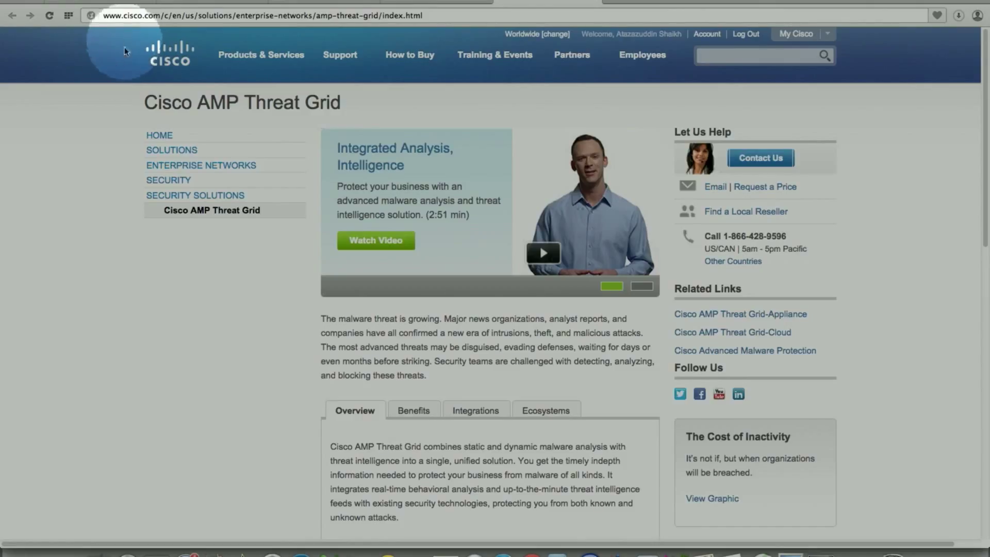
{"action": "mouse_move", "coordinate": [175, 292]}
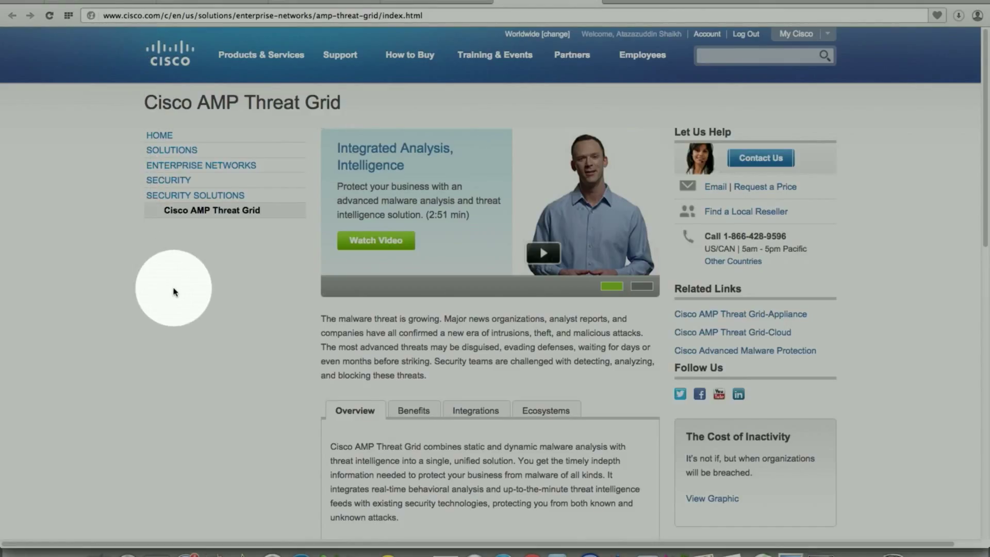
- Scroll through the AMP Threat Grid page's Overview and Solution Overviews, then back up
{"action": "scroll", "scroll_direction": "down", "scroll_amount": 3}
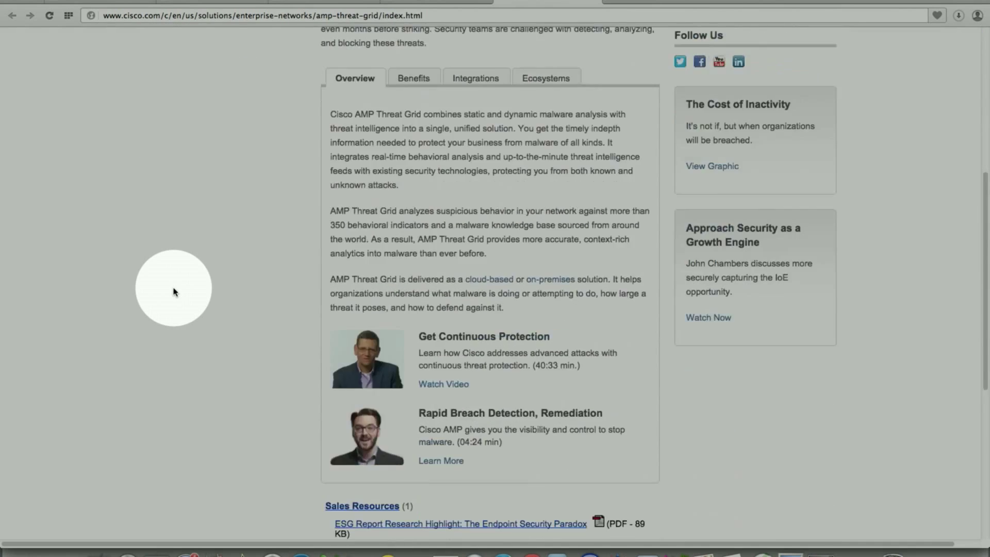
{"action": "scroll", "scroll_direction": "down", "scroll_amount": 3}
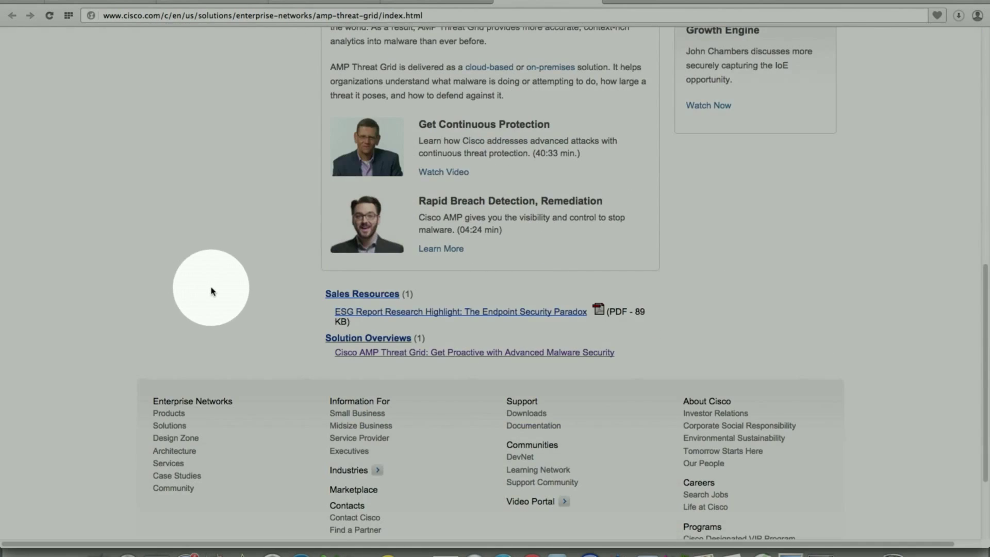
{"action": "mouse_move", "coordinate": [341, 369]}
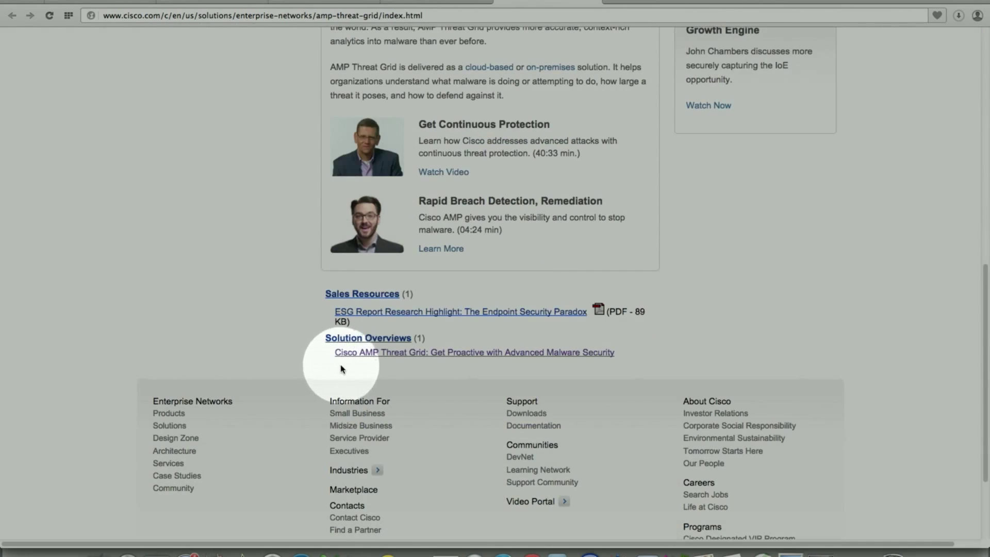
{"action": "mouse_move", "coordinate": [372, 368]}
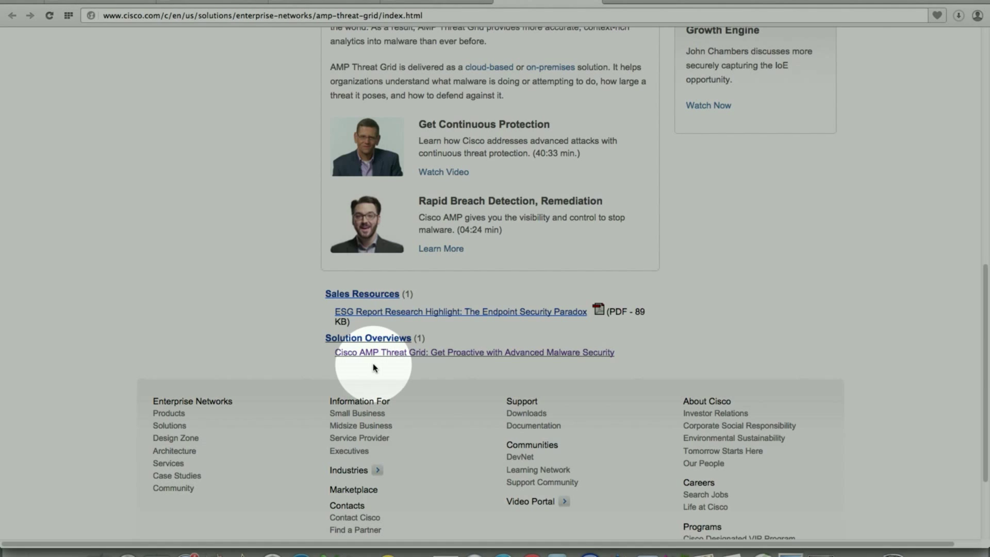
{"action": "scroll", "scroll_direction": "up", "scroll_amount": 3}
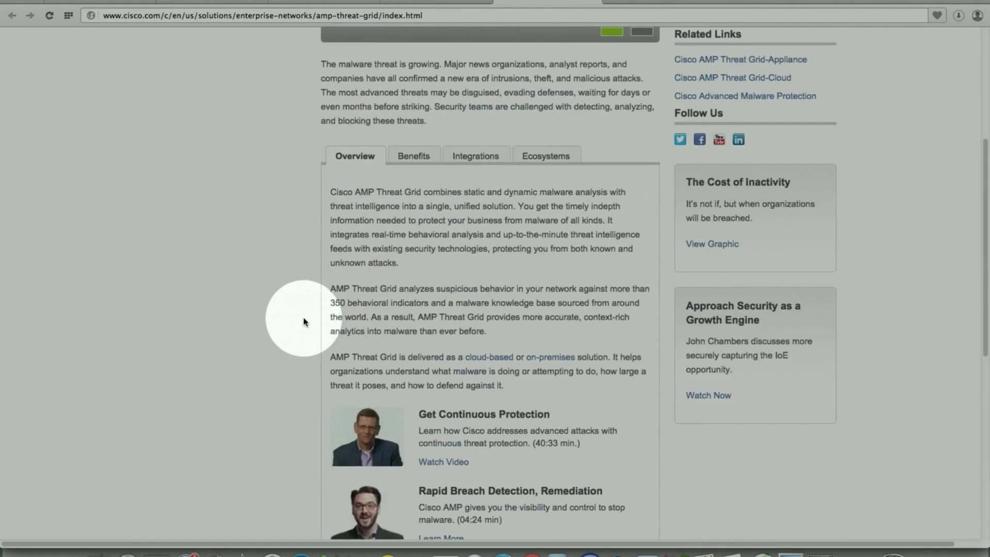
{"action": "scroll", "scroll_direction": "up", "scroll_amount": 3}
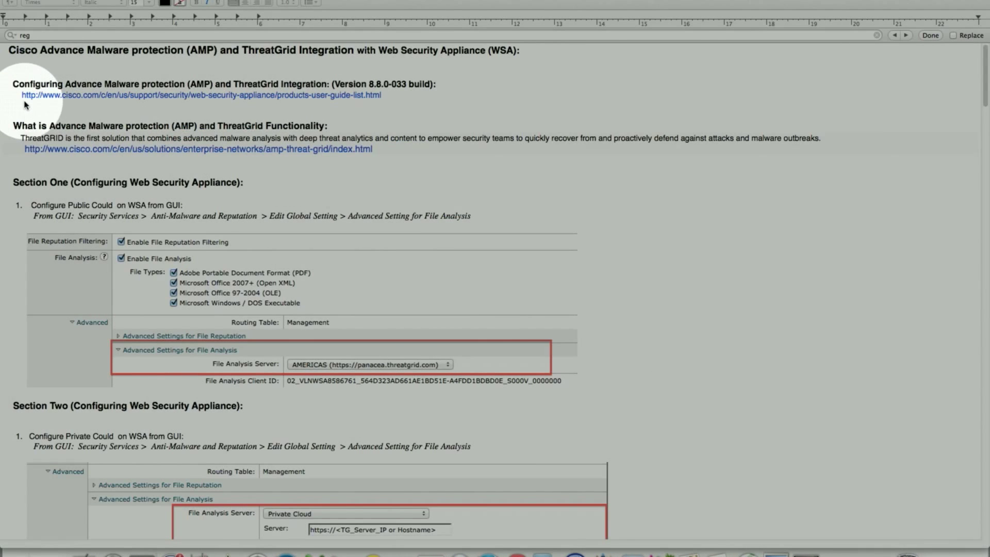
{"action": "mouse_move", "coordinate": [44, 129]}
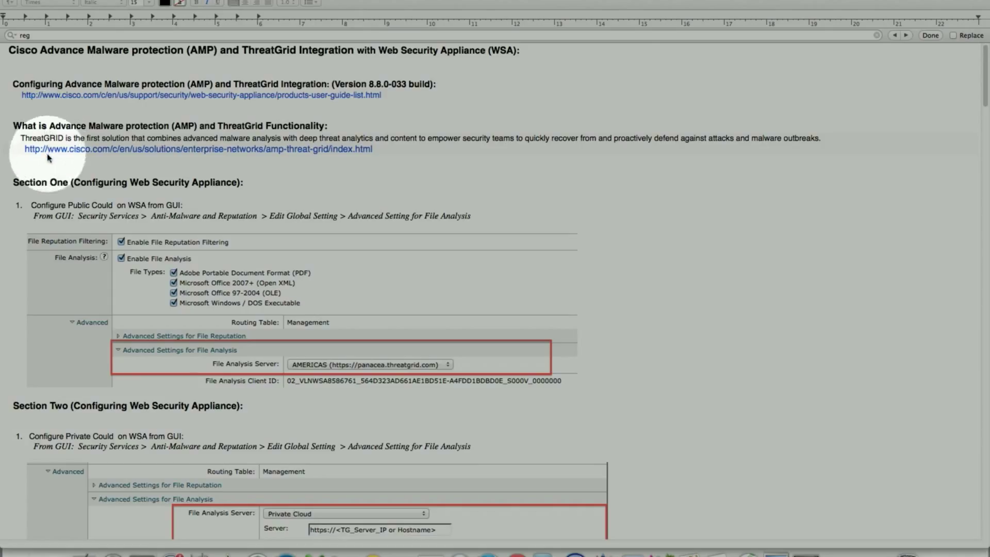
{"action": "mouse_move", "coordinate": [34, 186]}
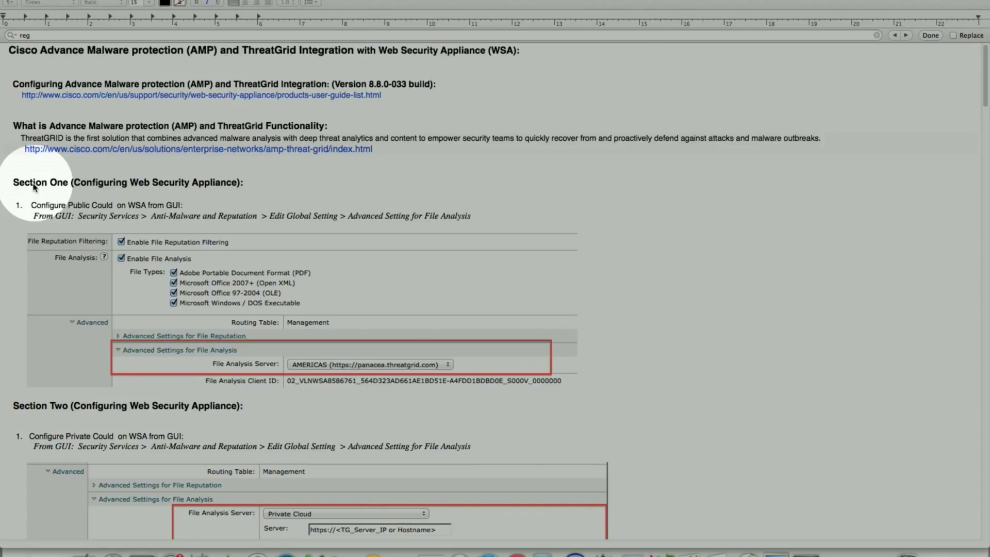
{"action": "mouse_move", "coordinate": [35, 197]}
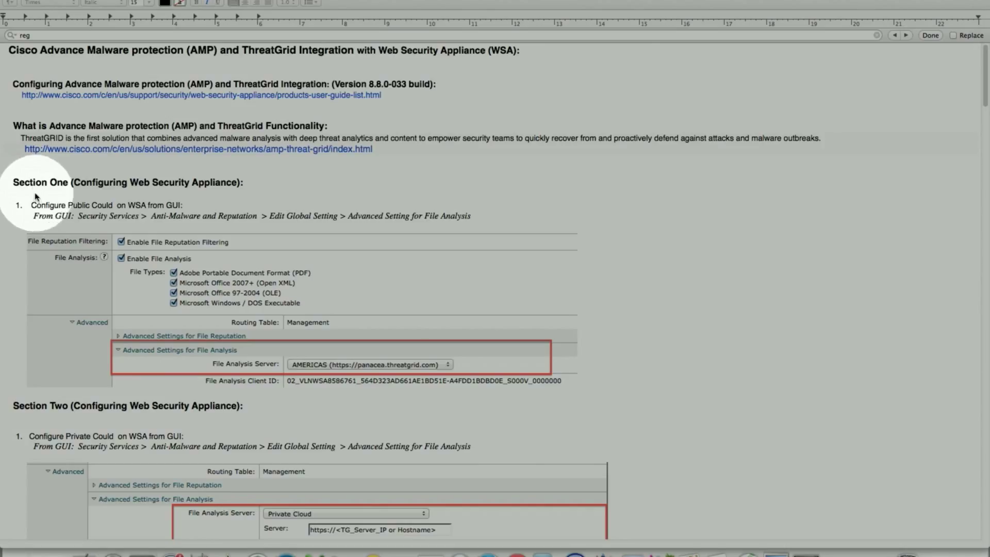
{"action": "mouse_move", "coordinate": [130, 191]}
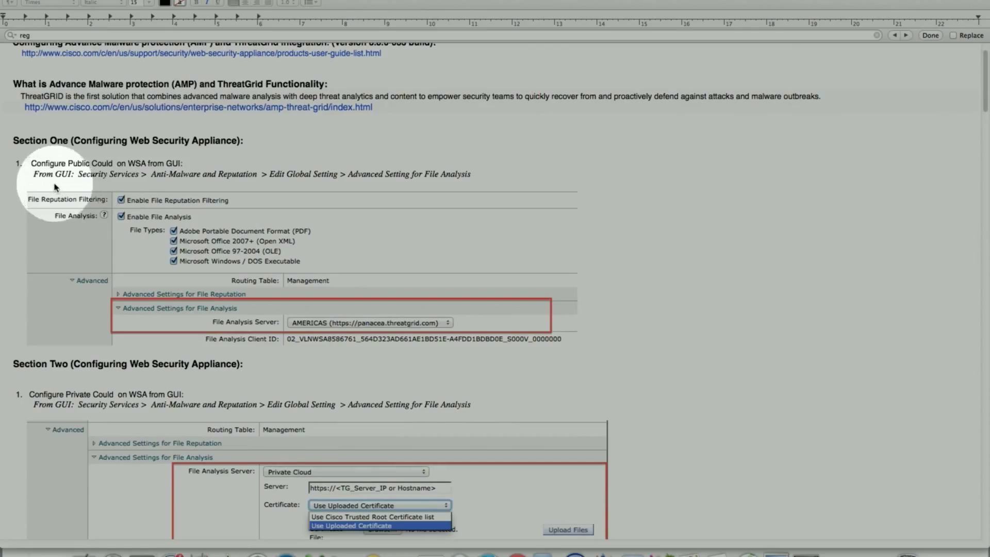
{"action": "mouse_move", "coordinate": [182, 185]}
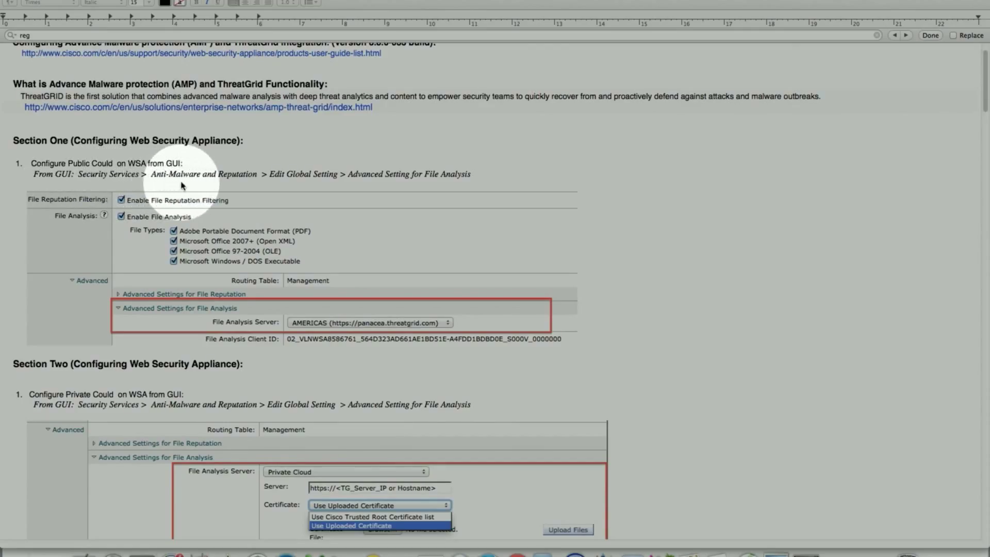
{"action": "mouse_move", "coordinate": [259, 186]}
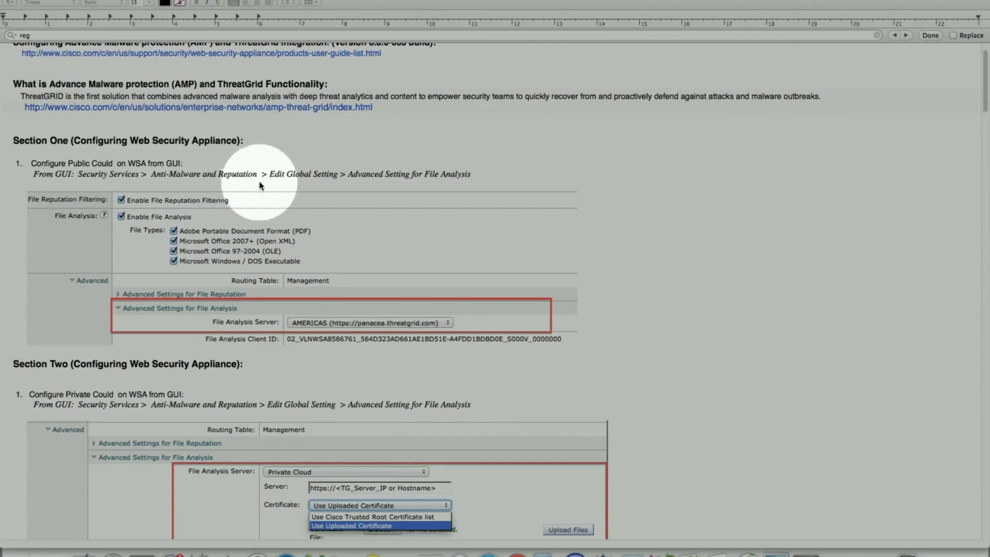
{"action": "mouse_move", "coordinate": [346, 184]}
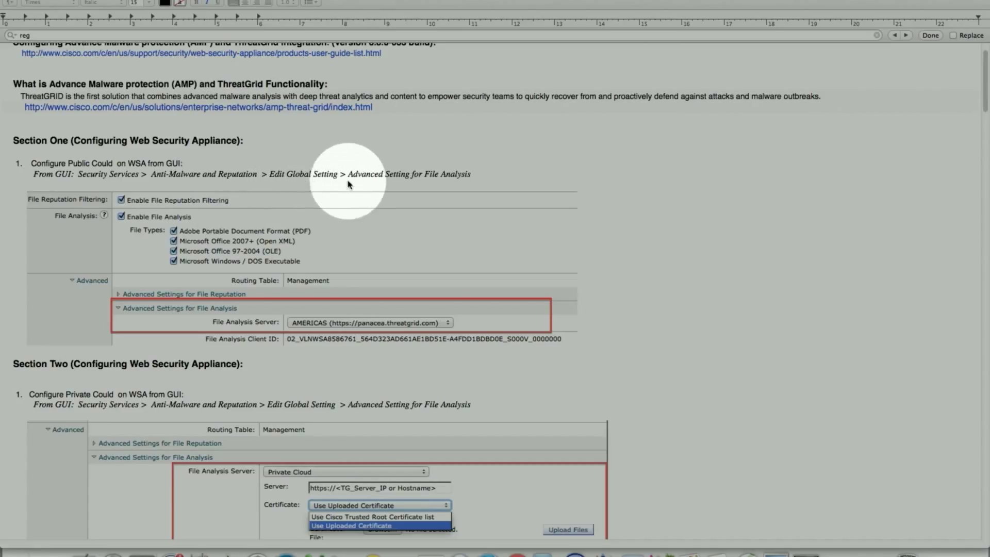
{"action": "mouse_move", "coordinate": [368, 184]}
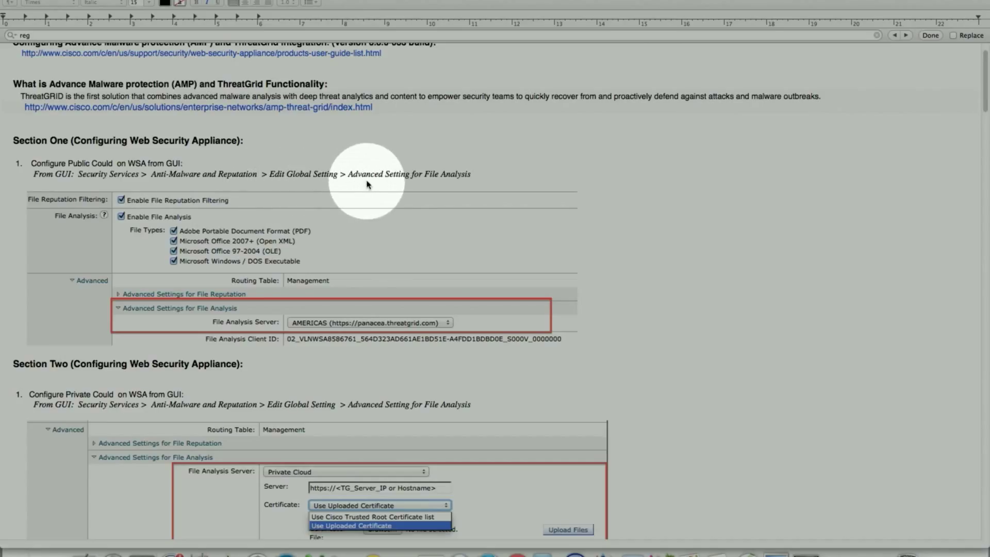
{"action": "mouse_move", "coordinate": [370, 206]}
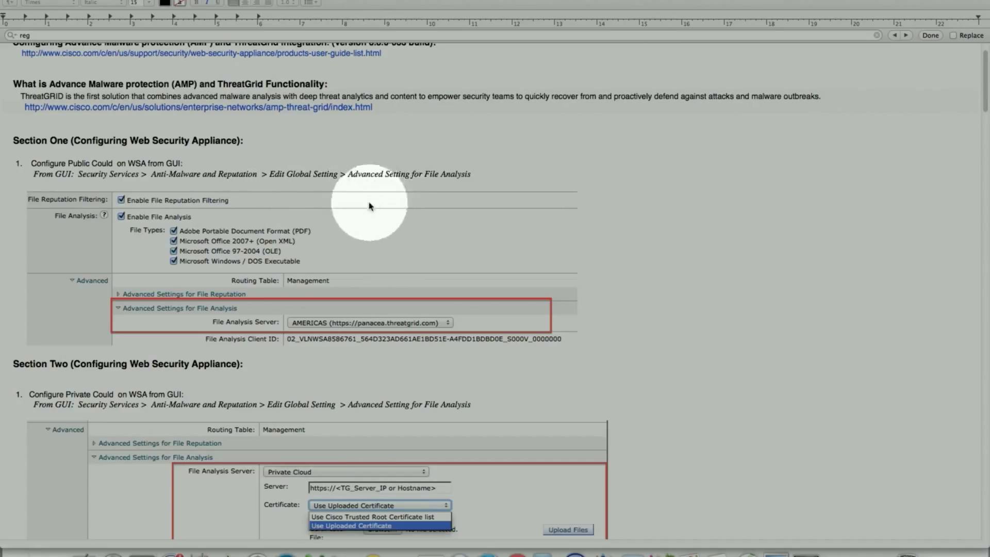
{"action": "mouse_move", "coordinate": [253, 232]}
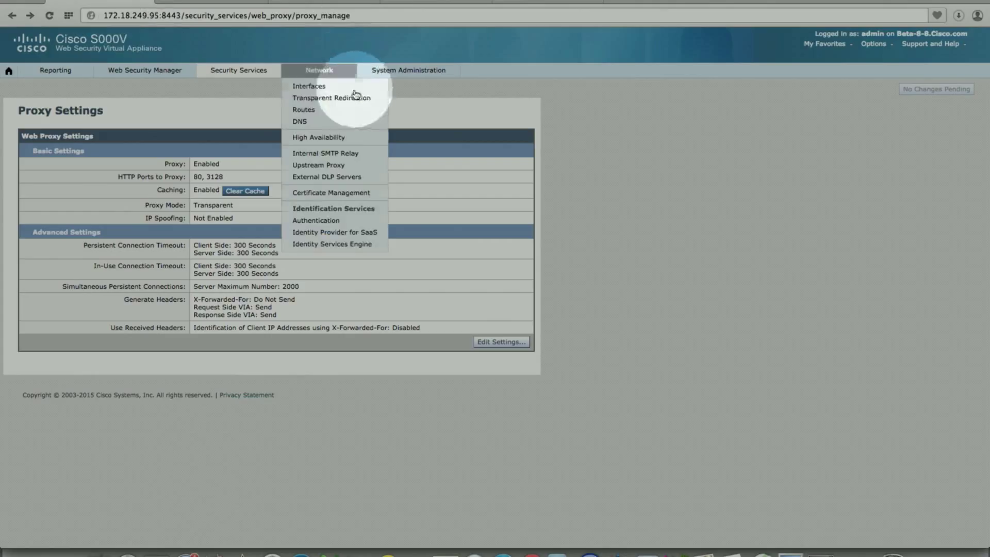
- Go to Security Services > Anti-Malware and Reputation and open Edit Global Settings
{"action": "left_click", "coordinate": [238, 70]}
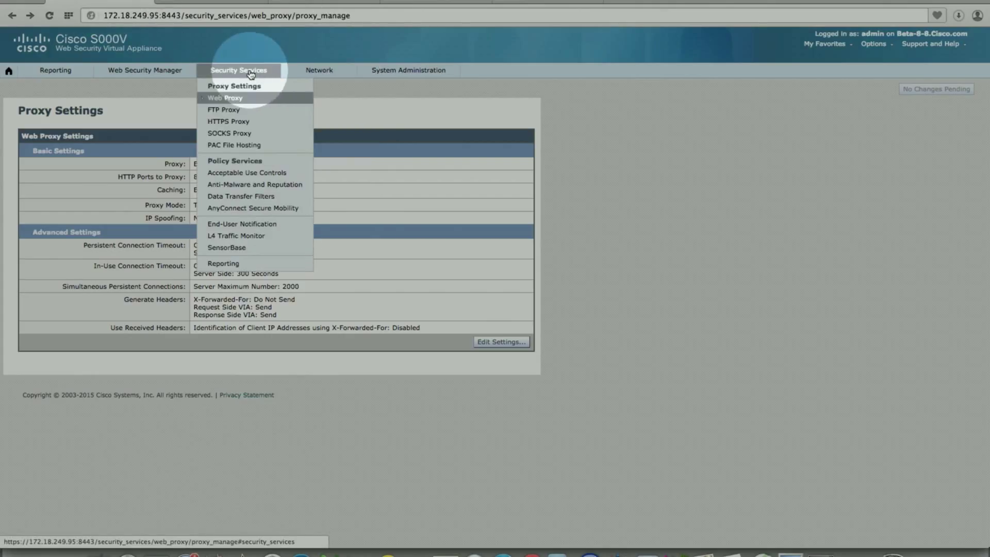
{"action": "left_click", "coordinate": [224, 97]}
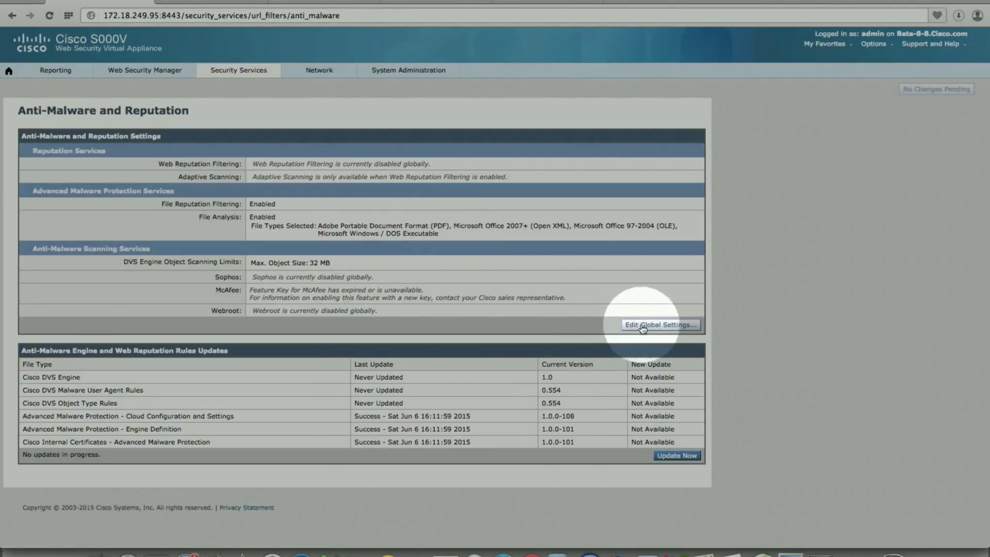
{"action": "left_click", "coordinate": [659, 324]}
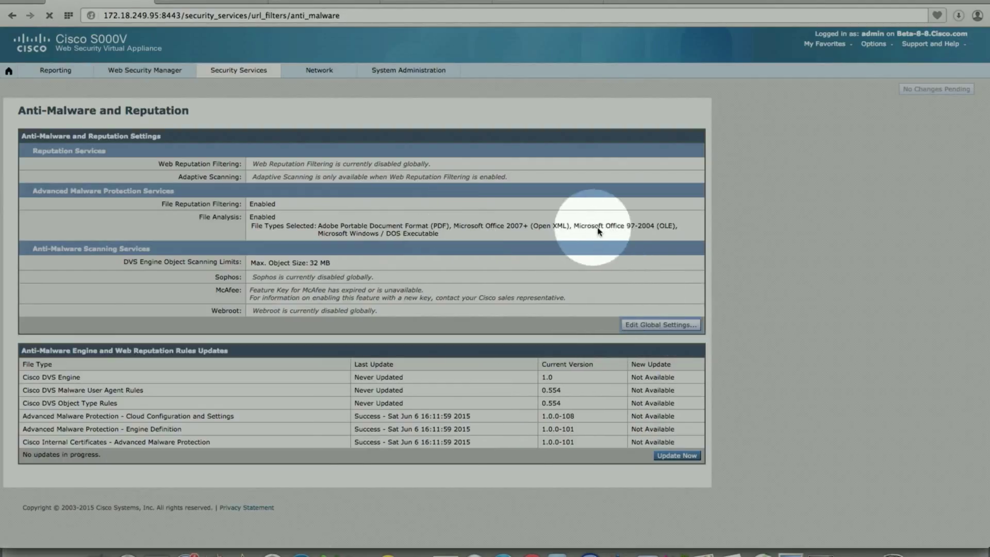
{"action": "left_click", "coordinate": [660, 324]}
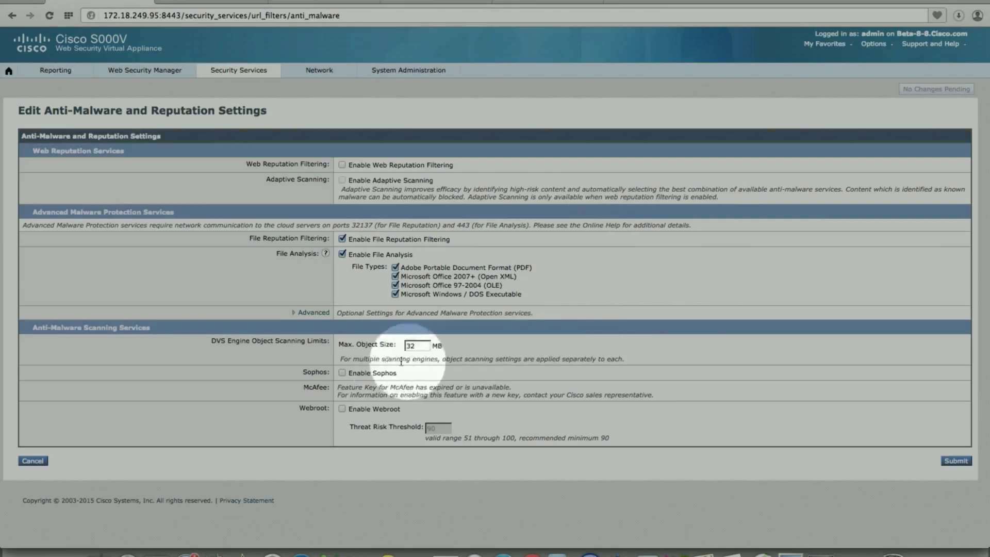
{"action": "mouse_move", "coordinate": [314, 255]}
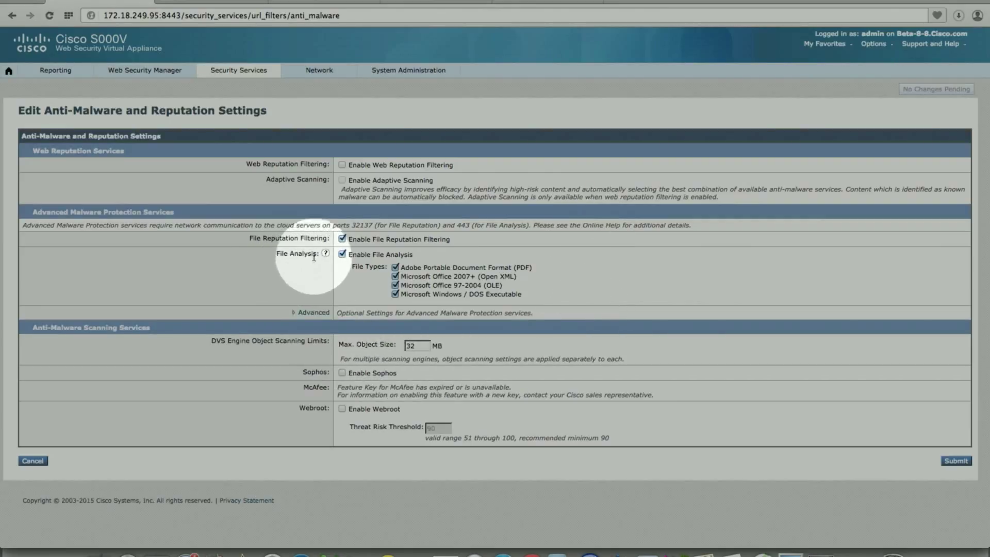
{"action": "mouse_move", "coordinate": [265, 253]}
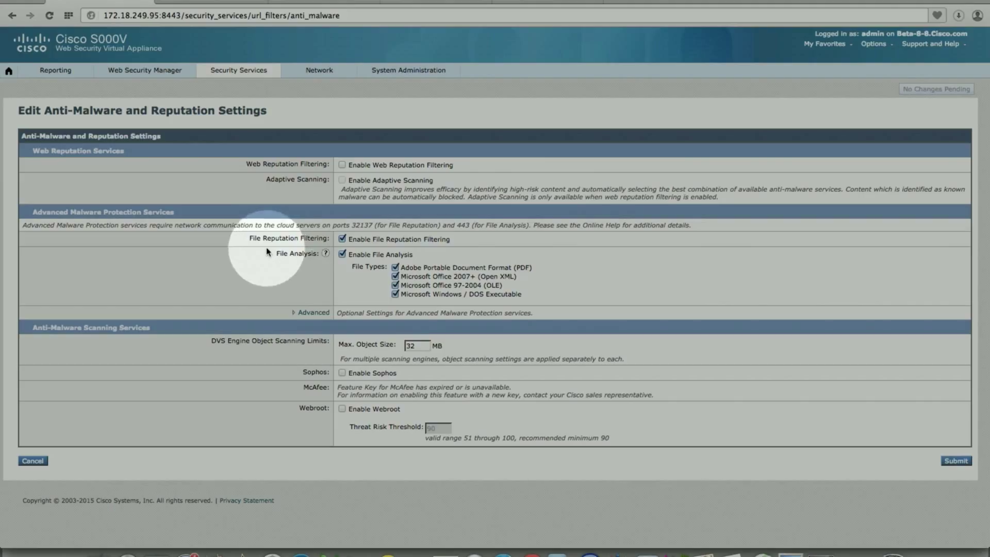
{"action": "mouse_move", "coordinate": [307, 266]}
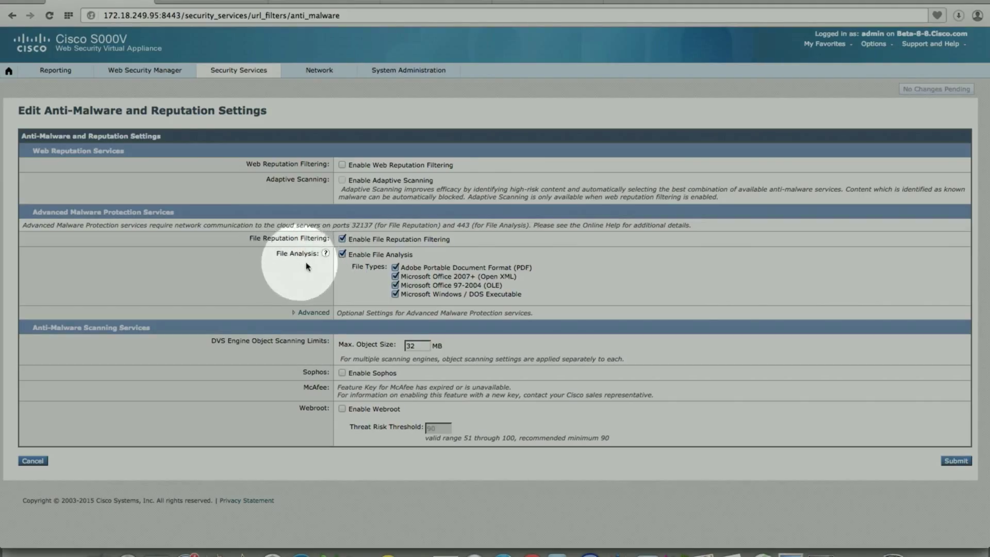
{"action": "mouse_move", "coordinate": [436, 281]}
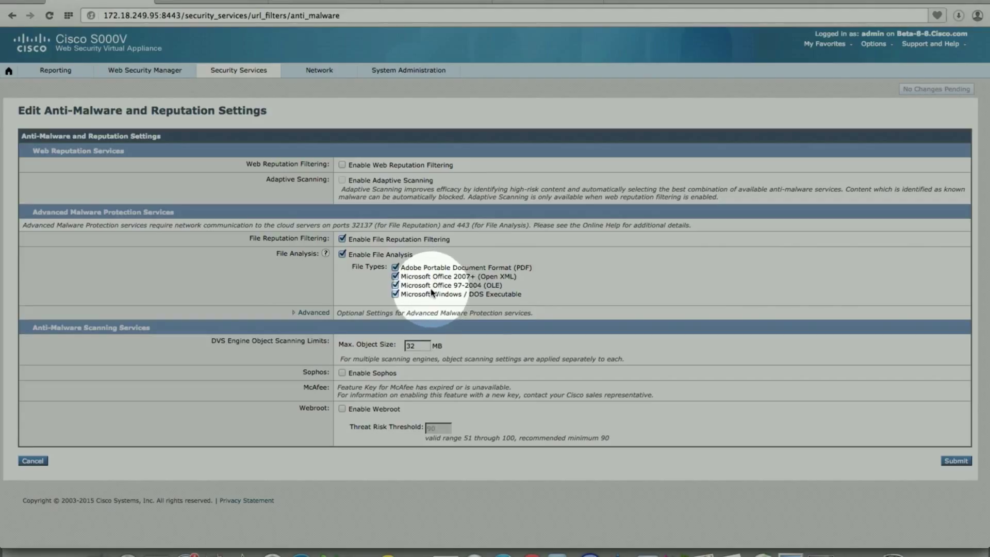
{"action": "mouse_move", "coordinate": [470, 302]}
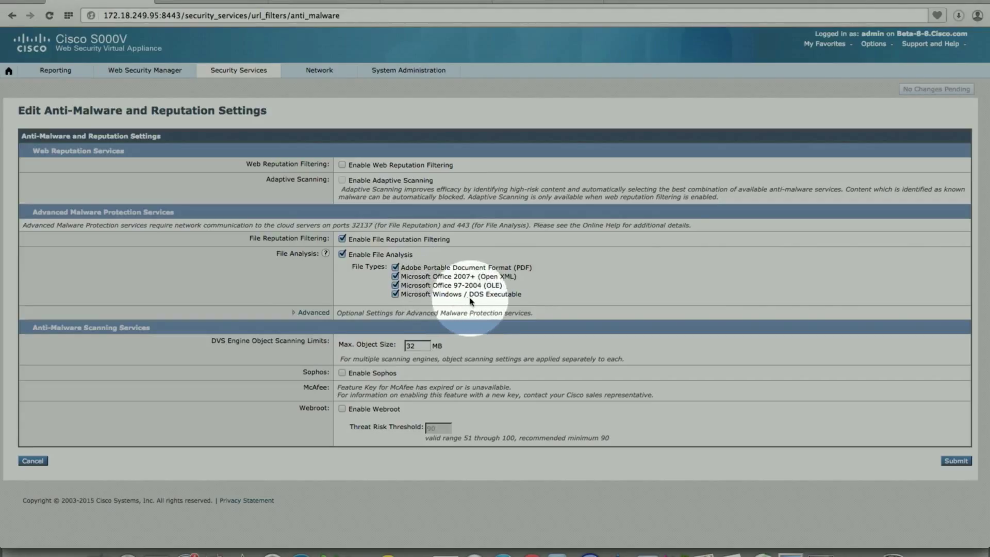
{"action": "mouse_move", "coordinate": [309, 318]}
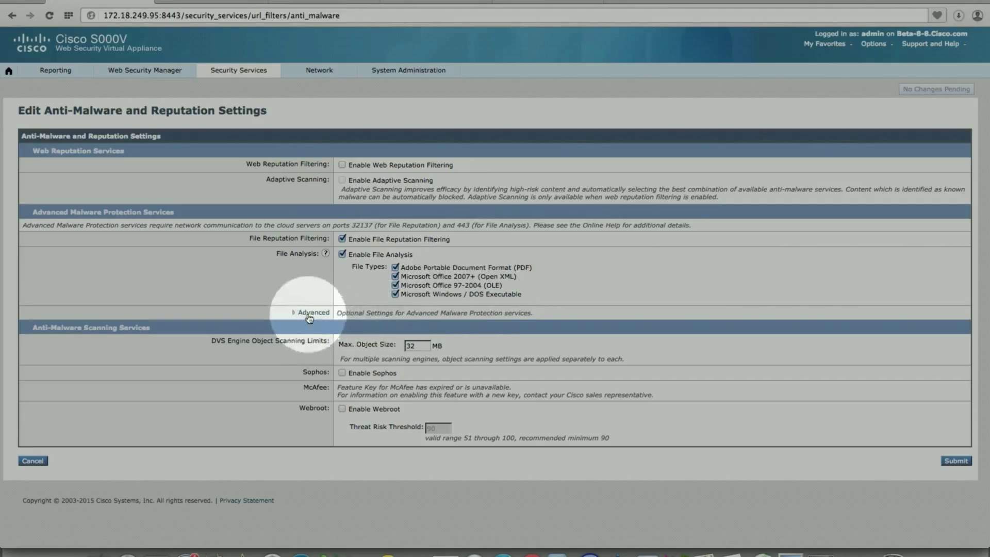
- Expand the File Reputation and File Analysis advanced settings and list the File Analysis Server choices
{"action": "left_click", "coordinate": [312, 312]}
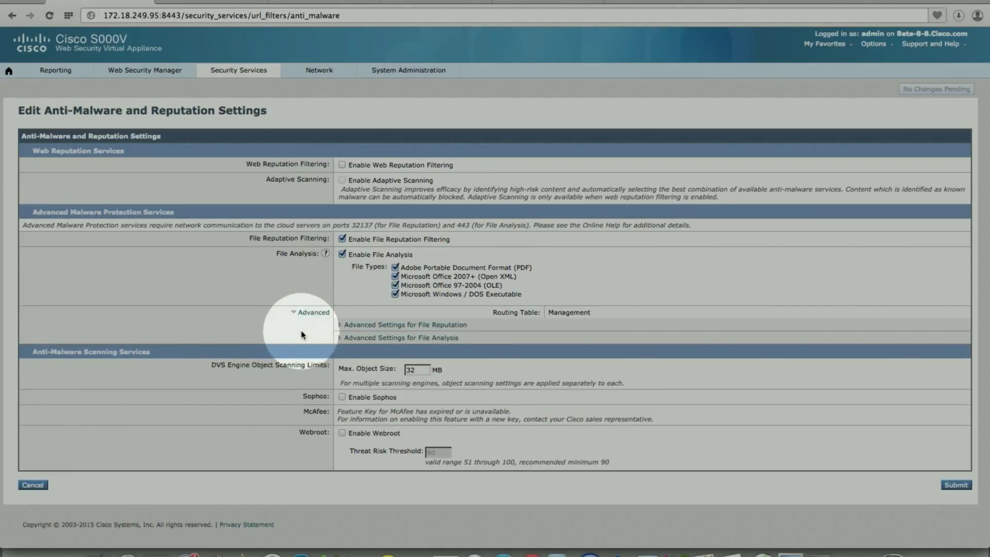
{"action": "left_click", "coordinate": [339, 324]}
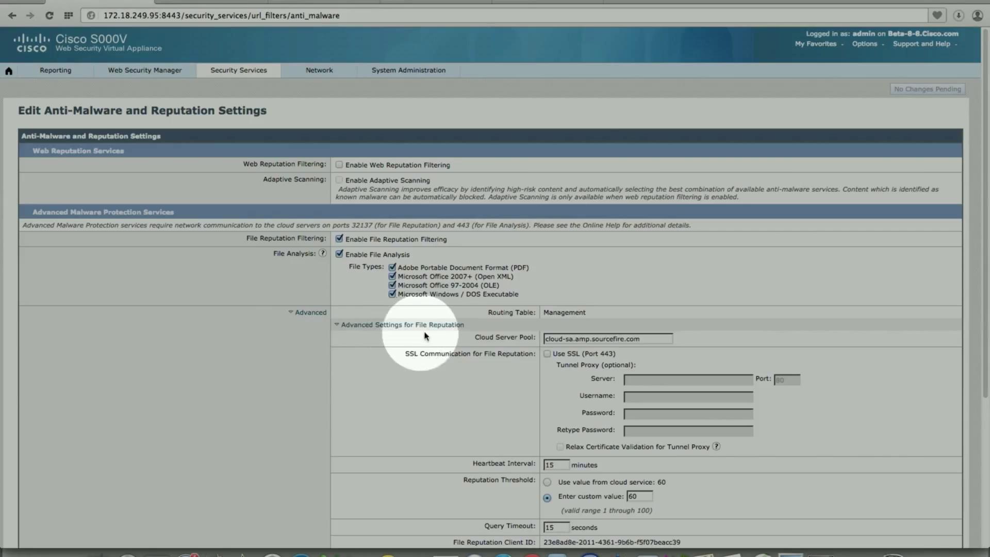
{"action": "mouse_move", "coordinate": [576, 349]}
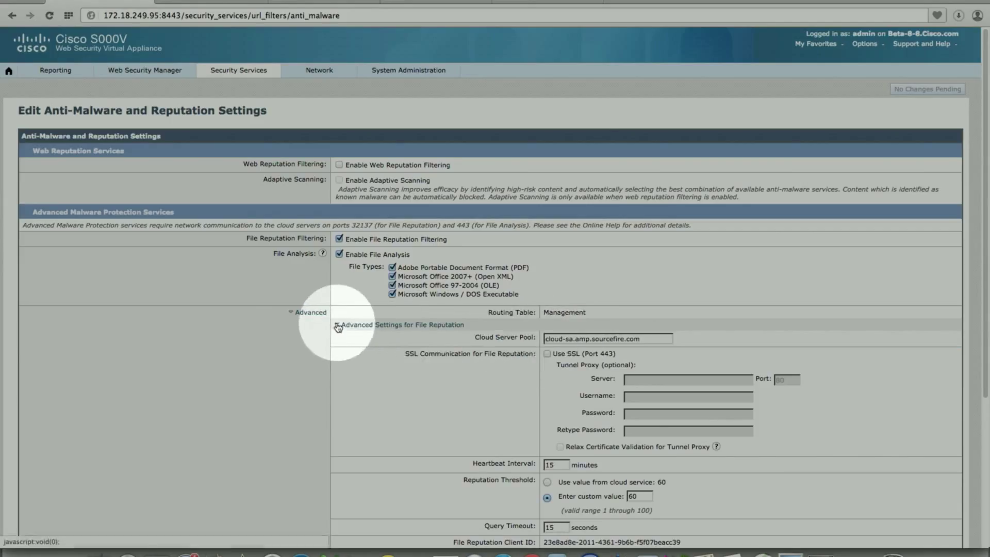
{"action": "left_click", "coordinate": [337, 324]}
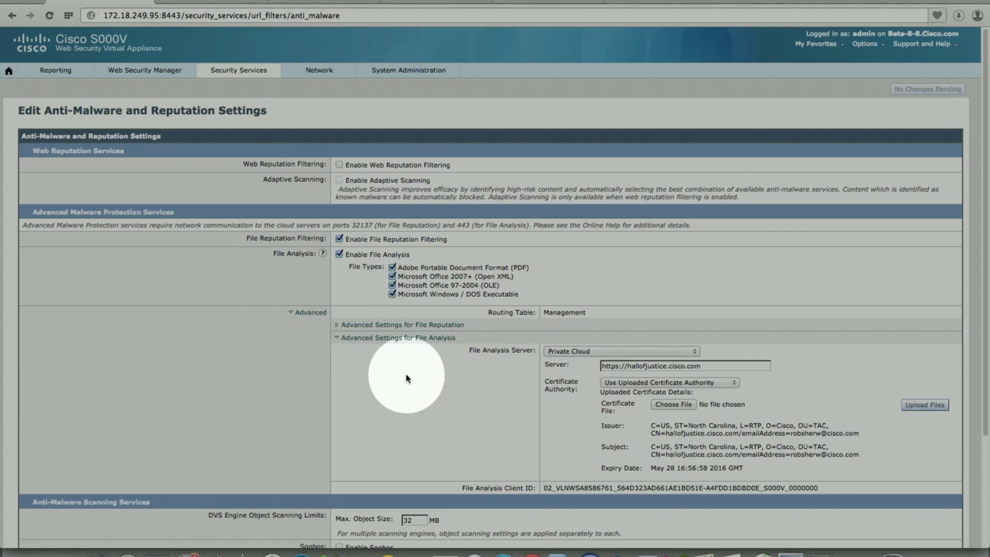
{"action": "mouse_move", "coordinate": [363, 354]}
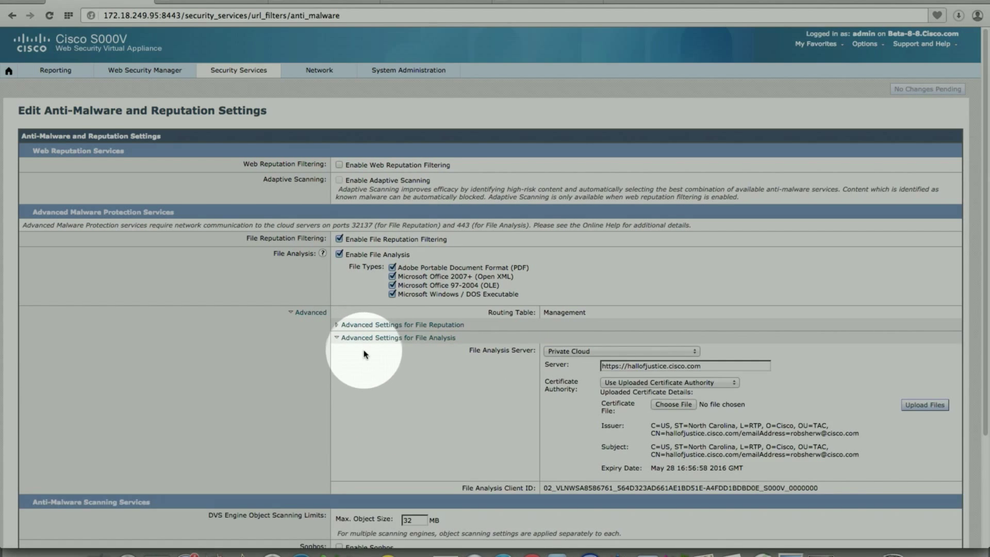
{"action": "scroll", "scroll_direction": "down", "scroll_amount": 3}
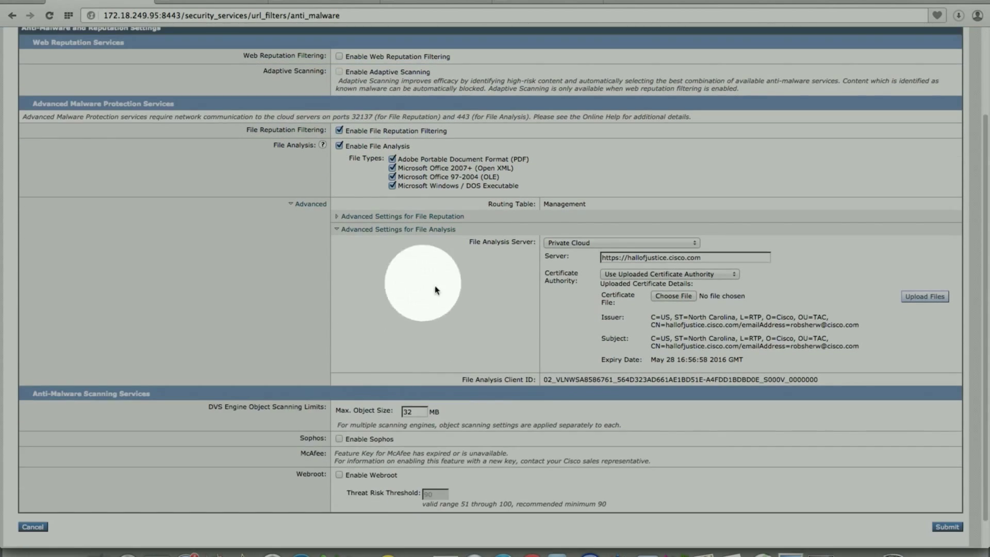
{"action": "left_click", "coordinate": [621, 243]}
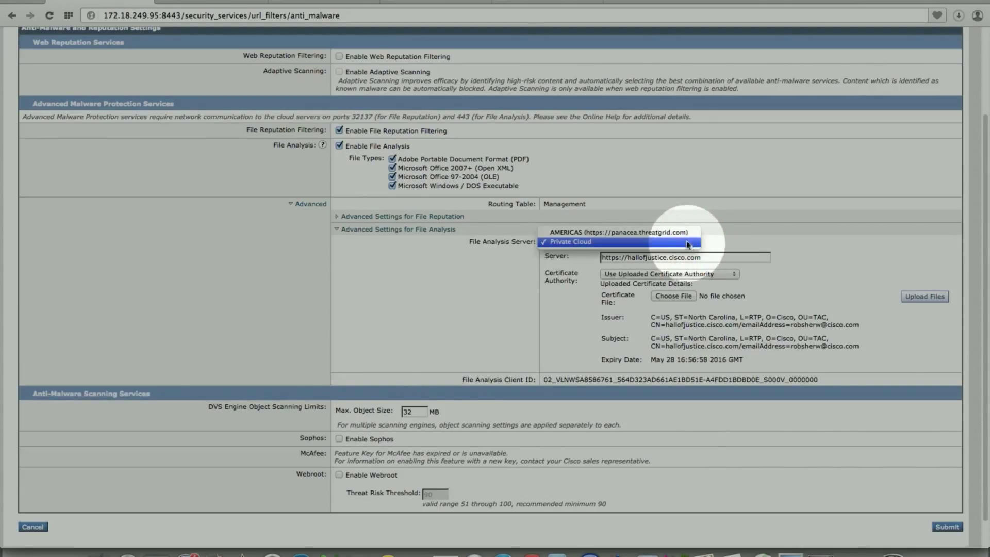
{"action": "mouse_move", "coordinate": [618, 232]}
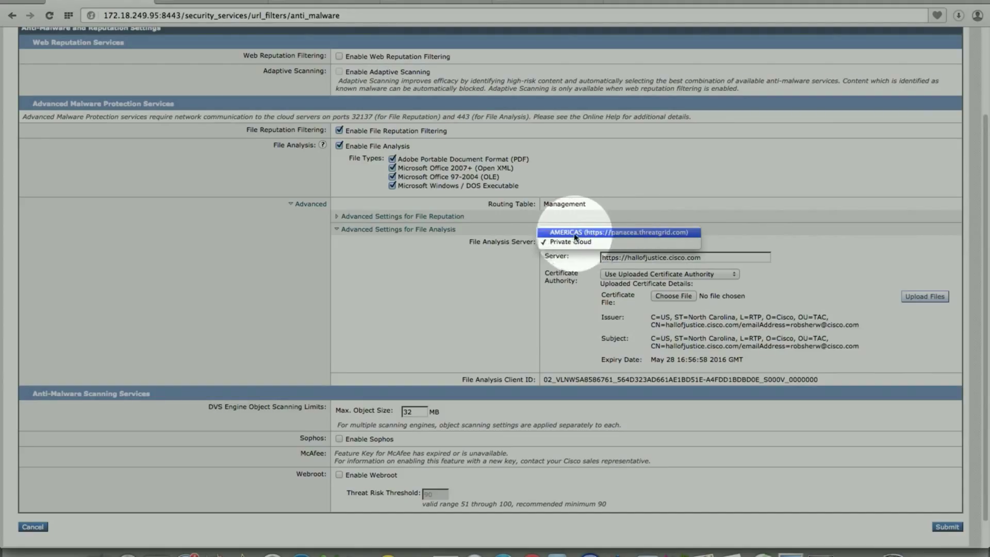
{"action": "mouse_move", "coordinate": [469, 268]}
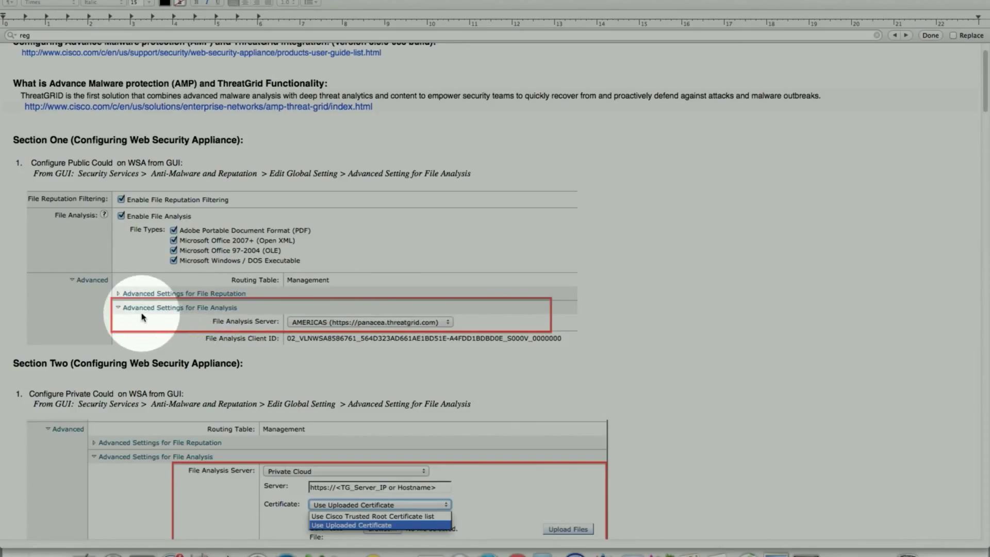
{"action": "mouse_move", "coordinate": [202, 317]}
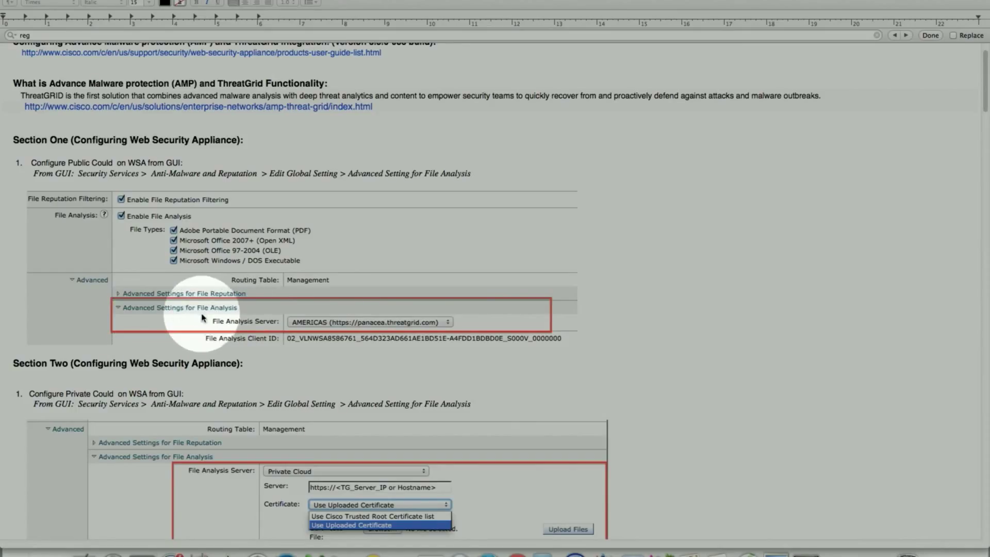
{"action": "mouse_move", "coordinate": [338, 329]}
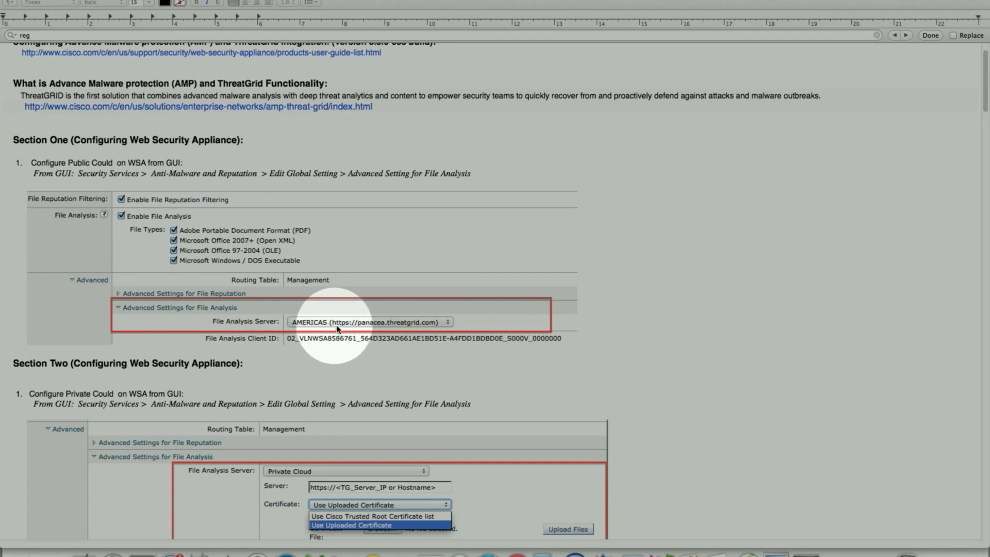
{"action": "mouse_move", "coordinate": [92, 164]}
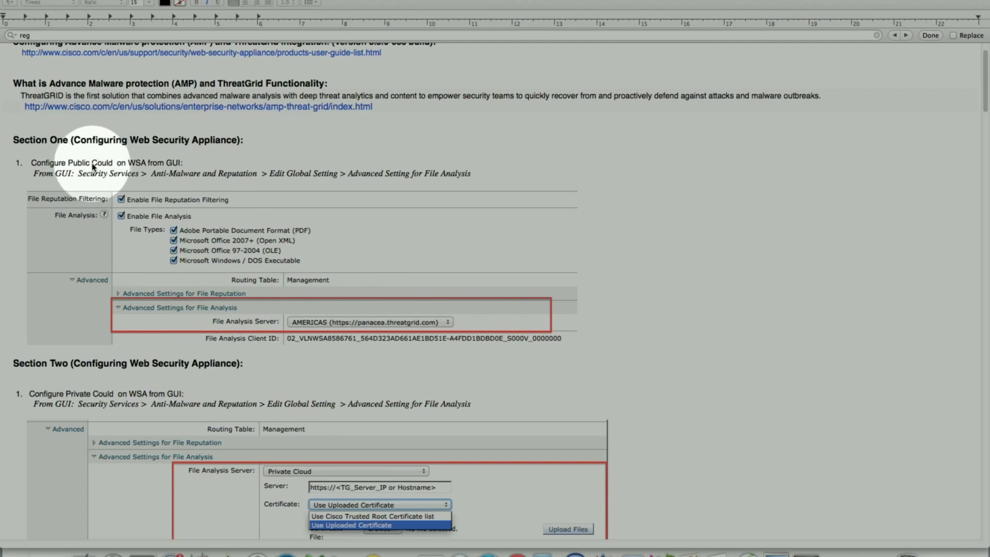
- Scroll the guide to Section One's public-cloud example and Section Two's private-cloud settings
{"action": "scroll", "scroll_direction": "down", "scroll_amount": 3}
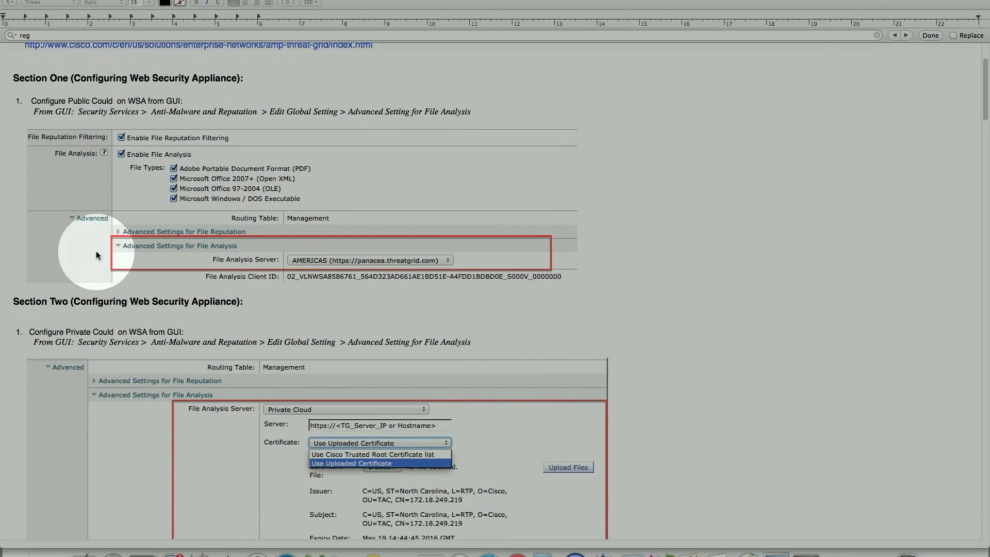
- Scroll the guide down to step 1, 'Configure Private Cloud on WSA from GUI'
{"action": "scroll", "scroll_direction": "down", "scroll_amount": 3}
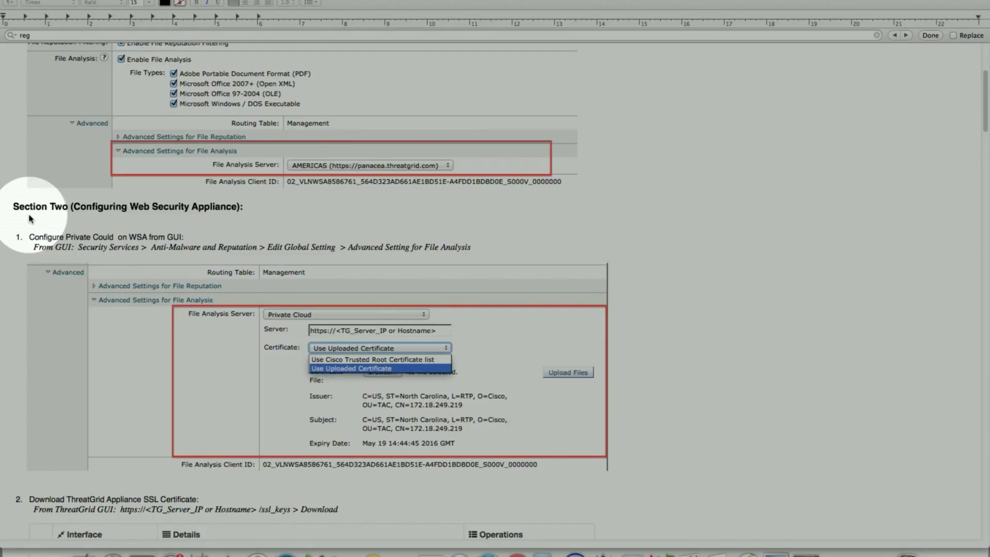
{"action": "mouse_move", "coordinate": [35, 217]}
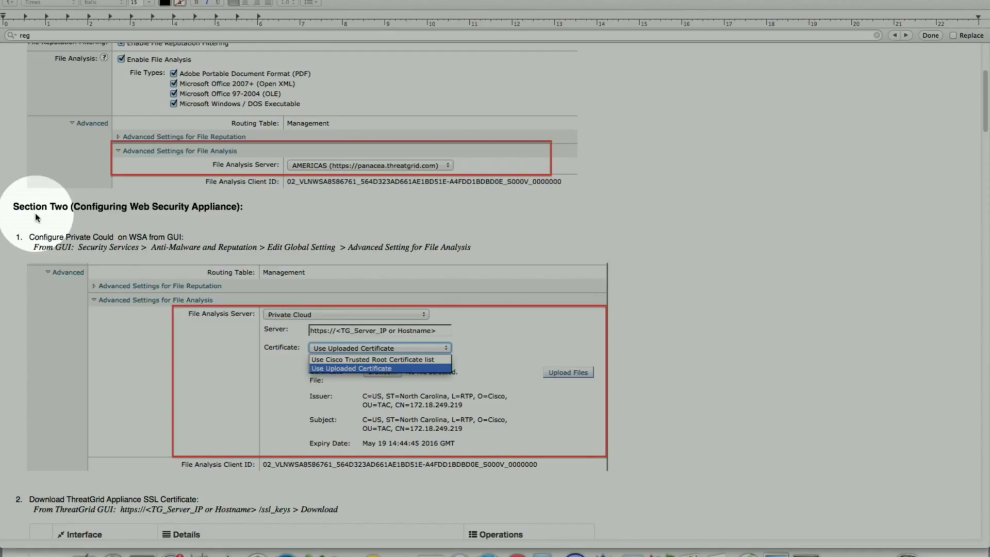
{"action": "mouse_move", "coordinate": [63, 226]}
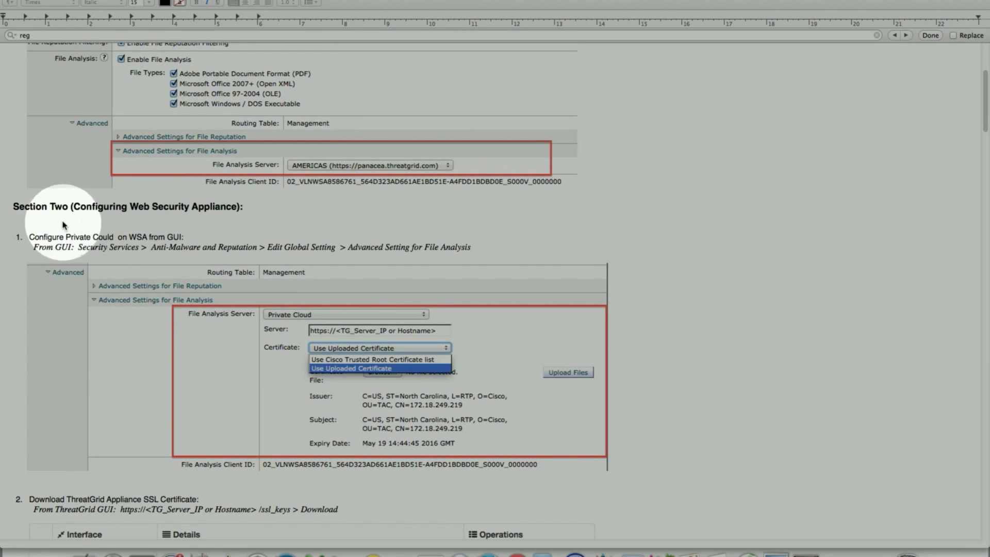
{"action": "scroll", "scroll_direction": "down", "scroll_amount": 3}
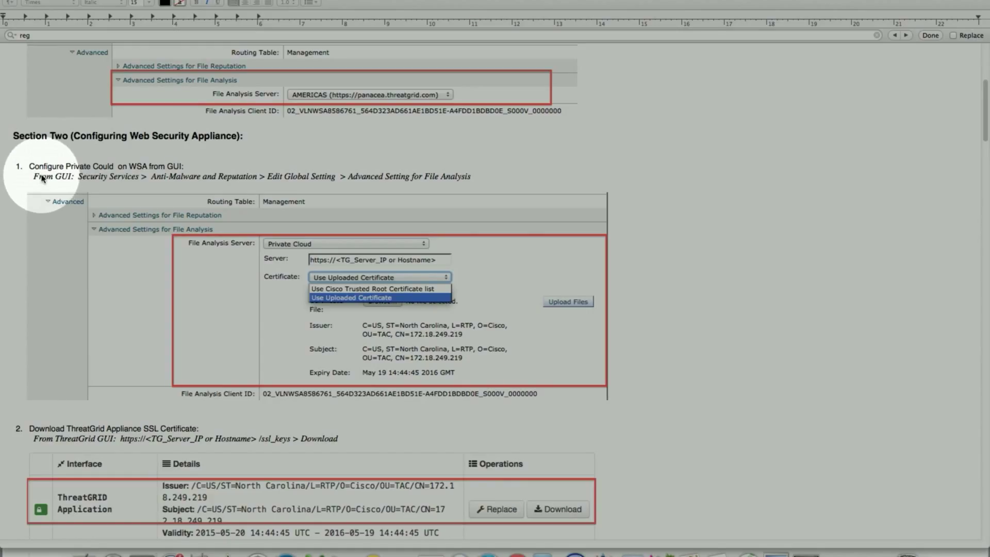
{"action": "mouse_move", "coordinate": [114, 186]}
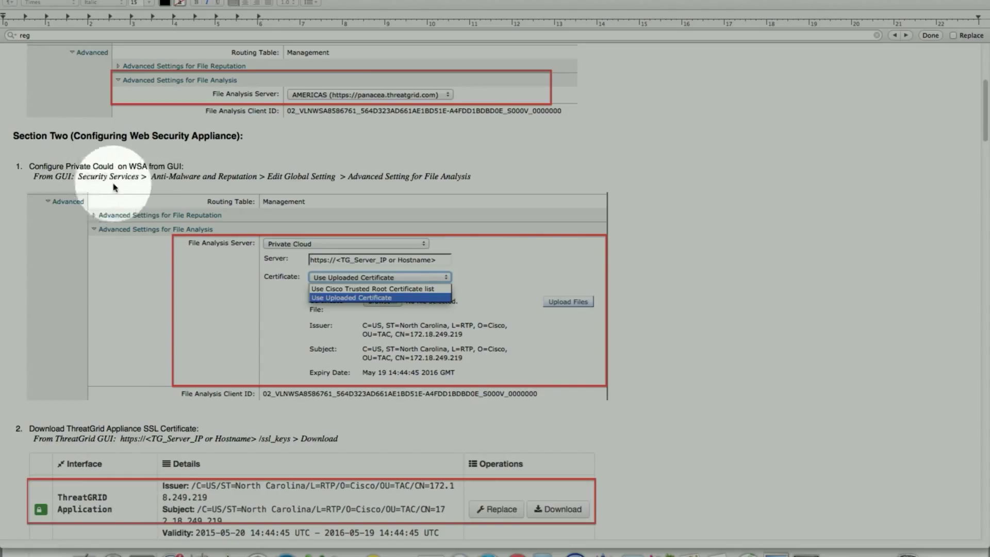
{"action": "mouse_move", "coordinate": [253, 189]}
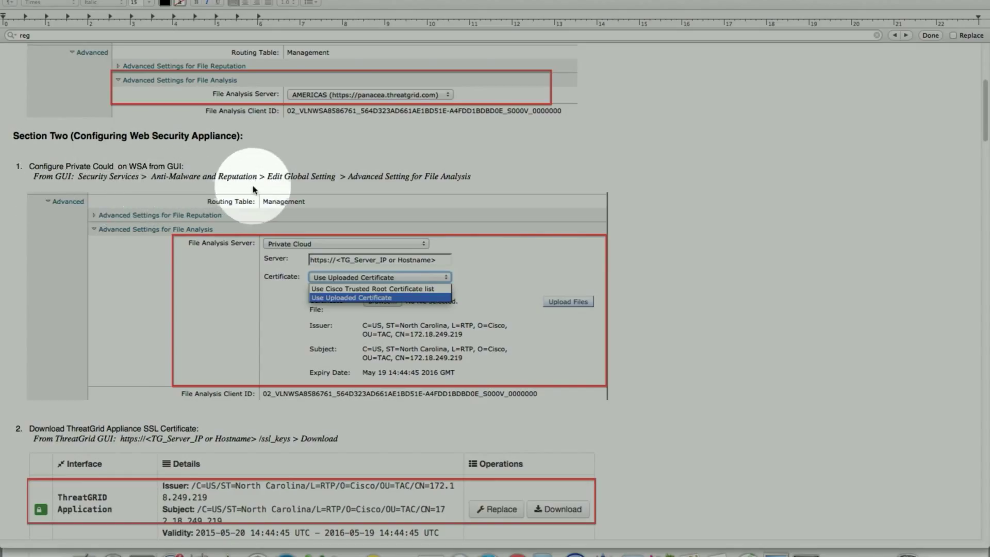
{"action": "mouse_move", "coordinate": [332, 189]}
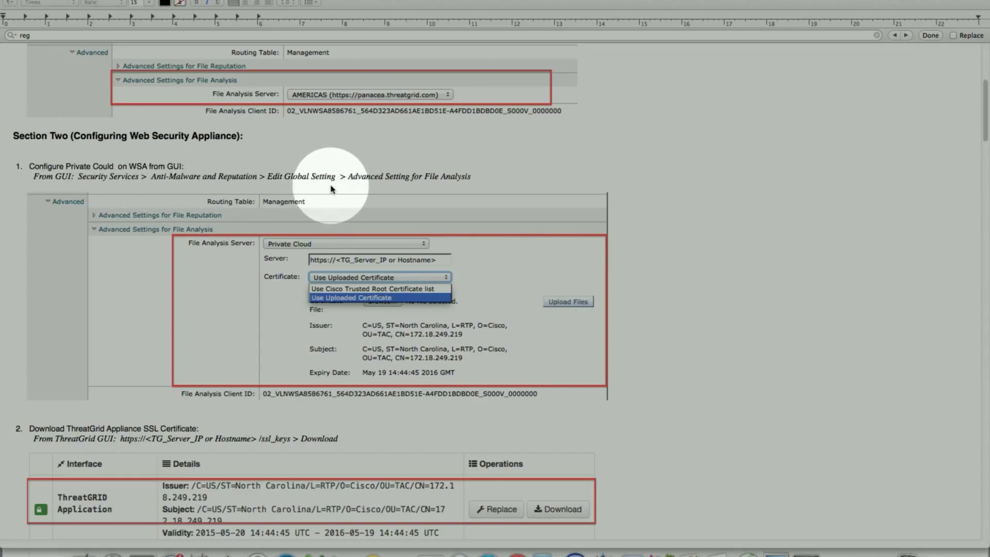
{"action": "mouse_move", "coordinate": [391, 186]}
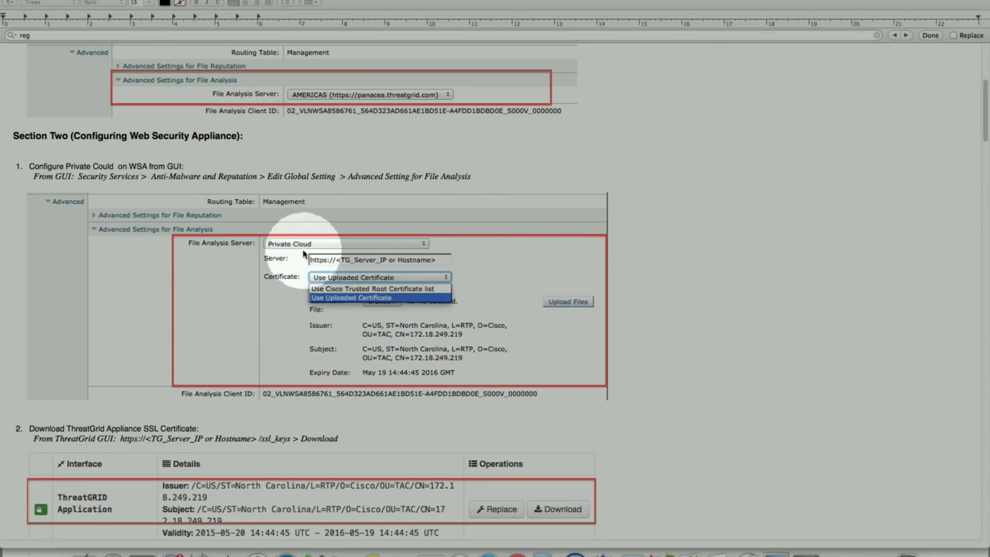
{"action": "mouse_move", "coordinate": [293, 250]}
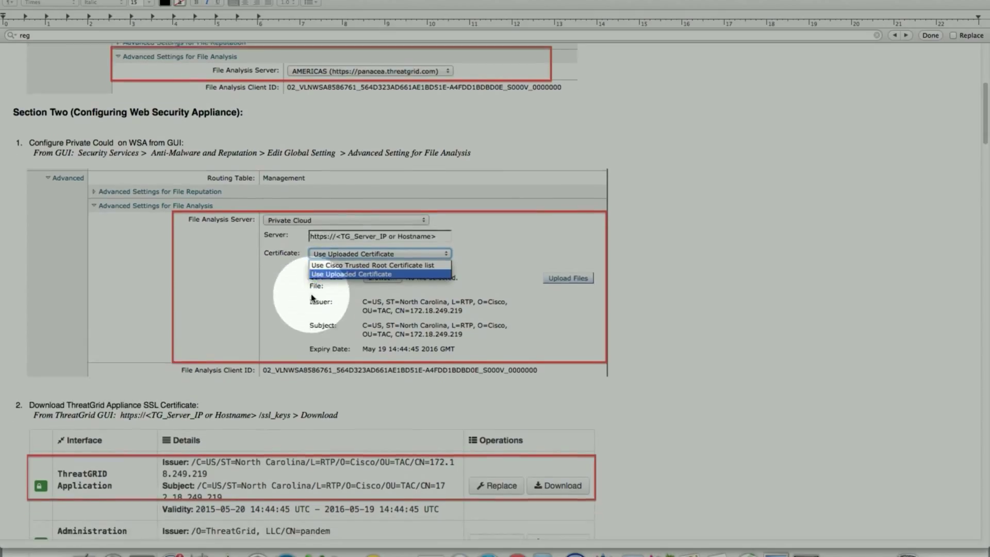
{"action": "scroll", "scroll_direction": "down", "scroll_amount": 3}
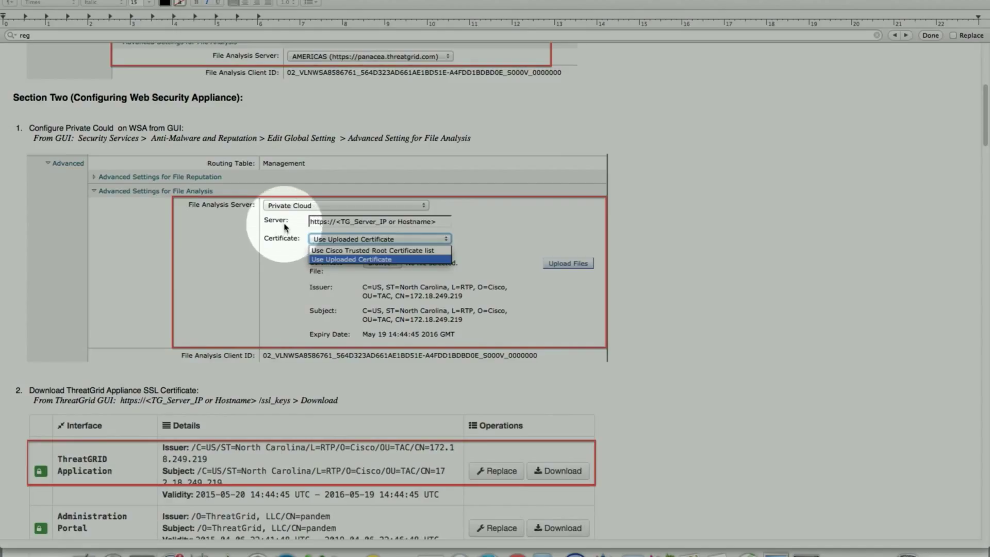
{"action": "mouse_move", "coordinate": [328, 230]}
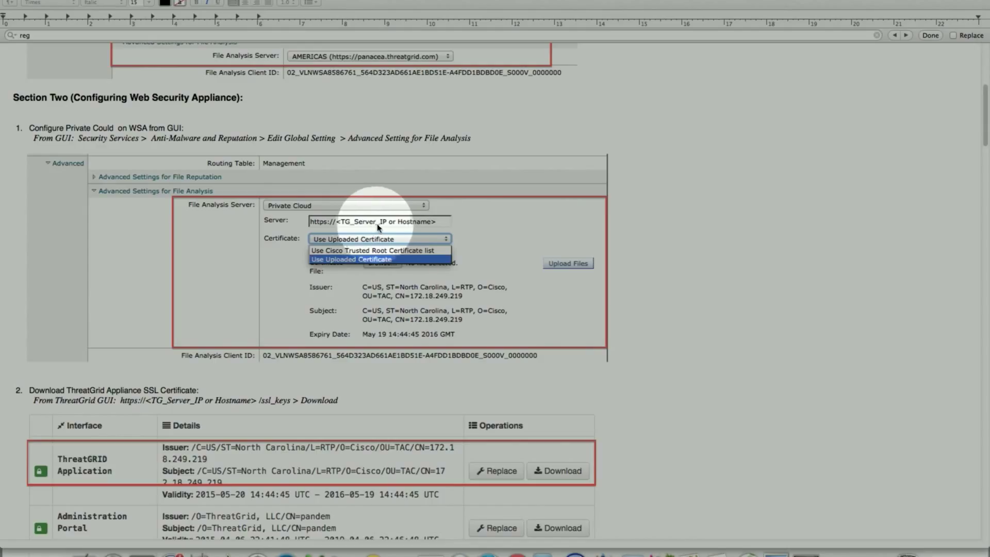
{"action": "mouse_move", "coordinate": [391, 225]}
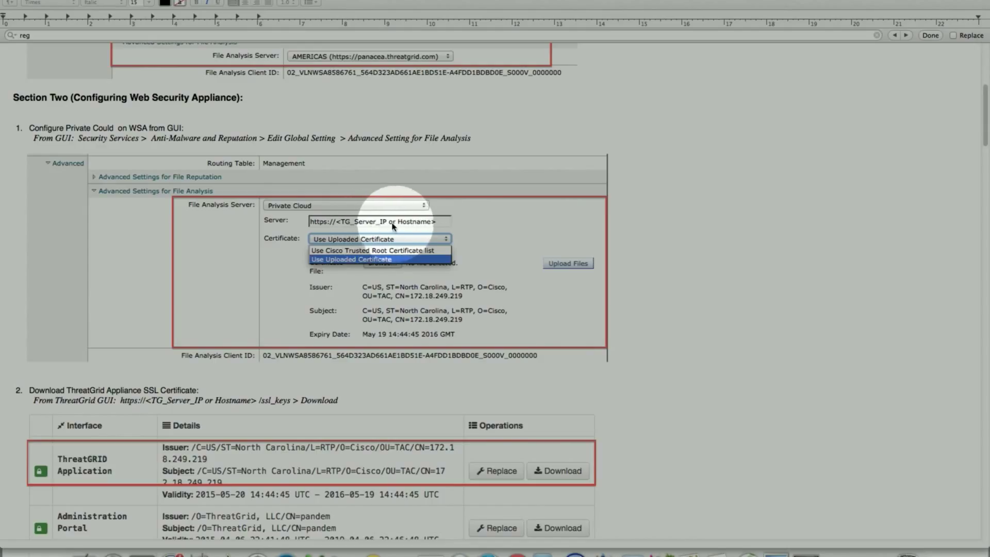
{"action": "mouse_move", "coordinate": [119, 342]}
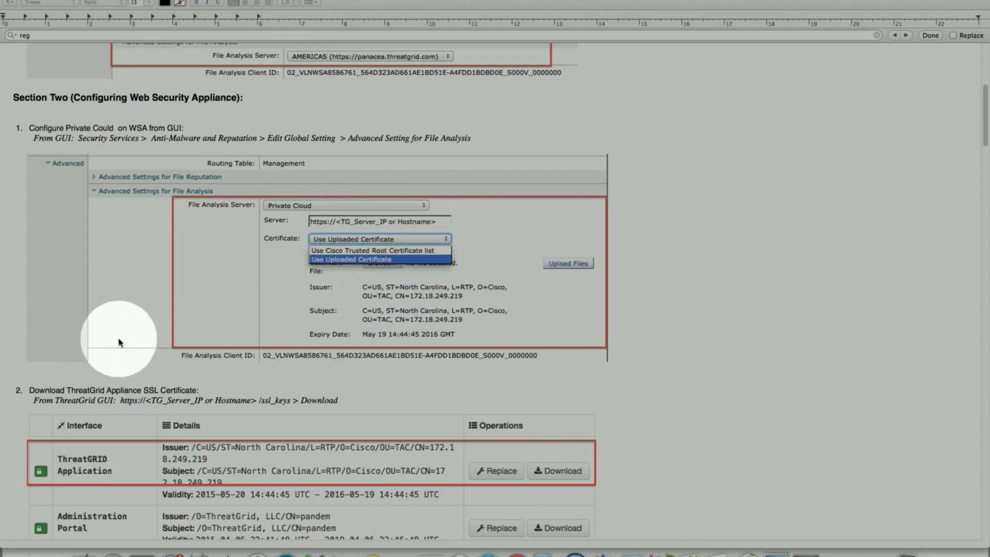
{"action": "scroll", "scroll_direction": "down", "scroll_amount": 3}
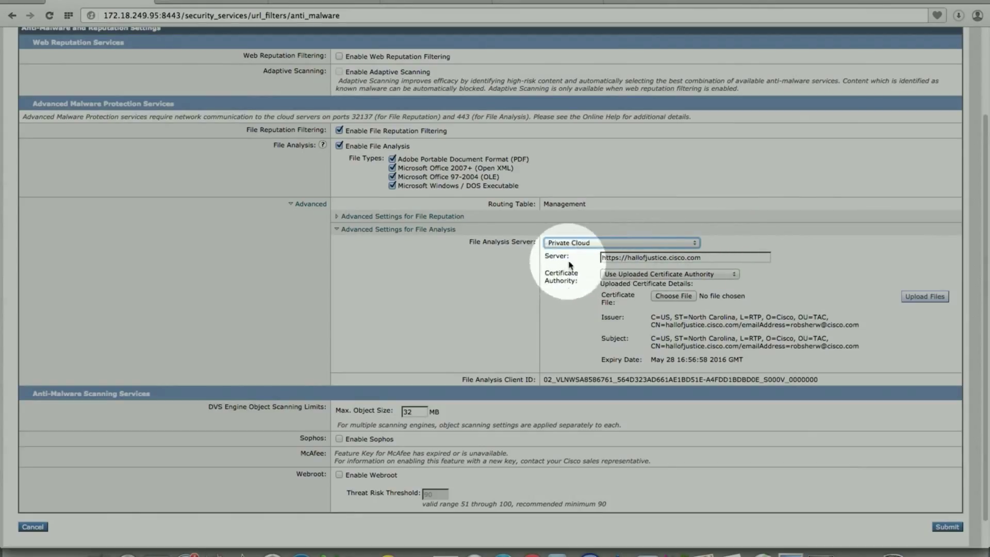
{"action": "mouse_move", "coordinate": [586, 267]}
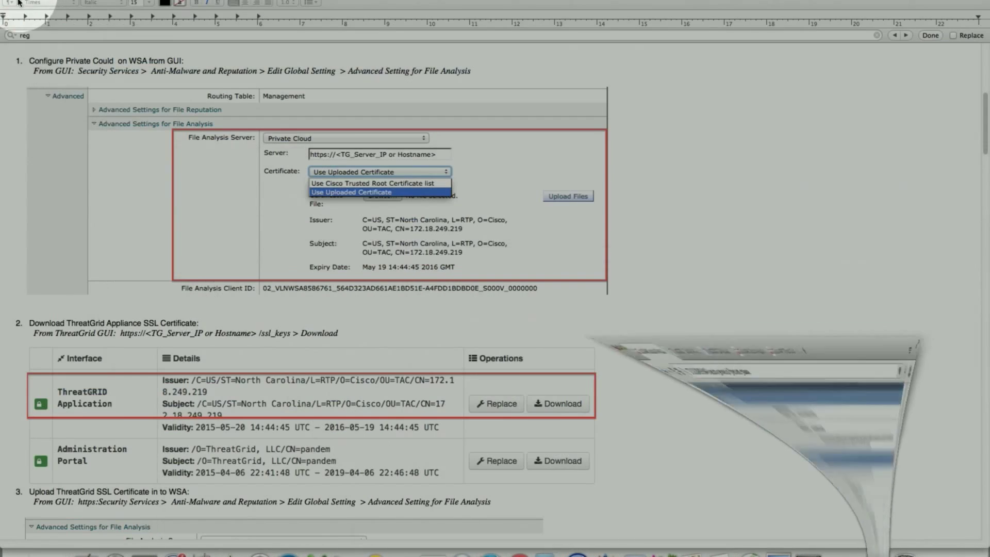
- Scroll the guide to step 2, 'Download ThreatGrid Appliance SSL Certificate'
{"action": "scroll", "scroll_direction": "down", "scroll_amount": 3}
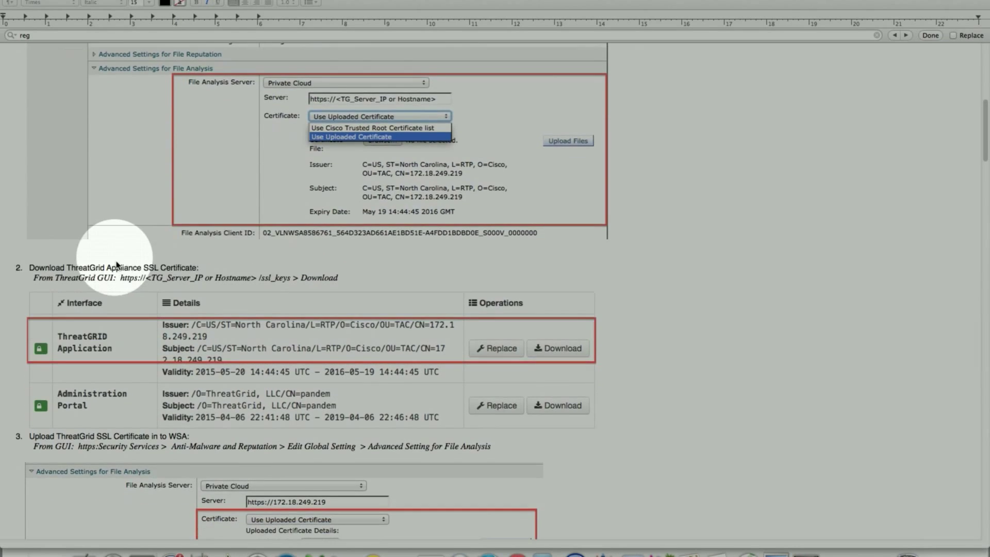
{"action": "scroll", "scroll_direction": "down", "scroll_amount": 3}
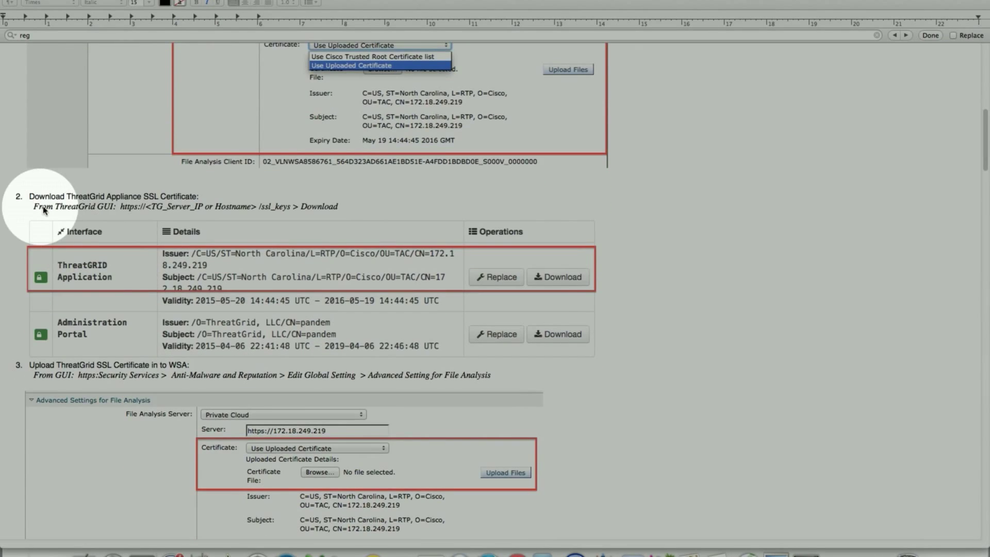
{"action": "mouse_move", "coordinate": [150, 219]}
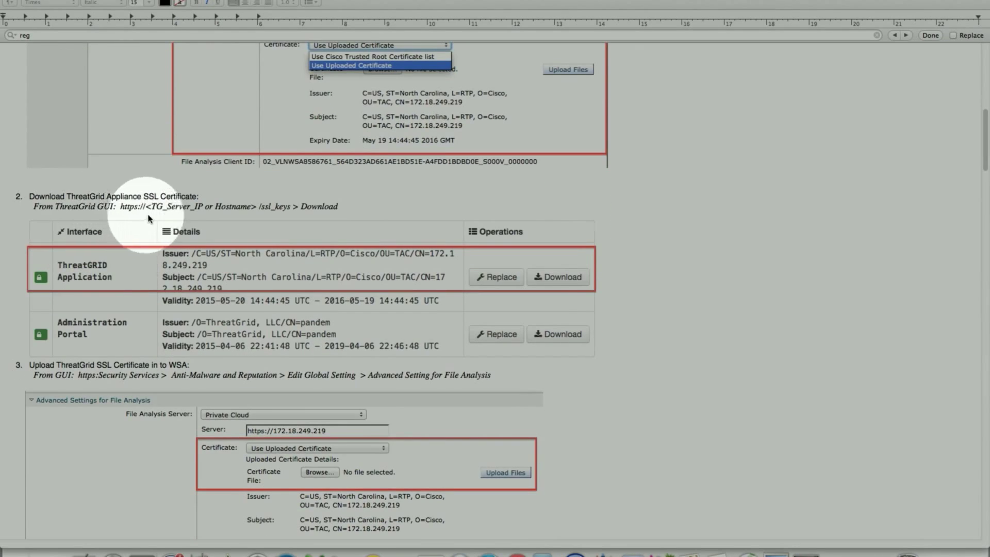
{"action": "mouse_move", "coordinate": [281, 222]}
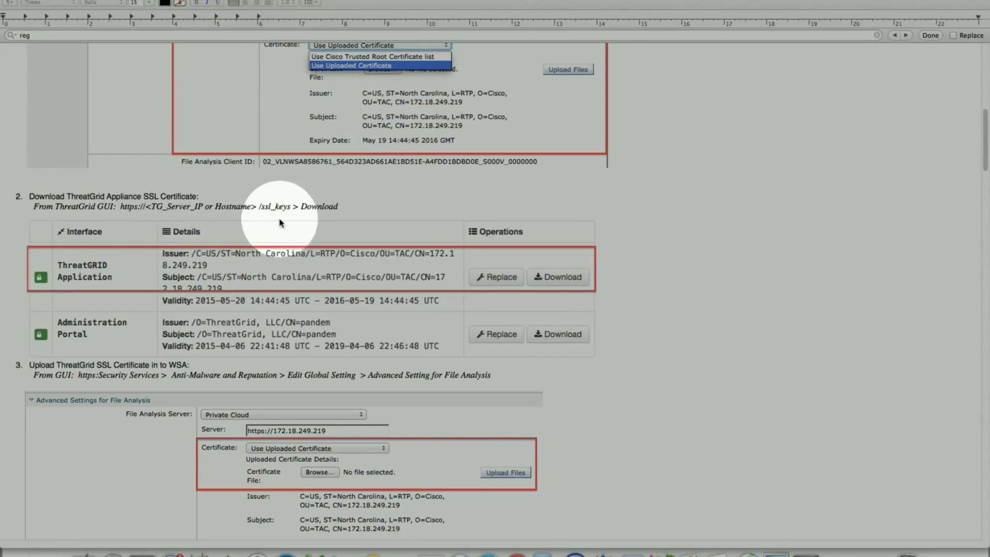
{"action": "mouse_move", "coordinate": [104, 272]}
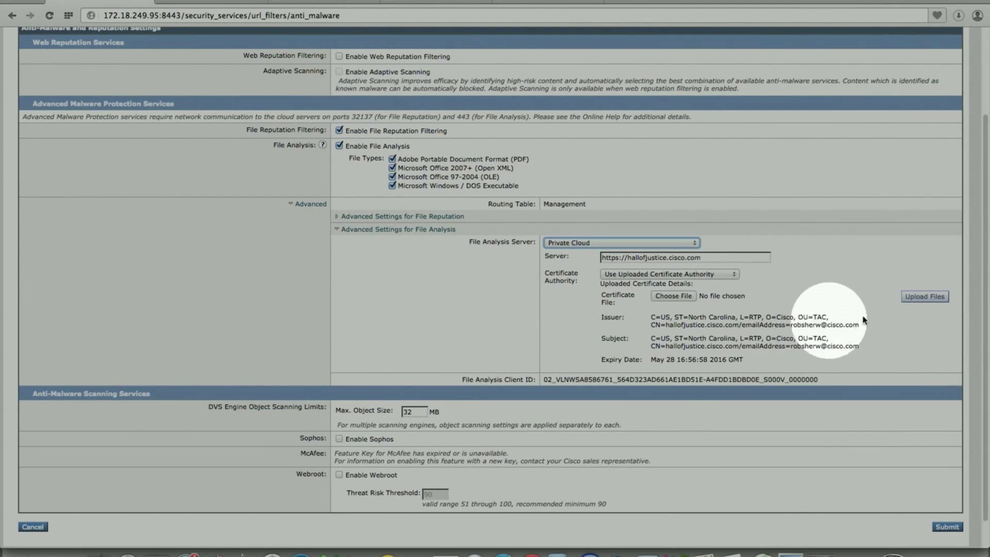
{"action": "mouse_move", "coordinate": [675, 303]}
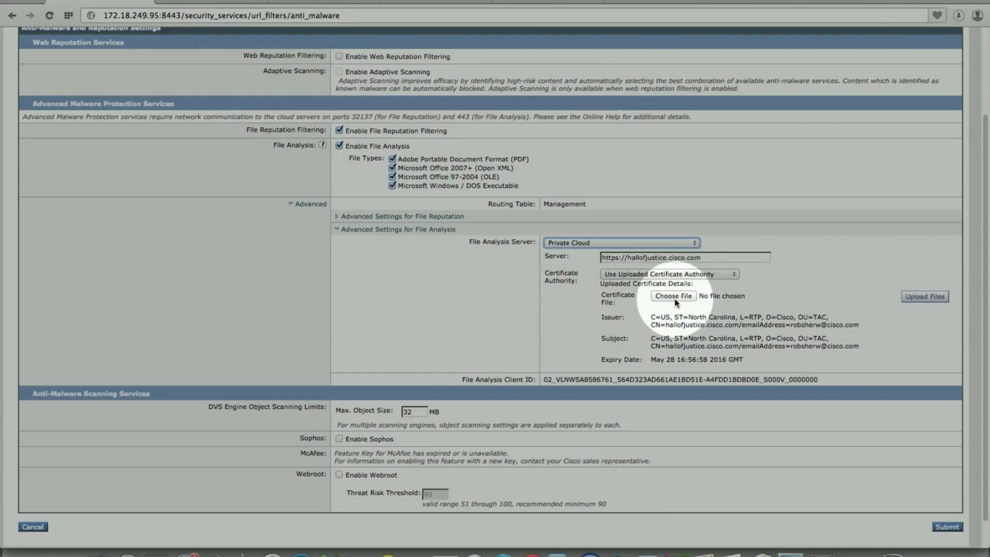
{"action": "mouse_move", "coordinate": [893, 304]}
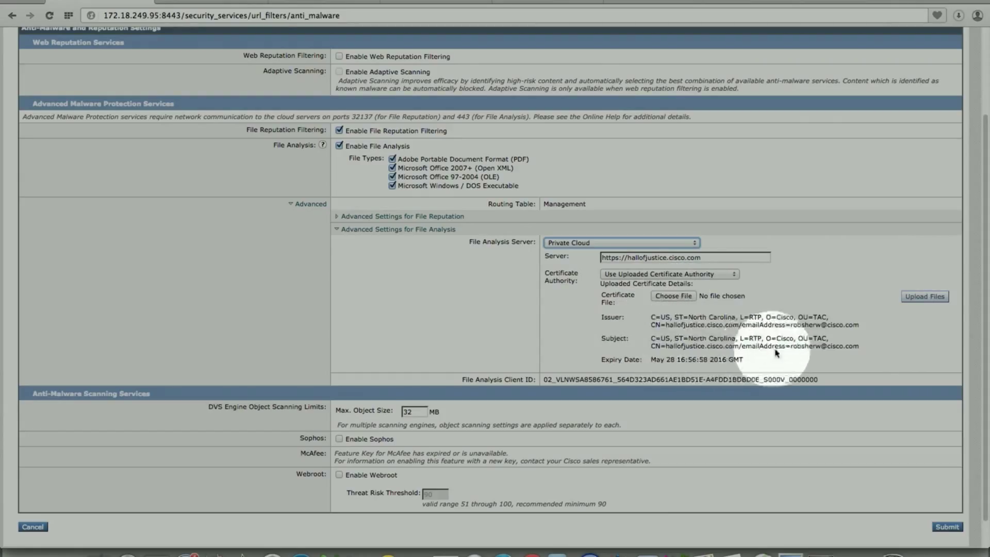
{"action": "mouse_move", "coordinate": [14, 9]}
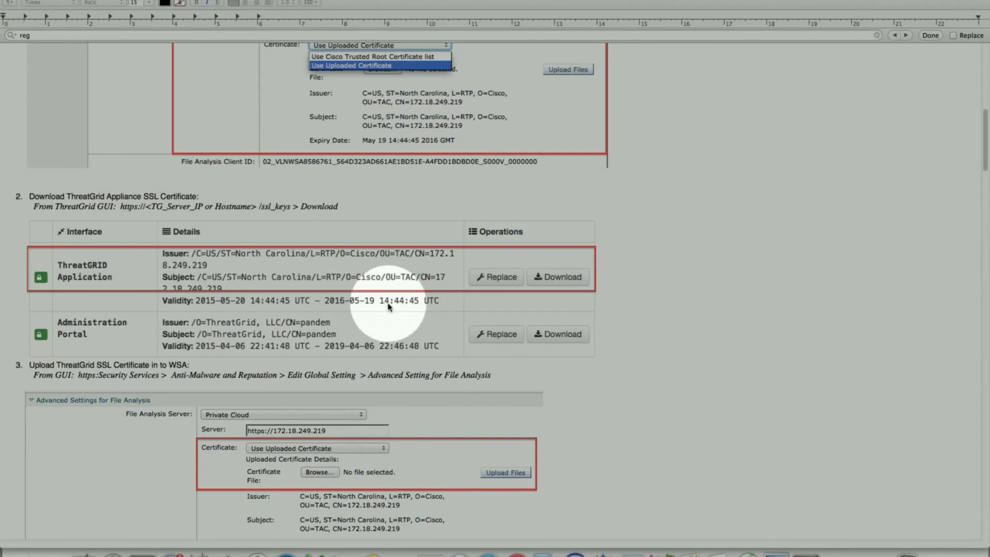
- Scroll past the certificate upload step to Section Three's CSA Request form
{"action": "scroll", "scroll_direction": "down", "scroll_amount": 3}
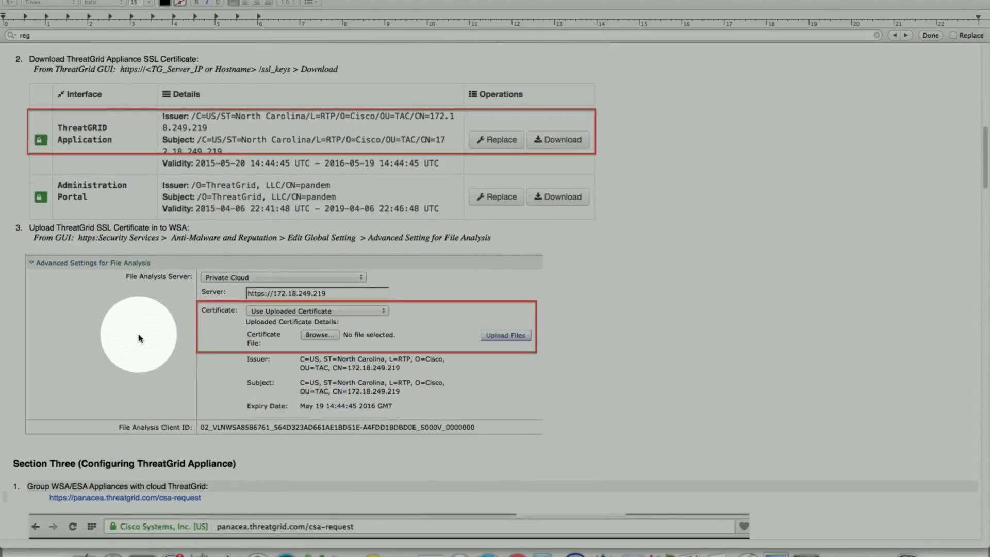
{"action": "mouse_move", "coordinate": [43, 240]}
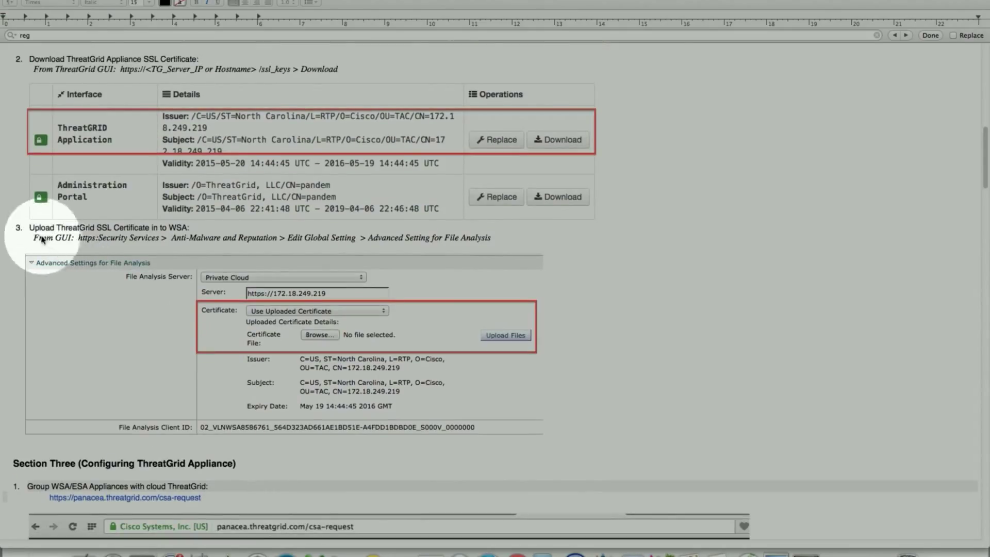
{"action": "mouse_move", "coordinate": [180, 236]}
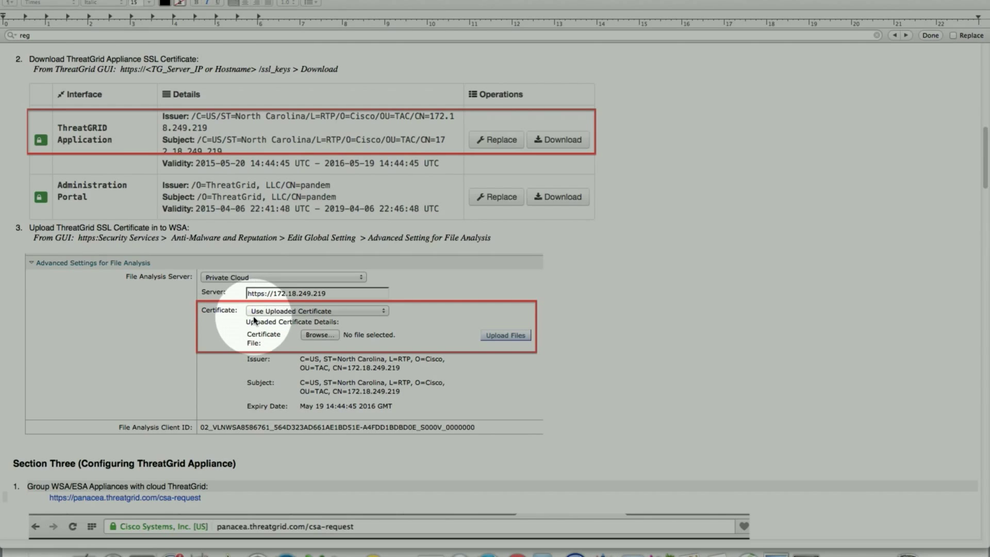
{"action": "mouse_move", "coordinate": [413, 343]}
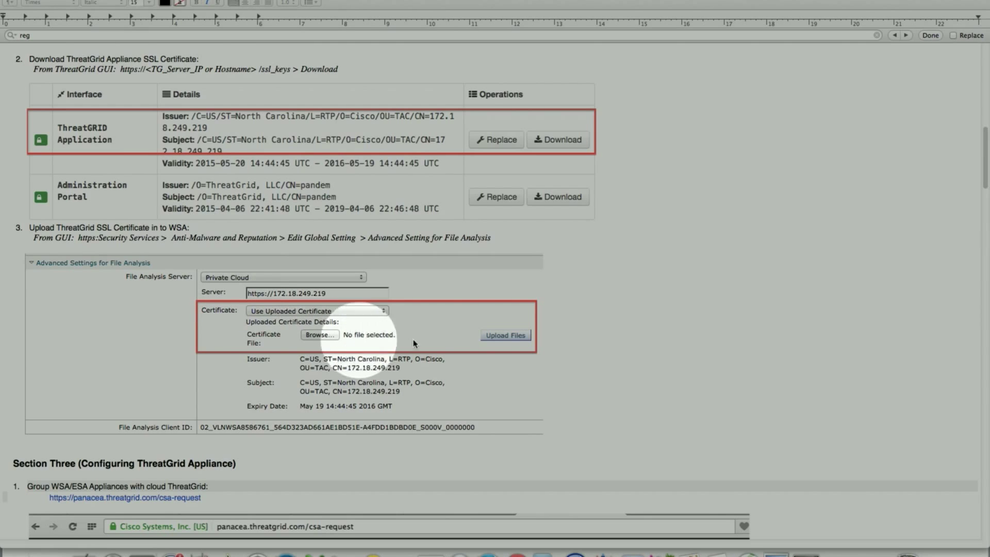
{"action": "scroll", "scroll_direction": "down", "scroll_amount": 3}
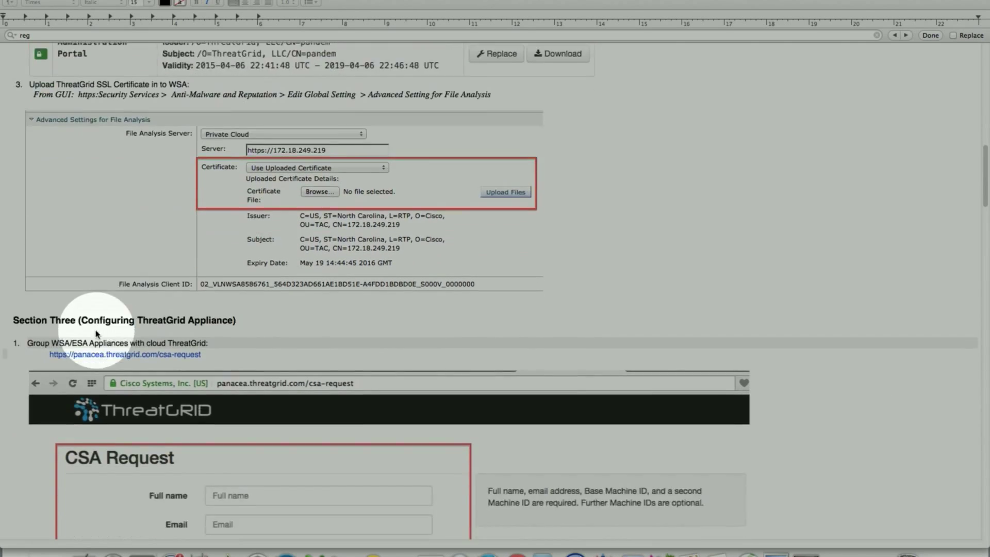
{"action": "scroll", "scroll_direction": "down", "scroll_amount": 3}
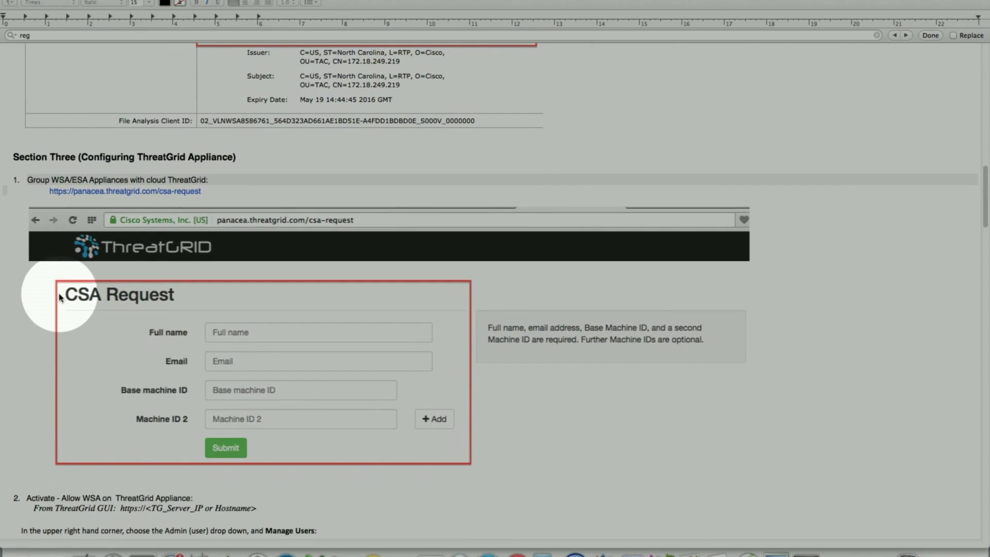
{"action": "mouse_move", "coordinate": [22, 168]}
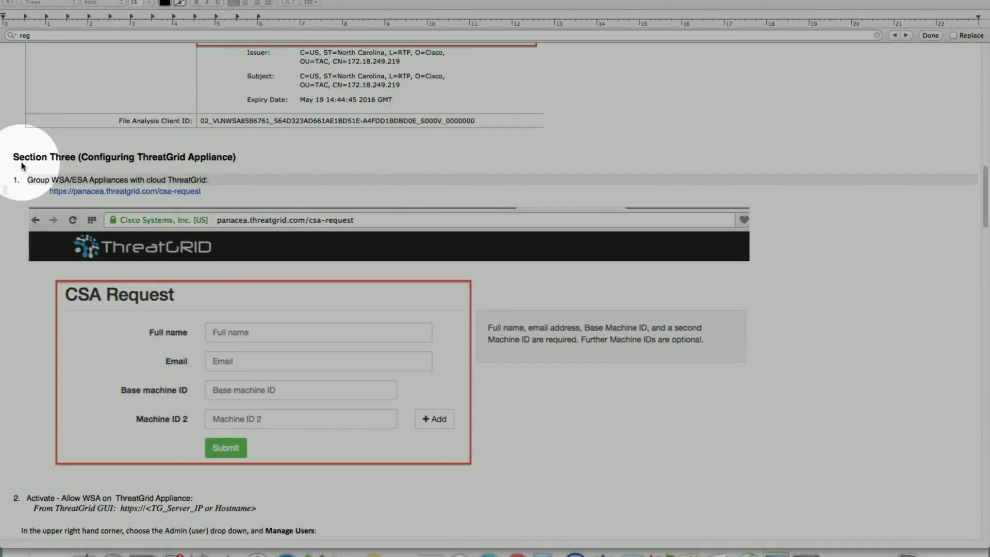
{"action": "mouse_move", "coordinate": [62, 165]}
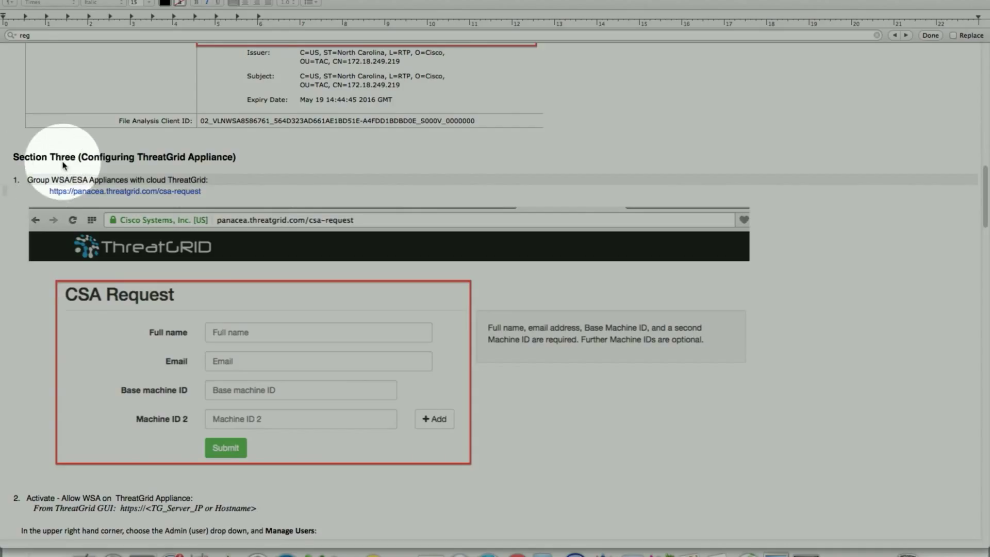
{"action": "mouse_move", "coordinate": [215, 165]}
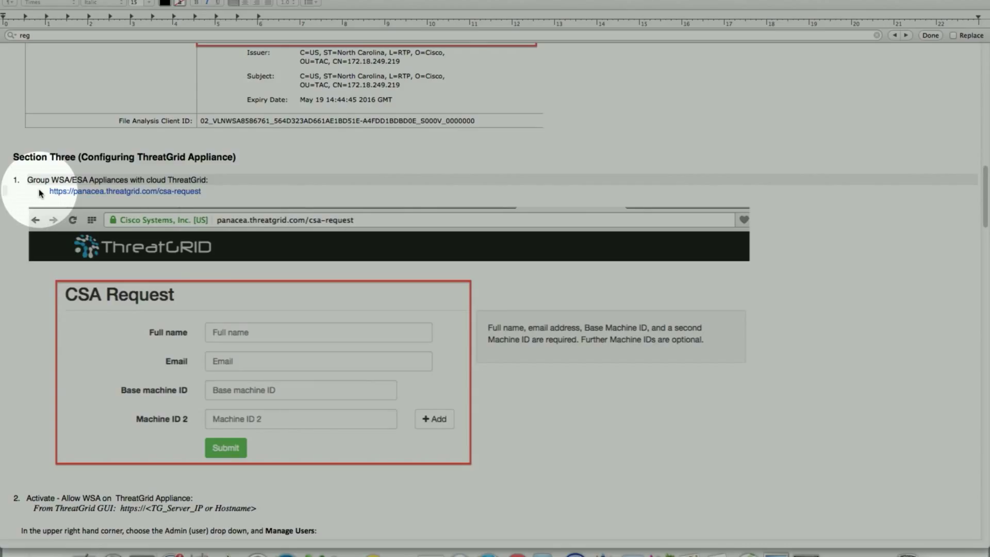
{"action": "mouse_move", "coordinate": [183, 189]}
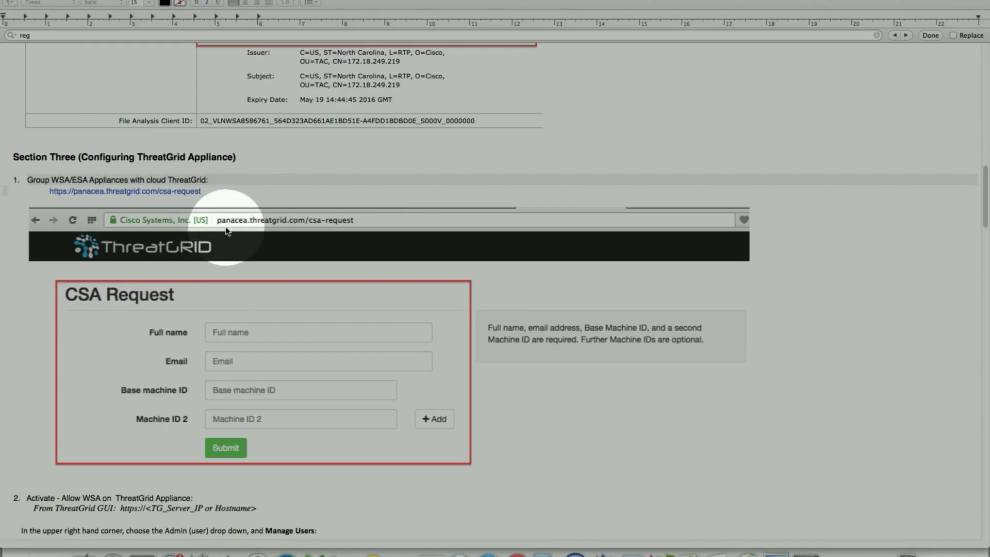
{"action": "mouse_move", "coordinate": [298, 231]}
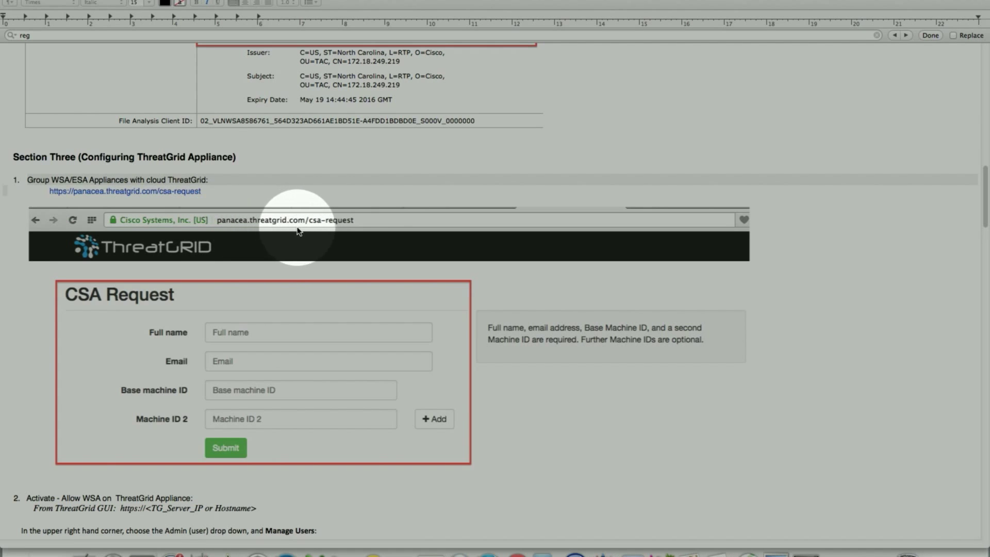
{"action": "mouse_move", "coordinate": [732, 512]}
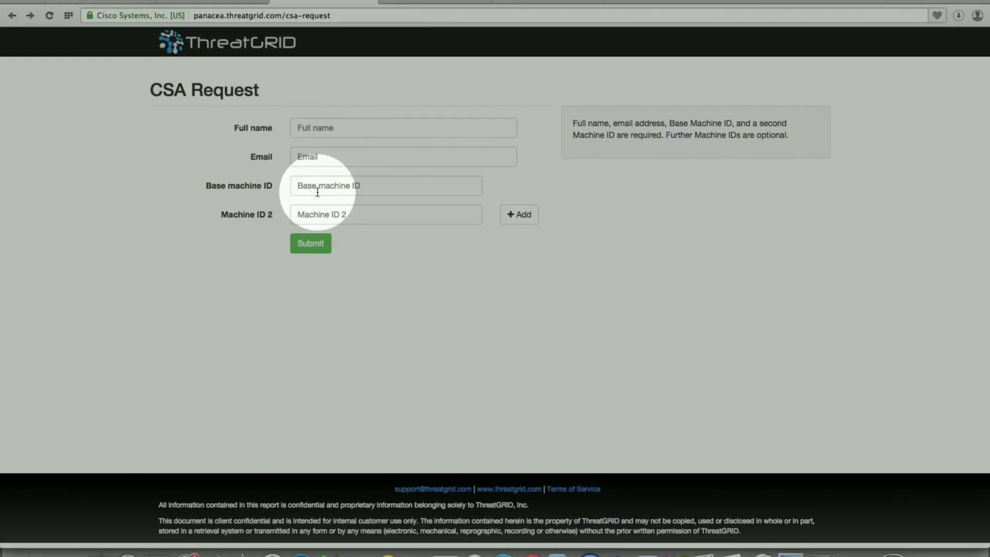
{"action": "mouse_move", "coordinate": [363, 189]}
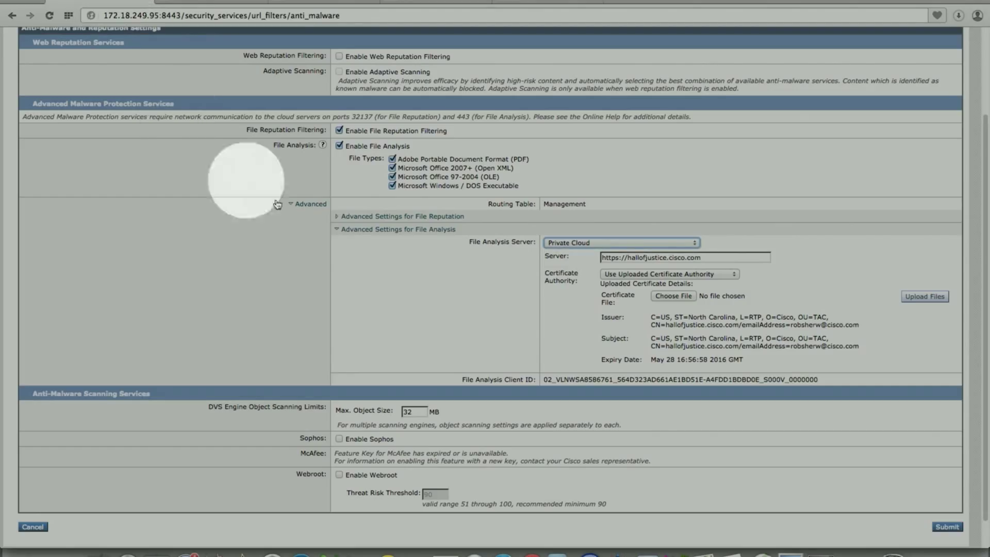
{"action": "mouse_move", "coordinate": [467, 393]}
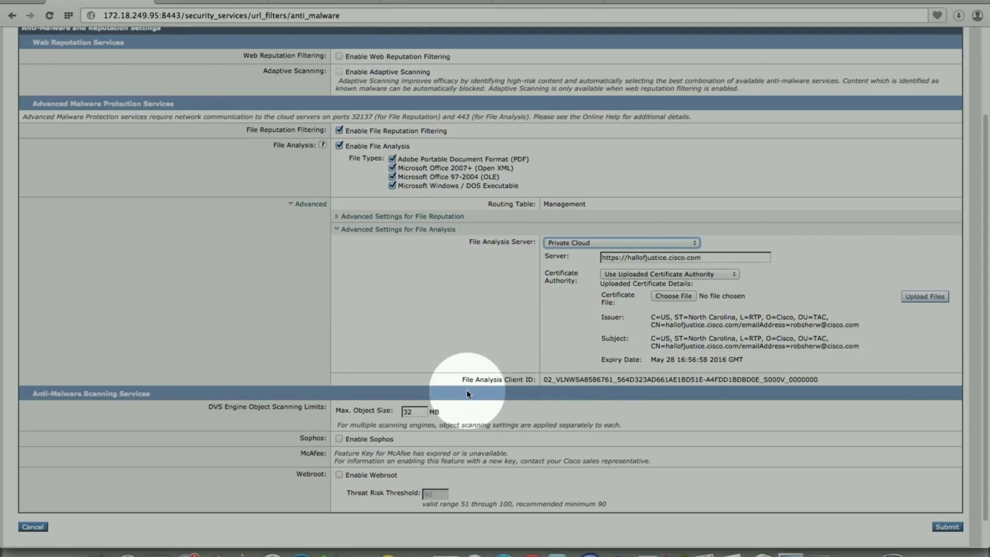
{"action": "mouse_move", "coordinate": [622, 391]}
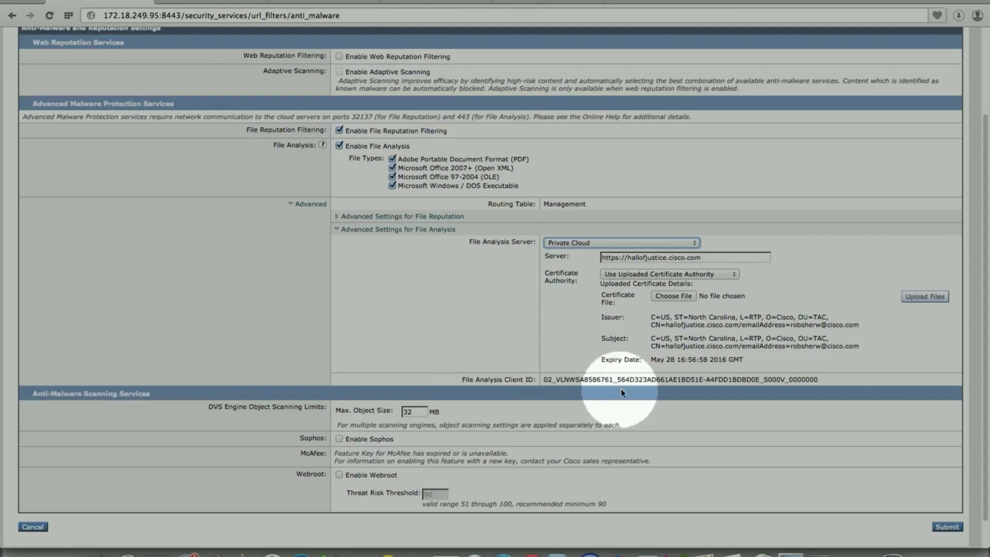
{"action": "mouse_move", "coordinate": [576, 392]}
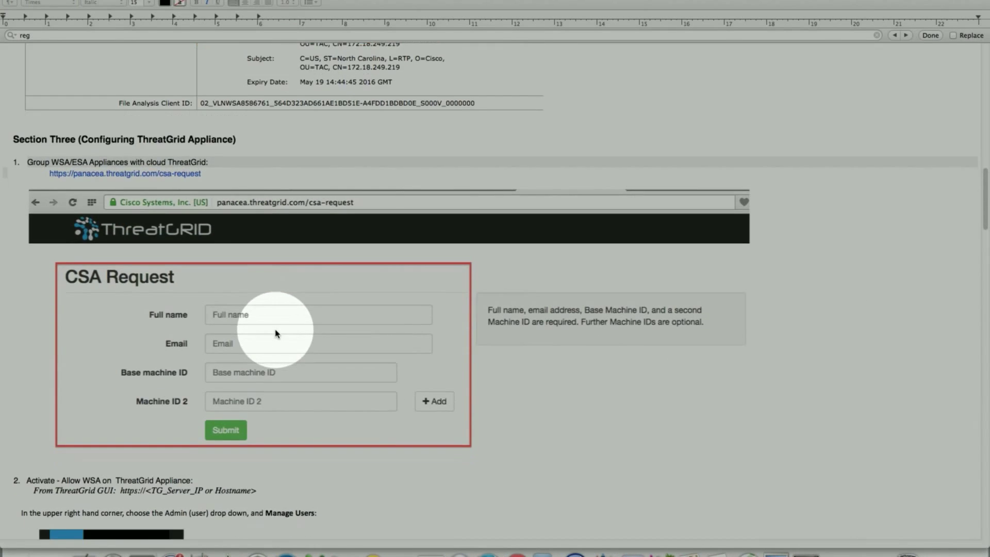
- Scroll past step 2 Manage Users to step 3's Users table with File Analysis Client IDs
{"action": "scroll", "scroll_direction": "down", "scroll_amount": 3}
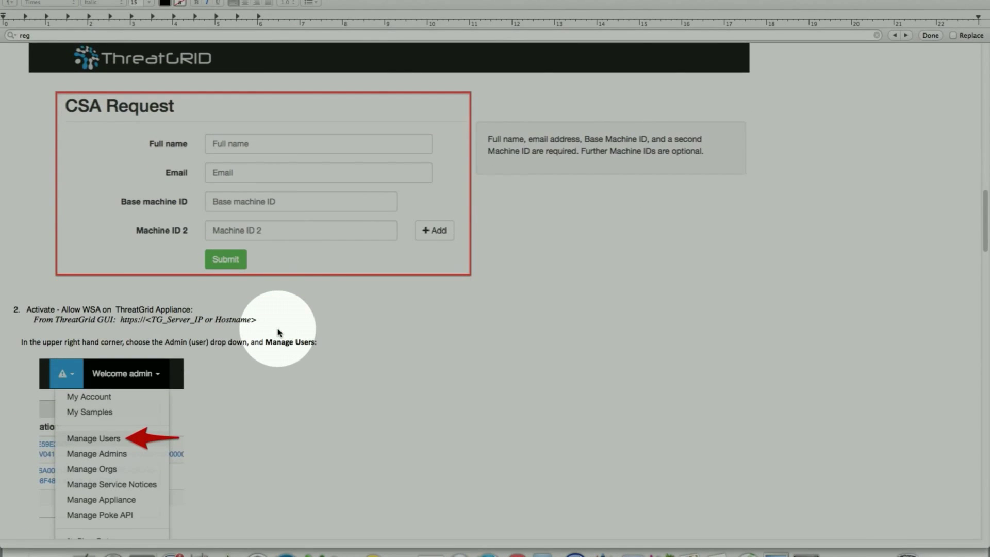
{"action": "mouse_move", "coordinate": [255, 350]}
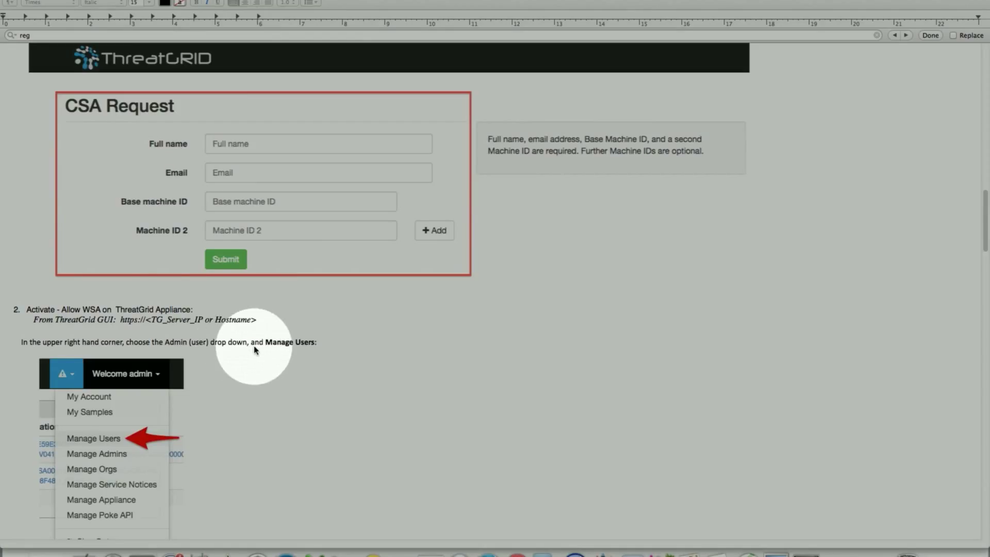
{"action": "mouse_move", "coordinate": [272, 359]}
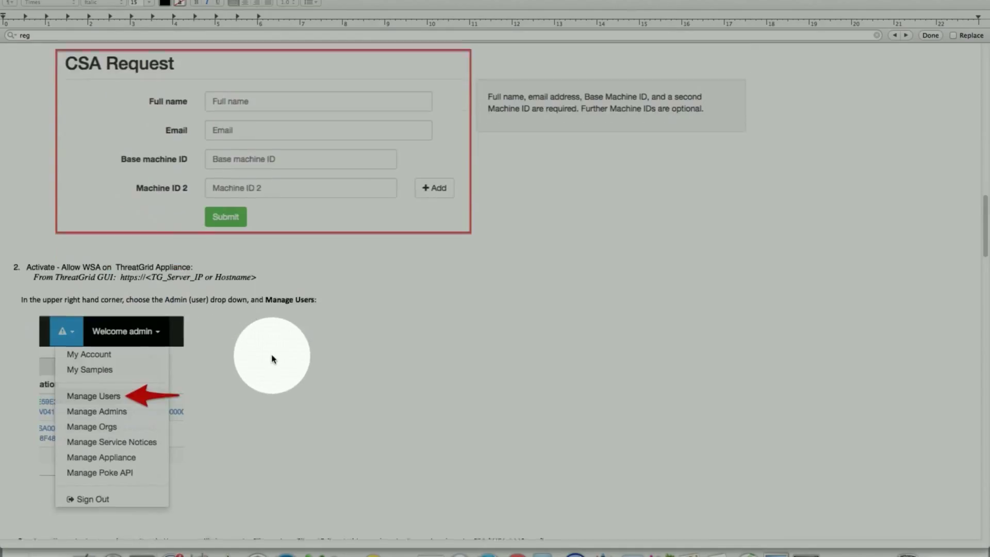
{"action": "scroll", "scroll_direction": "down", "scroll_amount": 3}
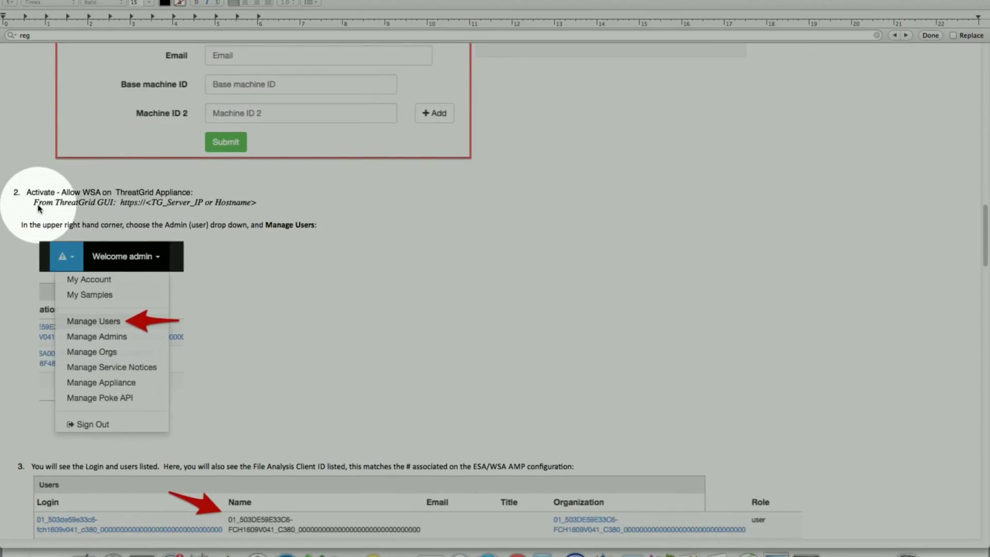
{"action": "mouse_move", "coordinate": [73, 199]}
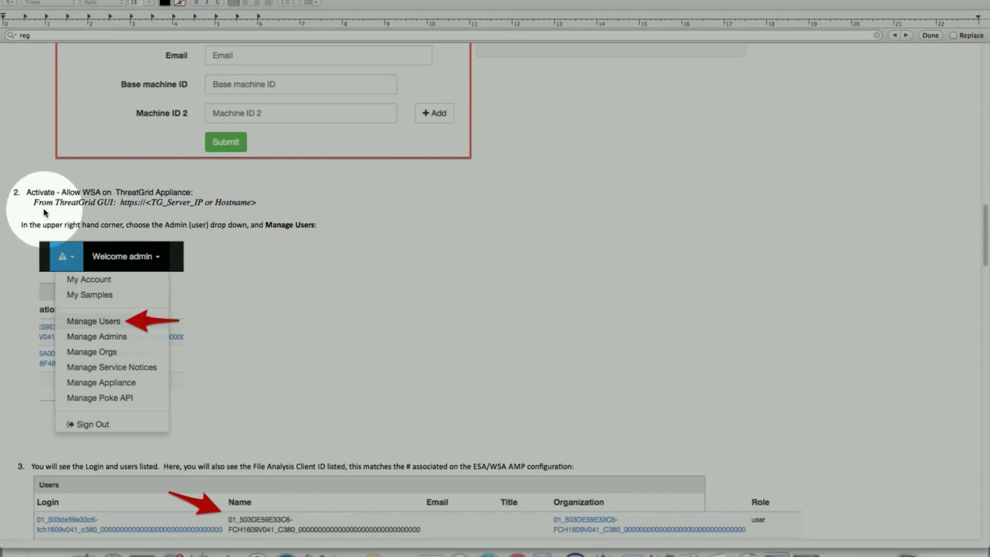
{"action": "mouse_move", "coordinate": [197, 216]}
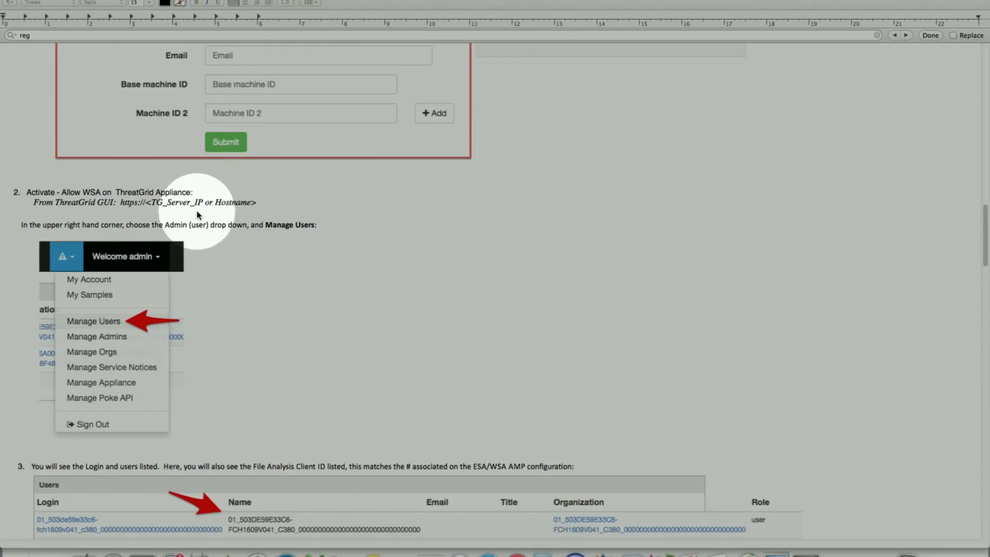
{"action": "mouse_move", "coordinate": [186, 213]}
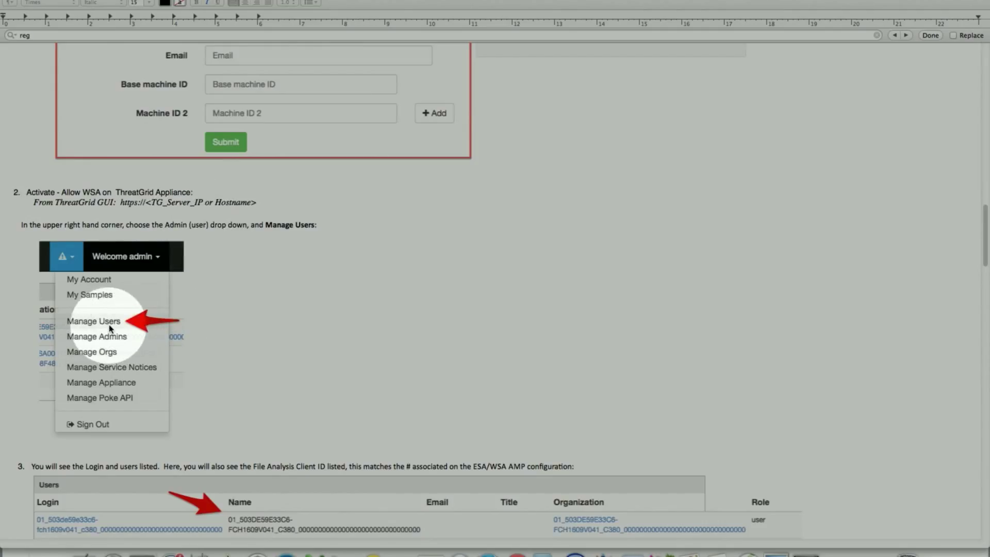
{"action": "scroll", "scroll_direction": "down", "scroll_amount": 3}
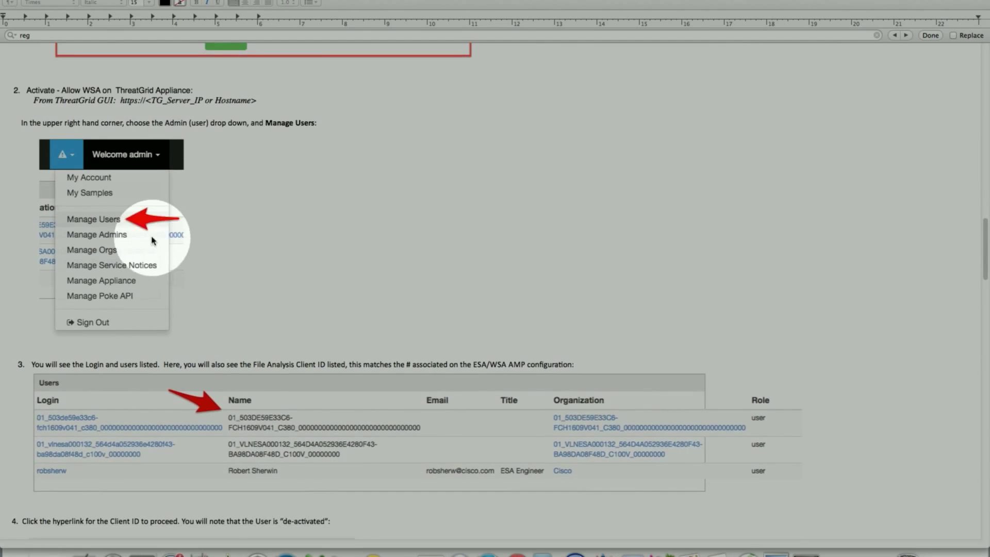
{"action": "scroll", "scroll_direction": "down", "scroll_amount": 3}
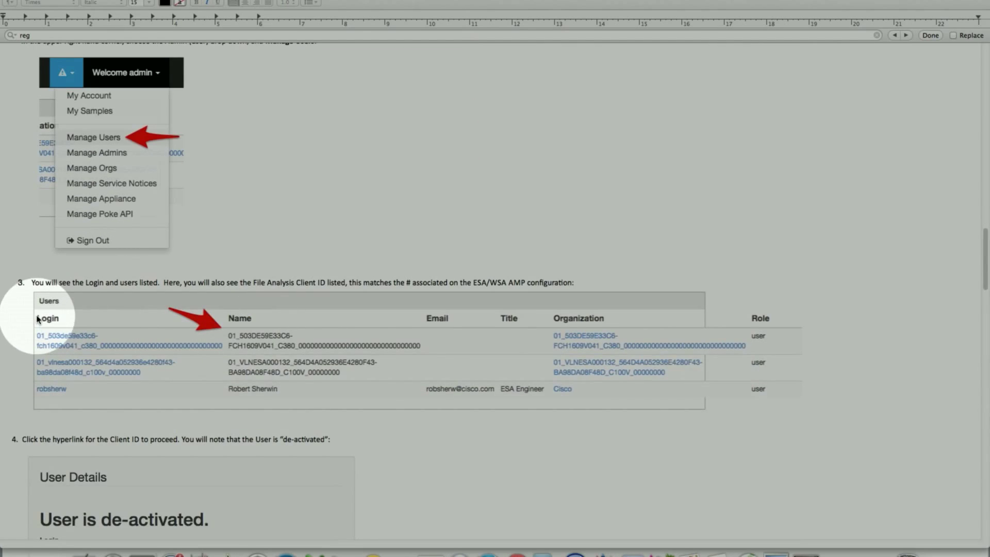
{"action": "mouse_move", "coordinate": [266, 341]}
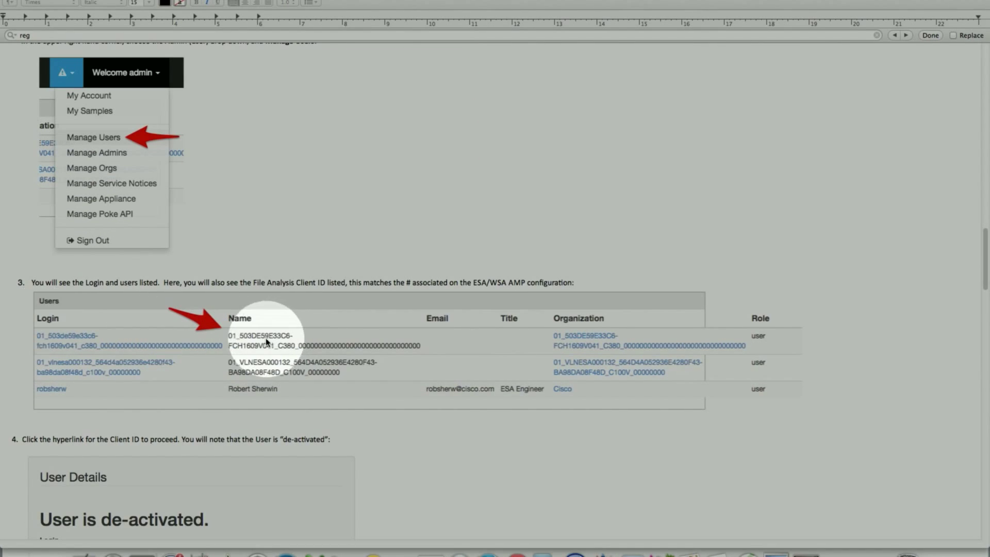
{"action": "mouse_move", "coordinate": [62, 294]}
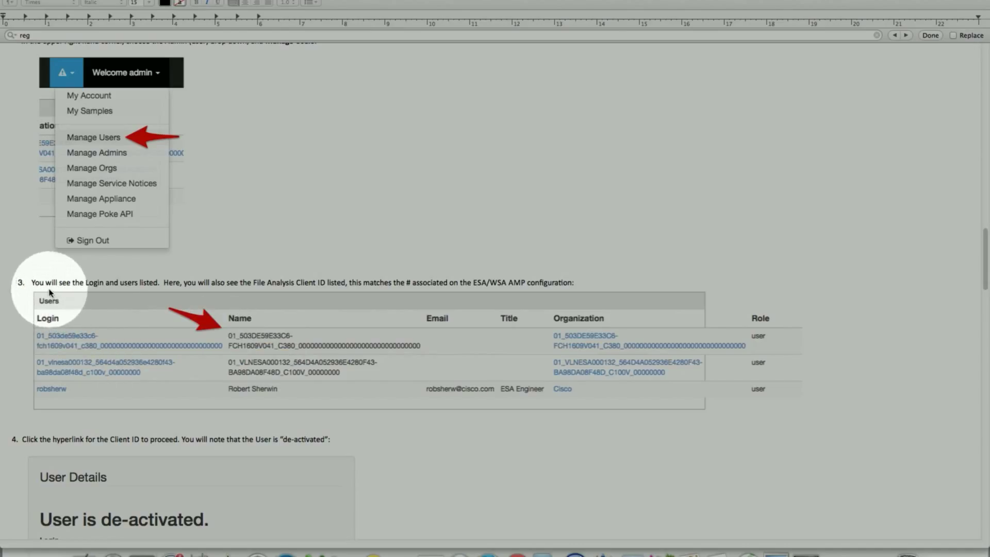
{"action": "mouse_move", "coordinate": [175, 292]}
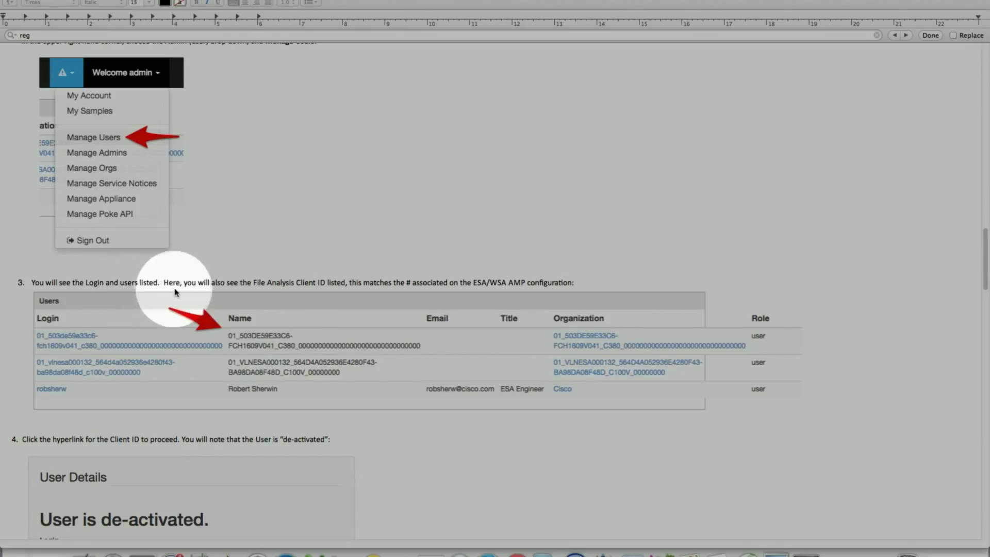
{"action": "mouse_move", "coordinate": [285, 292]}
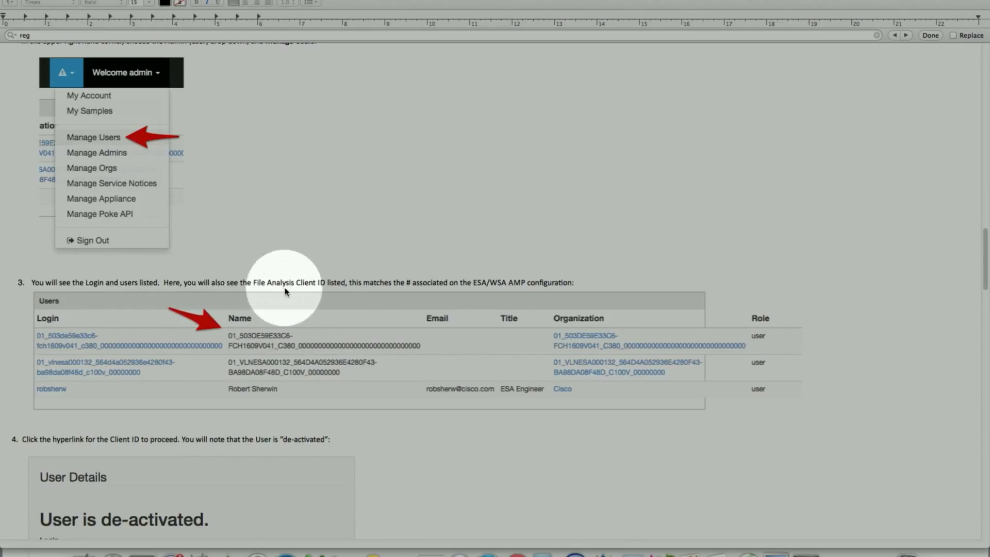
{"action": "mouse_move", "coordinate": [323, 292]}
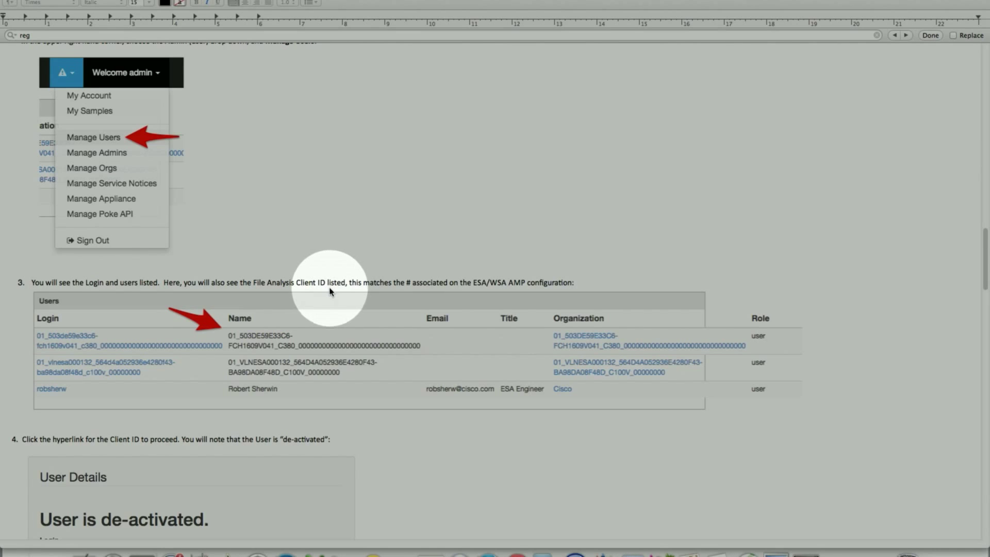
- Scroll through steps 4–6 on re-activating the de-activated user to step 7
{"action": "scroll", "scroll_direction": "down", "scroll_amount": 3}
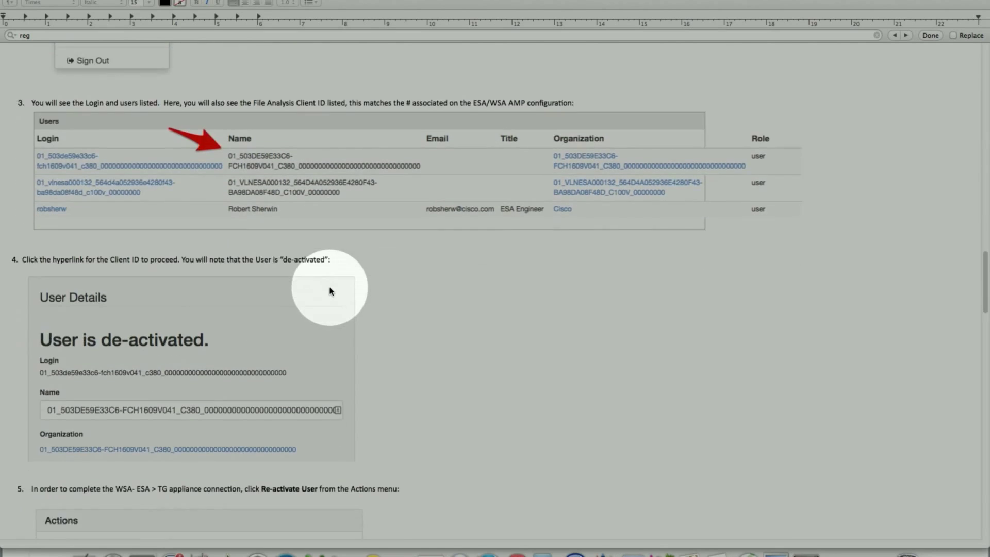
{"action": "scroll", "scroll_direction": "down", "scroll_amount": 3}
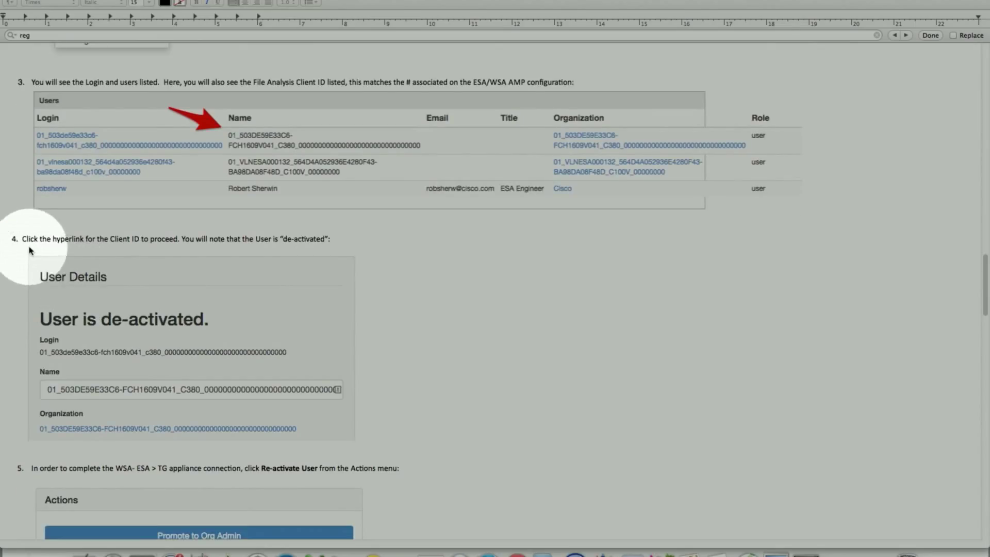
{"action": "mouse_move", "coordinate": [100, 167]}
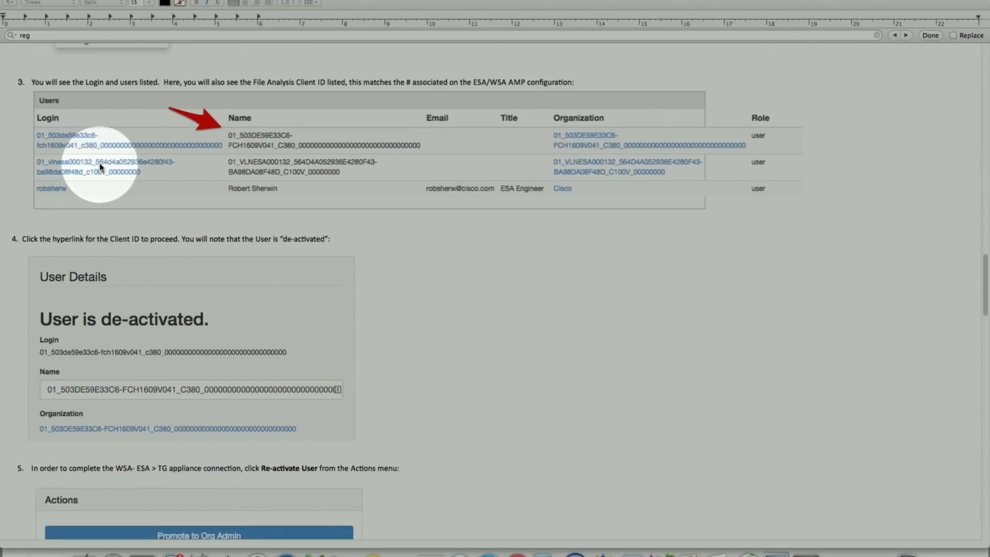
{"action": "scroll", "scroll_direction": "down", "scroll_amount": 3}
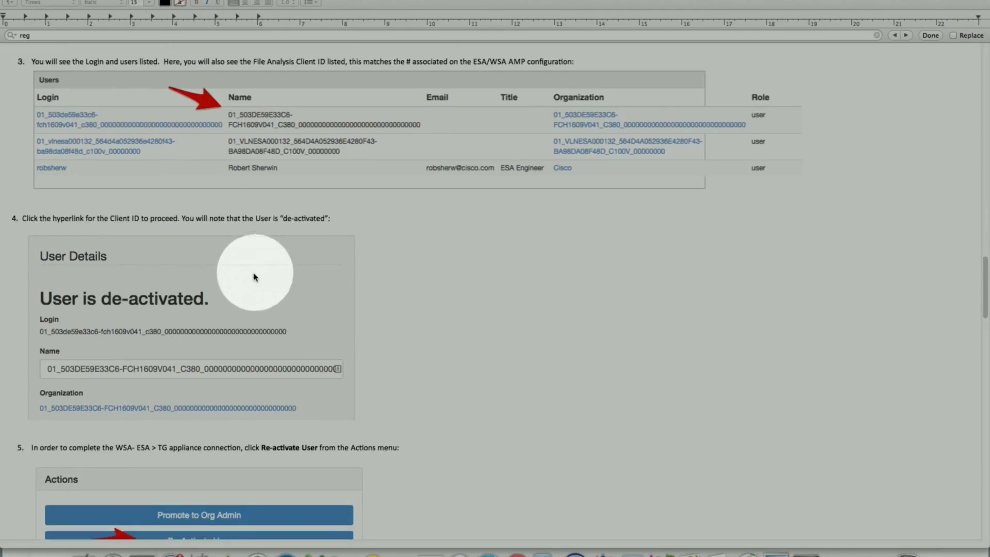
{"action": "mouse_move", "coordinate": [52, 309]}
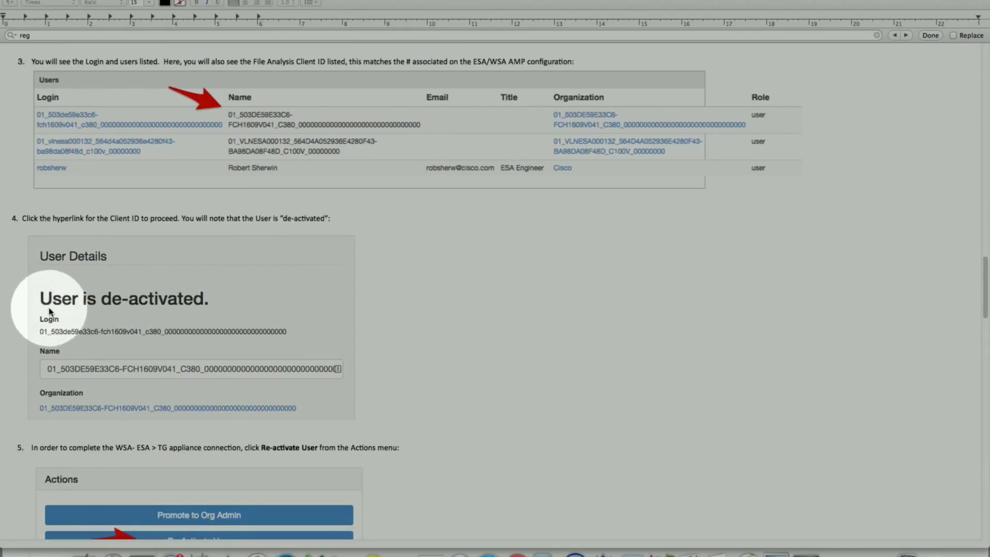
{"action": "scroll", "scroll_direction": "down", "scroll_amount": 3}
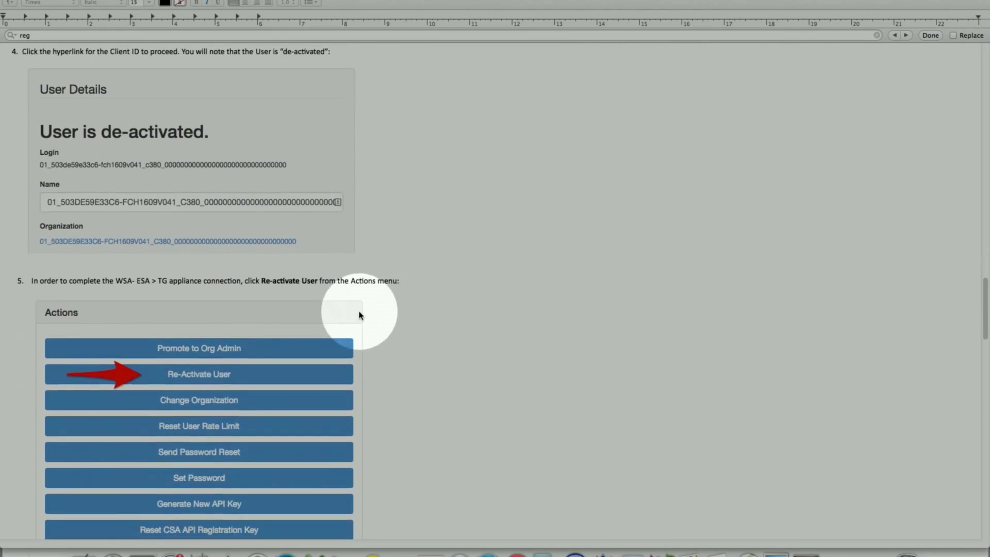
{"action": "scroll", "scroll_direction": "down", "scroll_amount": 3}
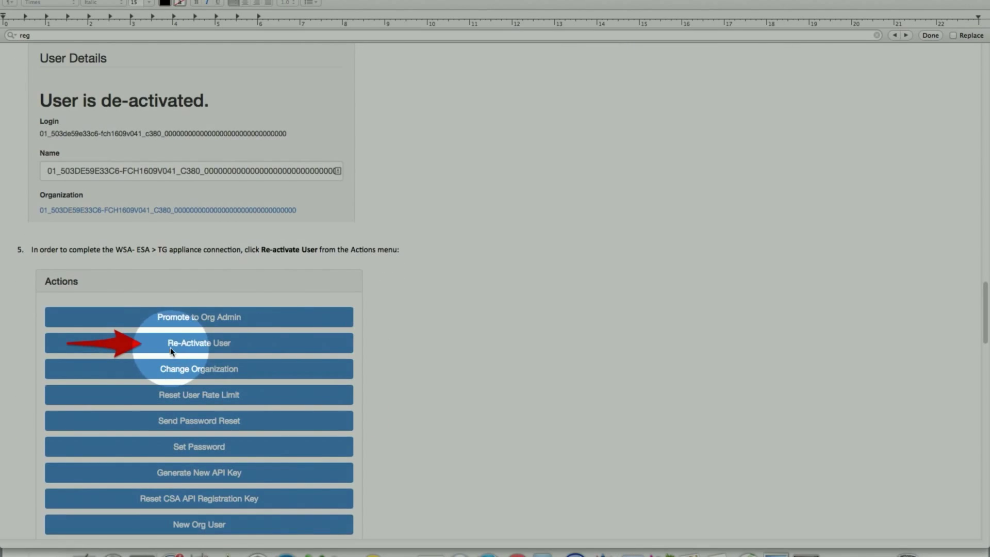
{"action": "mouse_move", "coordinate": [216, 352]}
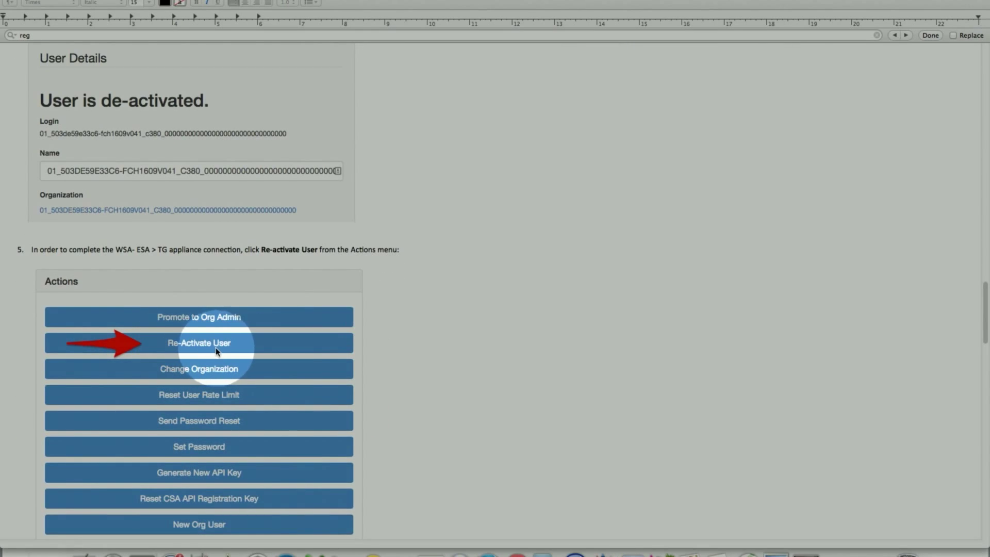
{"action": "scroll", "scroll_direction": "down", "scroll_amount": 3}
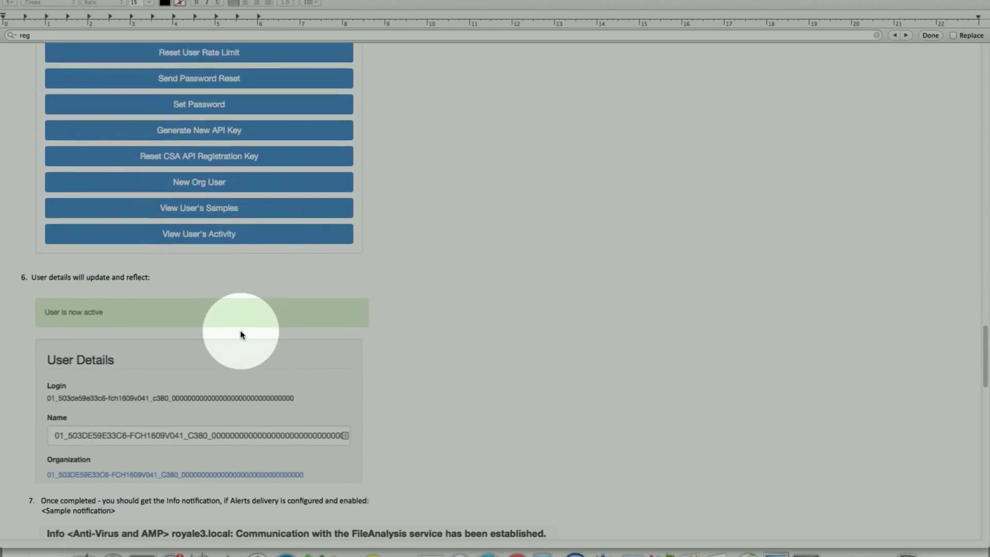
{"action": "scroll", "scroll_direction": "down", "scroll_amount": 3}
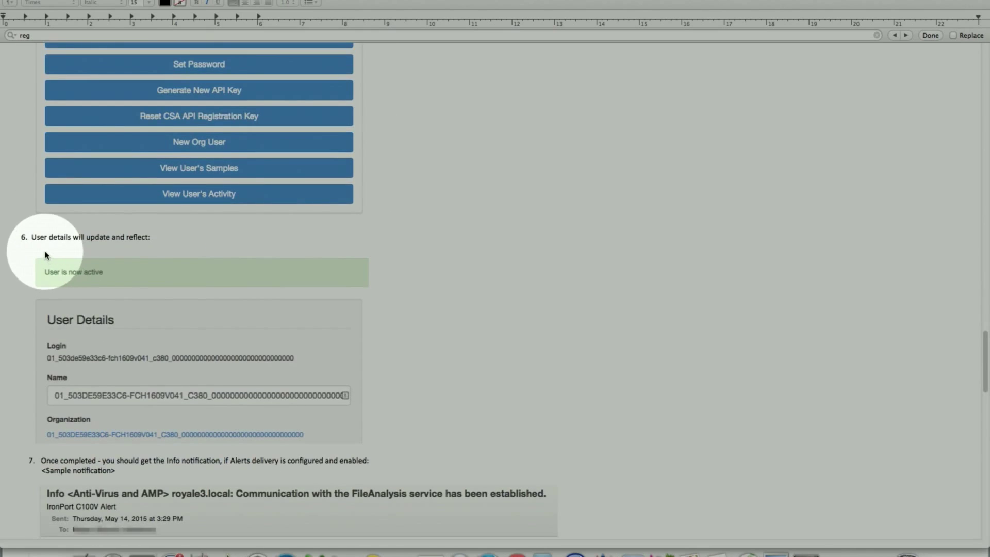
{"action": "mouse_move", "coordinate": [120, 254]}
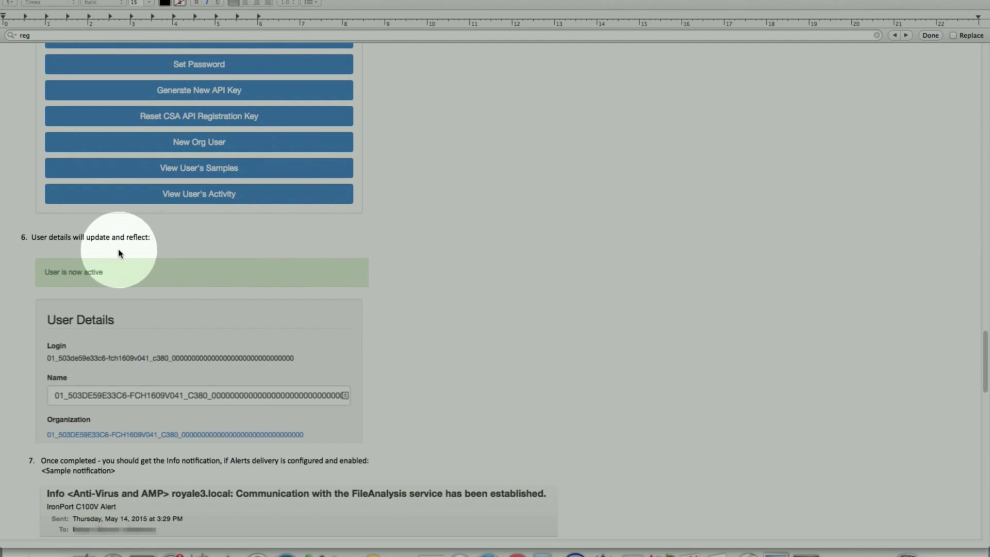
{"action": "scroll", "scroll_direction": "down", "scroll_amount": 3}
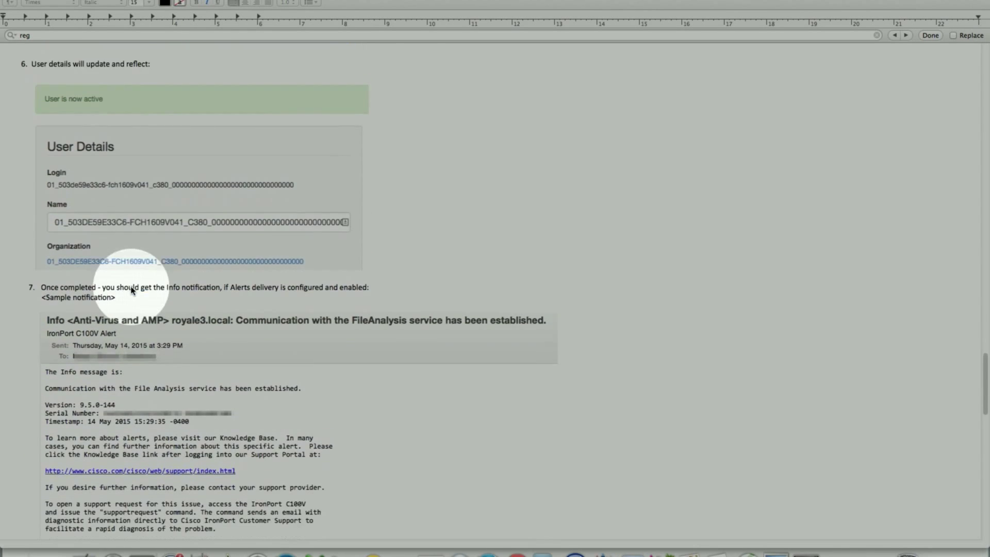
- Scroll past the sample Info notification to the Amplogs entries showing File Analysis initialized
{"action": "scroll", "scroll_direction": "down", "scroll_amount": 3}
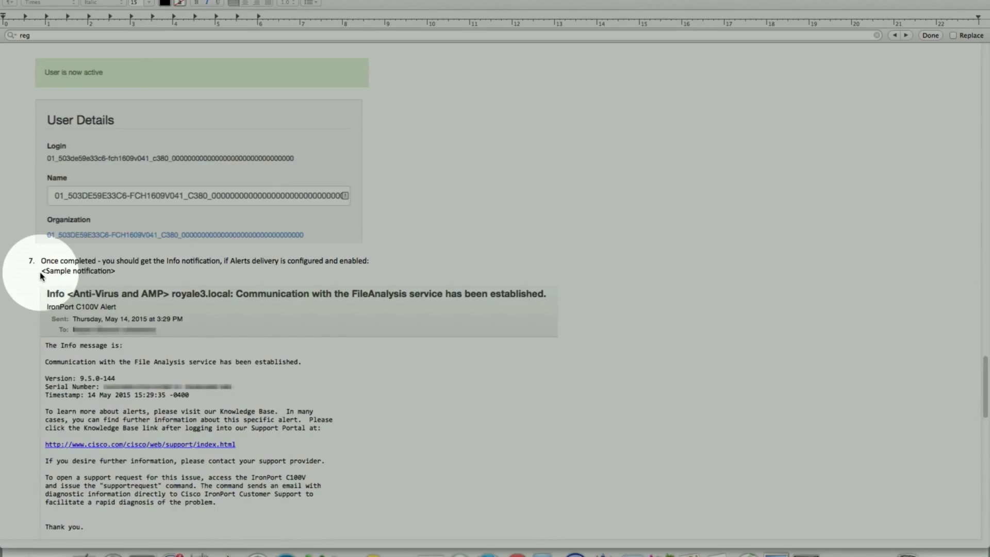
{"action": "mouse_move", "coordinate": [54, 278]}
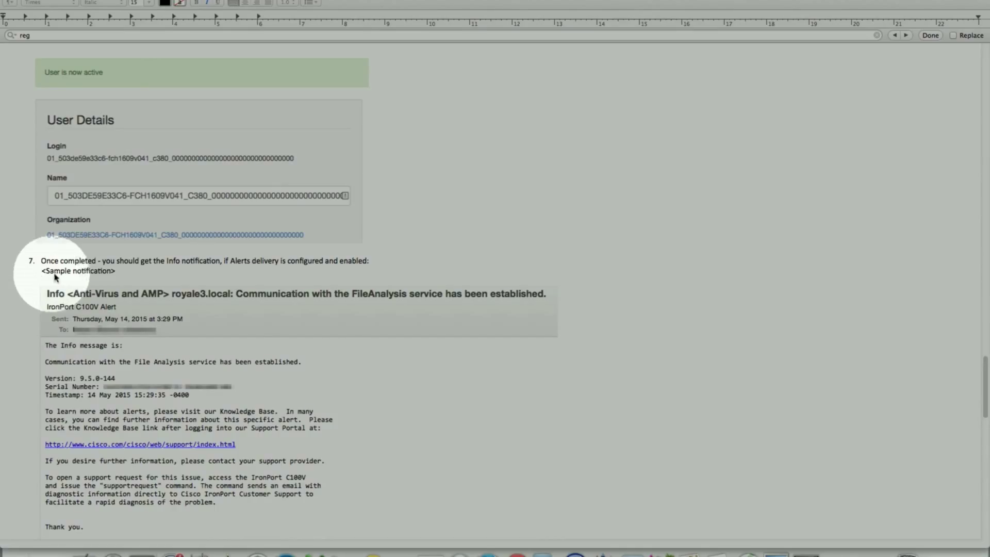
{"action": "scroll", "scroll_direction": "up", "scroll_amount": 3}
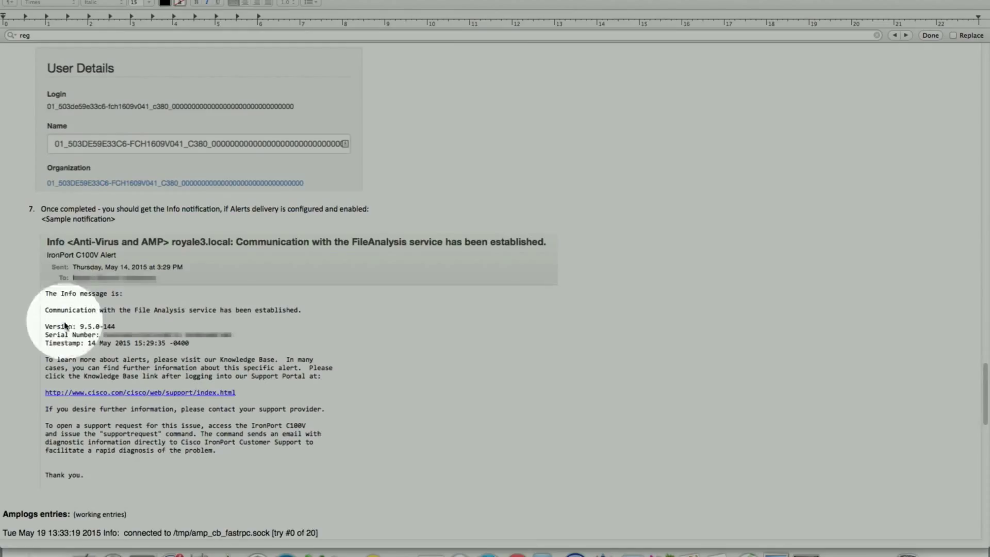
{"action": "mouse_move", "coordinate": [60, 326]}
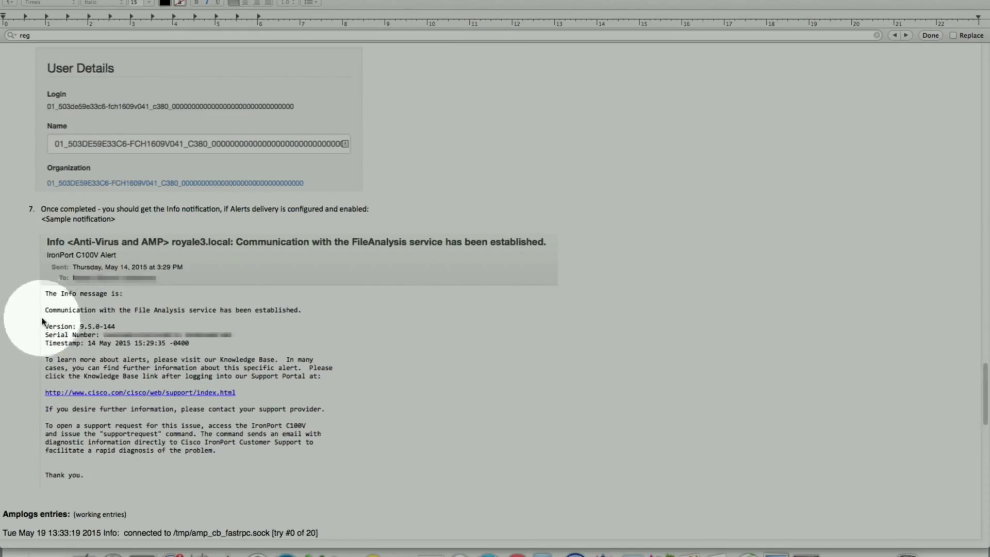
{"action": "scroll", "scroll_direction": "down", "scroll_amount": 3}
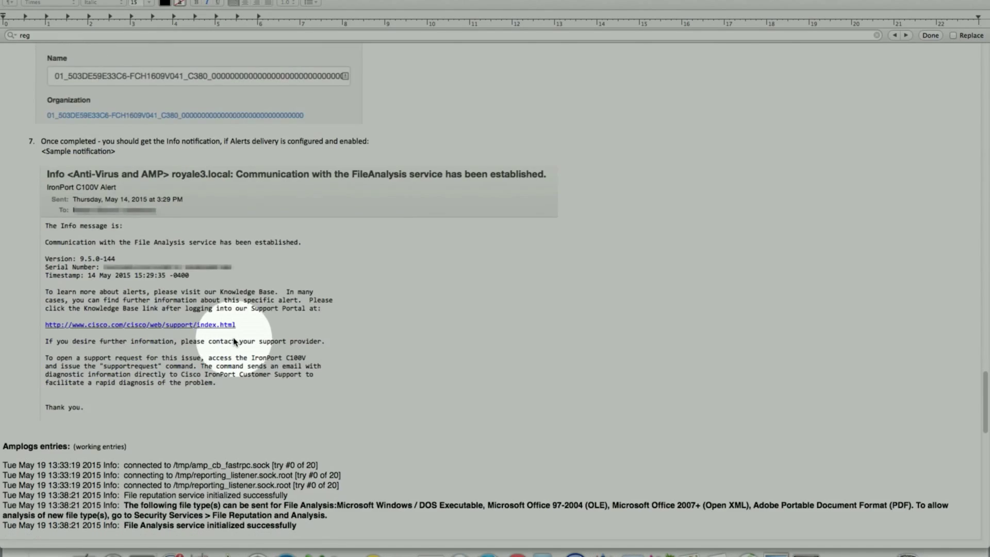
{"action": "scroll", "scroll_direction": "down", "scroll_amount": 3}
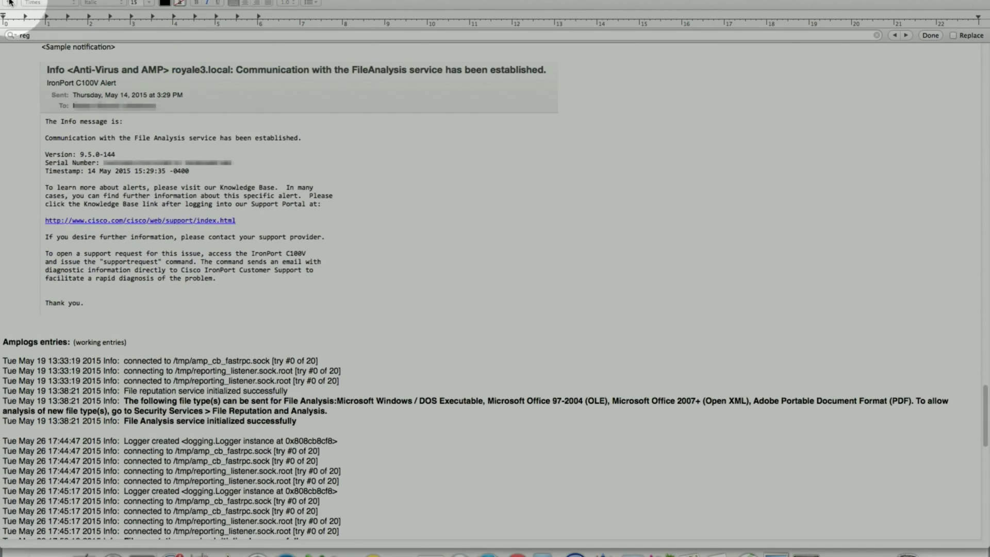
{"action": "scroll", "scroll_direction": "up", "scroll_amount": 3}
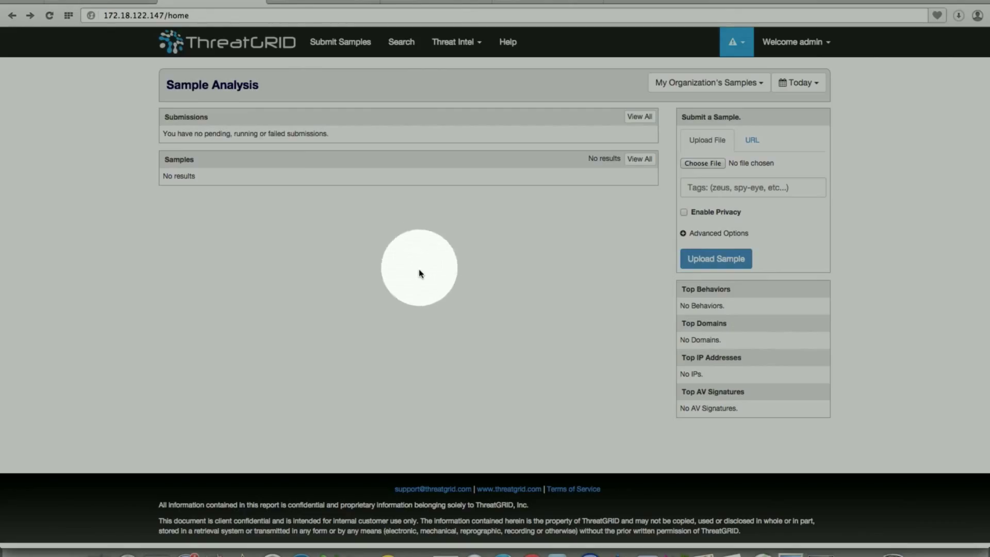
{"action": "mouse_move", "coordinate": [830, 54]}
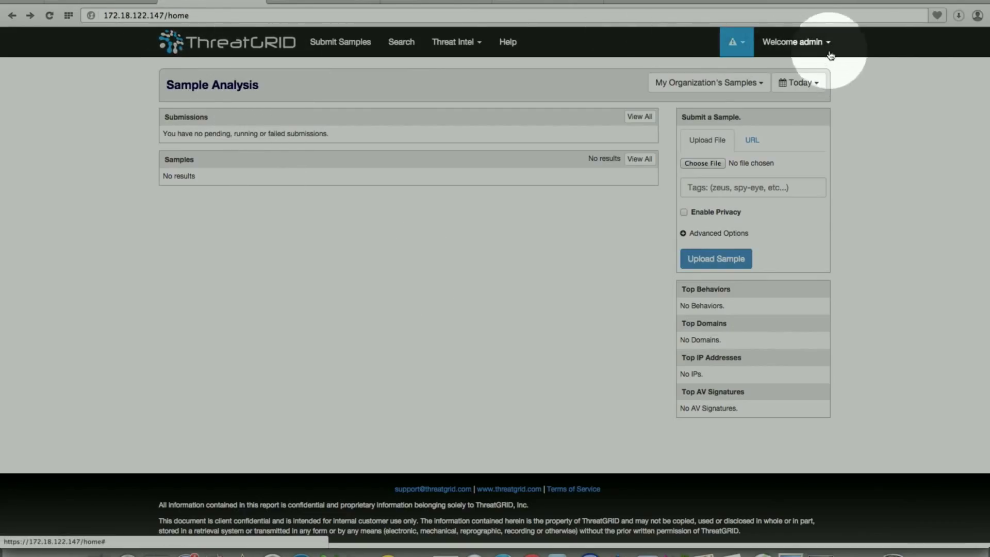
{"action": "left_click", "coordinate": [795, 42]}
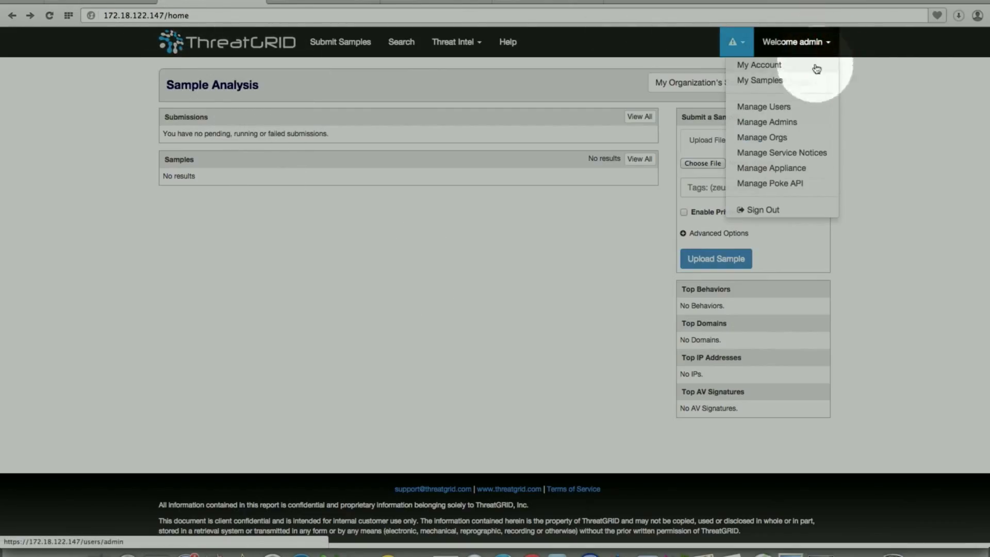
{"action": "left_click", "coordinate": [762, 106]}
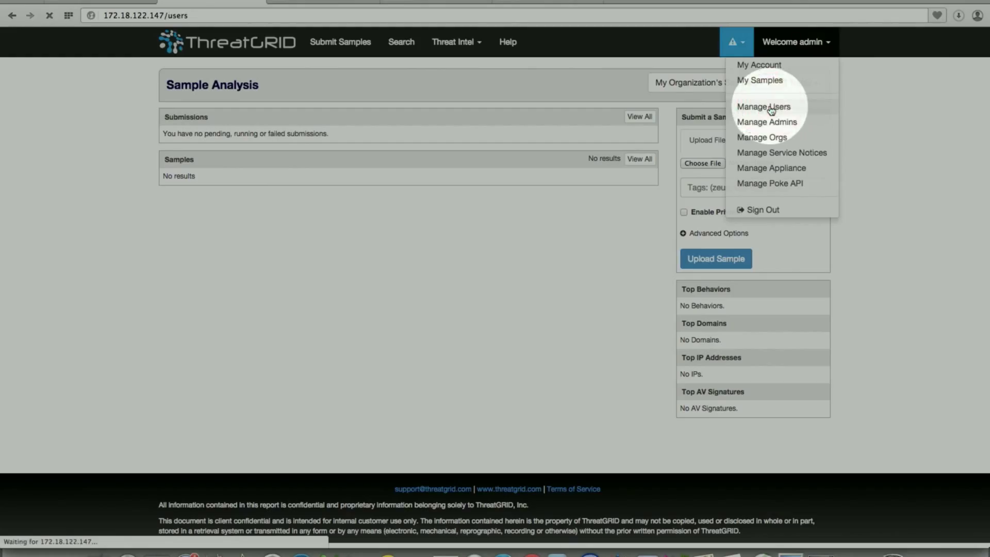
{"action": "left_click", "coordinate": [763, 107]}
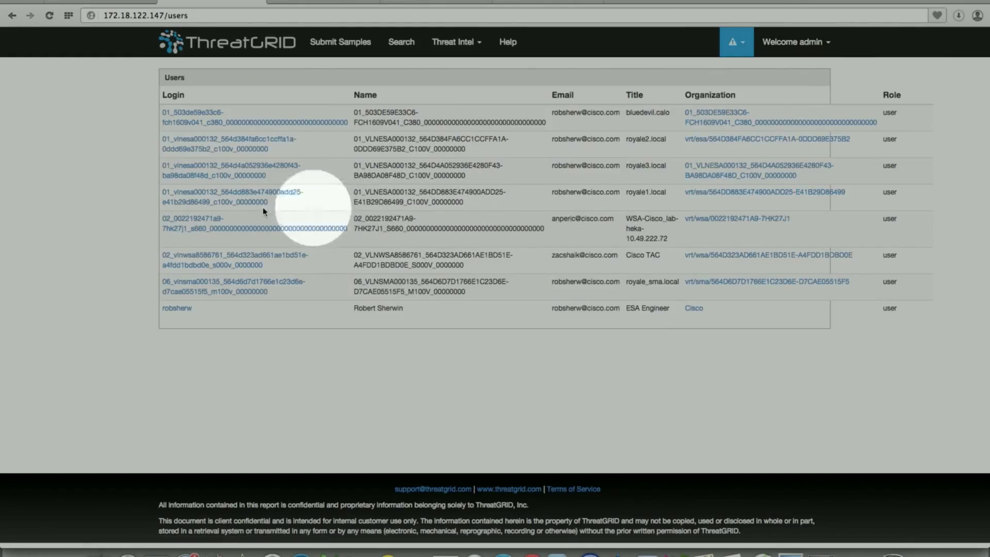
{"action": "mouse_move", "coordinate": [183, 123]}
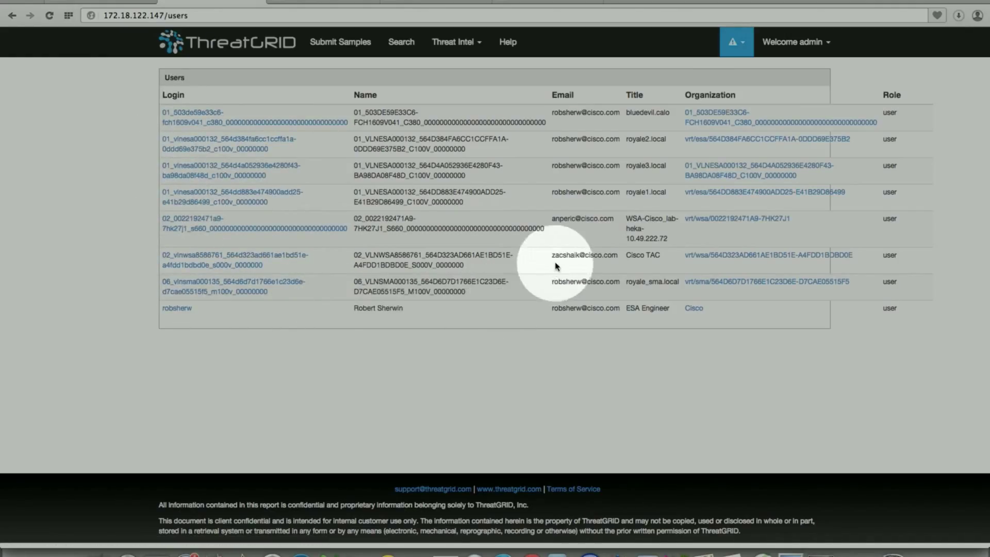
{"action": "mouse_move", "coordinate": [810, 265]}
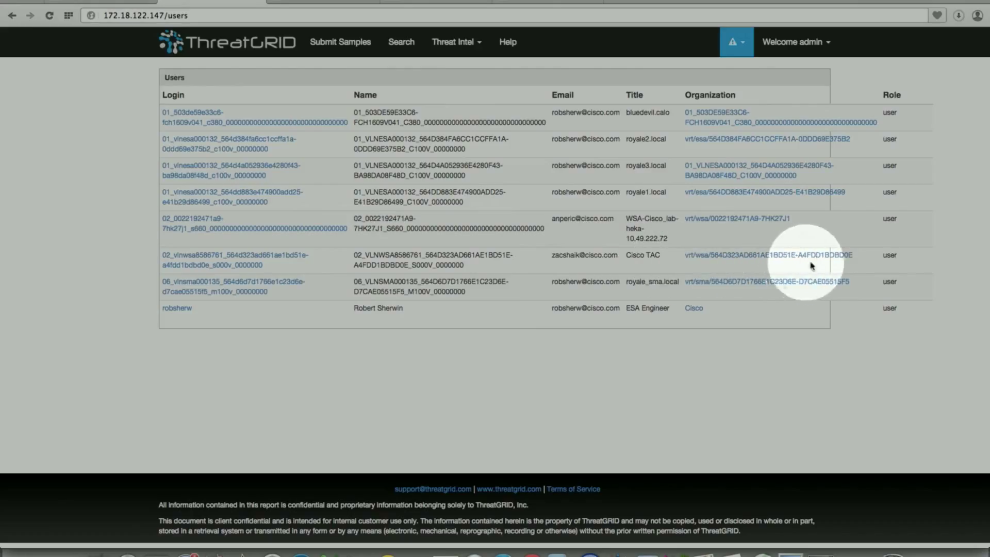
{"action": "mouse_move", "coordinate": [698, 271]}
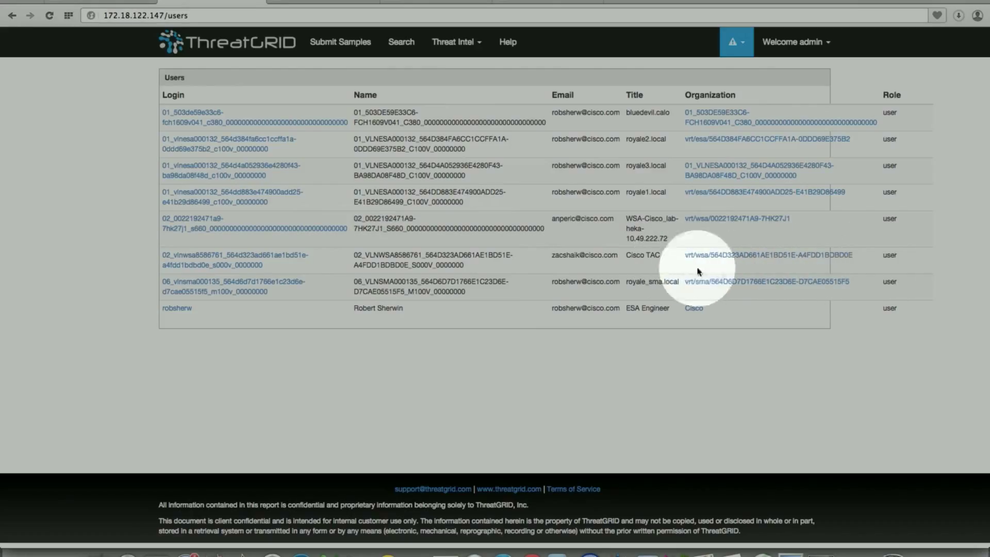
{"action": "mouse_move", "coordinate": [581, 271]}
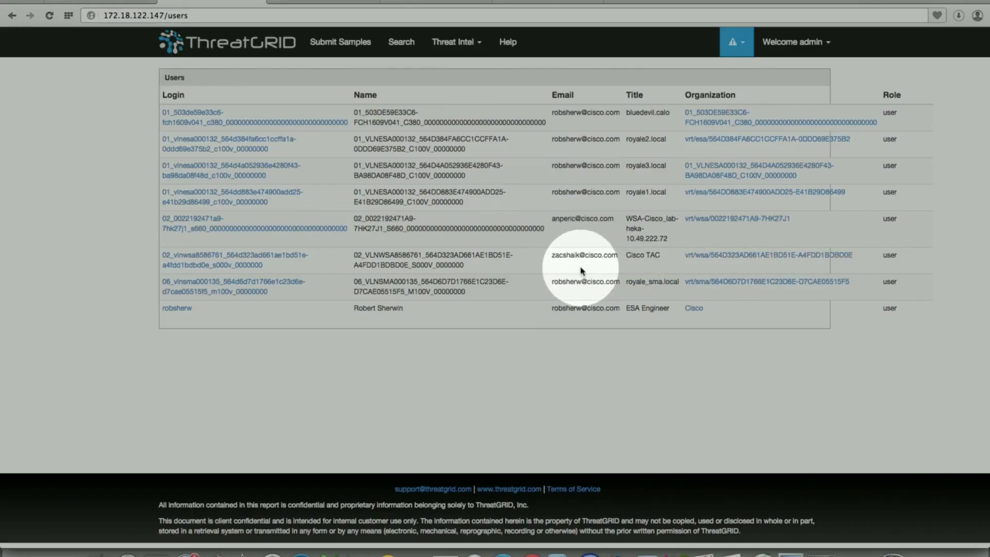
{"action": "mouse_move", "coordinate": [281, 275]}
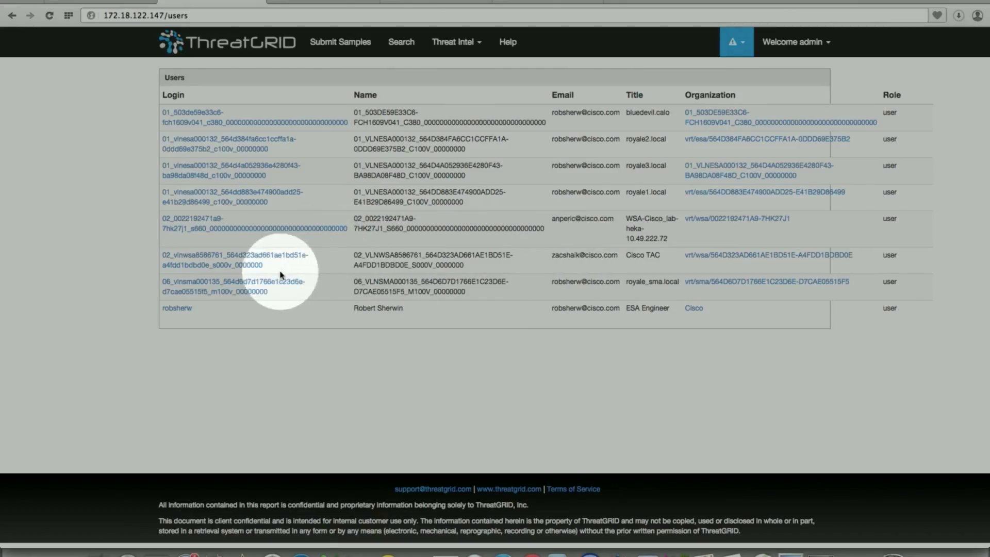
{"action": "mouse_move", "coordinate": [183, 262]}
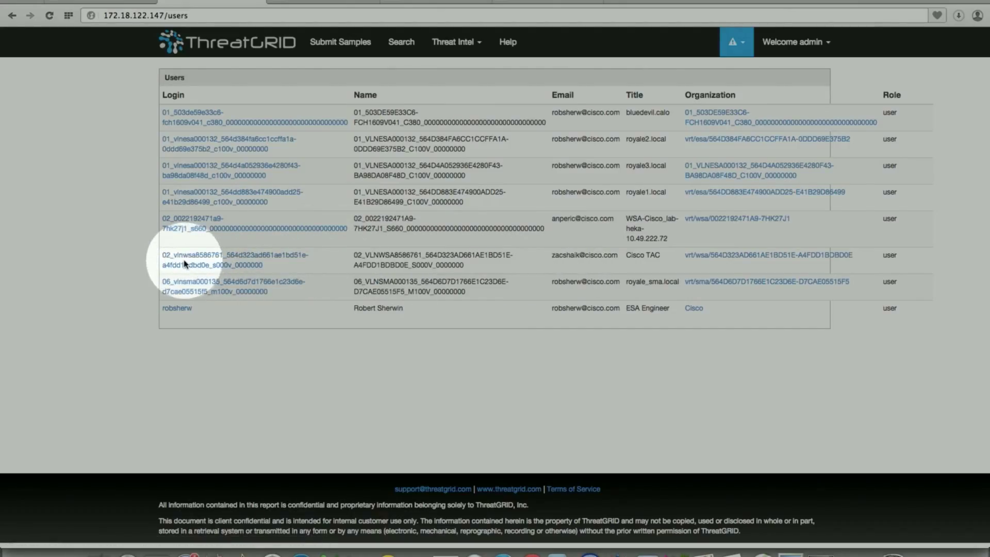
{"action": "mouse_move", "coordinate": [585, 265]}
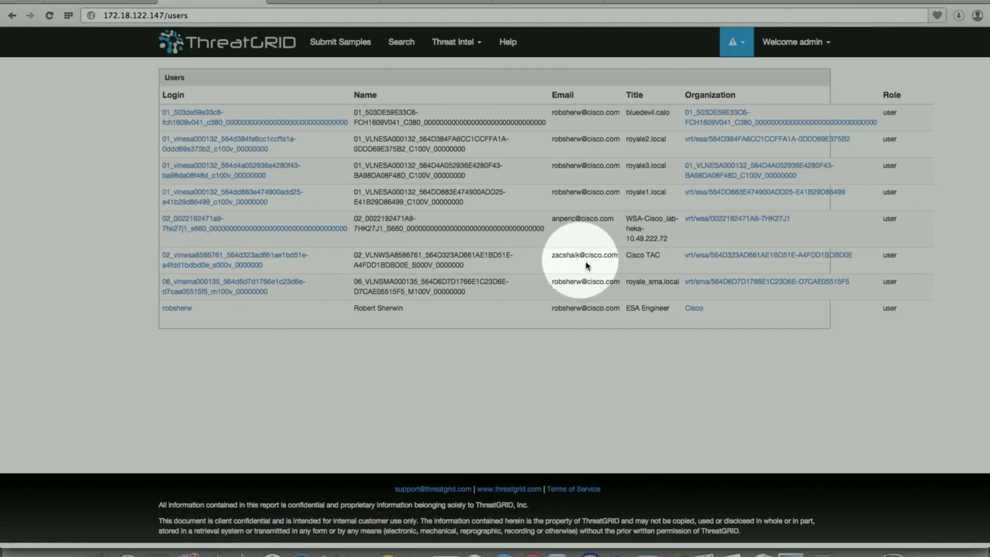
{"action": "mouse_move", "coordinate": [640, 264]}
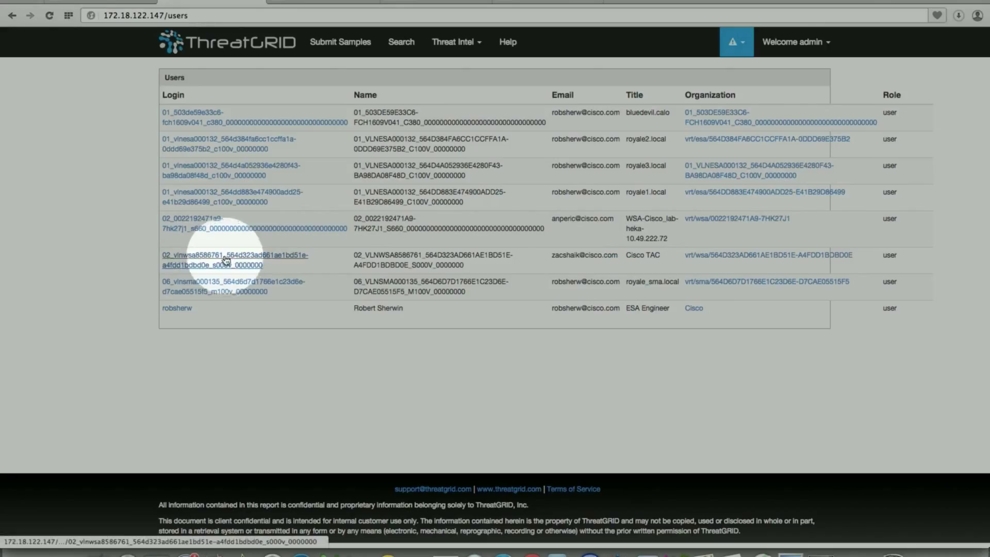
- Open the User Details page for the 02_vlnwsa…s000v appliance account
{"action": "left_click", "coordinate": [235, 259]}
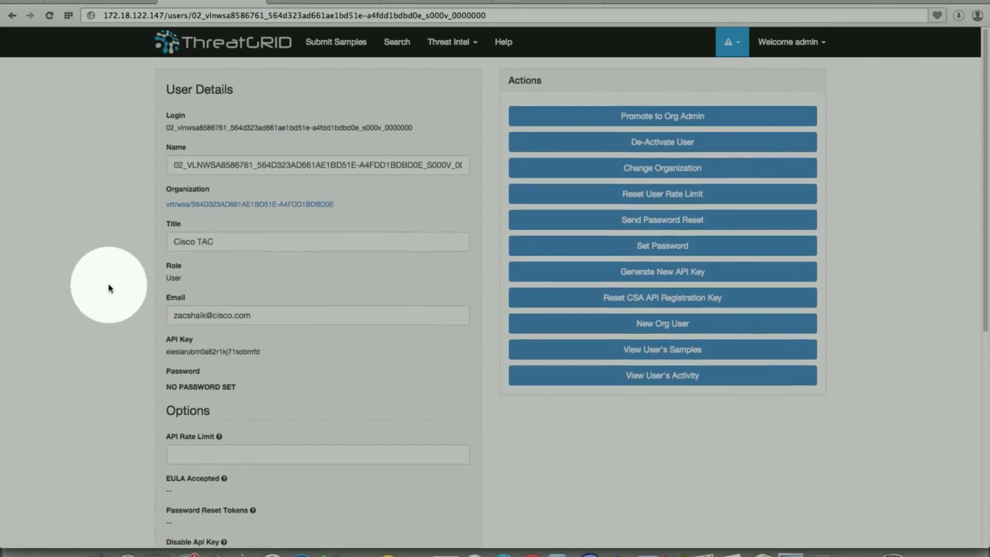
{"action": "mouse_move", "coordinate": [337, 107]}
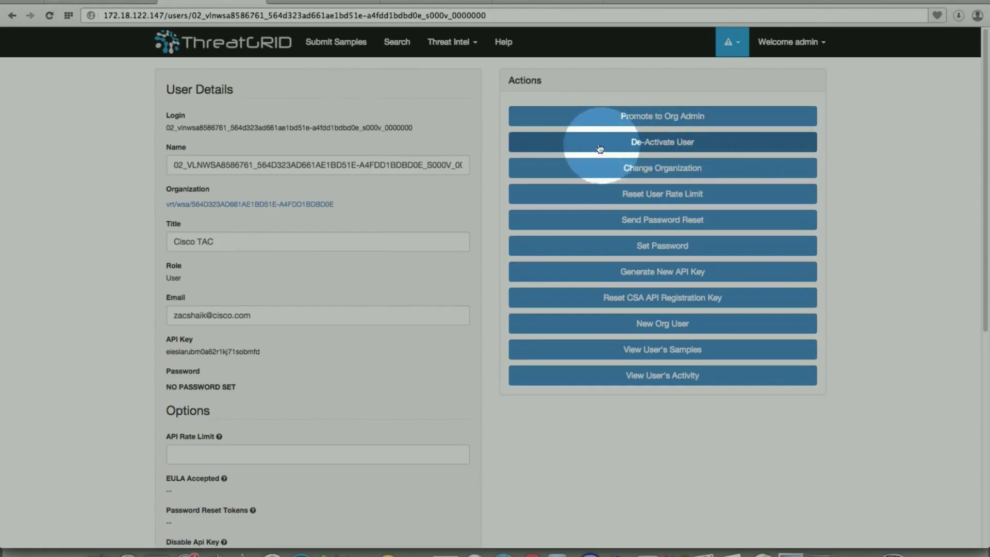
{"action": "mouse_move", "coordinate": [630, 146]}
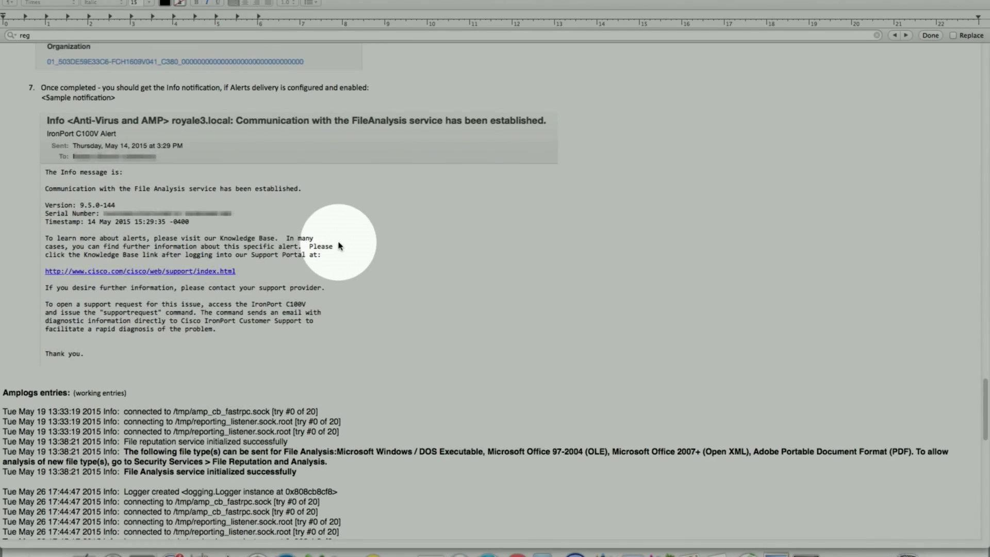
{"action": "scroll", "scroll_direction": "up", "scroll_amount": 3}
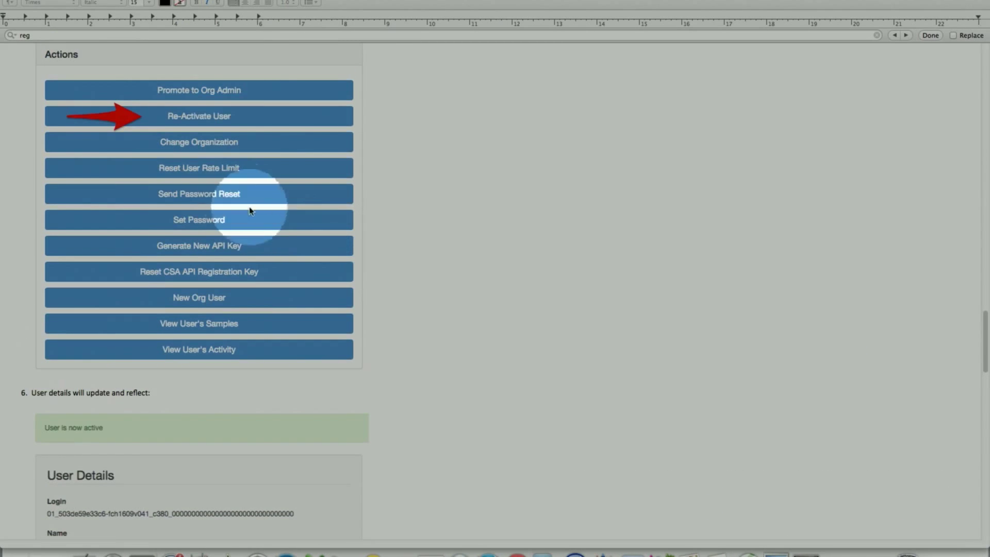
{"action": "mouse_move", "coordinate": [208, 126]}
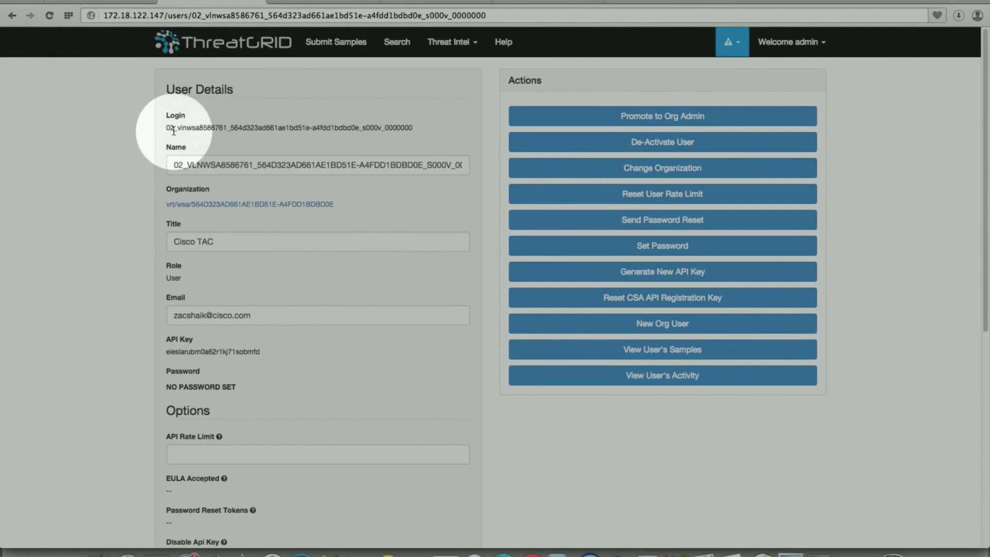
{"action": "mouse_move", "coordinate": [175, 241]}
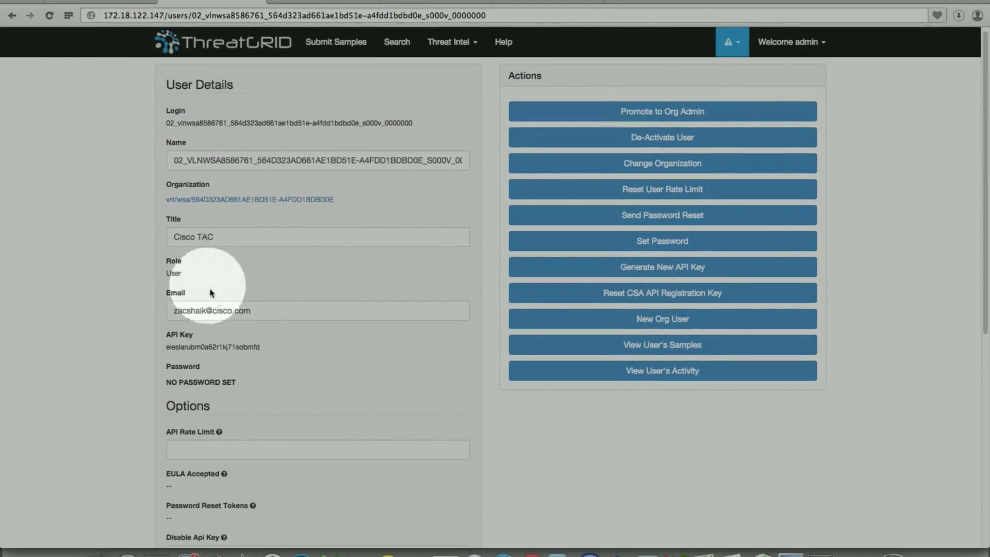
{"action": "scroll", "scroll_direction": "down", "scroll_amount": 3}
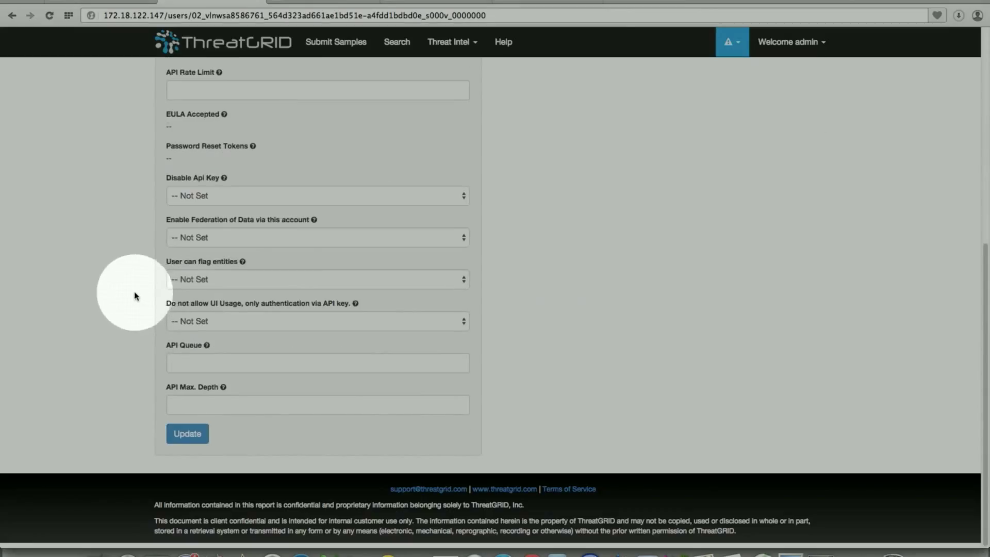
{"action": "mouse_move", "coordinate": [125, 142]}
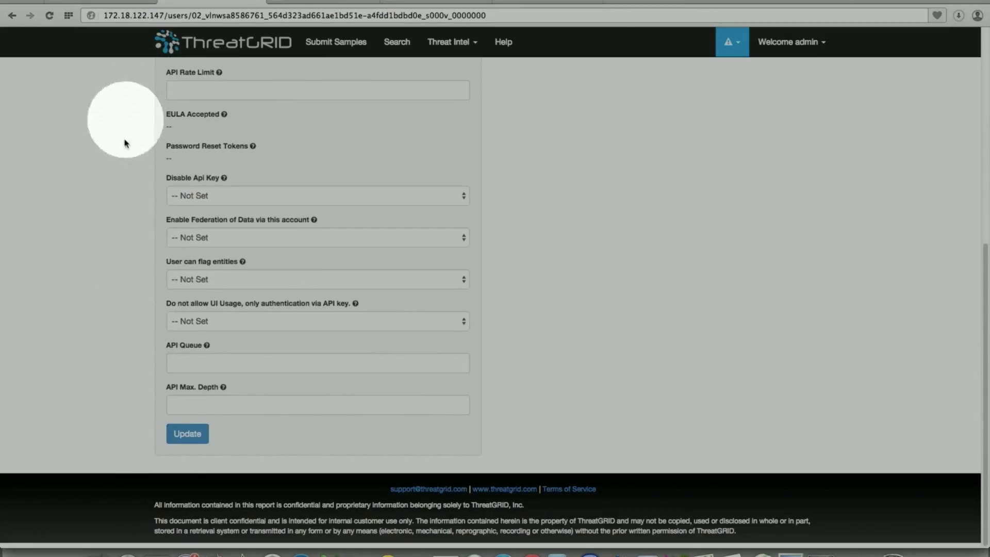
{"action": "mouse_move", "coordinate": [88, 285]}
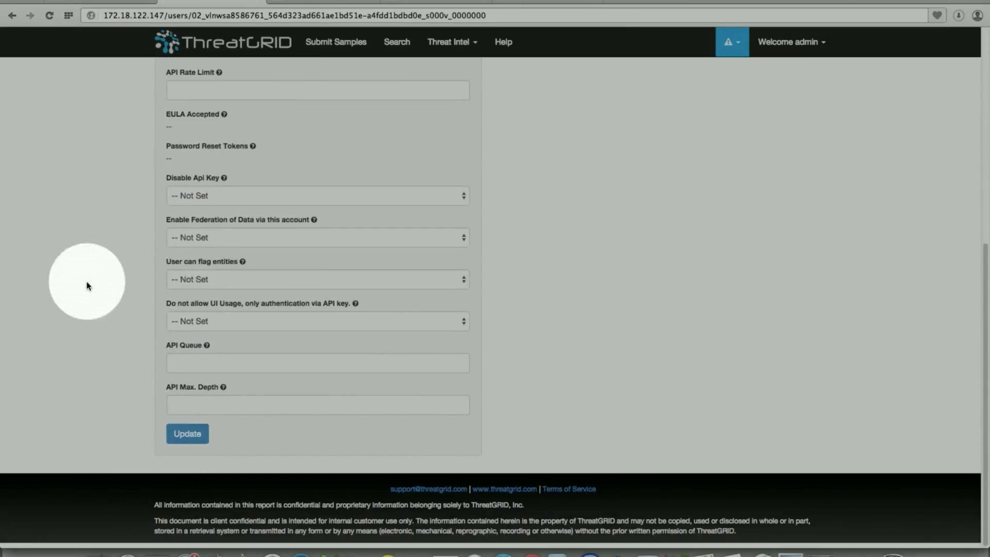
{"action": "scroll", "scroll_direction": "up", "scroll_amount": 3}
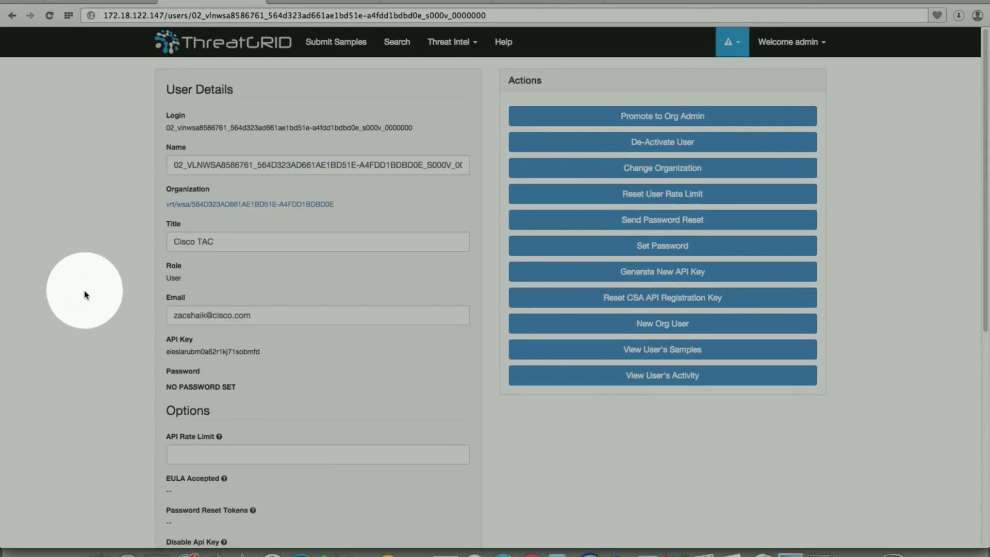
{"action": "mouse_move", "coordinate": [9, 15]}
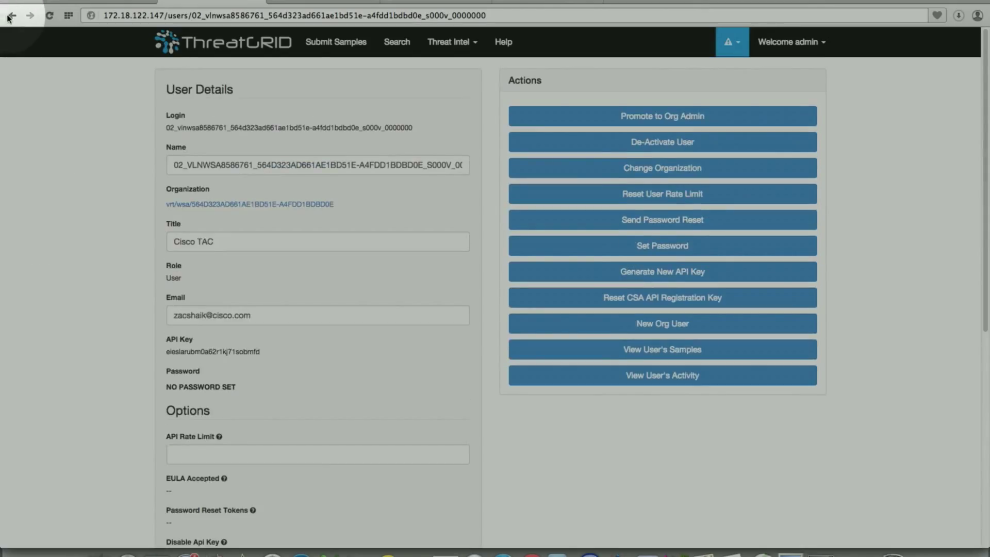
- Scroll the TextEdit guide to step 7's sample File Analysis notification and Amplogs entries
{"action": "left_click", "coordinate": [11, 16]}
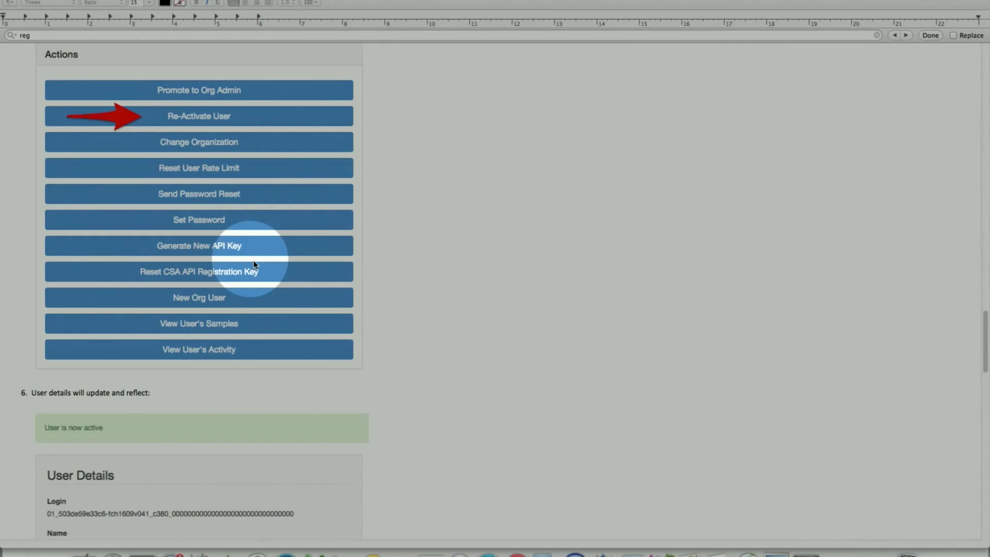
{"action": "scroll", "scroll_direction": "down", "scroll_amount": 3}
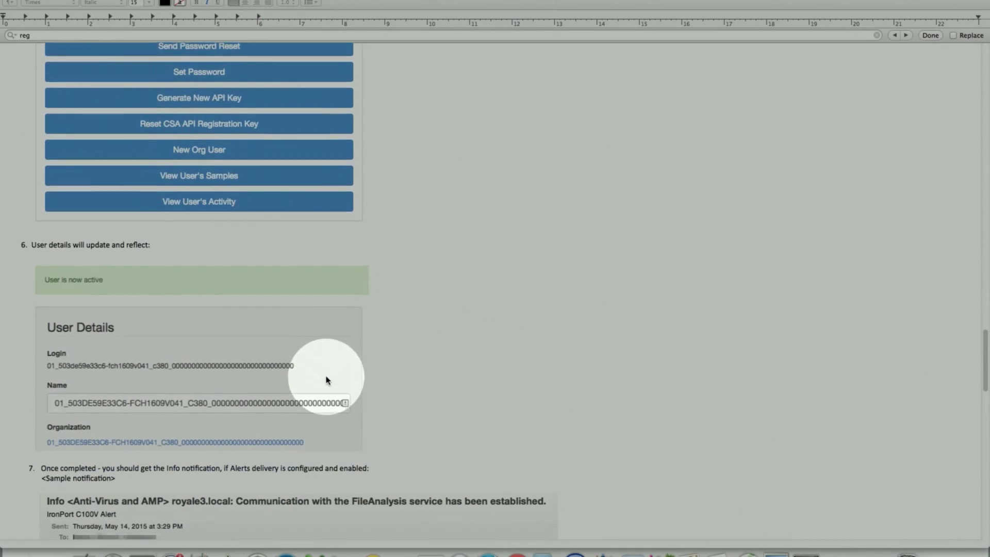
{"action": "scroll", "scroll_direction": "down", "scroll_amount": 3}
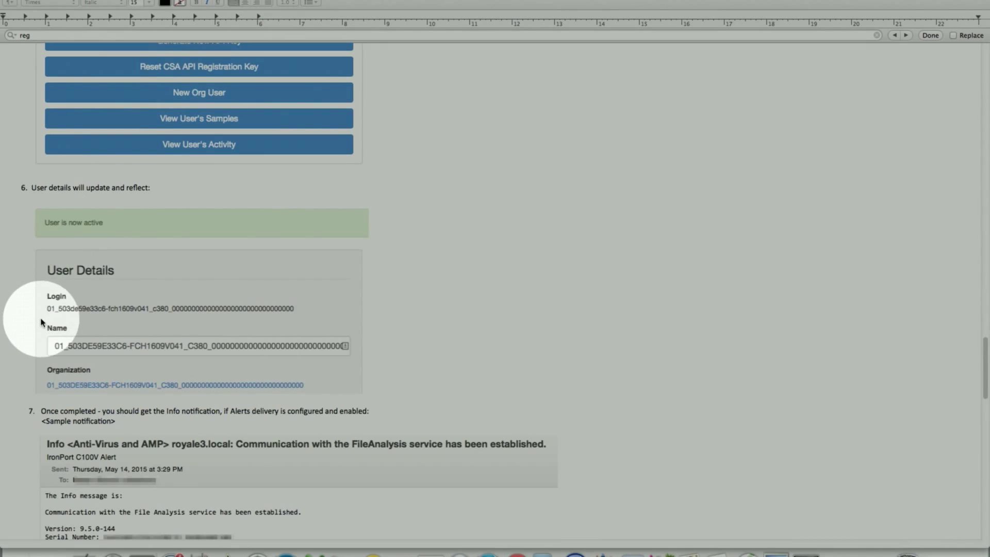
{"action": "scroll", "scroll_direction": "down", "scroll_amount": 3}
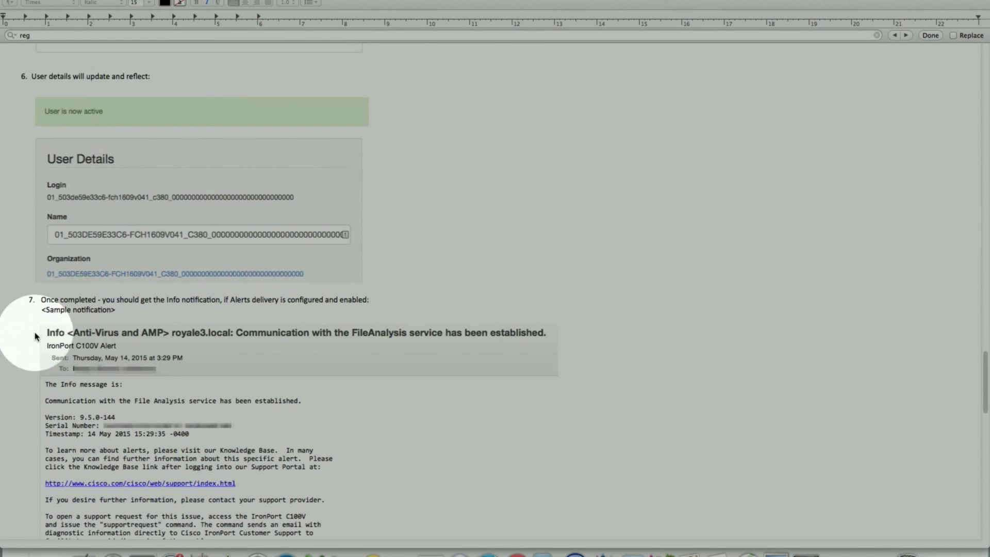
{"action": "scroll", "scroll_direction": "down", "scroll_amount": 3}
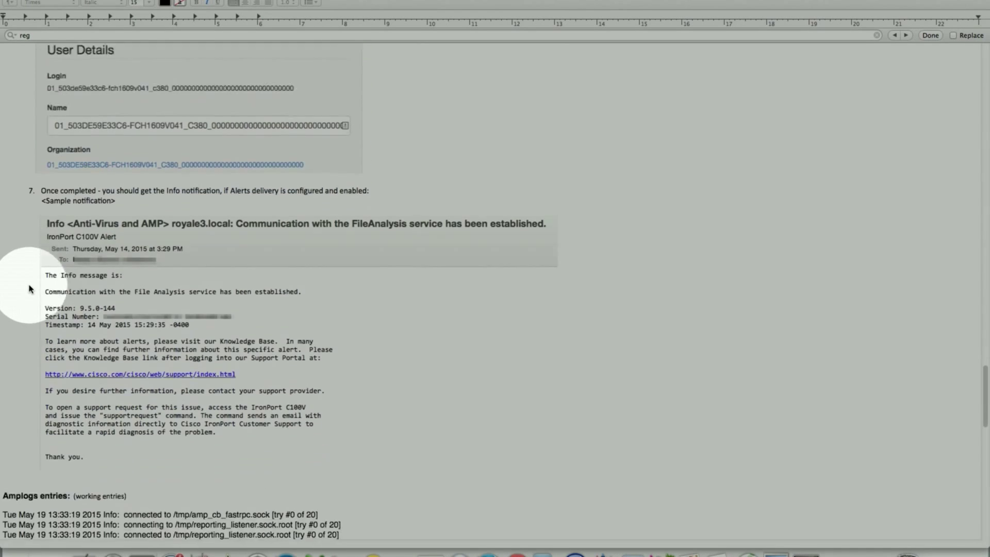
{"action": "scroll", "scroll_direction": "down", "scroll_amount": 3}
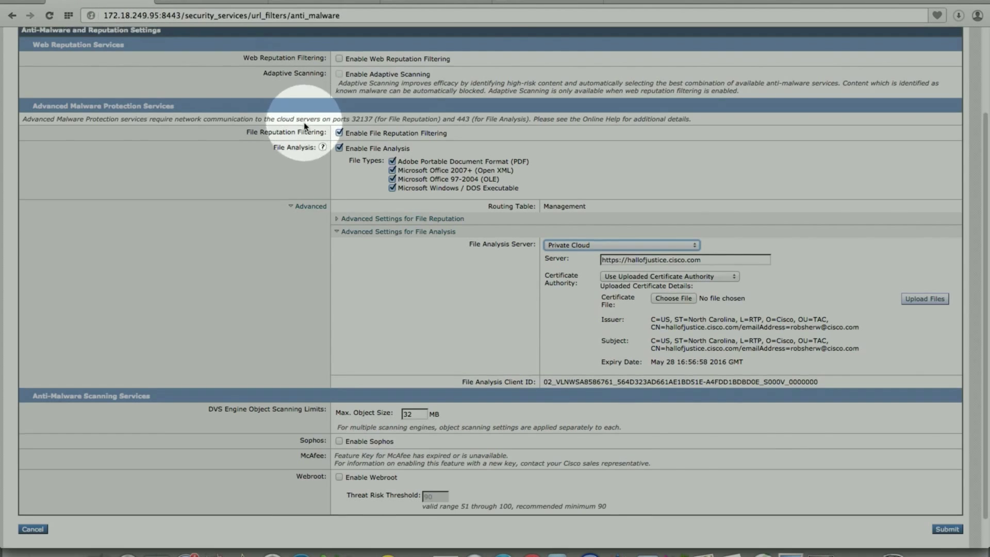
- Open the recipient's Edit Alert Recipient form from System Administration > Alerts
{"action": "left_click", "coordinate": [409, 70]}
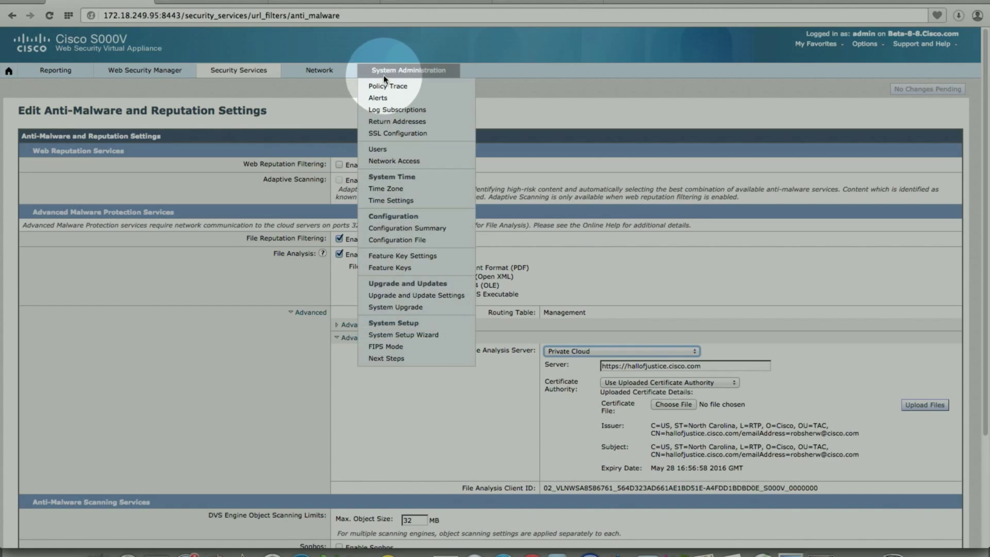
{"action": "mouse_move", "coordinate": [378, 98]}
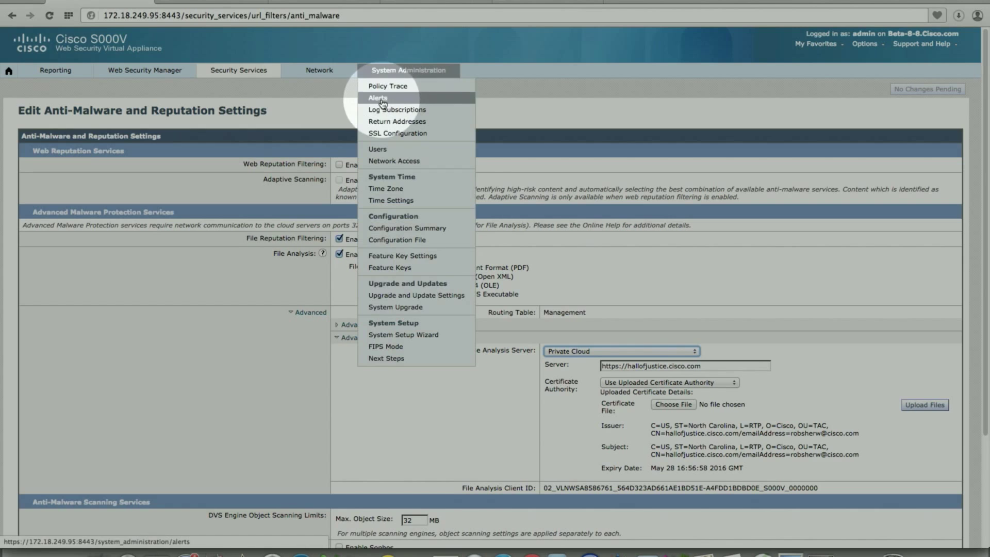
{"action": "left_click", "coordinate": [377, 98]}
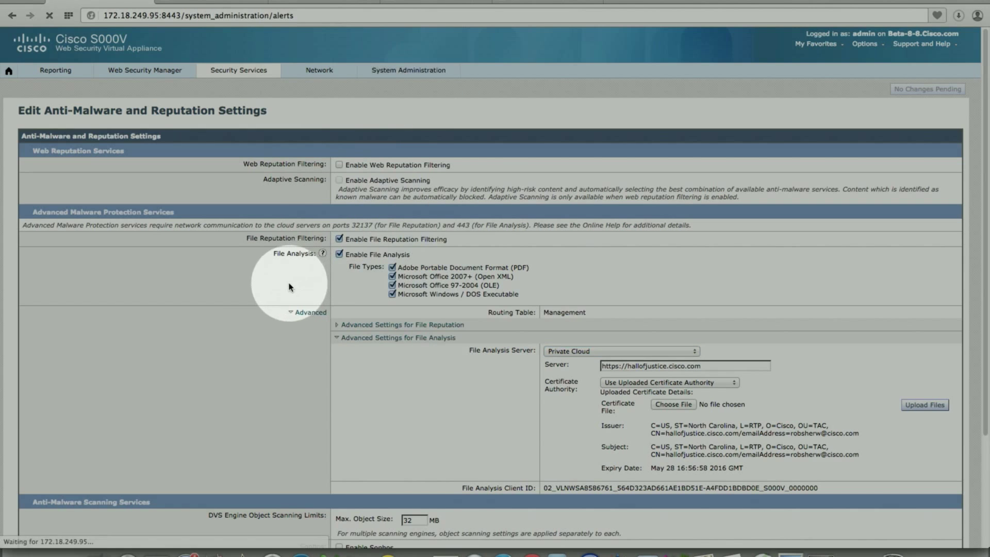
{"action": "left_click", "coordinate": [408, 70]}
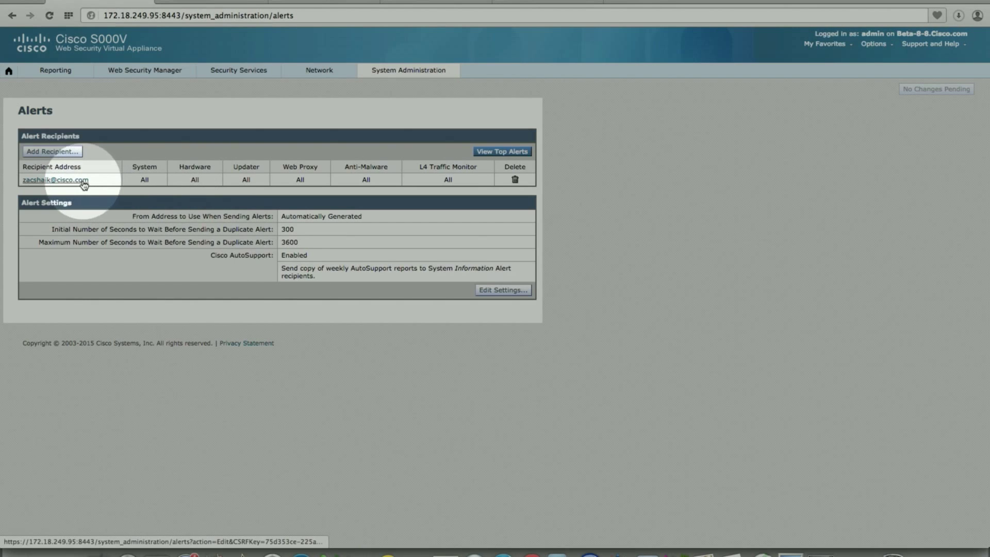
{"action": "left_click", "coordinate": [54, 179]}
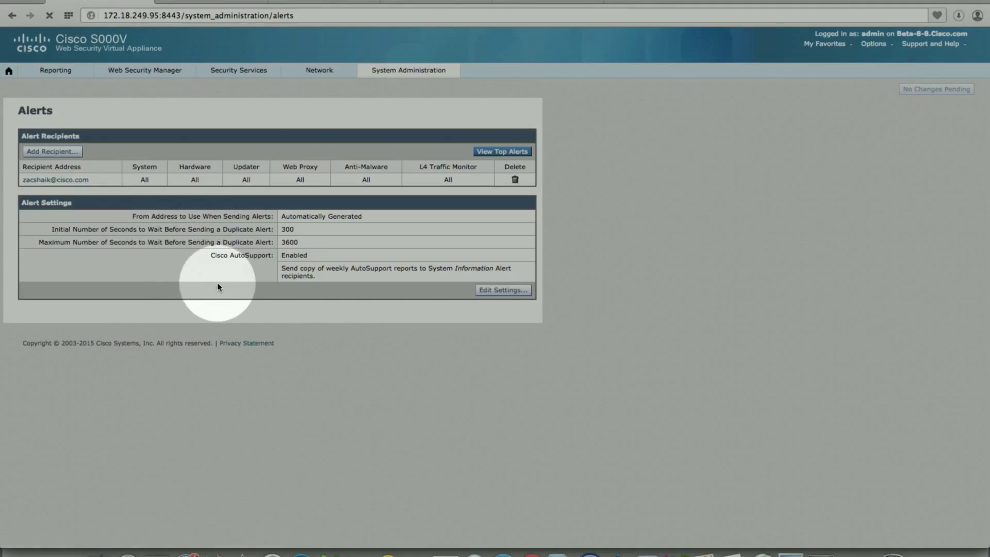
{"action": "left_click", "coordinate": [54, 180]}
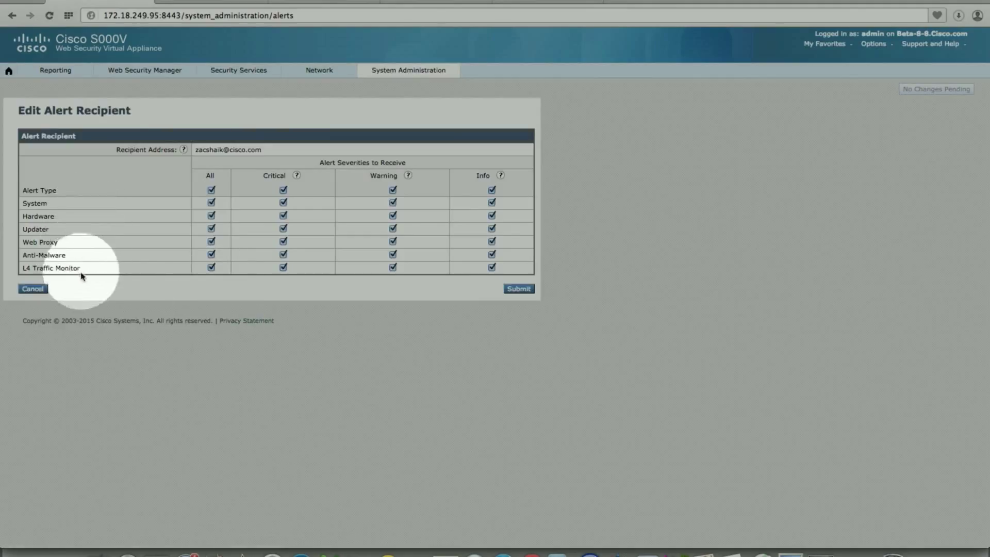
{"action": "mouse_move", "coordinate": [28, 264]}
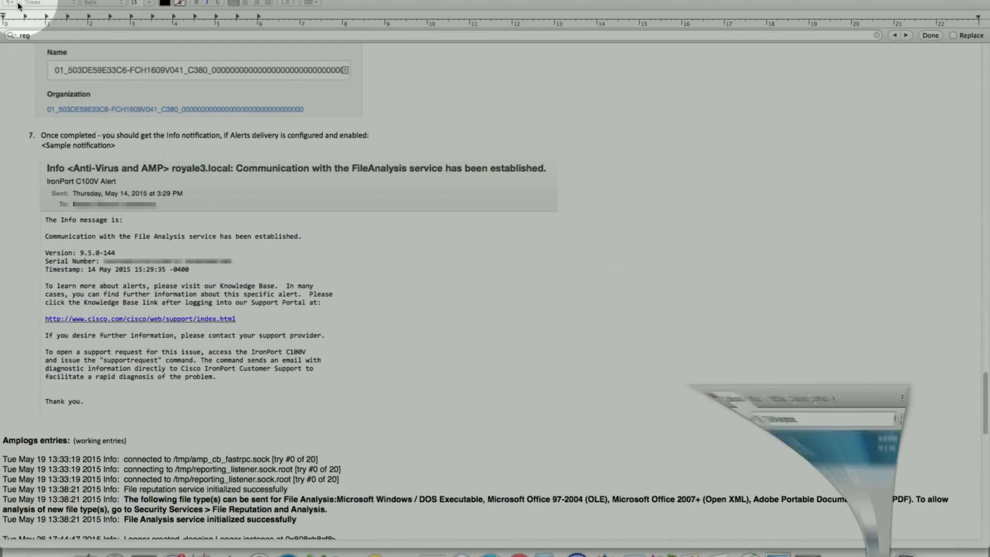
- Read the guide's Amplogs File Analysis initialization entries, then switch to the Web Security Appliance window
{"action": "scroll", "scroll_direction": "down", "scroll_amount": 3}
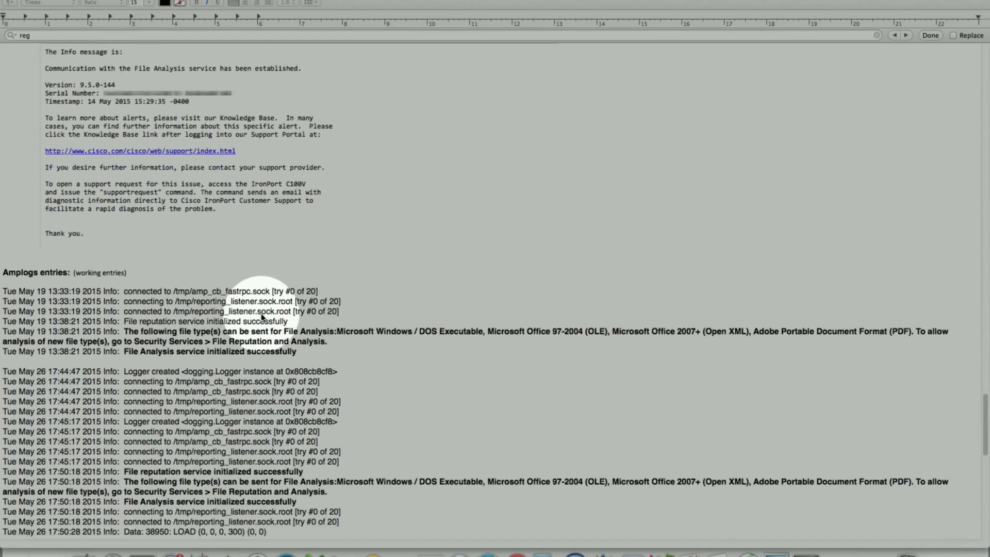
{"action": "scroll", "scroll_direction": "down", "scroll_amount": 3}
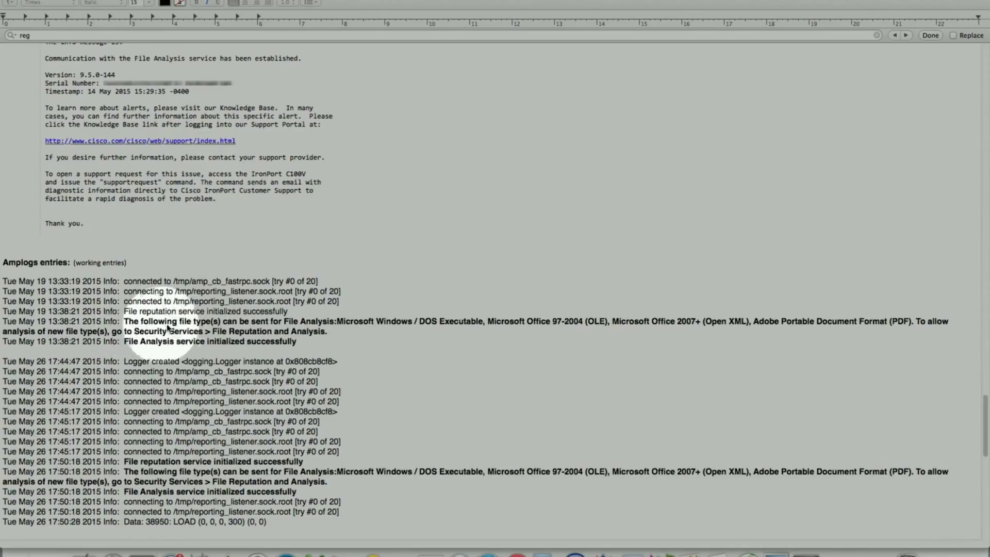
{"action": "mouse_move", "coordinate": [327, 332]}
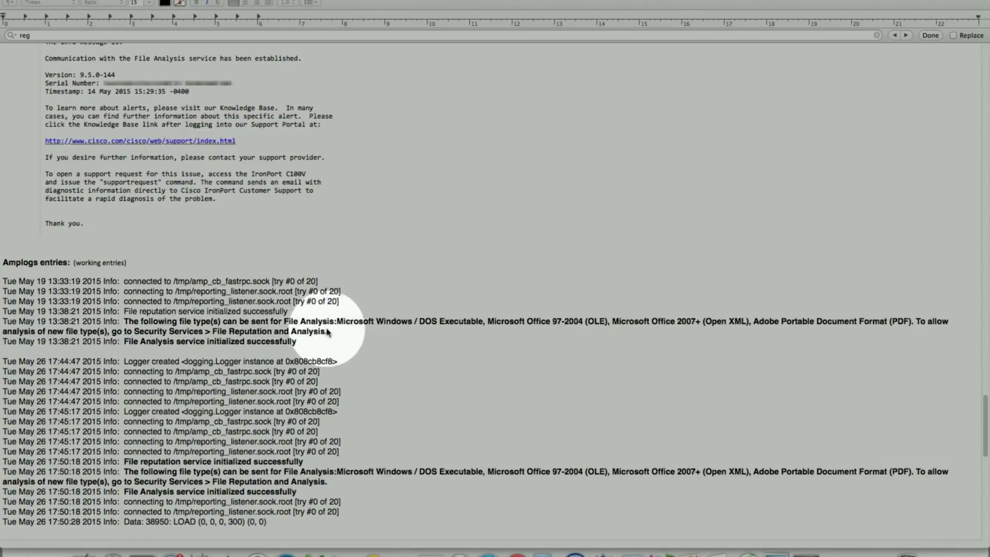
{"action": "mouse_move", "coordinate": [428, 333]}
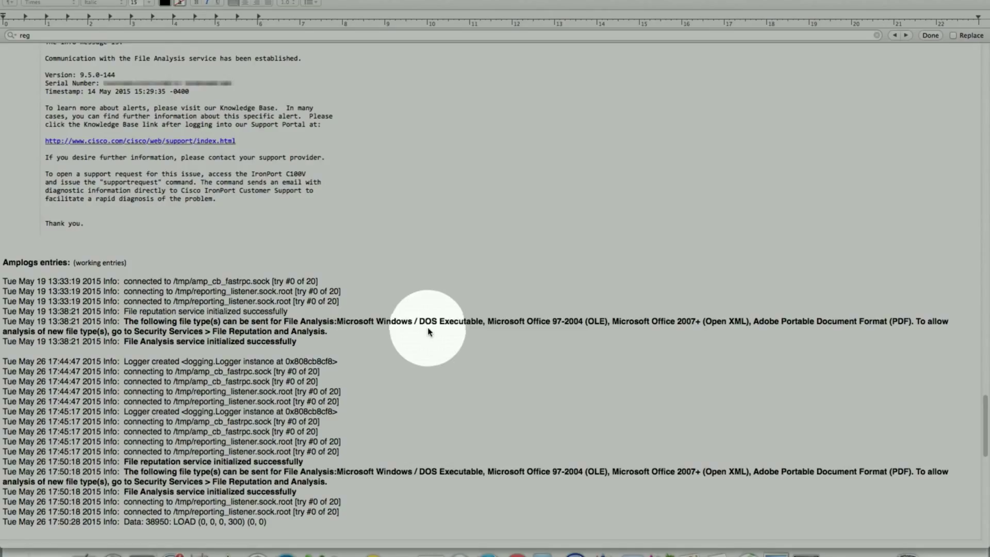
{"action": "mouse_move", "coordinate": [340, 331]}
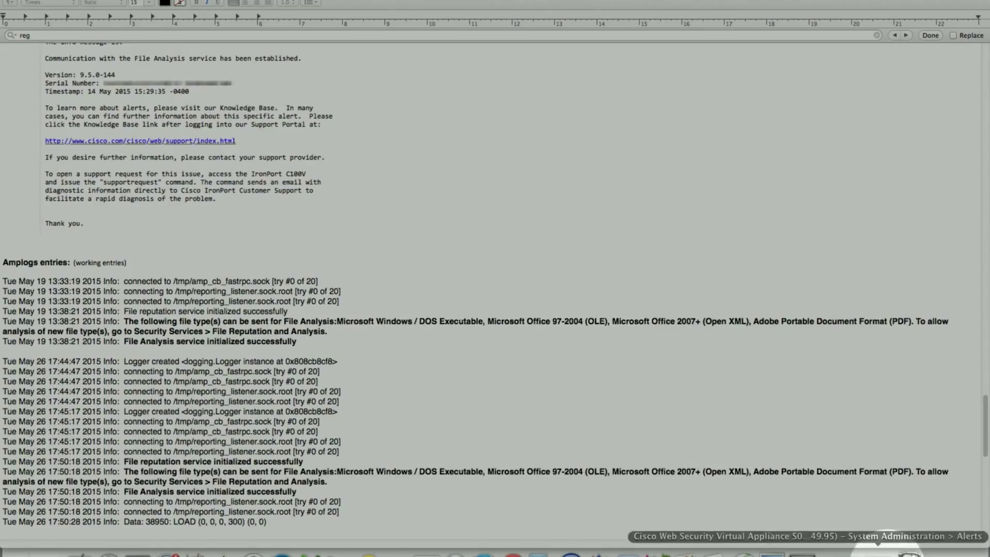
{"action": "left_click", "coordinate": [238, 70]}
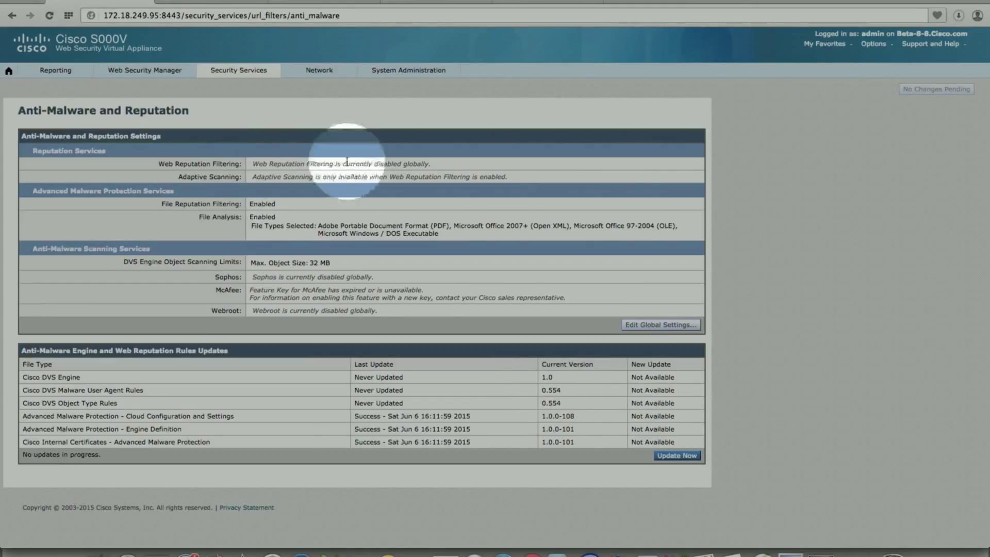
{"action": "mouse_move", "coordinate": [660, 324]}
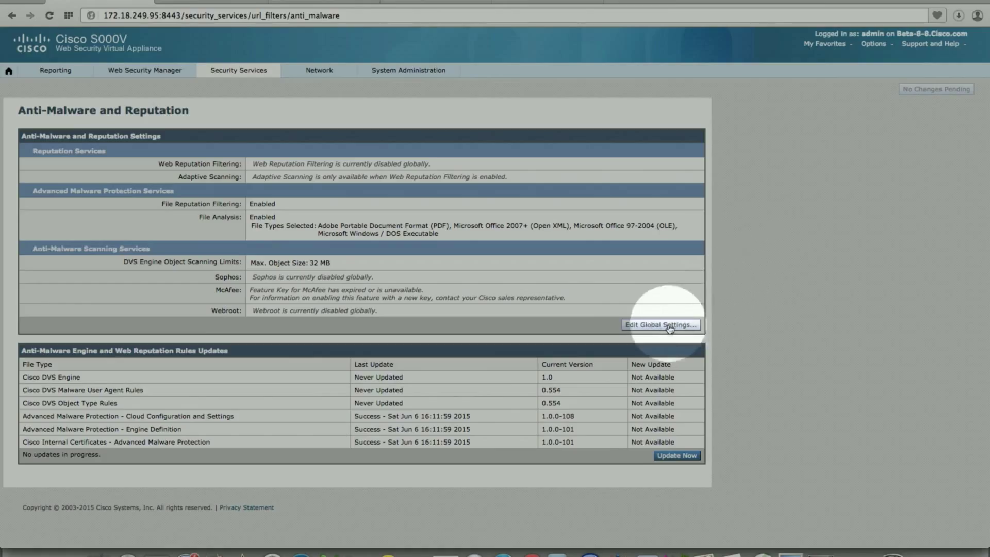
- Confirm File Analysis is enabled for PDF, Office and DOS executable file types
{"action": "left_click", "coordinate": [660, 324]}
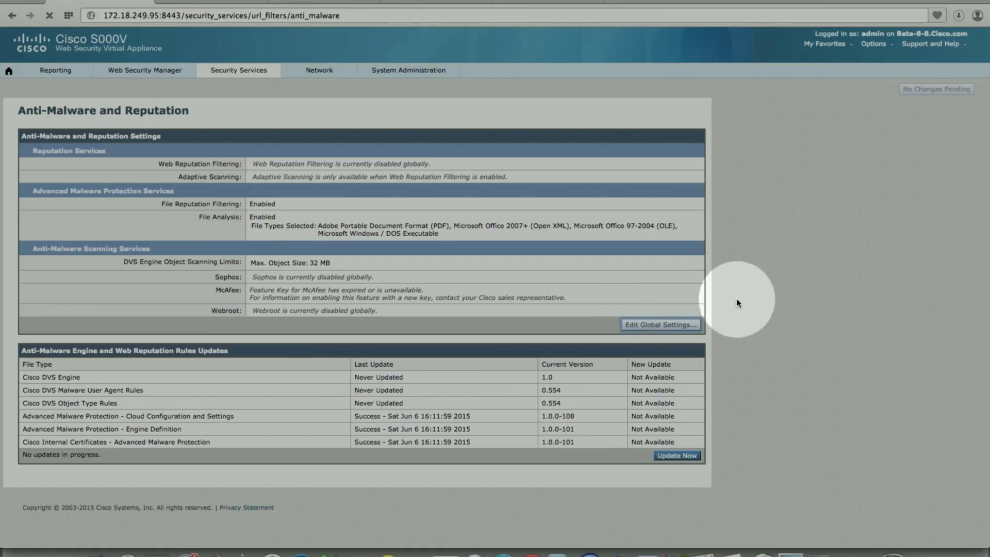
{"action": "left_click", "coordinate": [660, 325]}
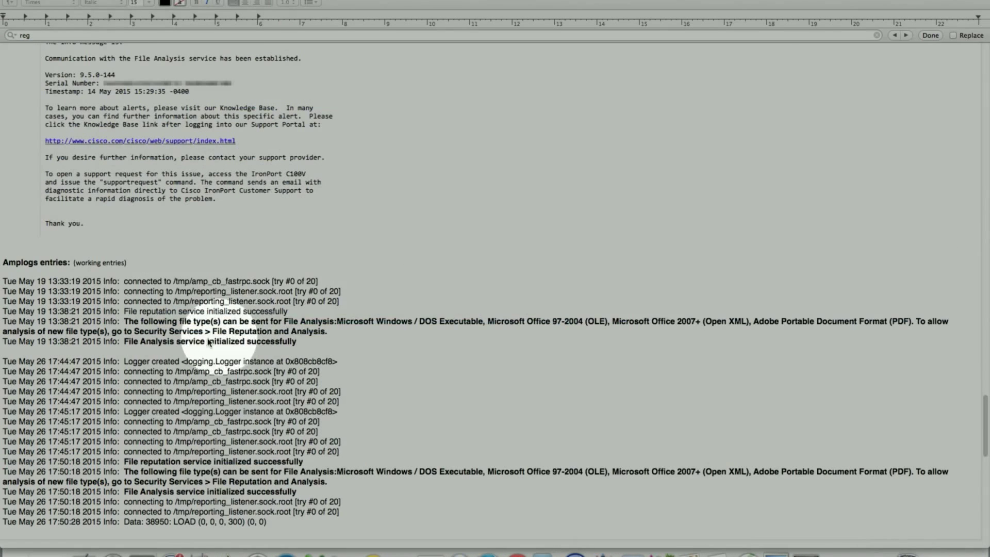
{"action": "mouse_move", "coordinate": [659, 323]}
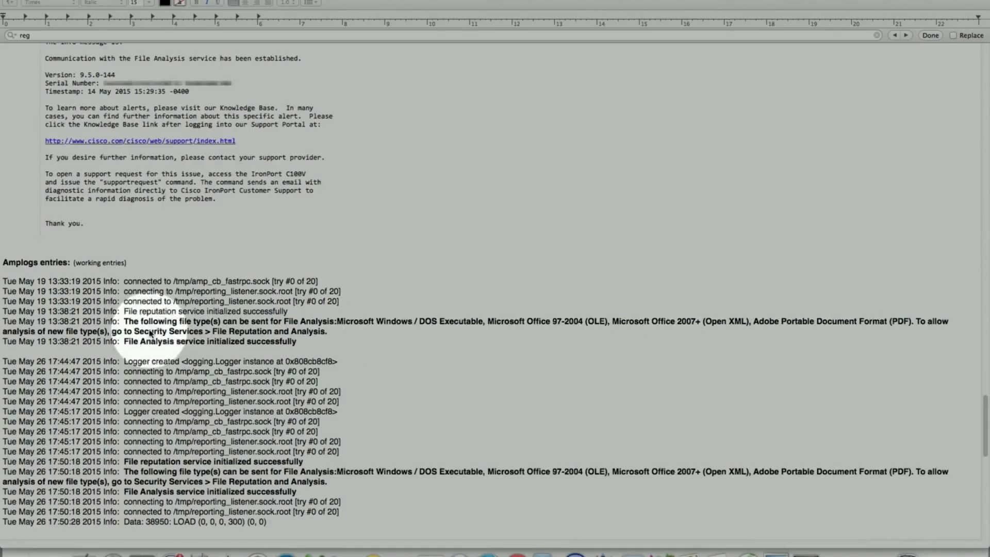
{"action": "mouse_move", "coordinate": [177, 350]}
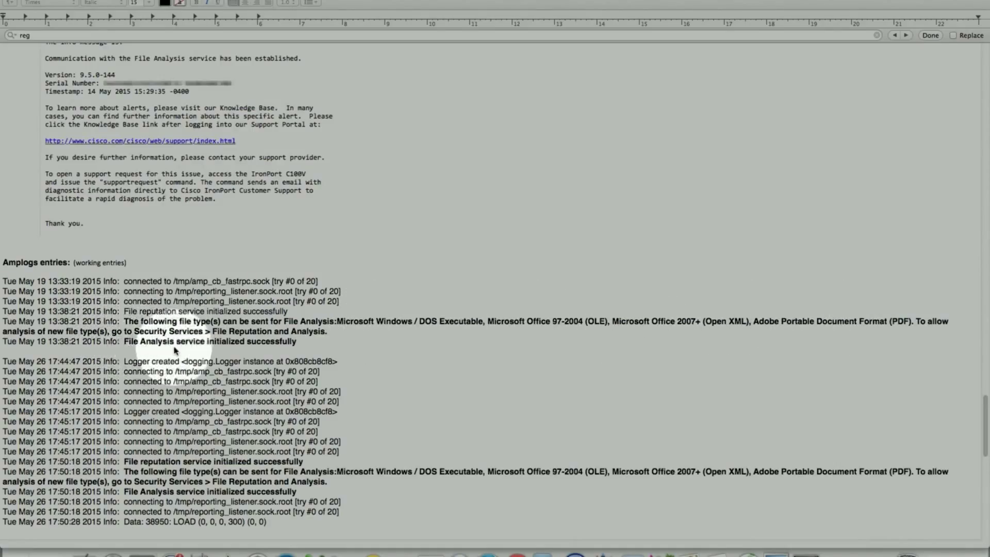
{"action": "mouse_move", "coordinate": [289, 351]}
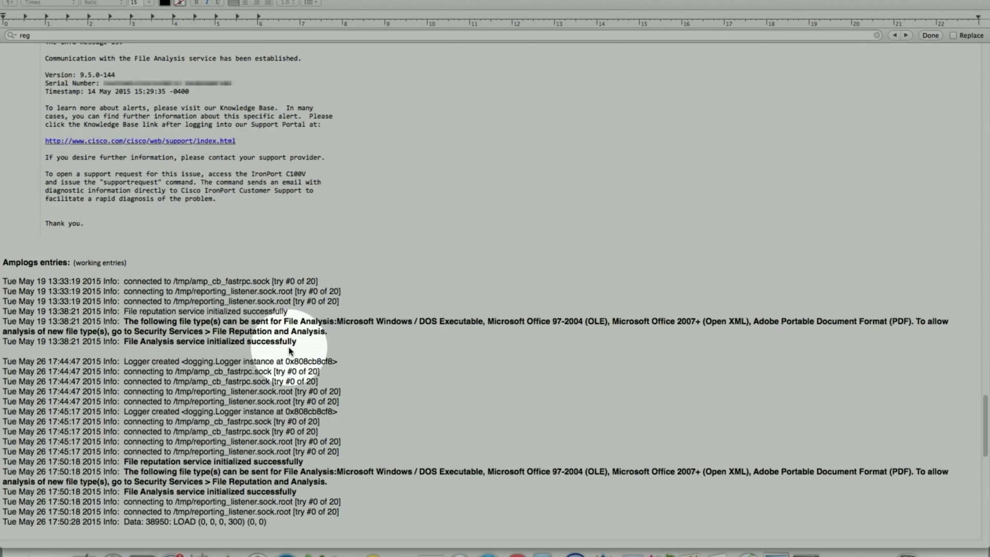
{"action": "scroll", "scroll_direction": "down", "scroll_amount": 3}
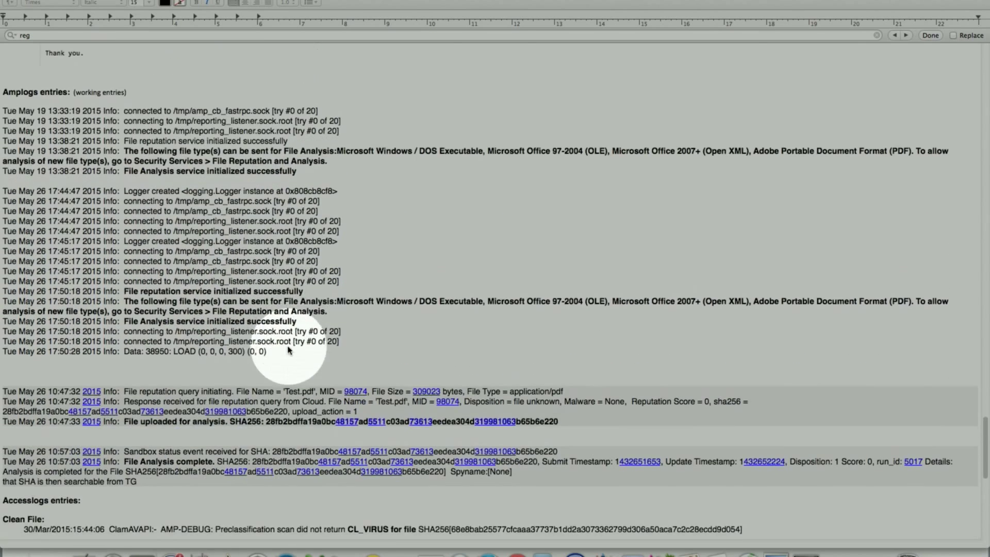
{"action": "scroll", "scroll_direction": "down", "scroll_amount": 3}
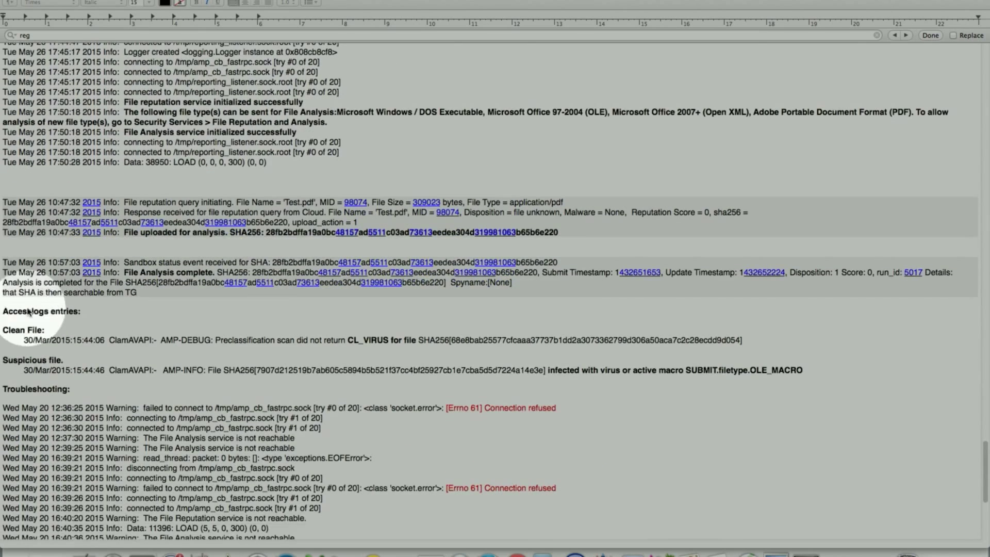
{"action": "mouse_move", "coordinate": [136, 130]}
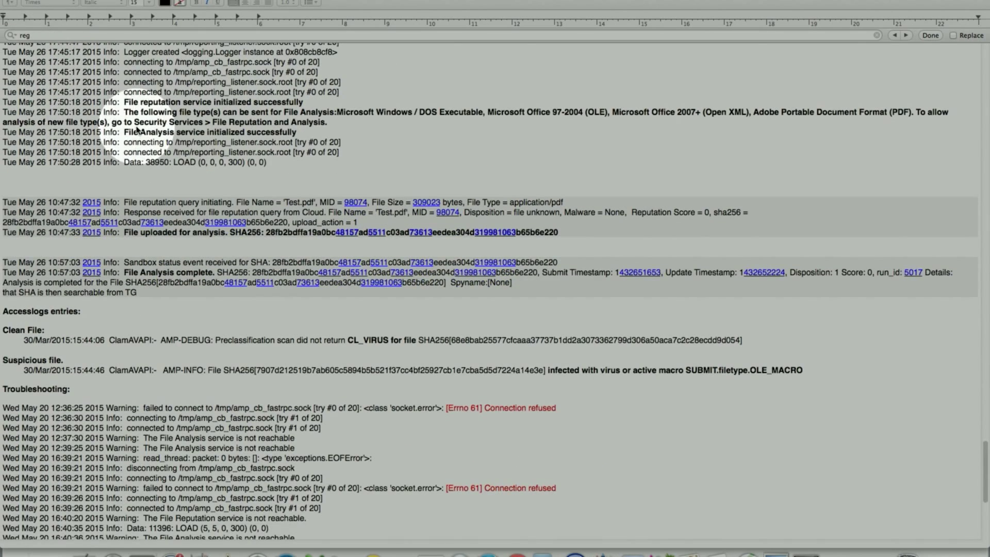
{"action": "mouse_move", "coordinate": [177, 215]}
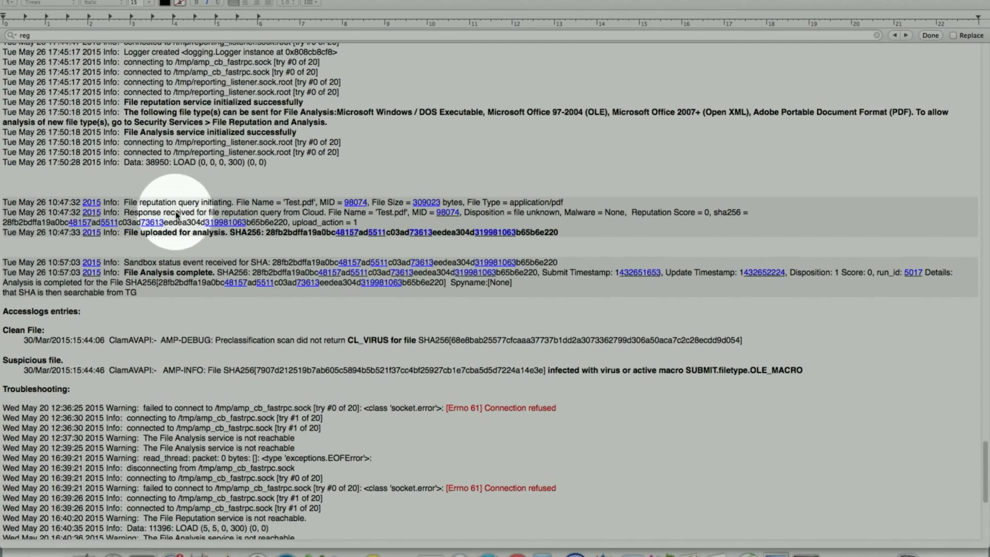
{"action": "mouse_move", "coordinate": [376, 215]}
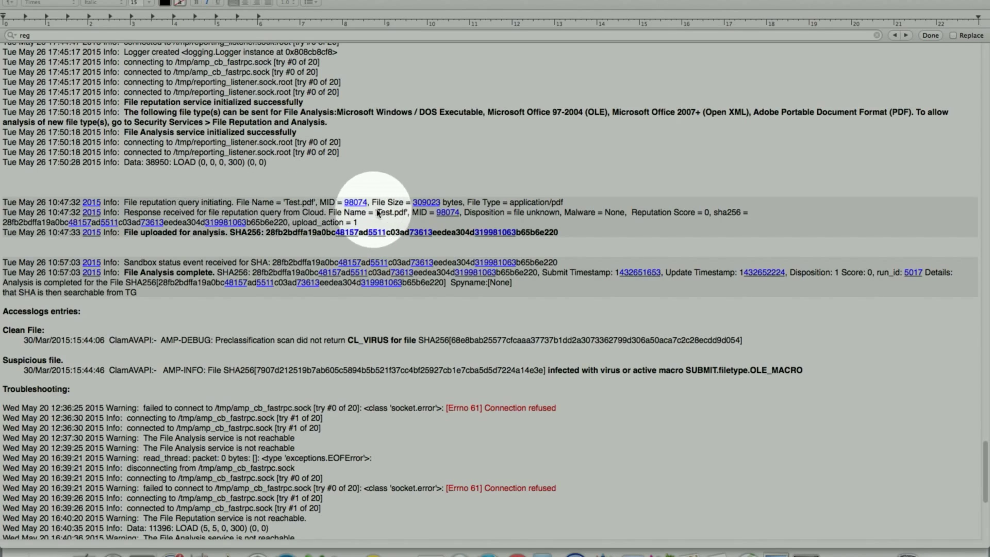
{"action": "mouse_move", "coordinate": [279, 244]}
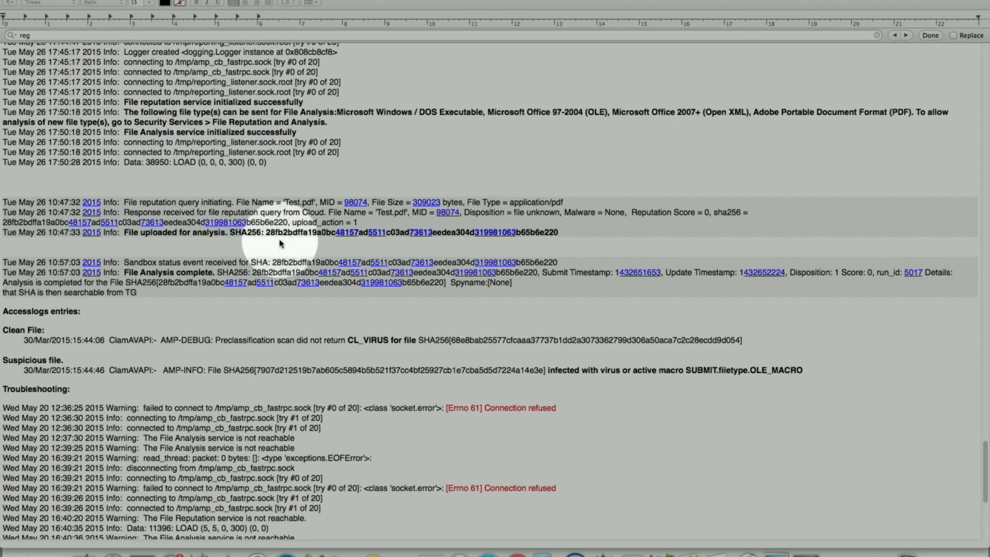
{"action": "mouse_move", "coordinate": [134, 245]}
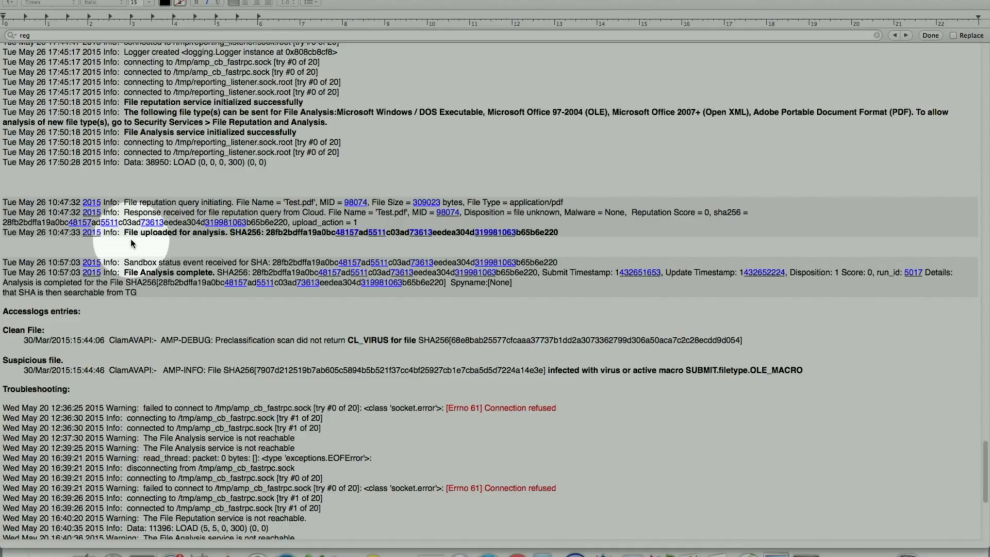
{"action": "mouse_move", "coordinate": [246, 244]}
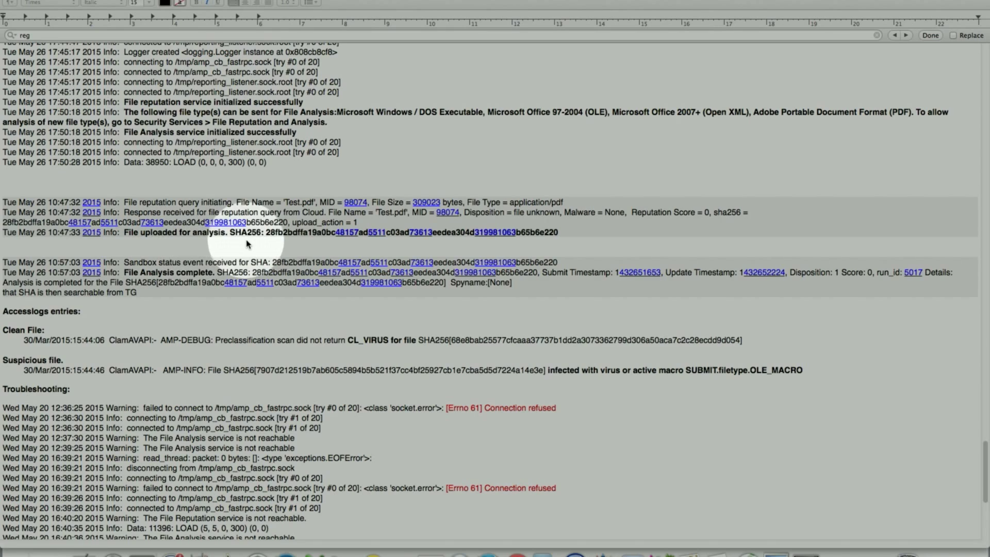
{"action": "mouse_move", "coordinate": [539, 245]}
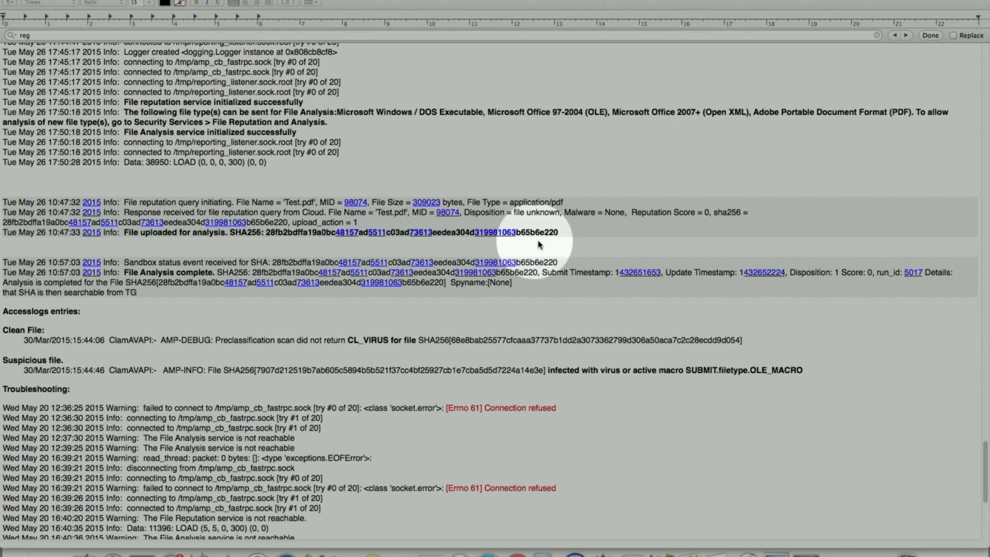
{"action": "mouse_move", "coordinate": [255, 244]}
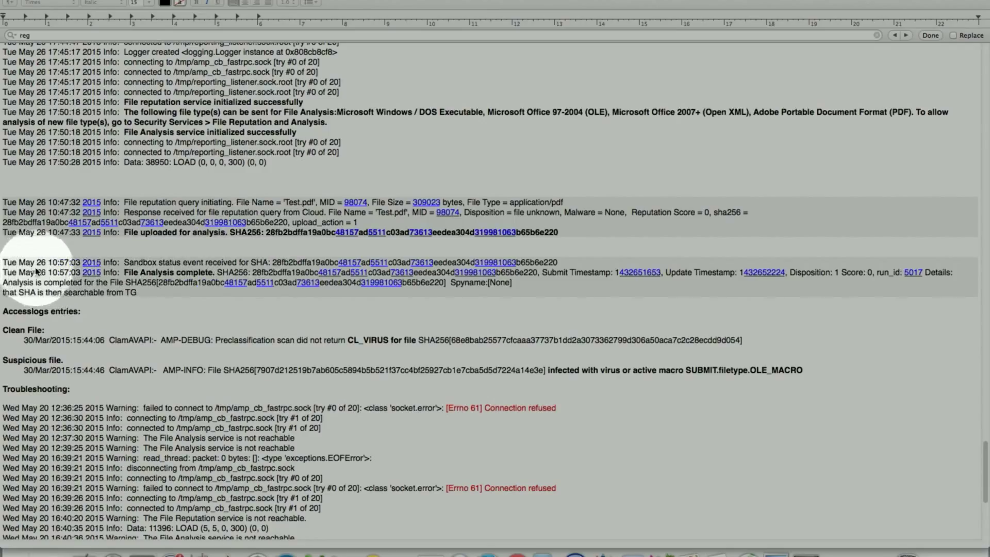
{"action": "mouse_move", "coordinate": [152, 243]}
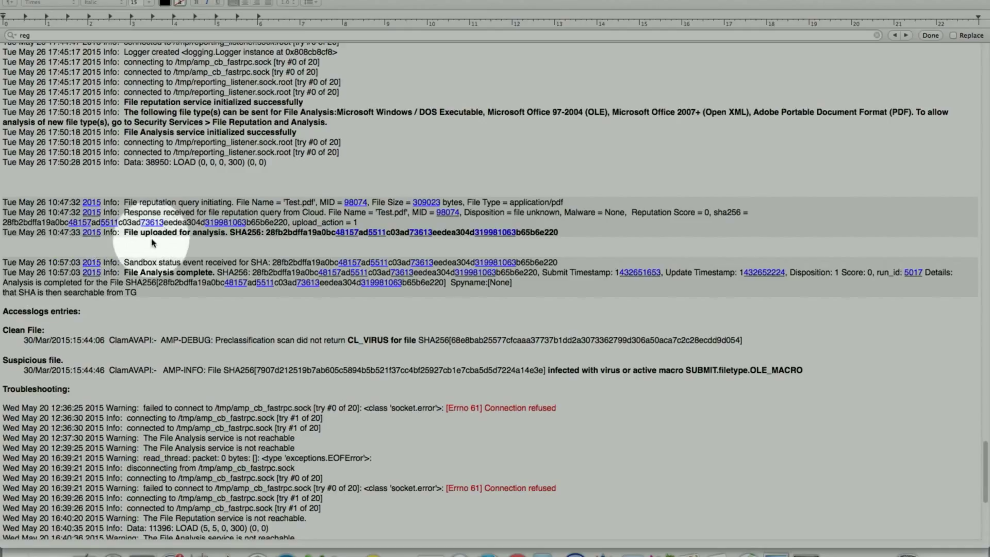
{"action": "mouse_move", "coordinate": [196, 242]}
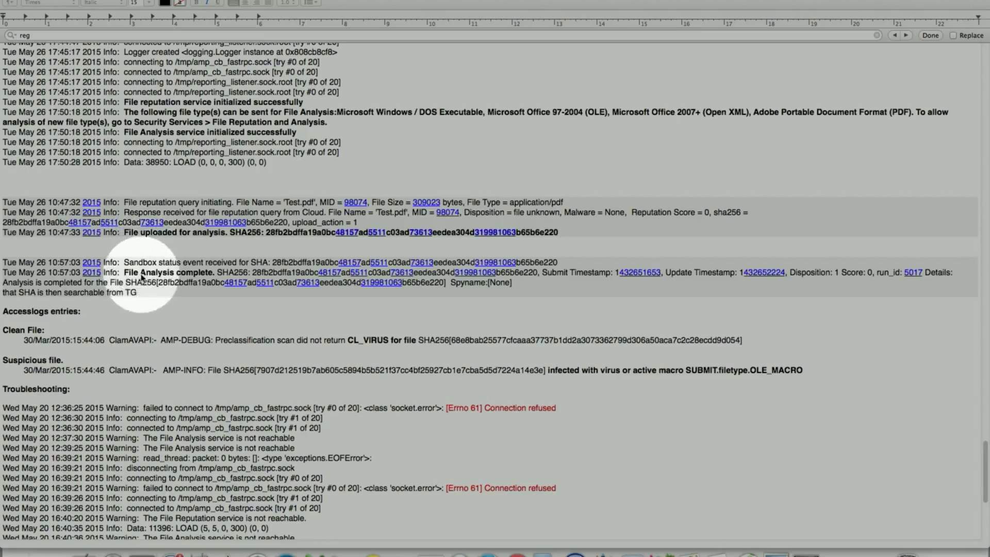
{"action": "mouse_move", "coordinate": [196, 280]}
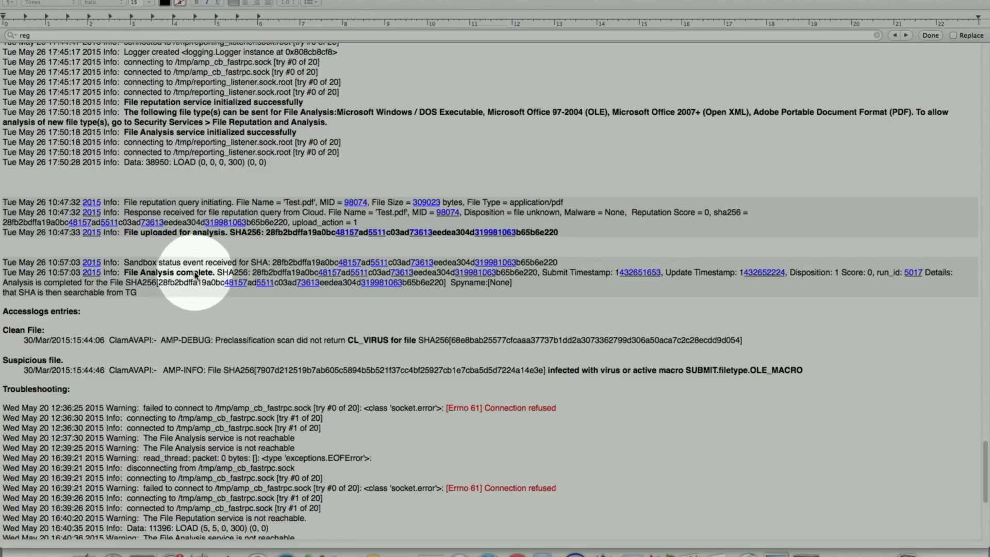
{"action": "scroll", "scroll_direction": "down", "scroll_amount": 3}
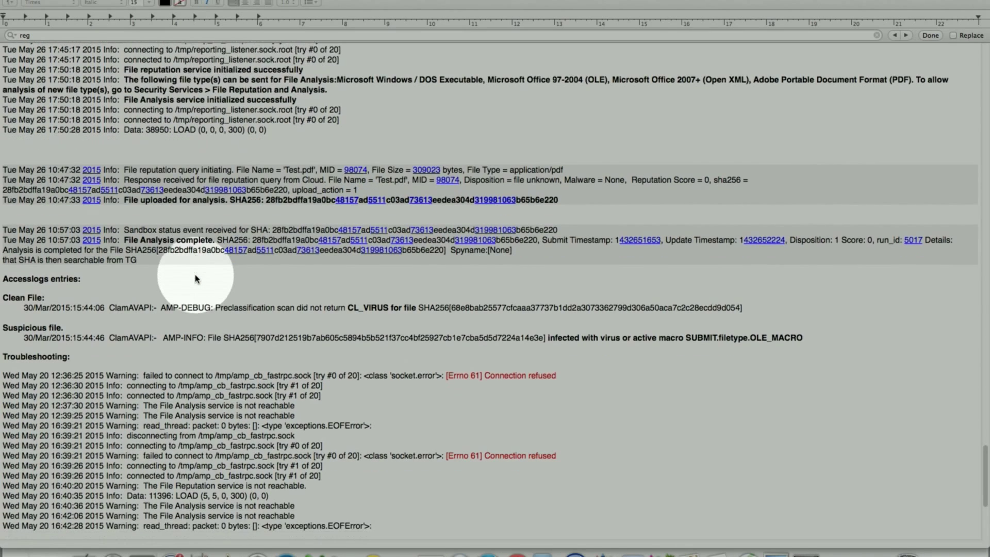
{"action": "scroll", "scroll_direction": "down", "scroll_amount": 3}
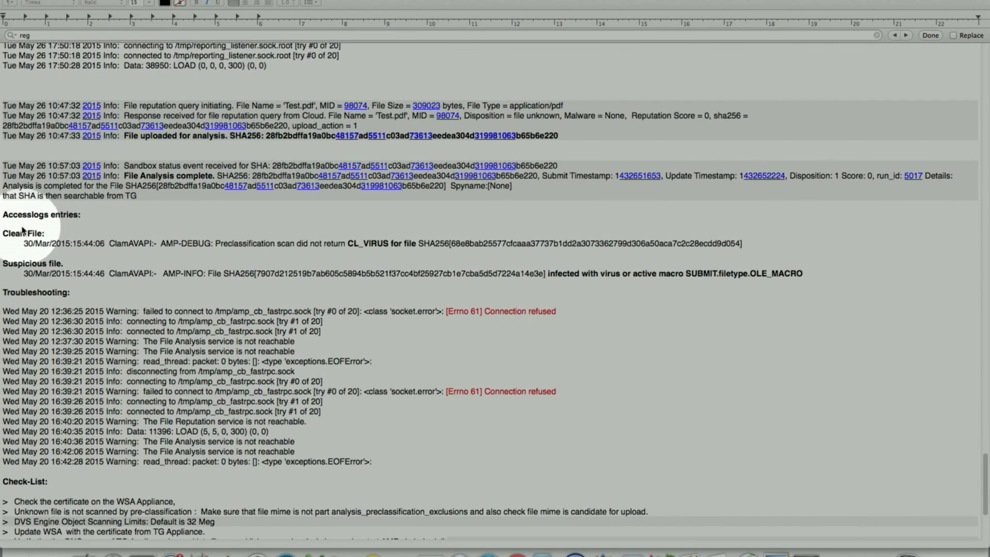
{"action": "mouse_move", "coordinate": [208, 251]}
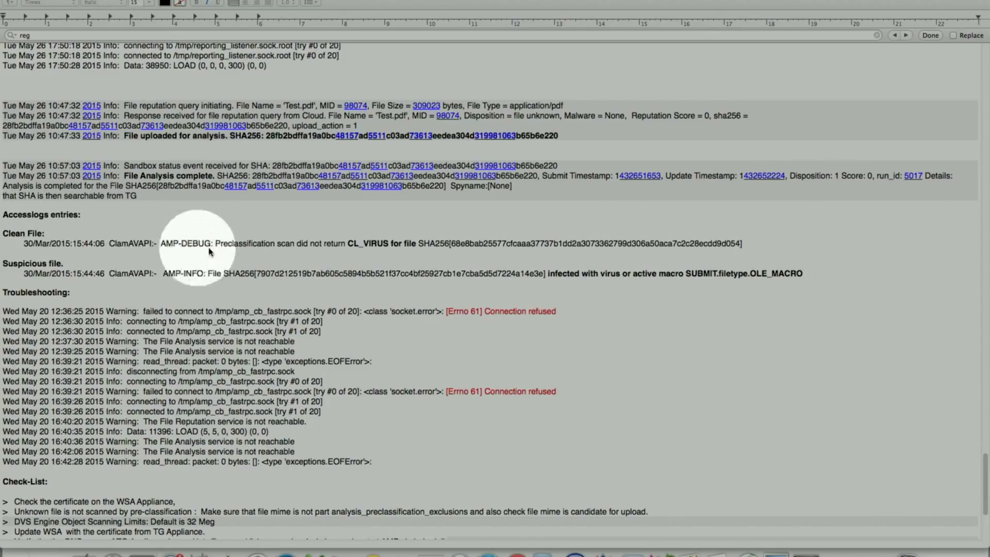
{"action": "mouse_move", "coordinate": [265, 250]}
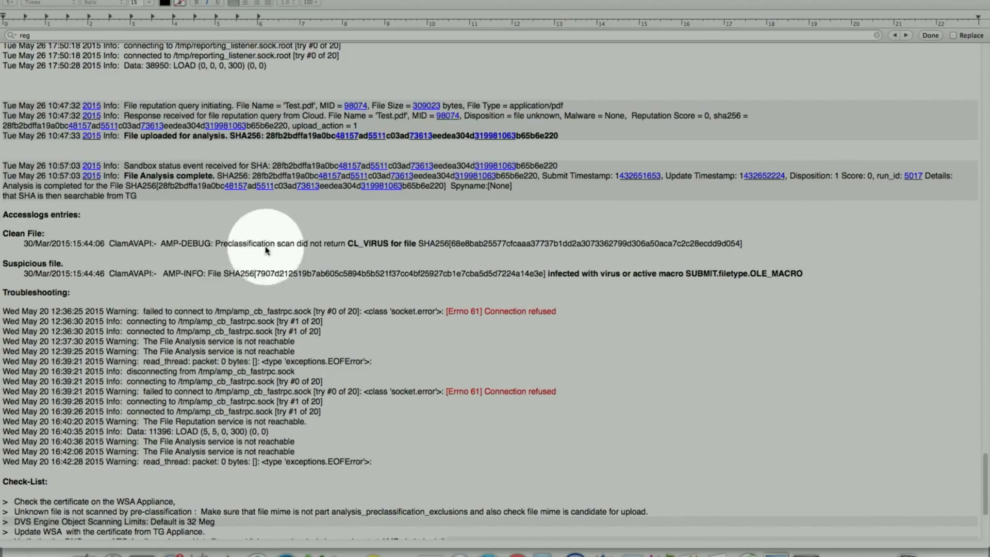
{"action": "mouse_move", "coordinate": [394, 252]}
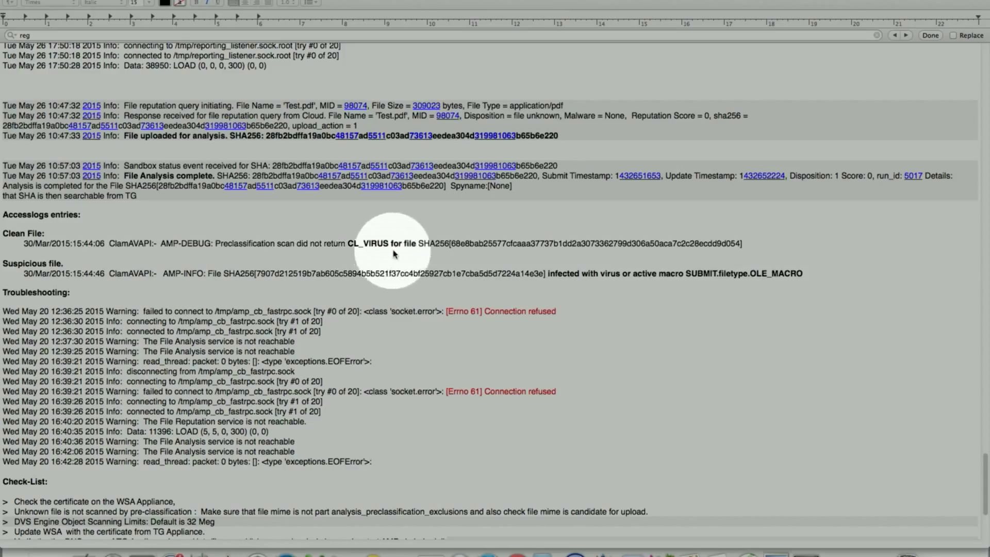
{"action": "mouse_move", "coordinate": [354, 253]}
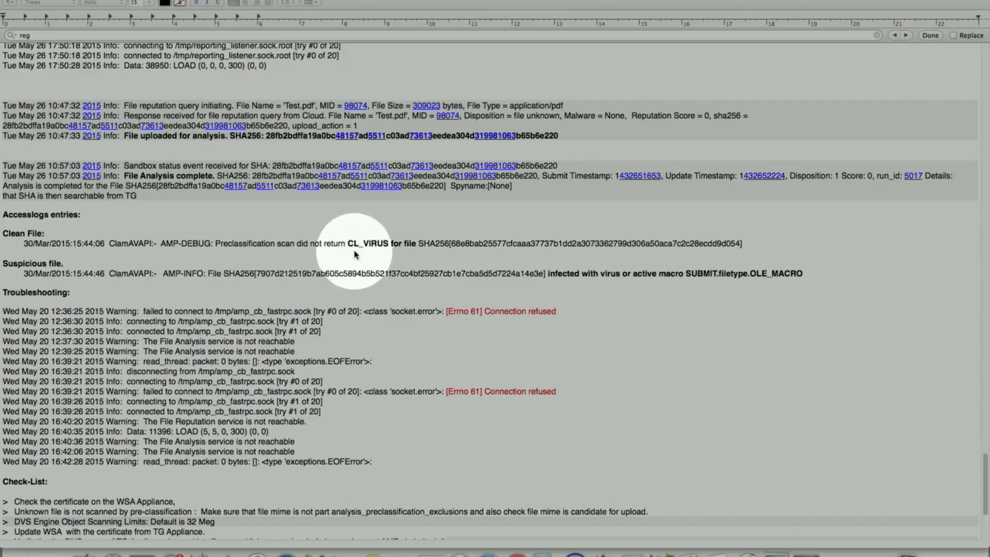
{"action": "mouse_move", "coordinate": [221, 252]}
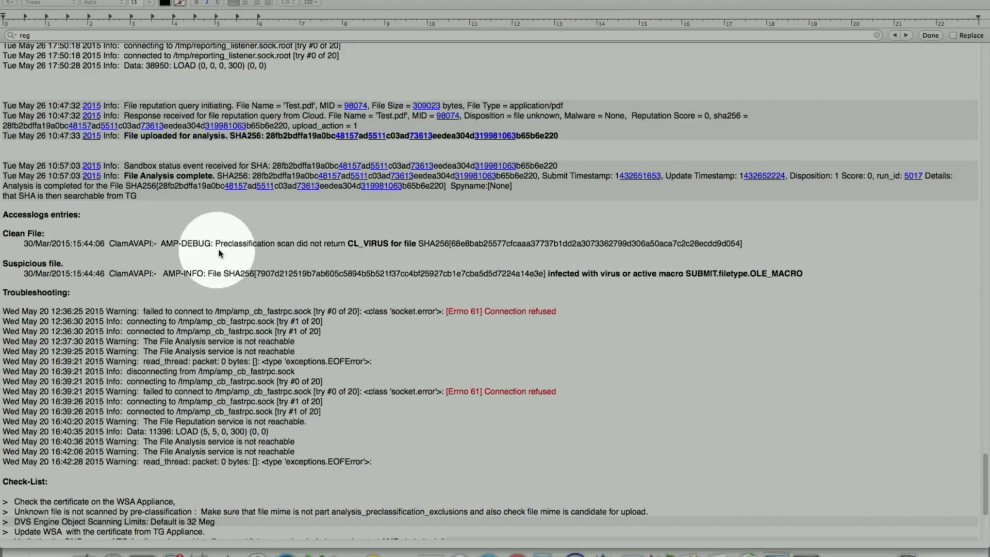
{"action": "mouse_move", "coordinate": [340, 253]}
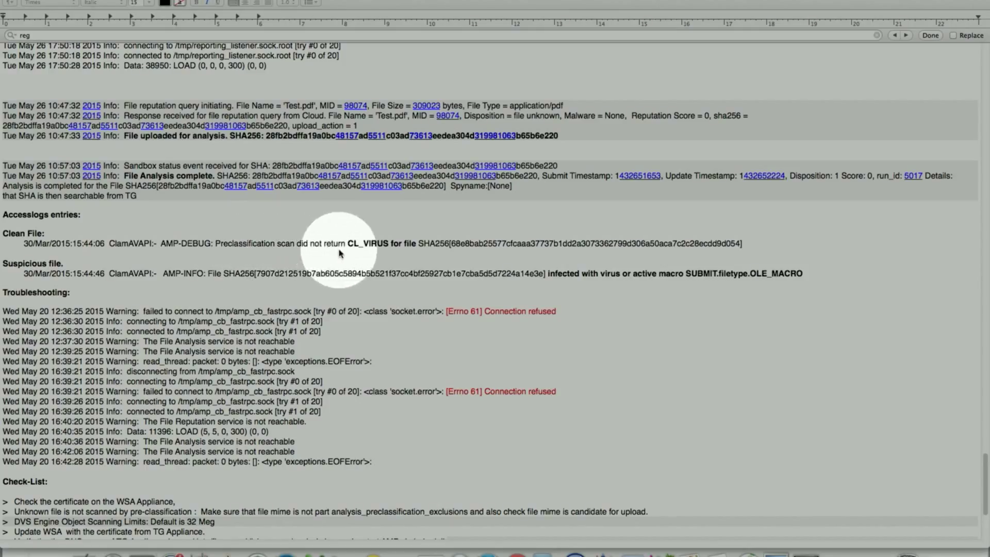
{"action": "mouse_move", "coordinate": [60, 280]}
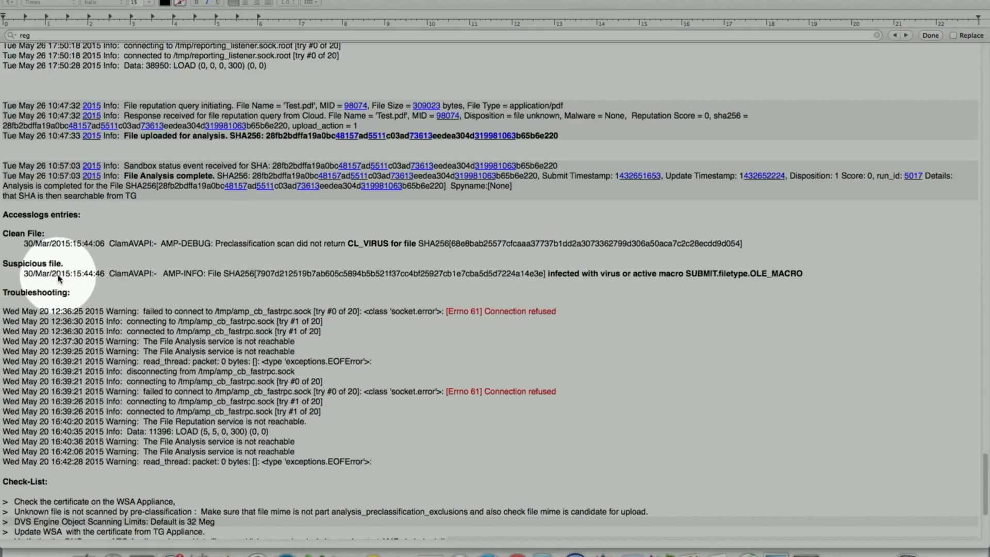
{"action": "mouse_move", "coordinate": [575, 281]}
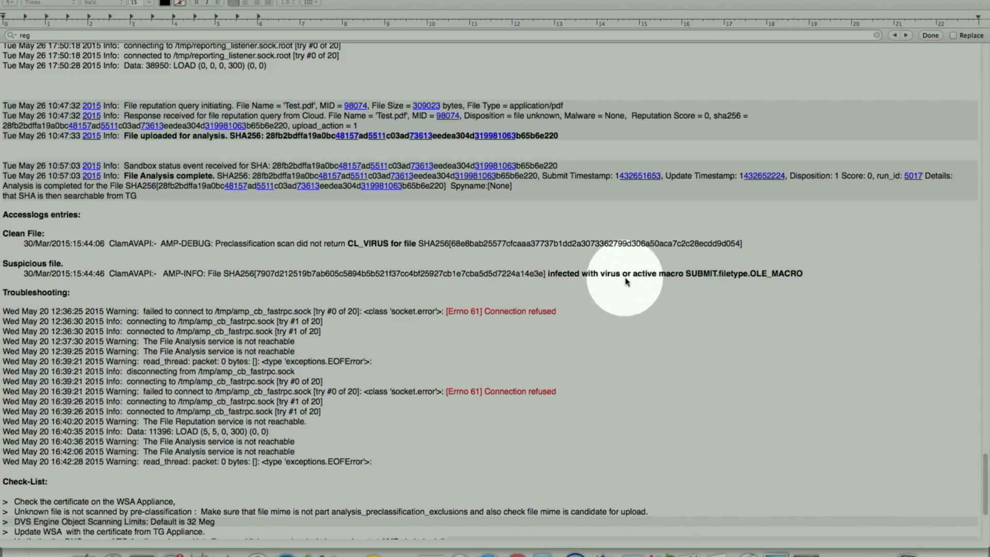
{"action": "mouse_move", "coordinate": [793, 277]}
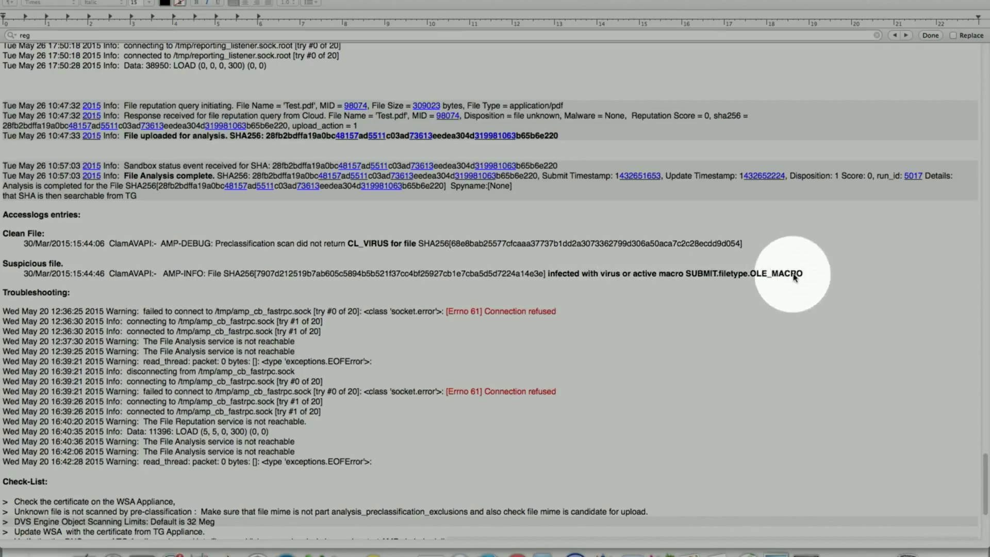
{"action": "mouse_move", "coordinate": [606, 275]}
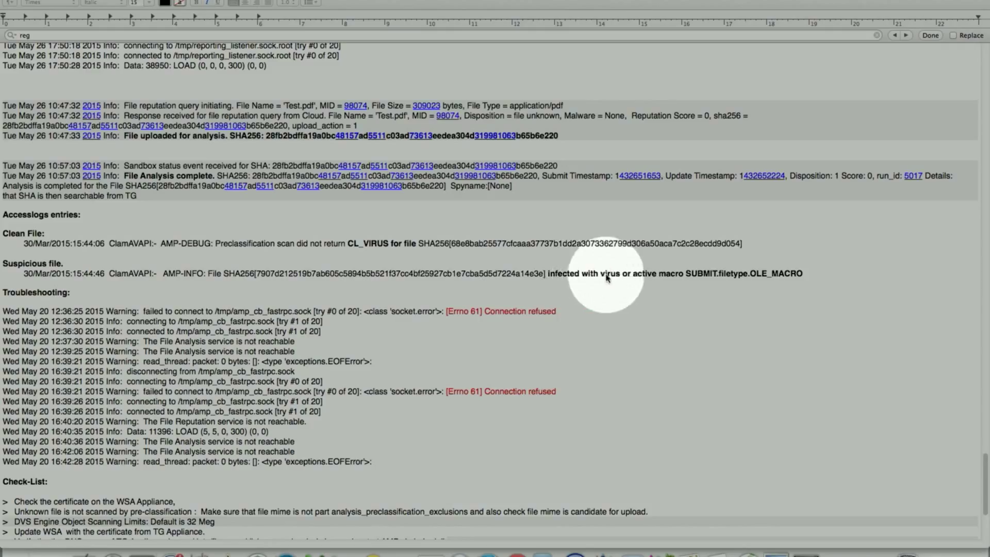
{"action": "mouse_move", "coordinate": [194, 281]}
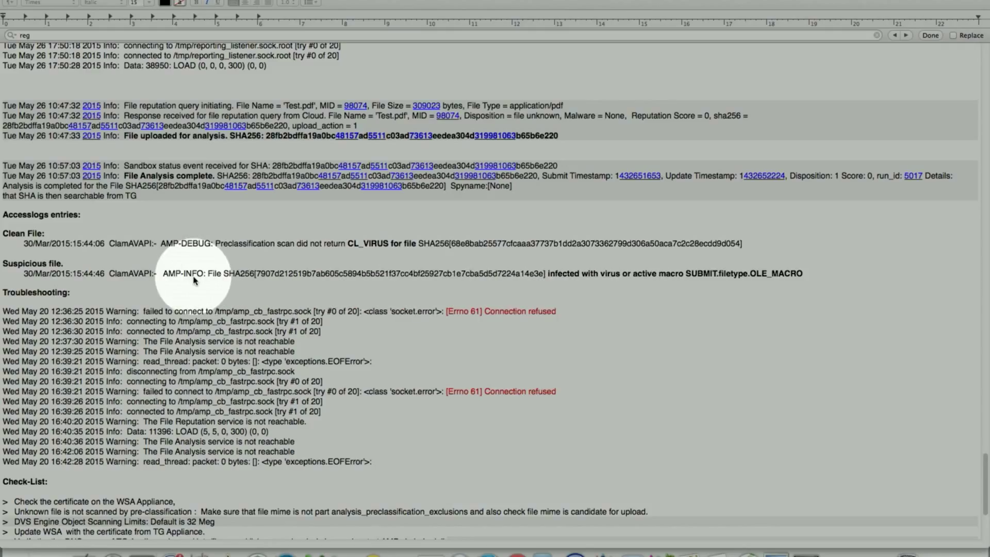
{"action": "mouse_move", "coordinate": [165, 275]}
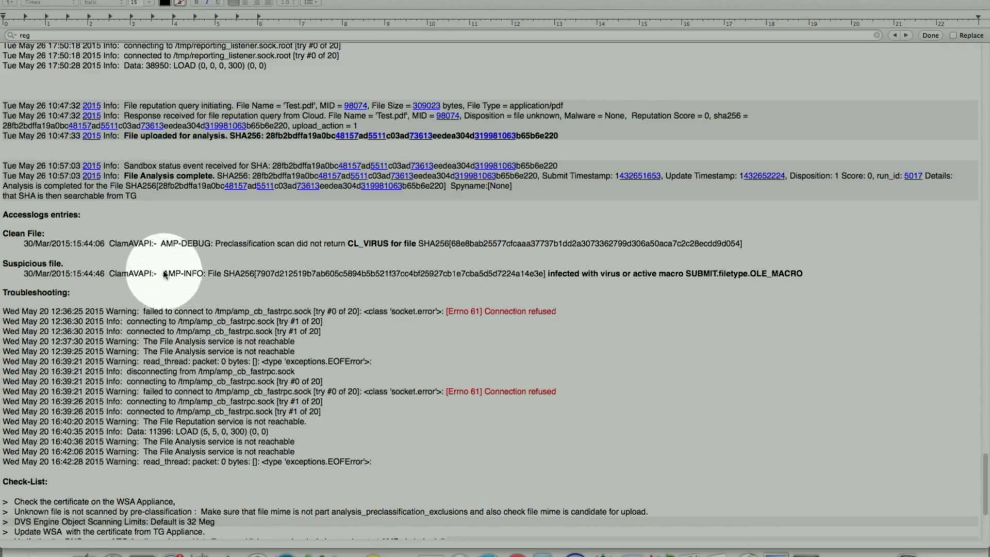
{"action": "scroll", "scroll_direction": "down", "scroll_amount": 3}
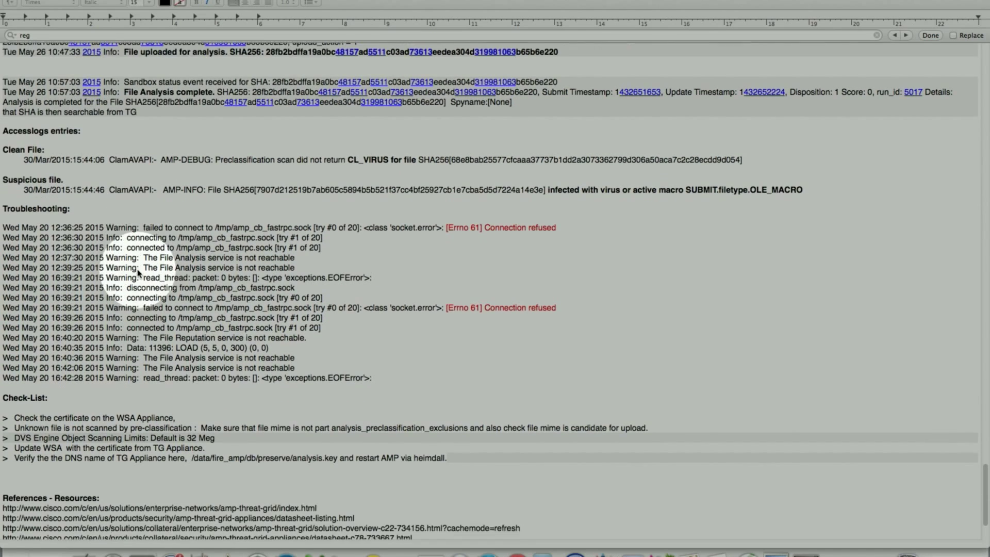
{"action": "scroll", "scroll_direction": "down", "scroll_amount": 3}
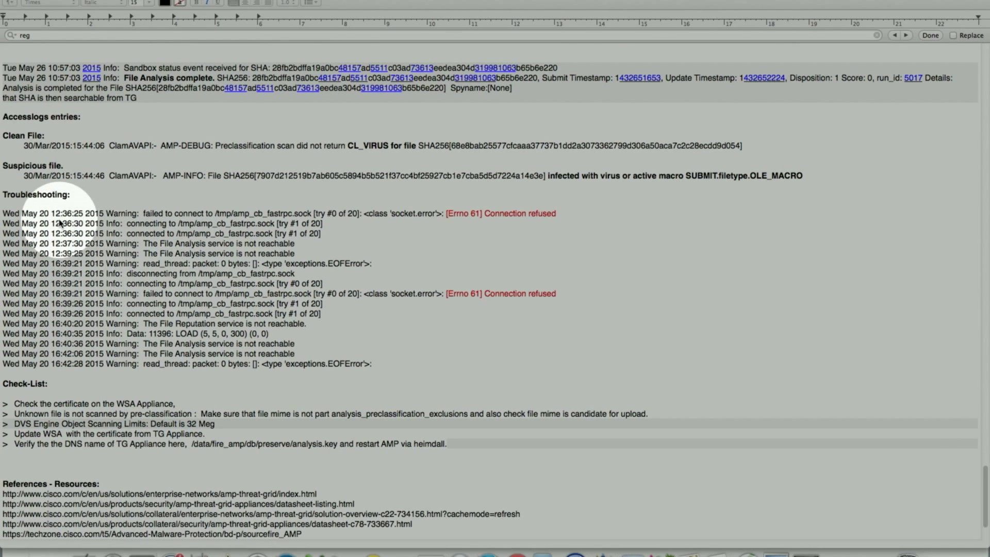
{"action": "mouse_move", "coordinate": [31, 218]}
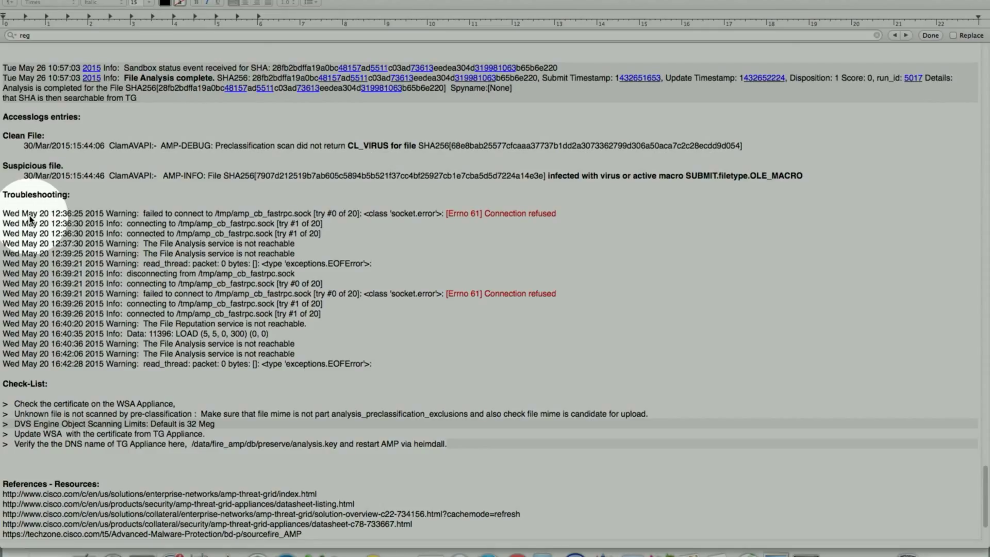
{"action": "mouse_move", "coordinate": [422, 222]}
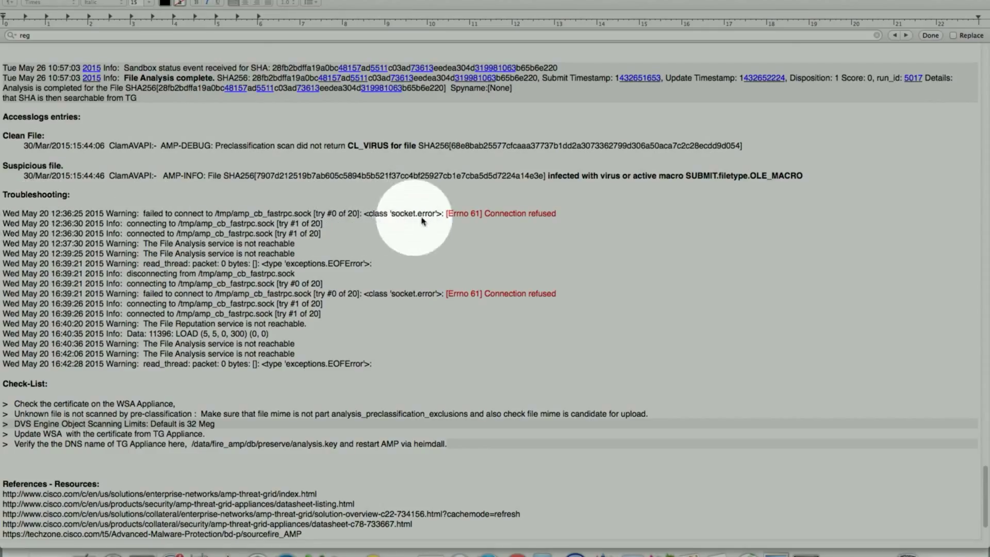
{"action": "mouse_move", "coordinate": [421, 280]}
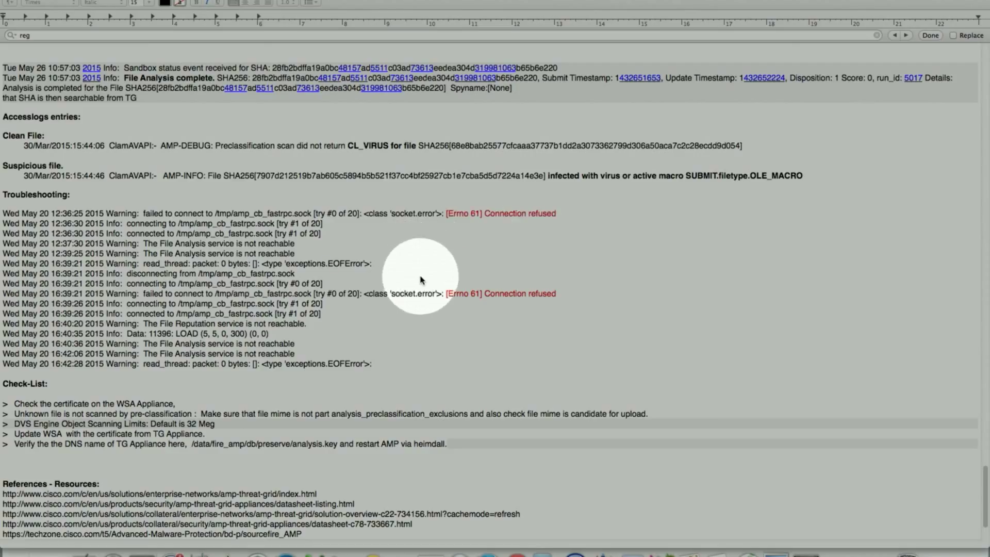
{"action": "mouse_move", "coordinate": [418, 282]}
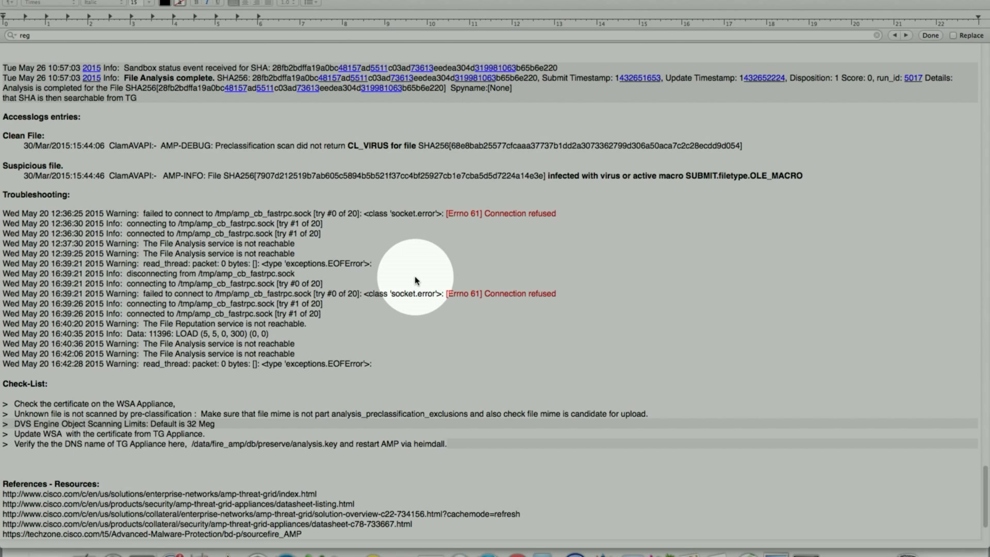
{"action": "mouse_move", "coordinate": [121, 270]}
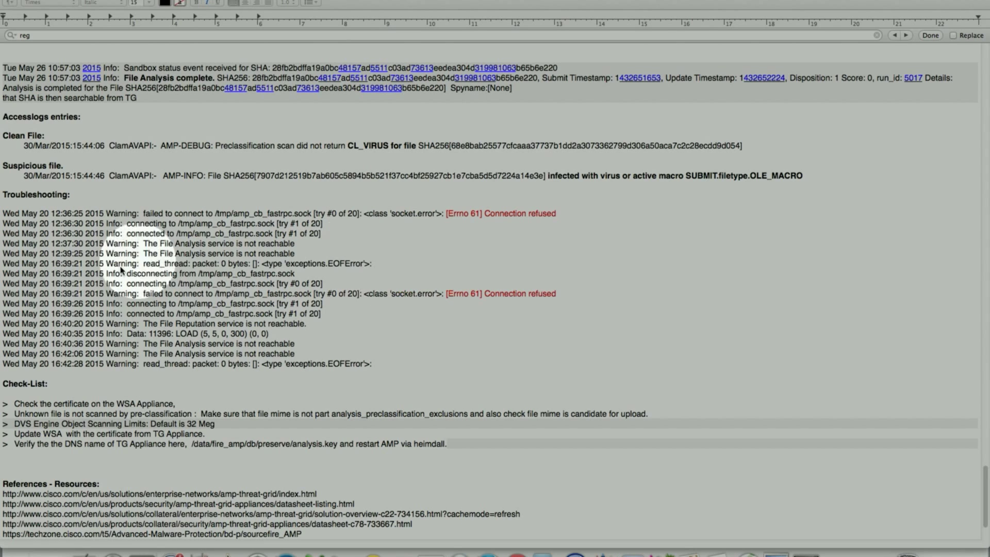
{"action": "scroll", "scroll_direction": "down", "scroll_amount": 3}
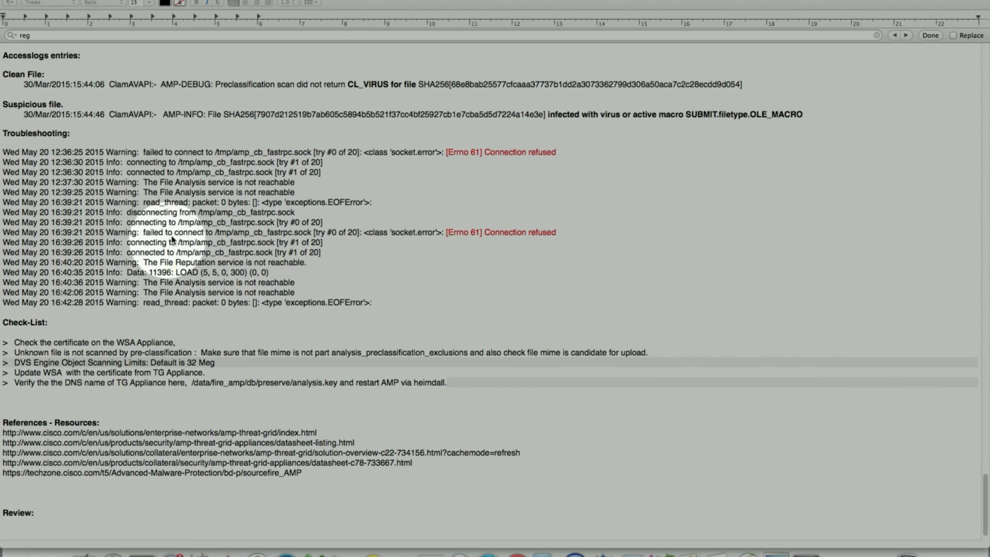
{"action": "scroll", "scroll_direction": "up", "scroll_amount": 3}
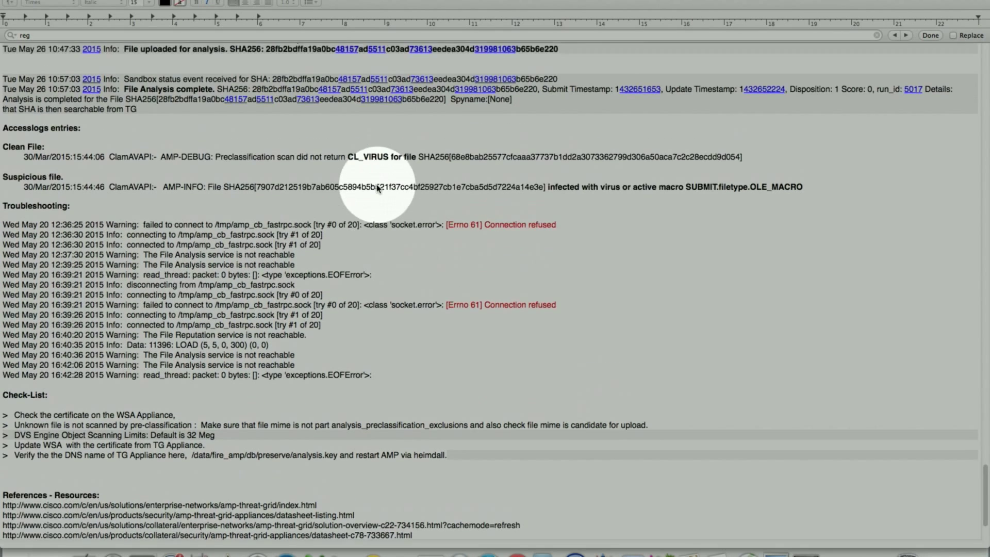
{"action": "scroll", "scroll_direction": "up", "scroll_amount": 3}
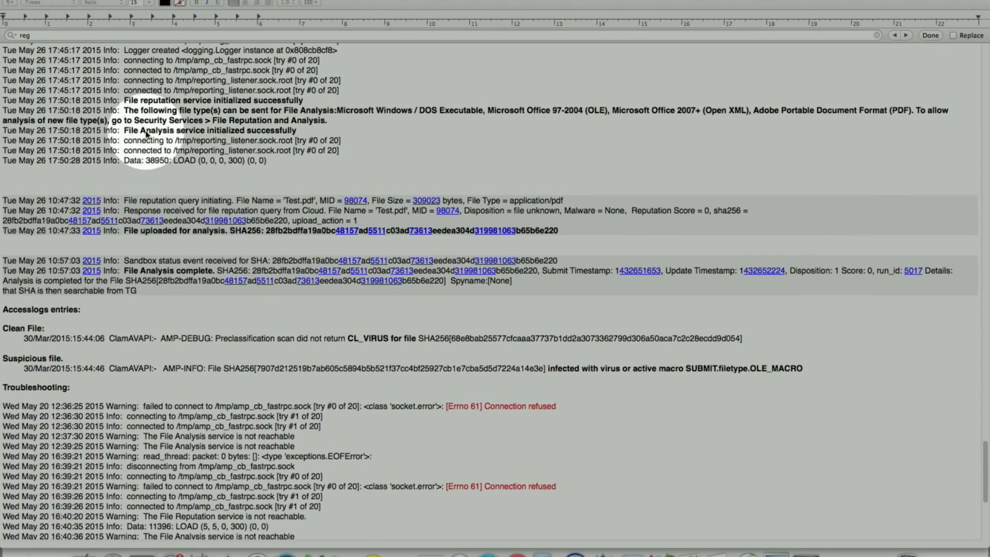
{"action": "mouse_move", "coordinate": [256, 137]}
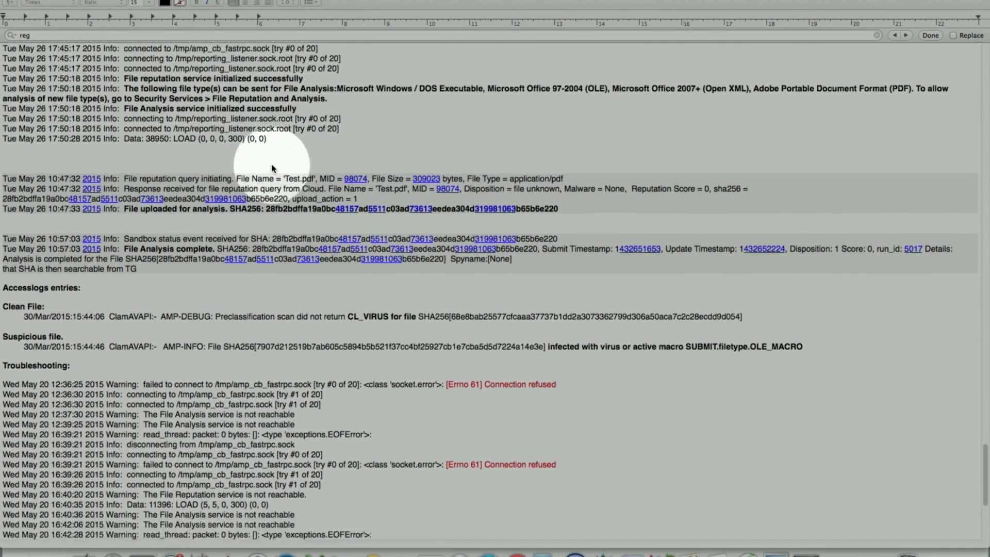
{"action": "scroll", "scroll_direction": "down", "scroll_amount": 3}
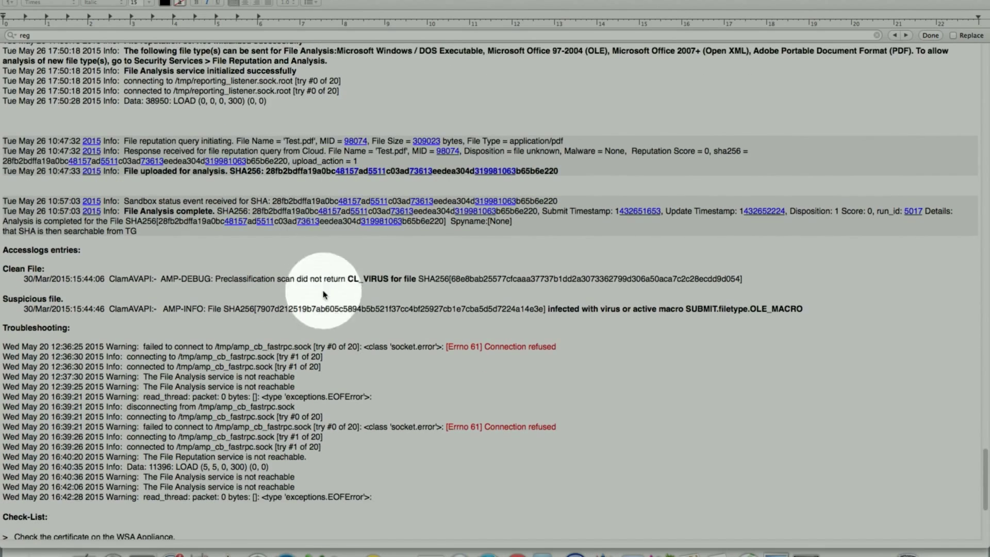
{"action": "scroll", "scroll_direction": "down", "scroll_amount": 3}
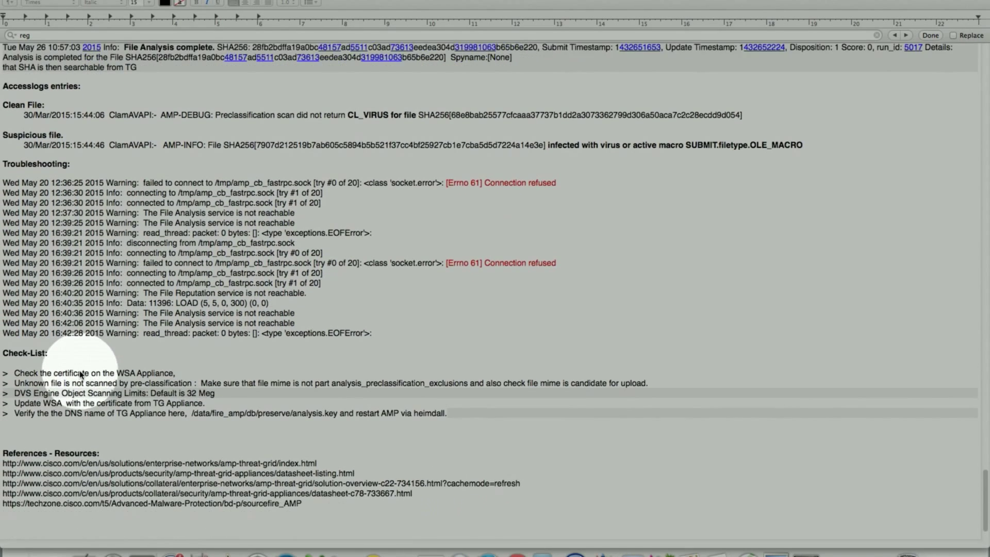
{"action": "scroll", "scroll_direction": "down", "scroll_amount": 3}
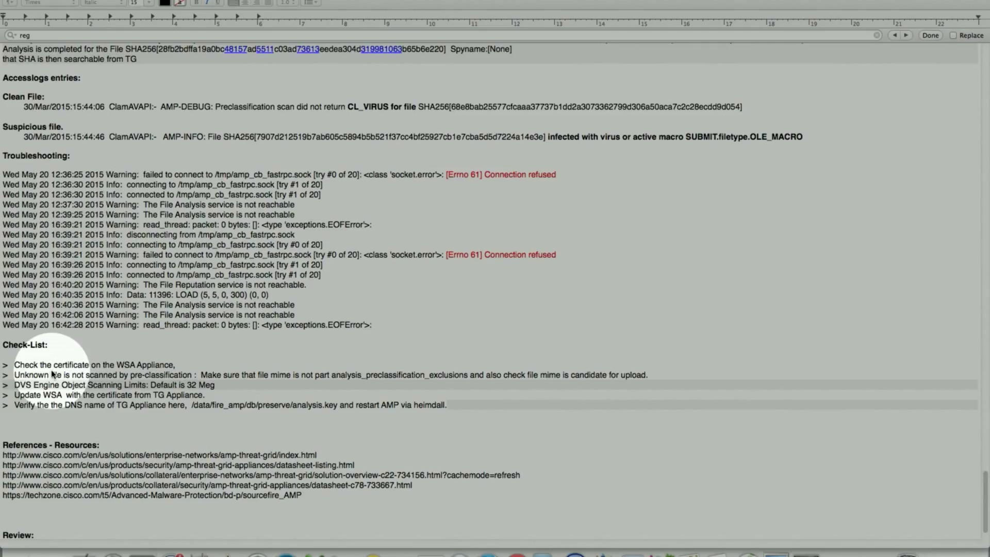
{"action": "mouse_move", "coordinate": [98, 375]}
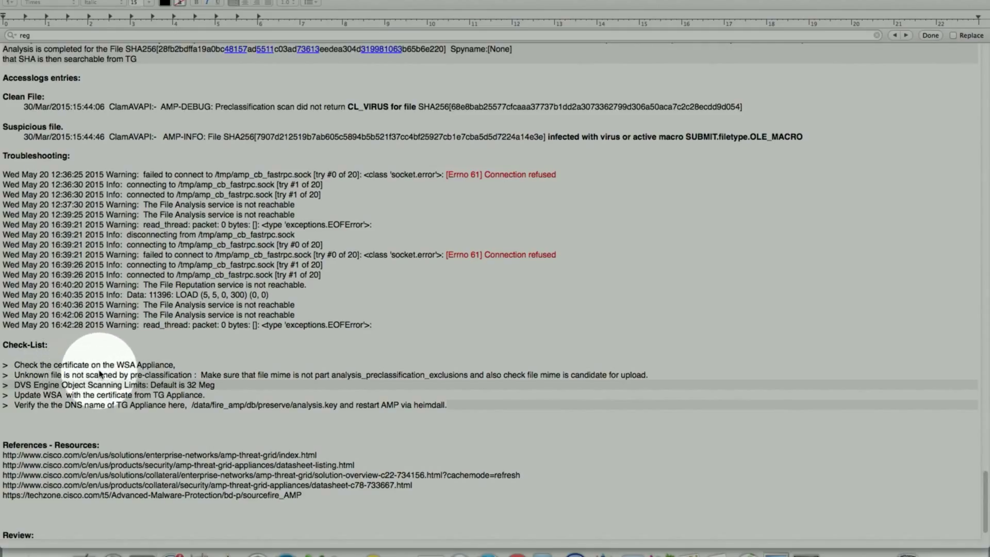
{"action": "mouse_move", "coordinate": [51, 404]}
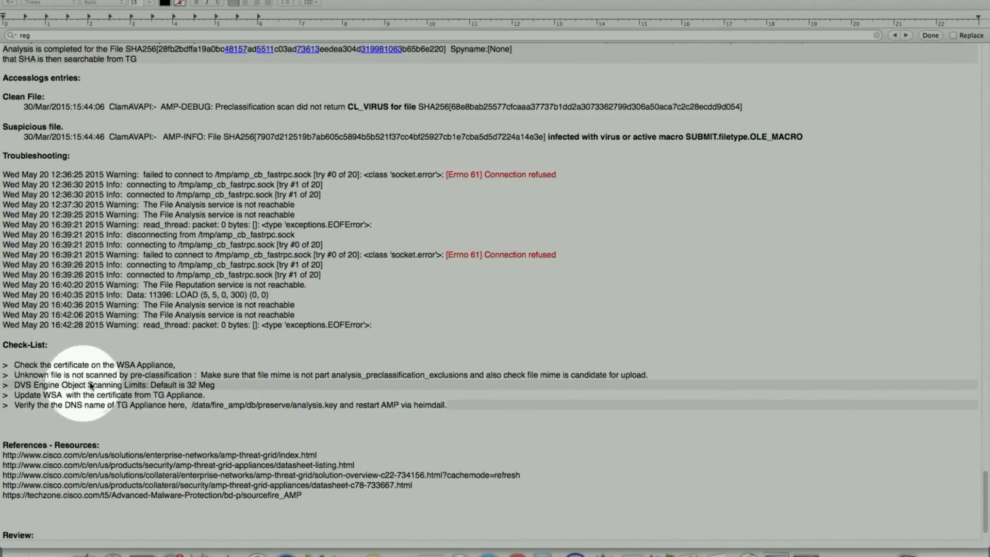
{"action": "mouse_move", "coordinate": [180, 382]}
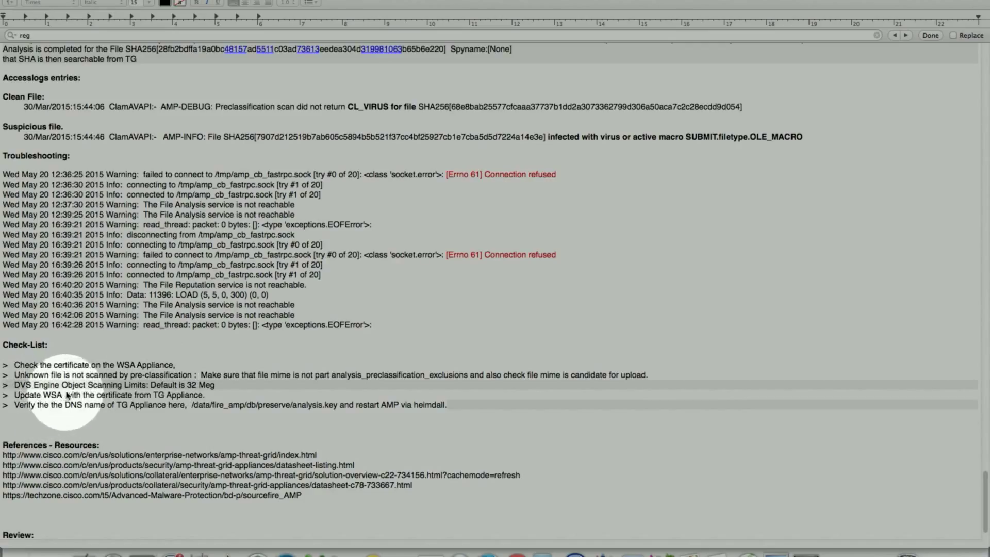
{"action": "mouse_move", "coordinate": [196, 393]}
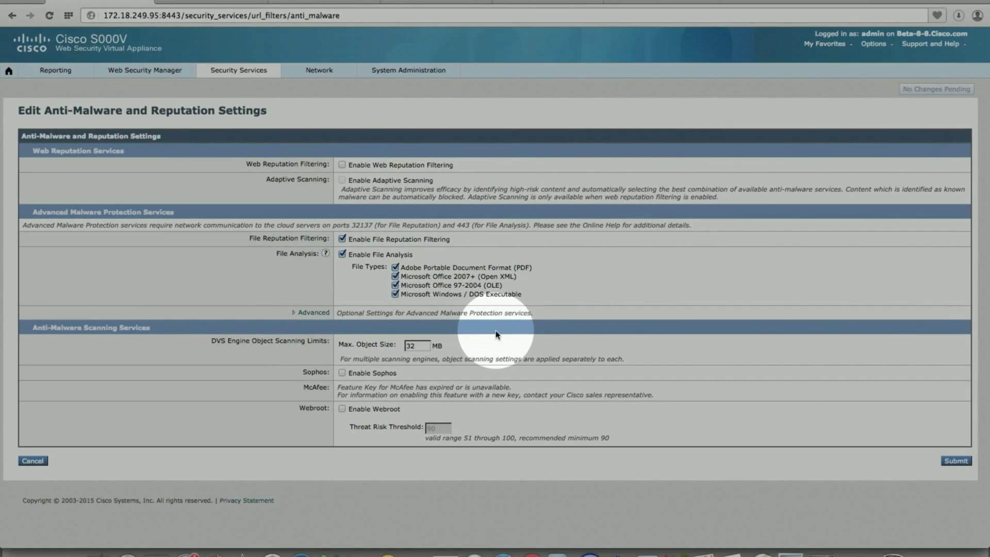
{"action": "mouse_move", "coordinate": [548, 393]}
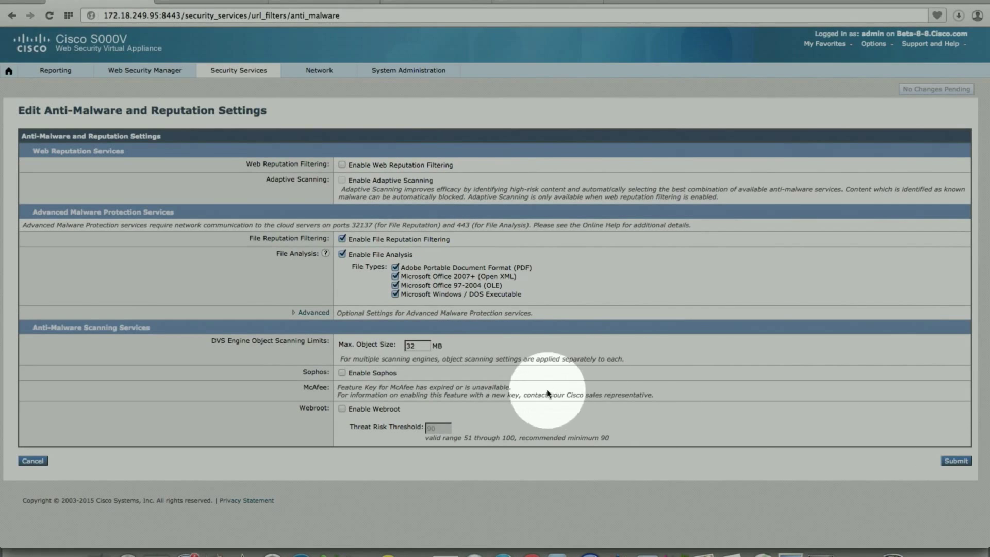
{"action": "mouse_move", "coordinate": [222, 354]}
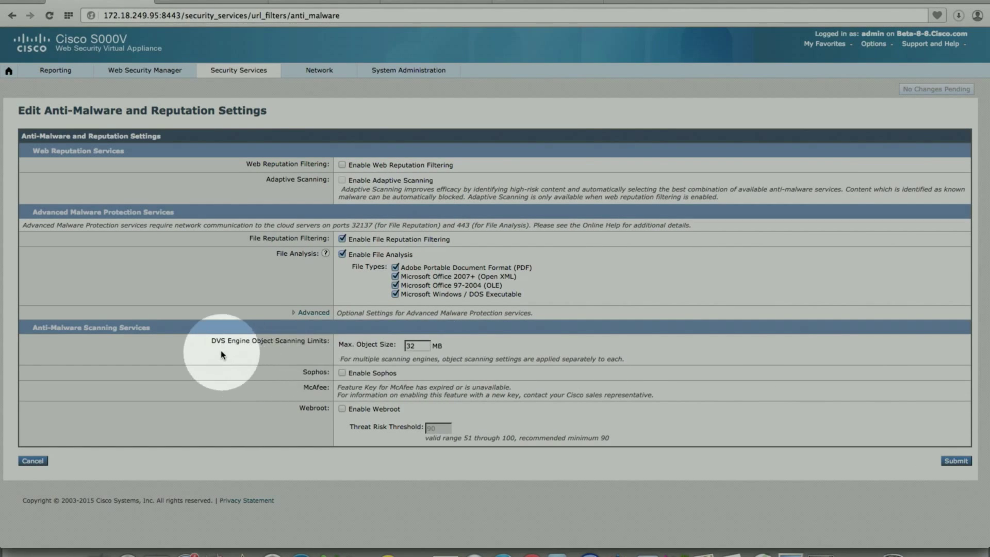
{"action": "mouse_move", "coordinate": [303, 352]}
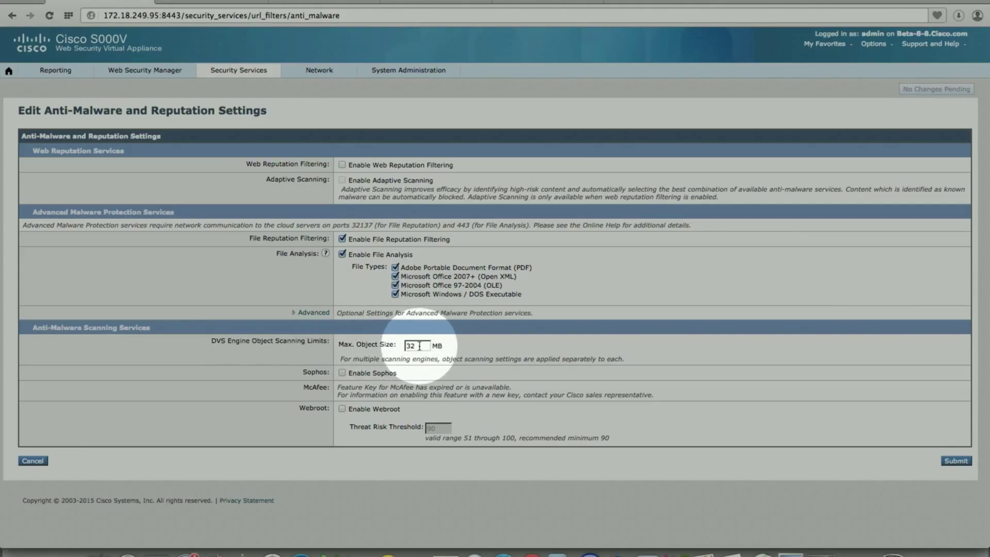
- Replace the DVS engine's 32 MB Max. Object Size with a larger value
{"action": "triple_click", "coordinate": [417, 345]}
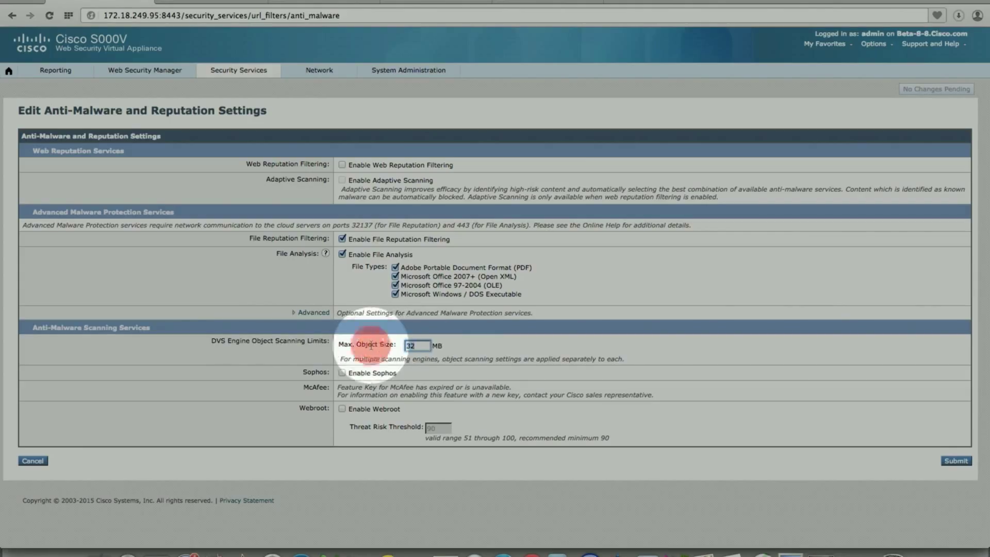
{"action": "type", "text": "10"}
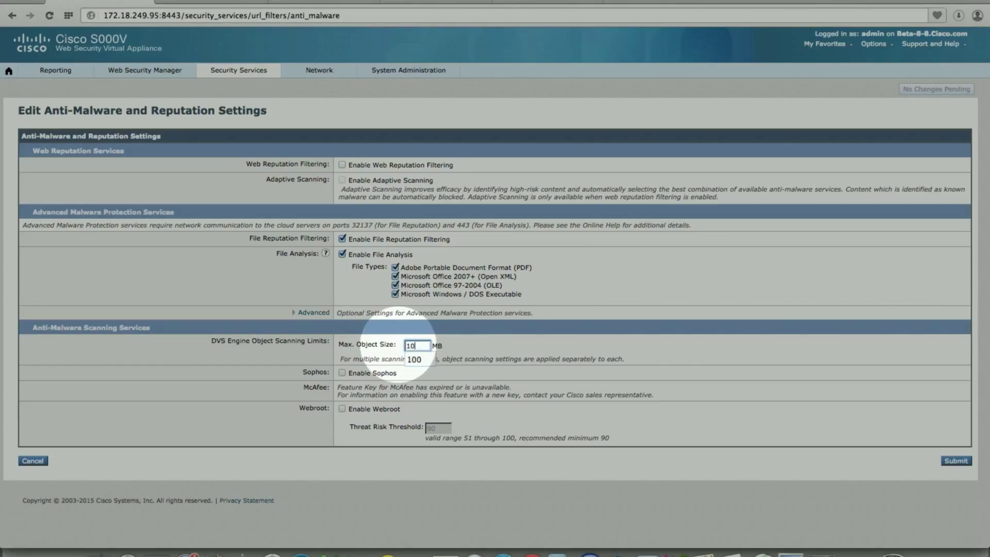
{"action": "type", "text": "4"}
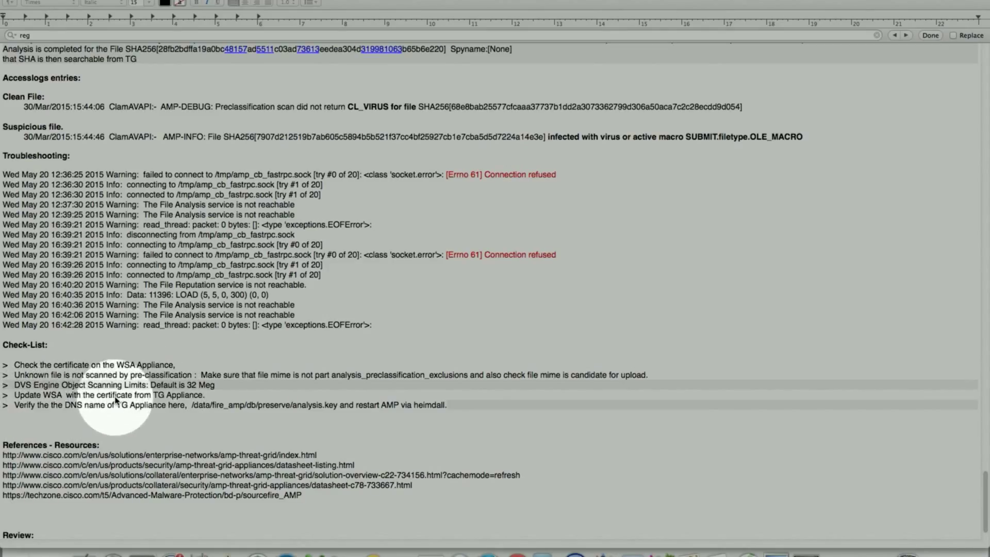
{"action": "mouse_move", "coordinate": [196, 404]}
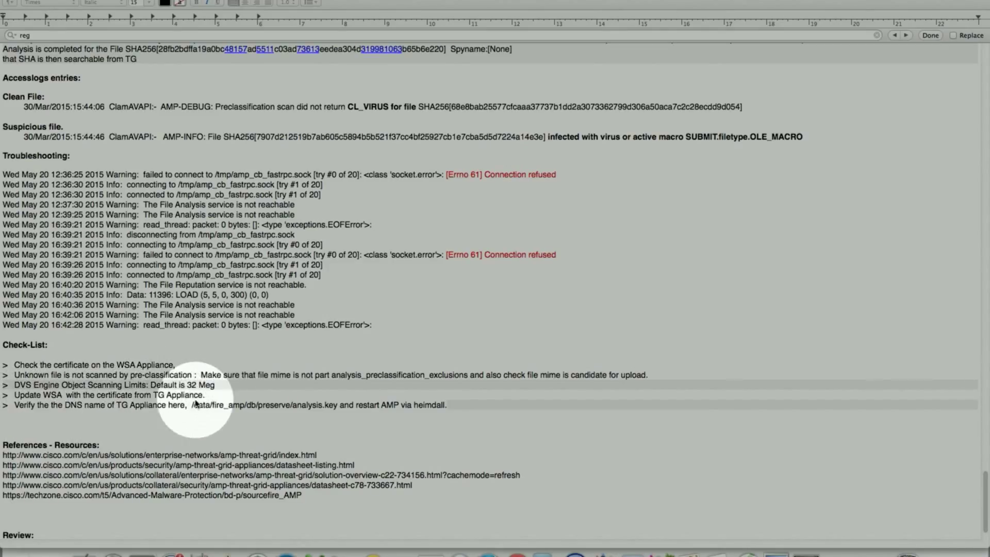
{"action": "mouse_move", "coordinate": [56, 422]}
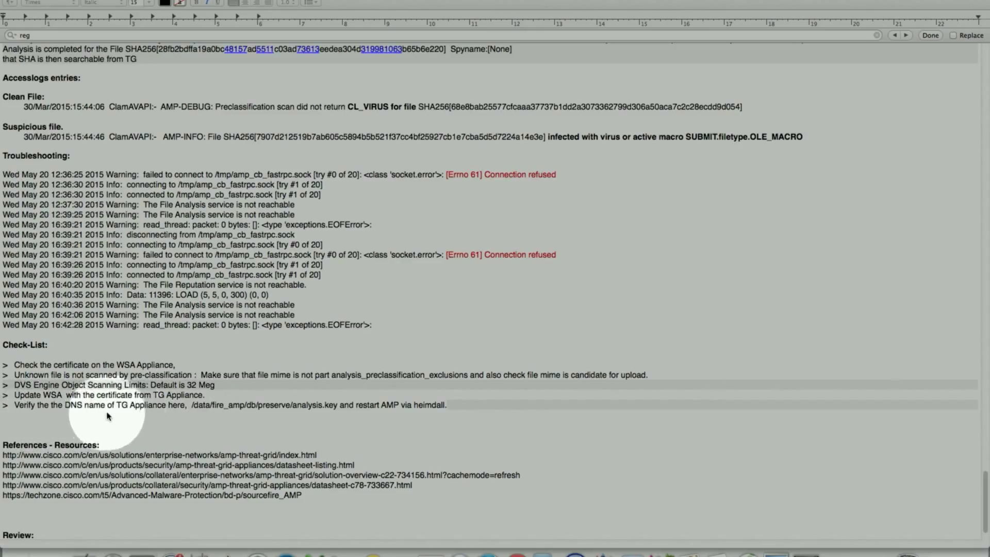
{"action": "mouse_move", "coordinate": [145, 416]}
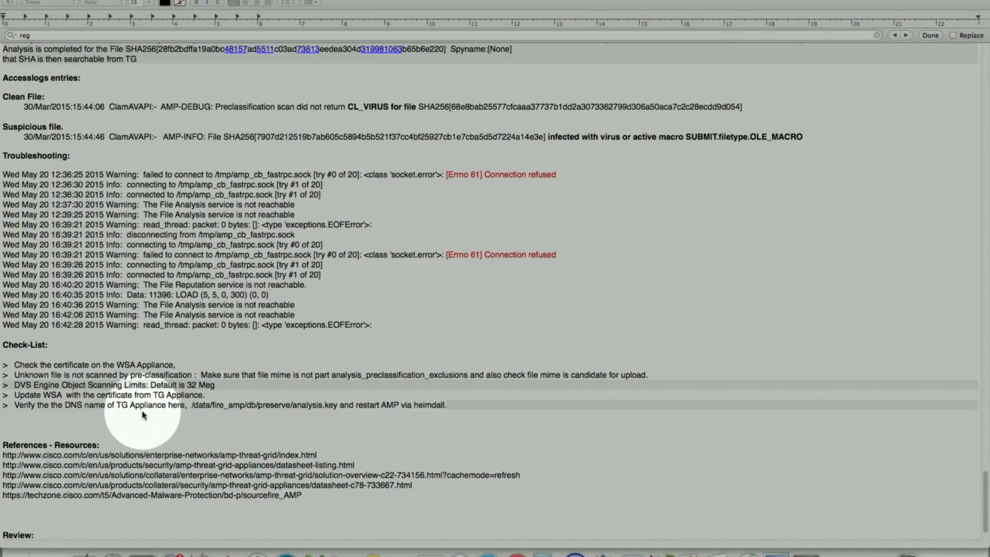
{"action": "scroll", "scroll_direction": "down", "scroll_amount": 3}
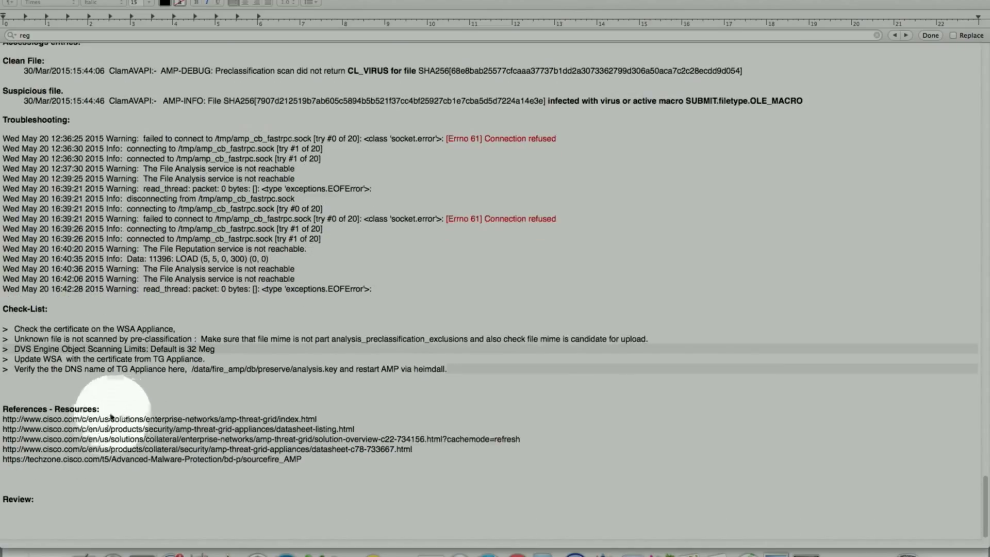
{"action": "mouse_move", "coordinate": [47, 429]}
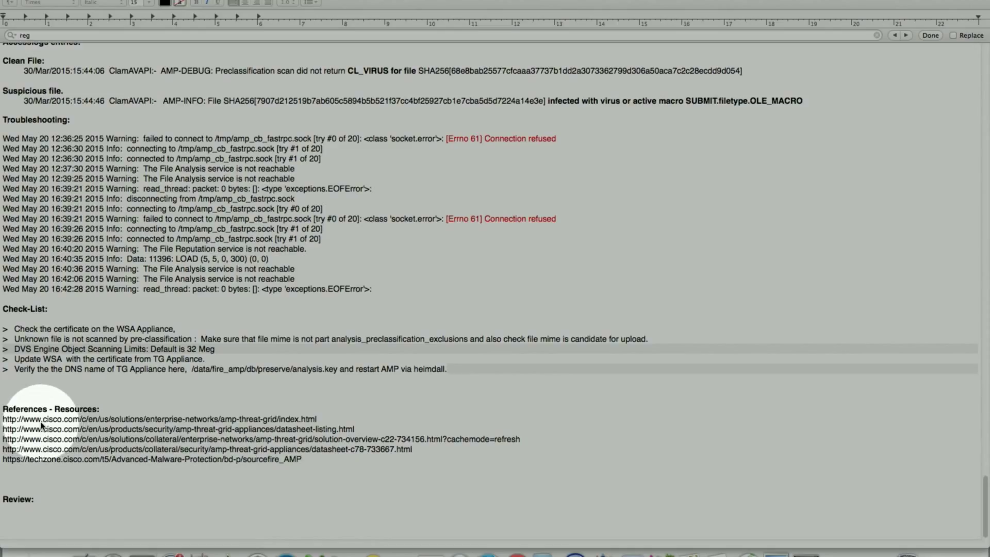
{"action": "mouse_move", "coordinate": [90, 429]}
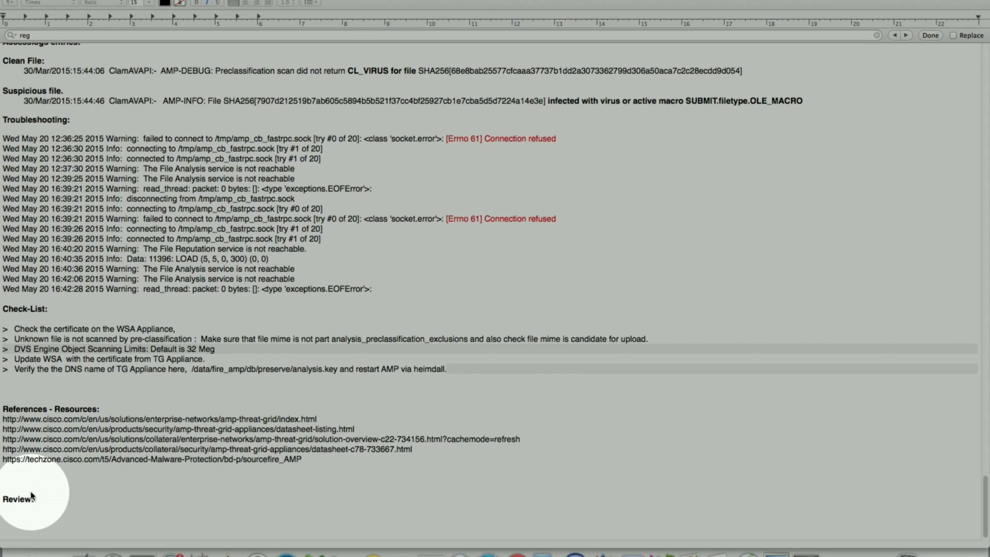
- Scroll from the guide's title through Sections One and Two to the CSA Request screenshot
{"action": "scroll", "scroll_direction": "up", "scroll_amount": 3}
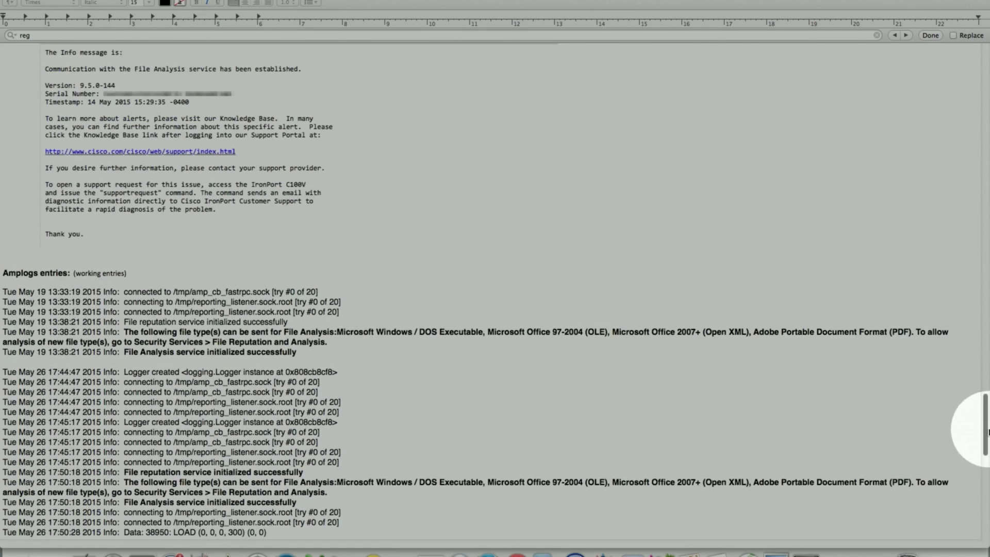
{"action": "scroll", "scroll_direction": "up", "scroll_amount": 3}
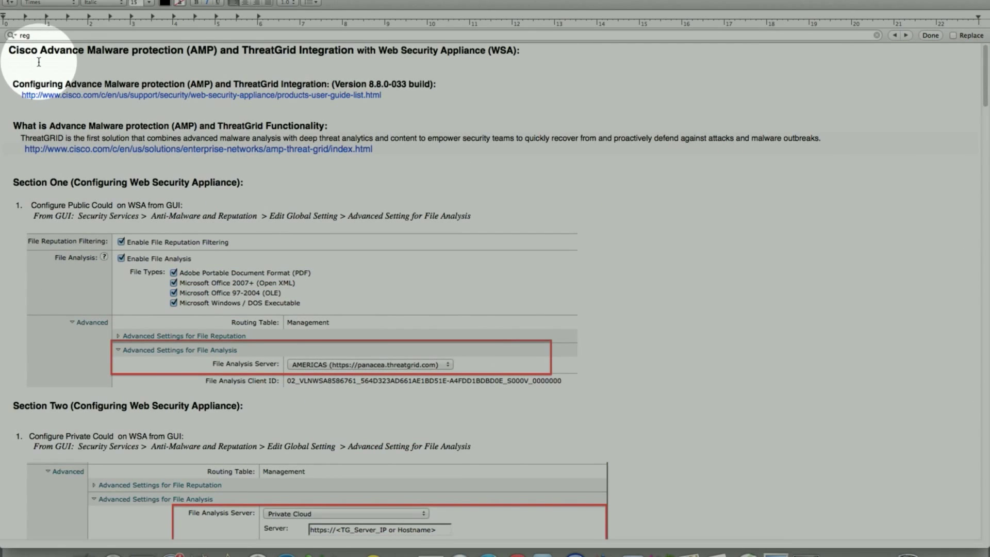
{"action": "mouse_move", "coordinate": [139, 61]}
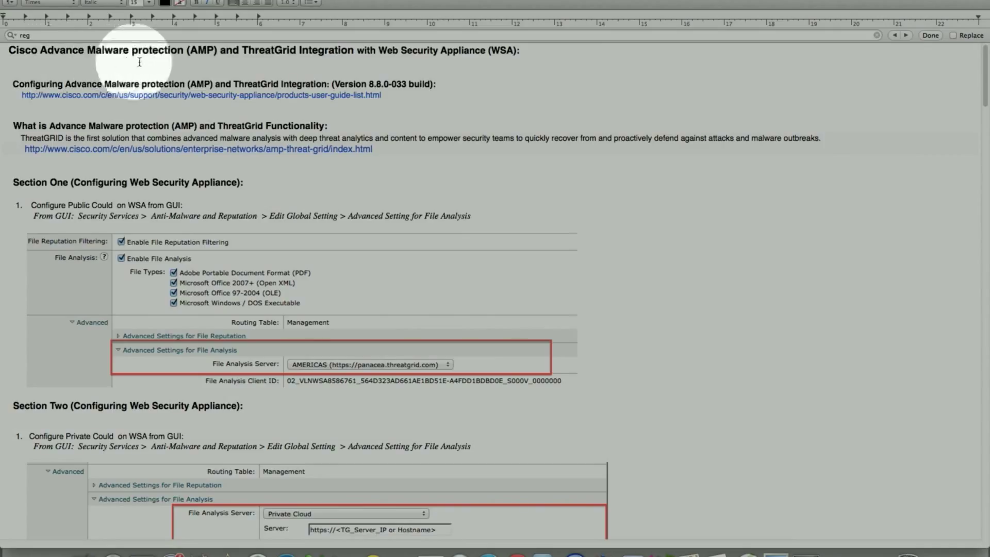
{"action": "mouse_move", "coordinate": [122, 110]}
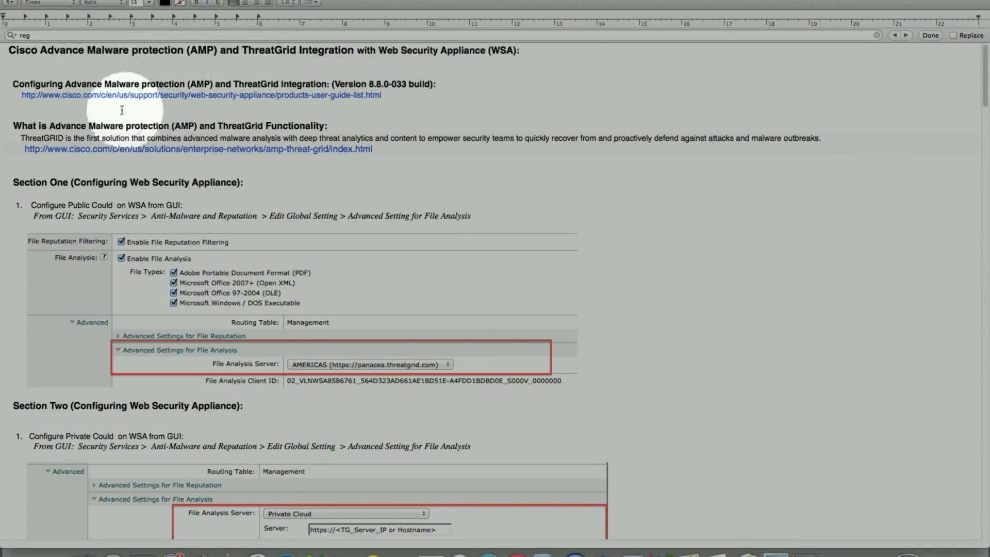
{"action": "mouse_move", "coordinate": [92, 112]}
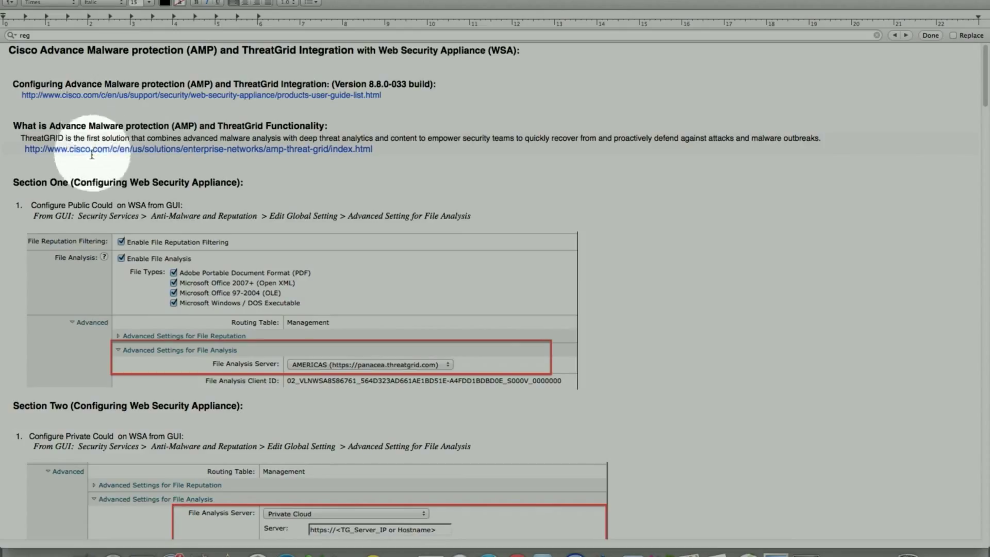
{"action": "mouse_move", "coordinate": [54, 110]}
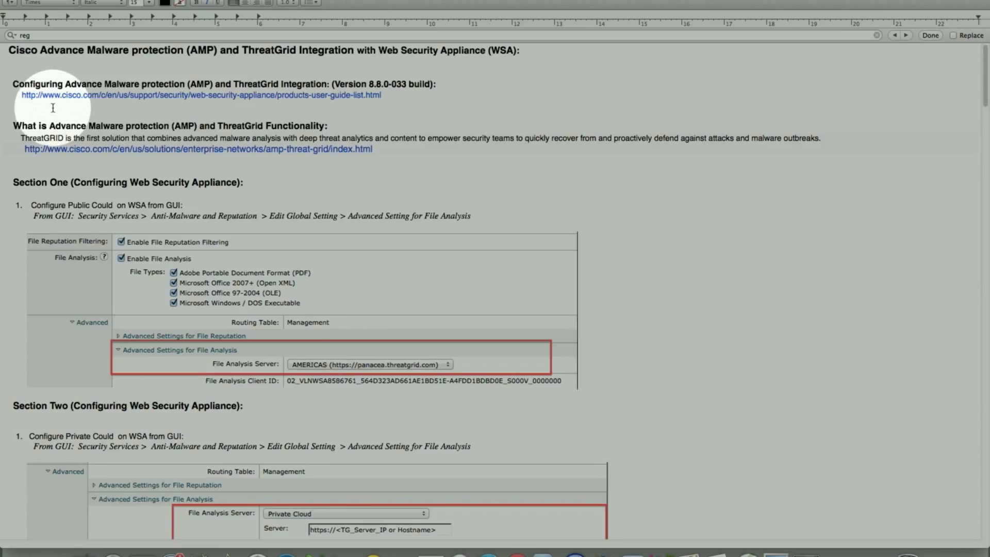
{"action": "mouse_move", "coordinate": [363, 91]}
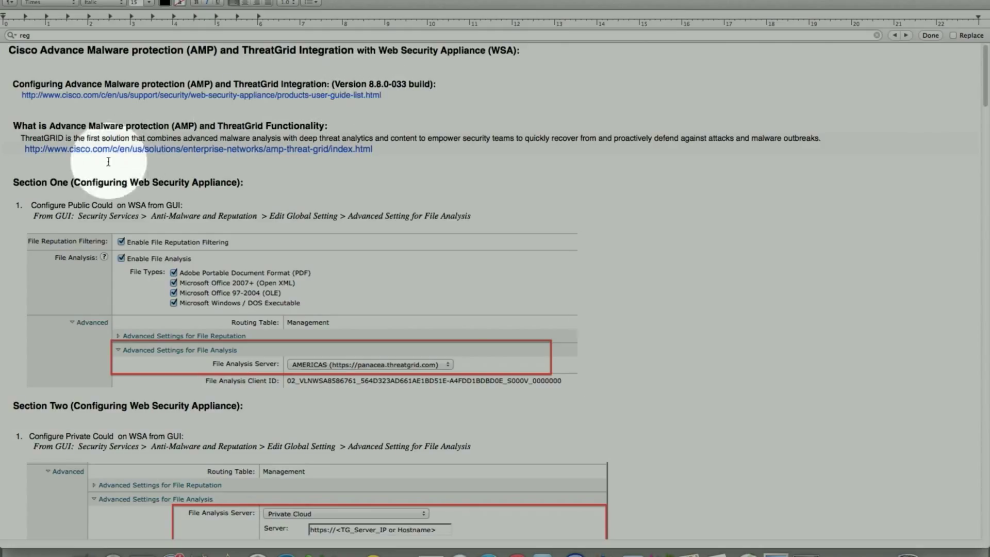
{"action": "scroll", "scroll_direction": "down", "scroll_amount": 3}
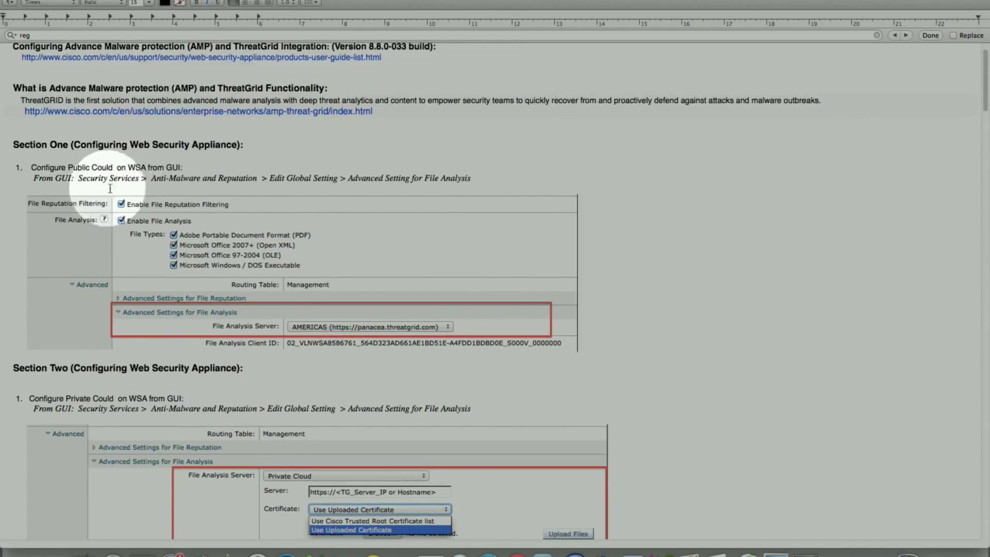
{"action": "mouse_move", "coordinate": [234, 190]}
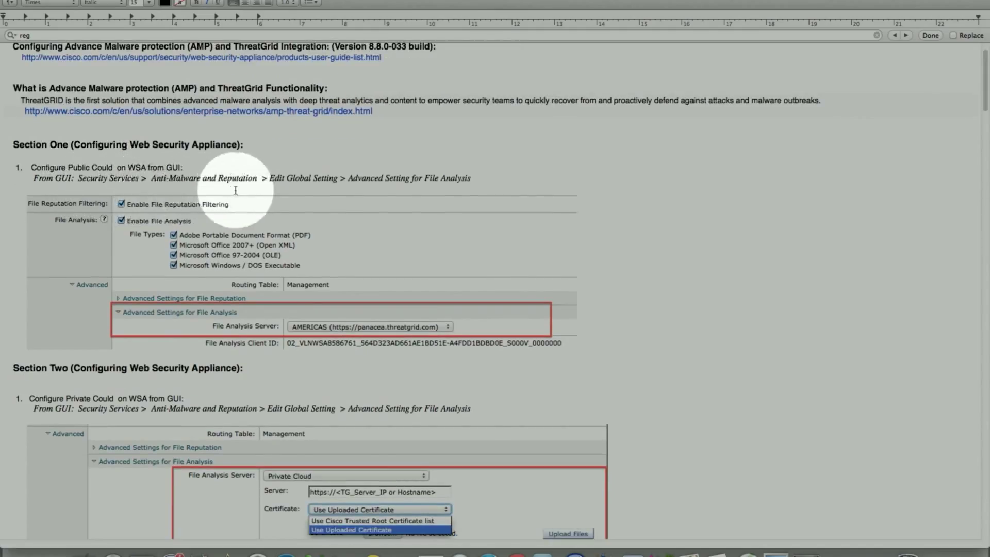
{"action": "mouse_move", "coordinate": [374, 187]}
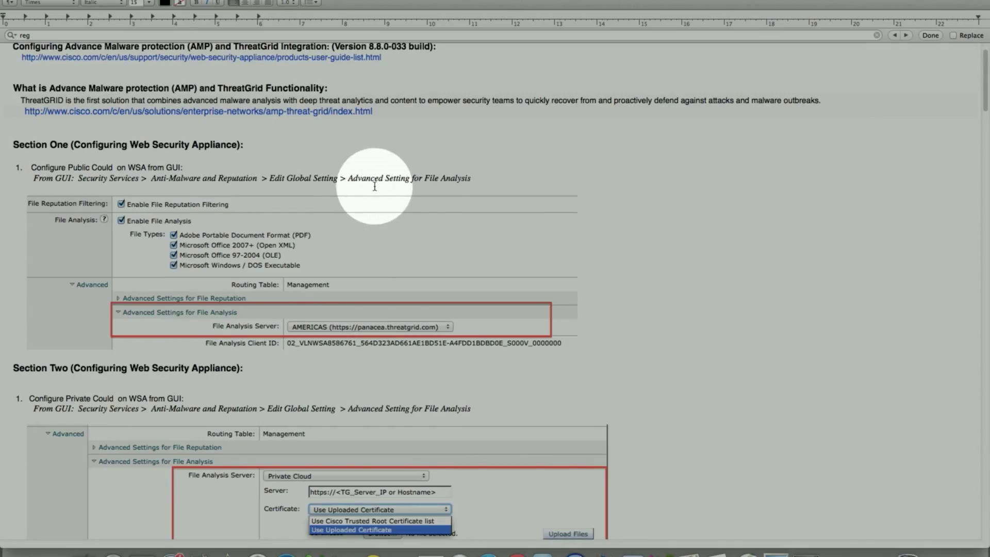
{"action": "mouse_move", "coordinate": [354, 331]}
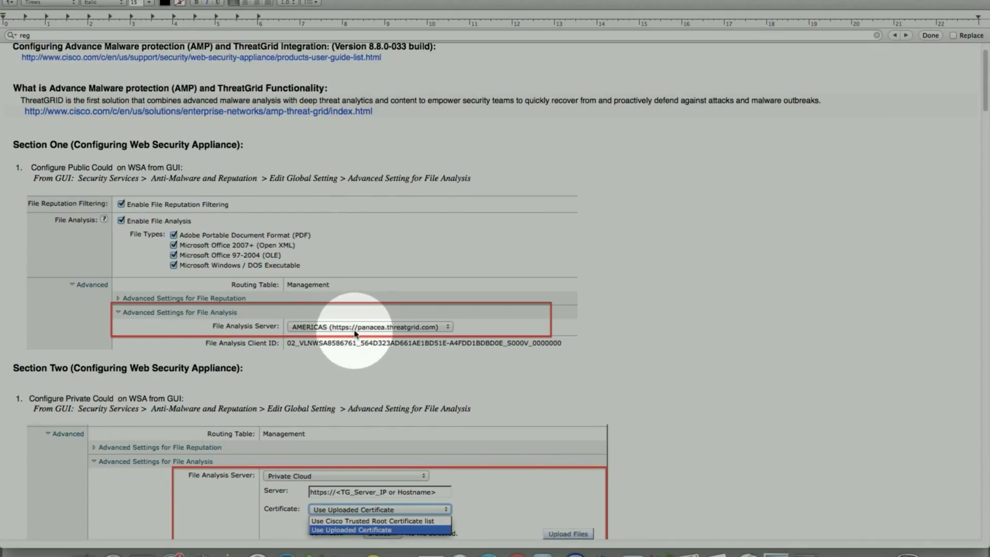
{"action": "mouse_move", "coordinate": [339, 331]}
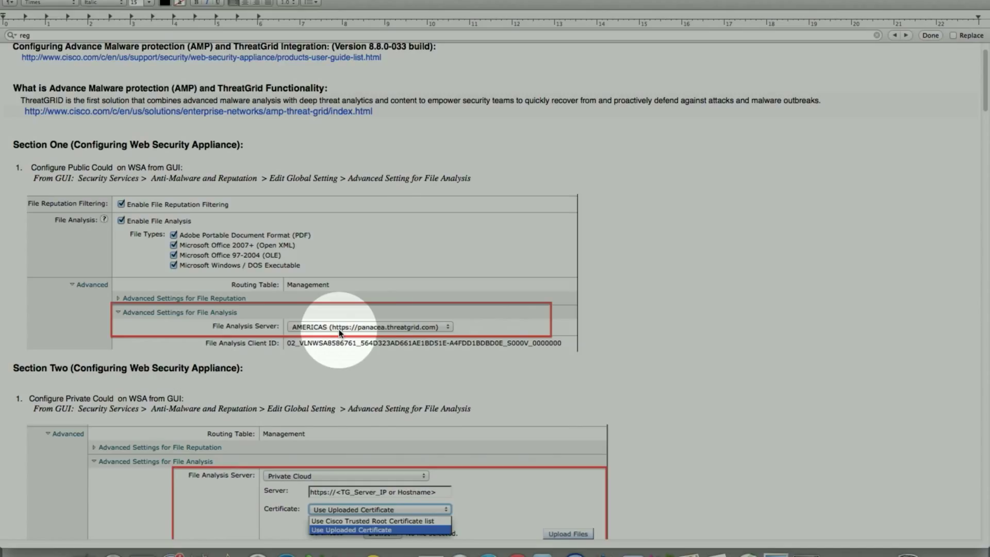
{"action": "scroll", "scroll_direction": "down", "scroll_amount": 3}
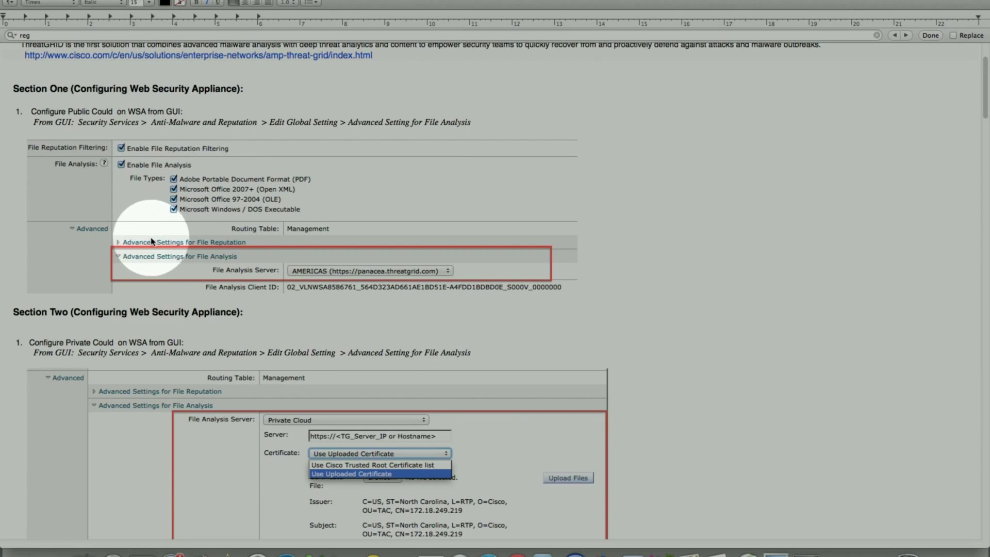
{"action": "scroll", "scroll_direction": "down", "scroll_amount": 3}
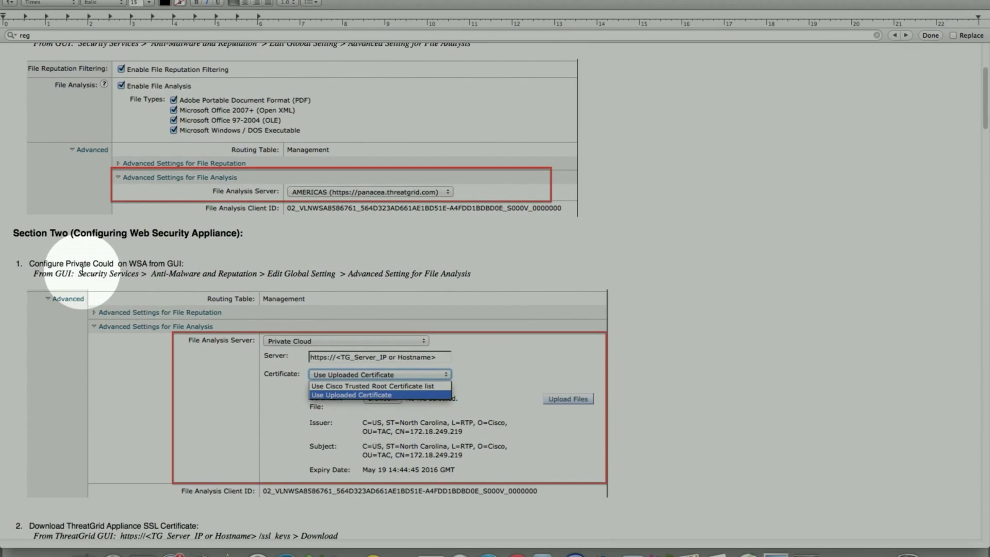
{"action": "mouse_move", "coordinate": [322, 397]}
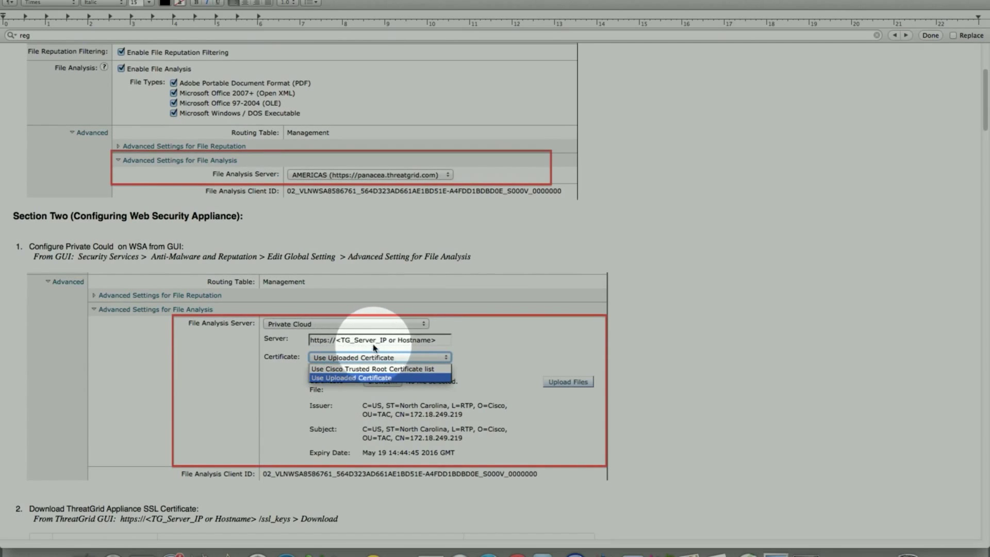
{"action": "scroll", "scroll_direction": "down", "scroll_amount": 3}
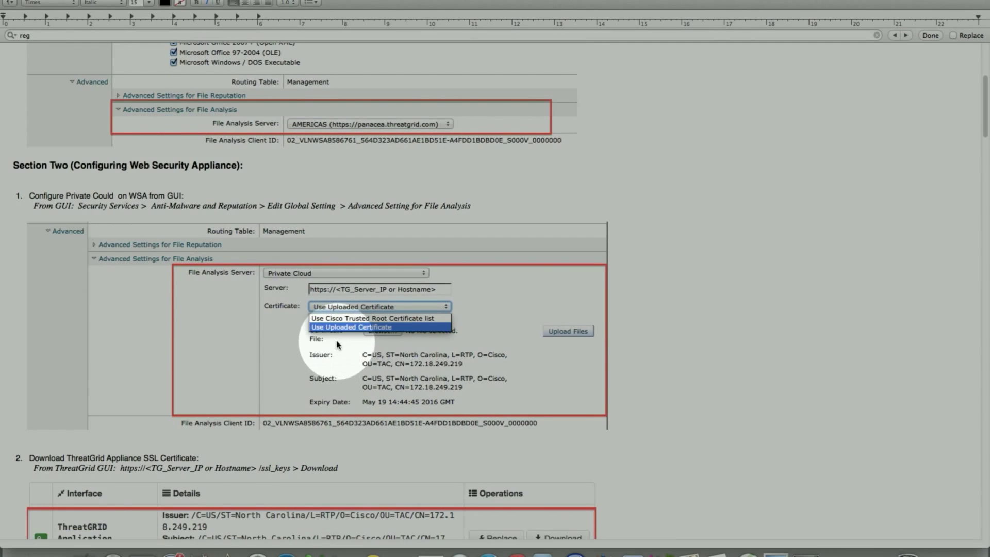
{"action": "scroll", "scroll_direction": "down", "scroll_amount": 3}
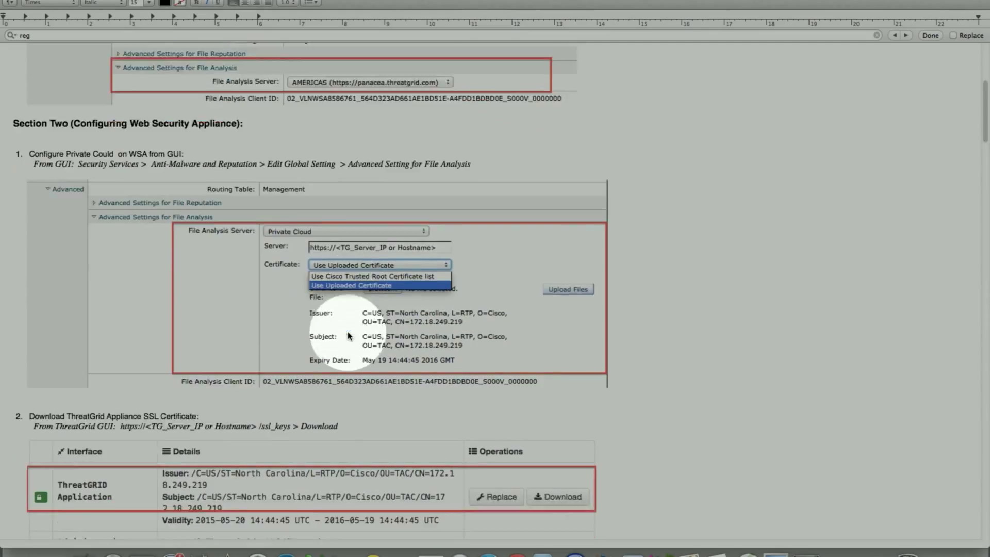
{"action": "scroll", "scroll_direction": "down", "scroll_amount": 3}
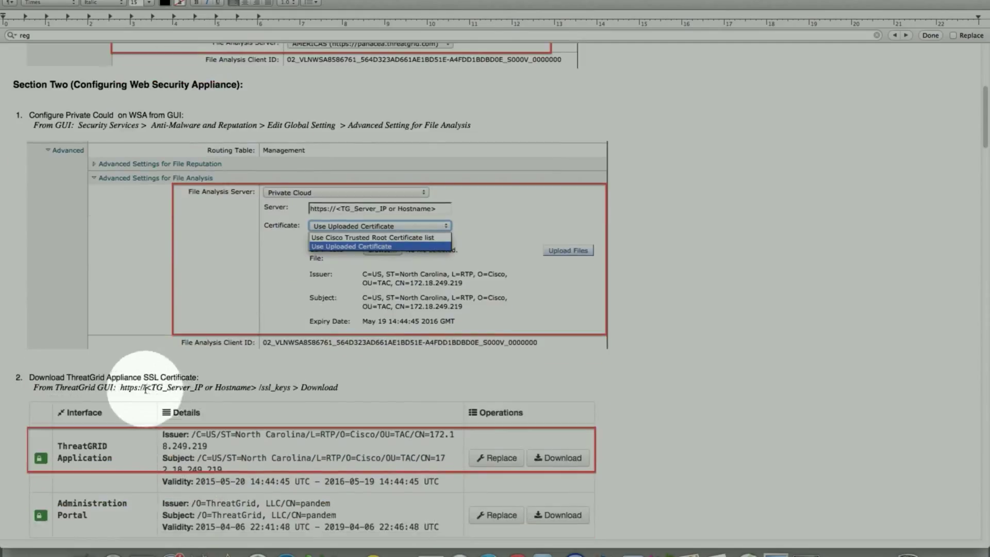
{"action": "mouse_move", "coordinate": [270, 390]}
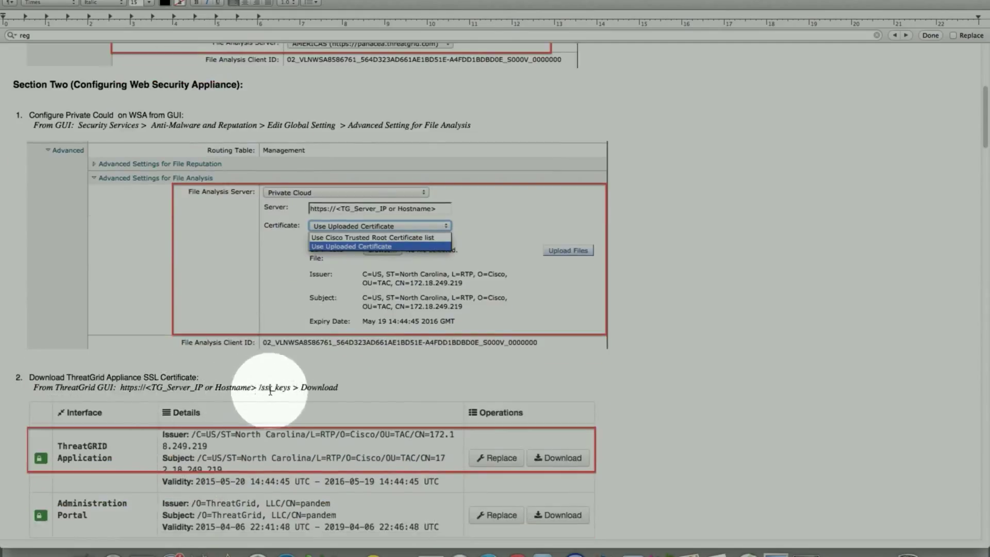
{"action": "scroll", "scroll_direction": "down", "scroll_amount": 3}
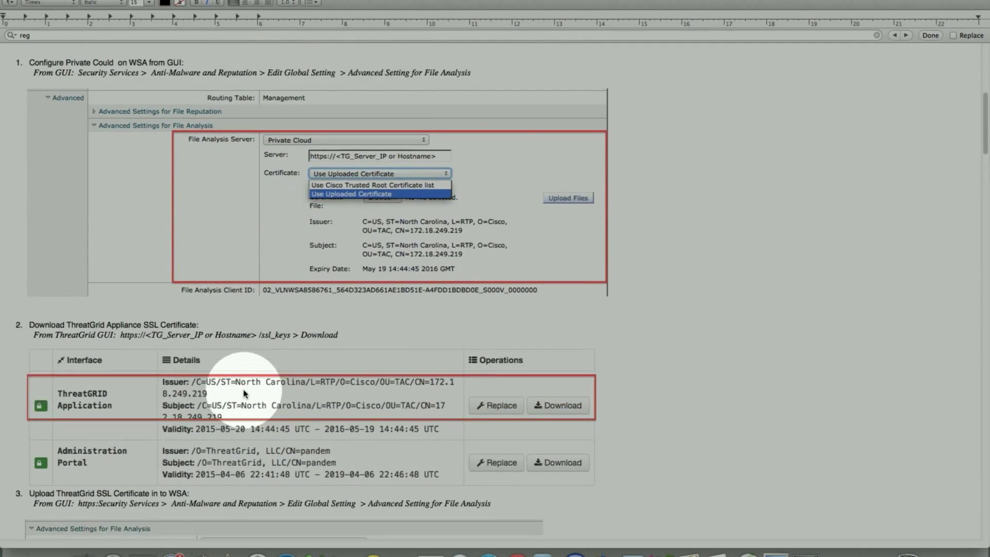
{"action": "scroll", "scroll_direction": "down", "scroll_amount": 3}
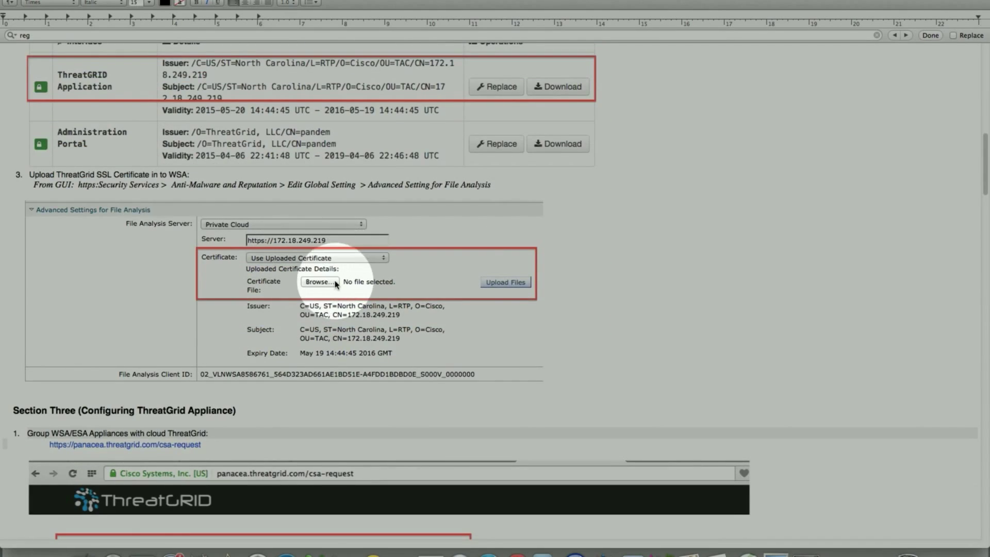
{"action": "scroll", "scroll_direction": "down", "scroll_amount": 3}
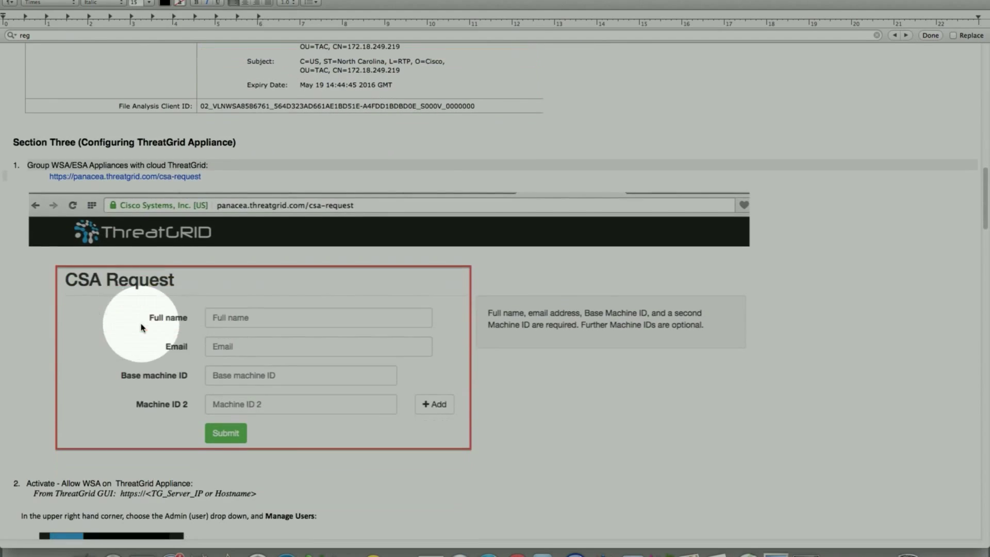
{"action": "mouse_move", "coordinate": [72, 183]}
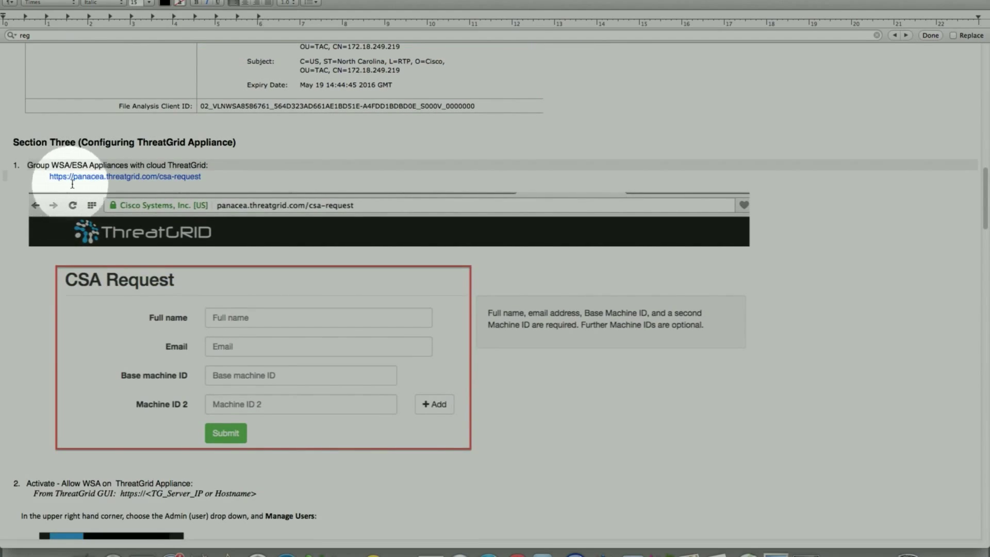
{"action": "mouse_move", "coordinate": [211, 316]}
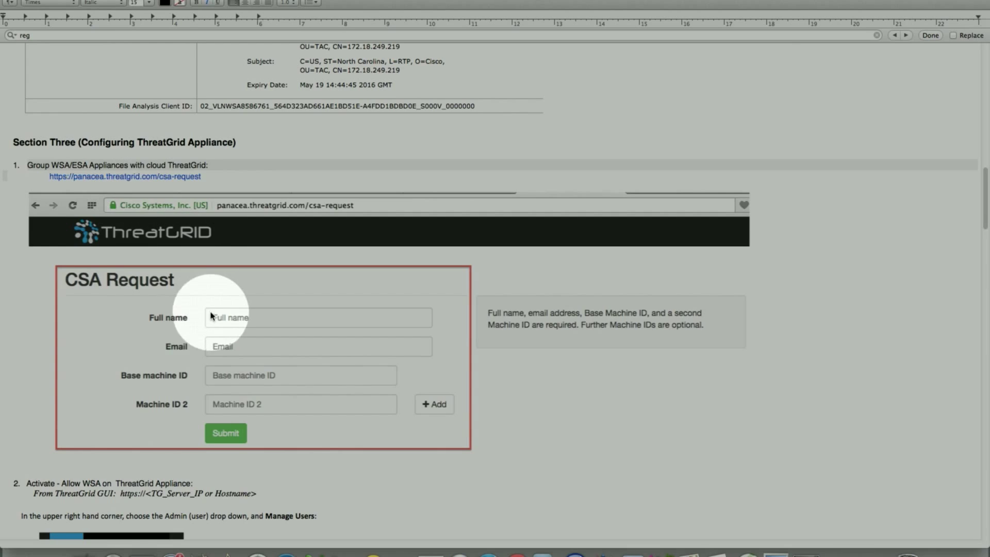
{"action": "mouse_move", "coordinate": [253, 342]}
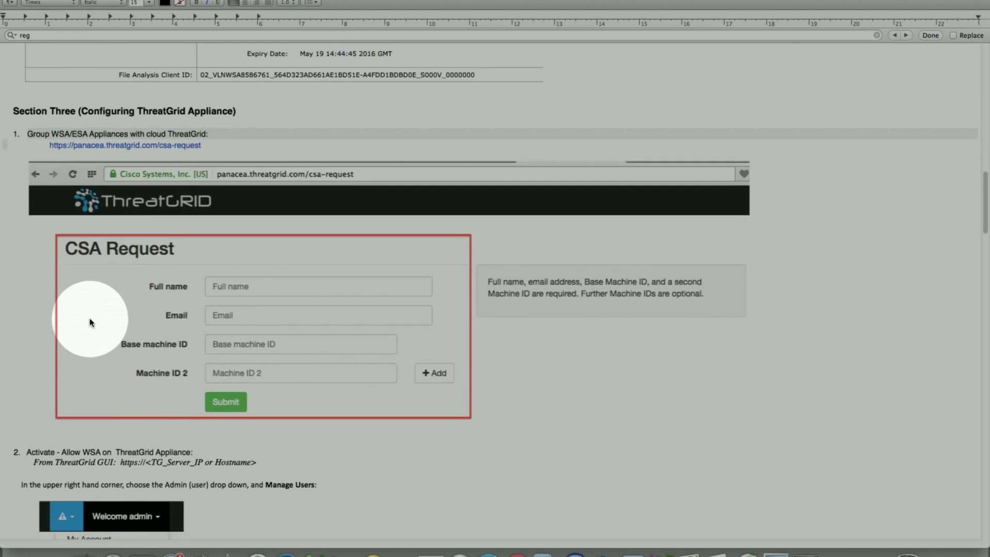
{"action": "scroll", "scroll_direction": "down", "scroll_amount": 3}
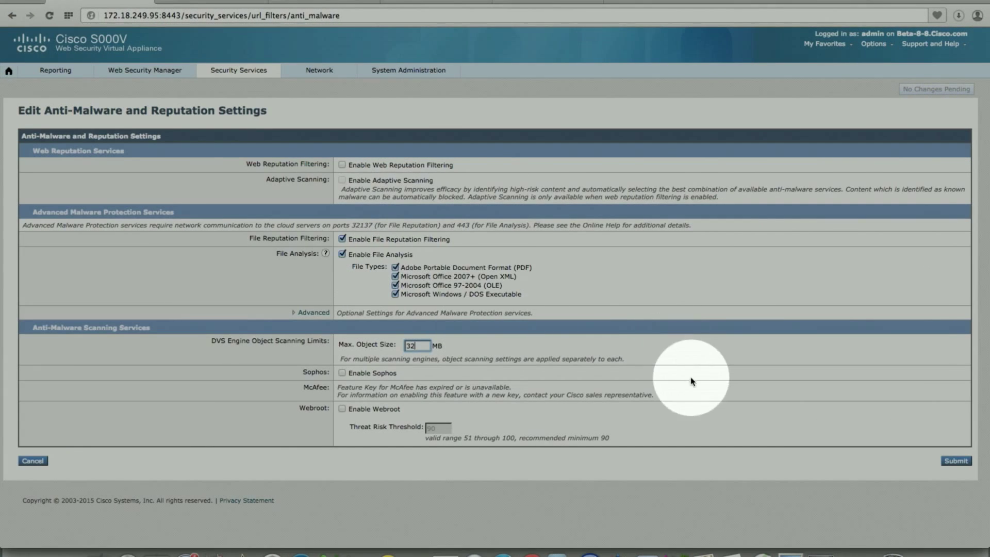
{"action": "mouse_move", "coordinate": [356, 404]}
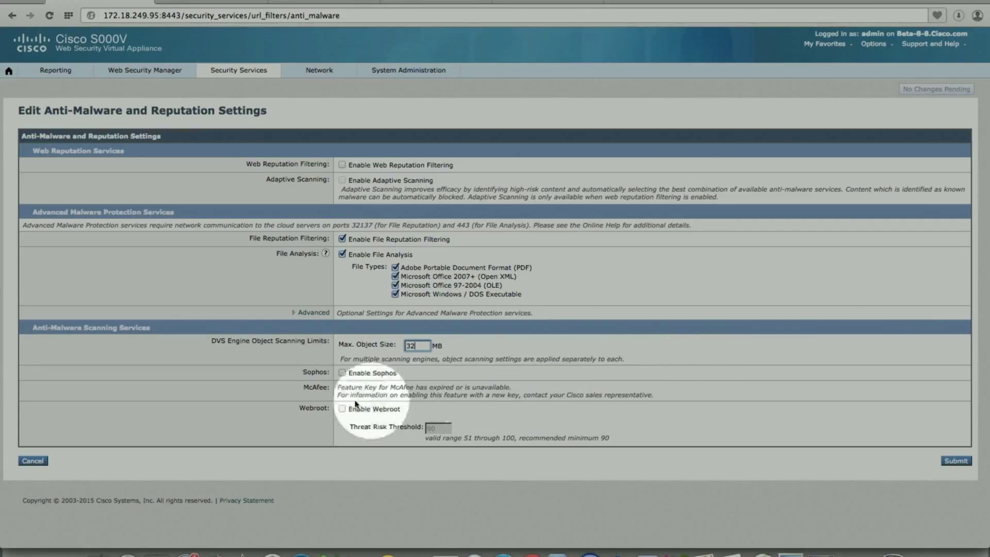
- Expand Advanced File Analysis settings to show the private cloud server, certificate and Client ID
{"action": "left_click", "coordinate": [311, 312]}
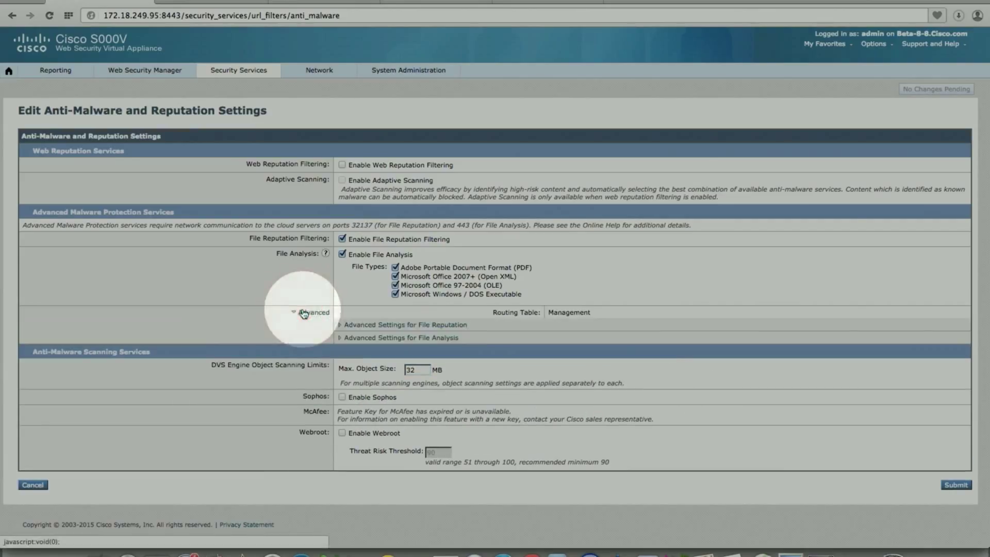
{"action": "left_click", "coordinate": [400, 337]}
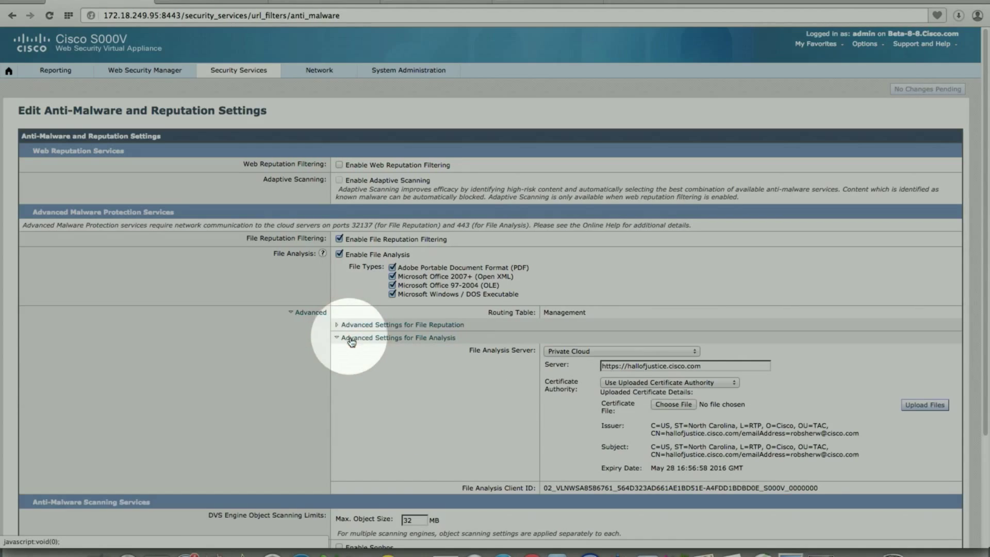
{"action": "scroll", "scroll_direction": "down", "scroll_amount": 3}
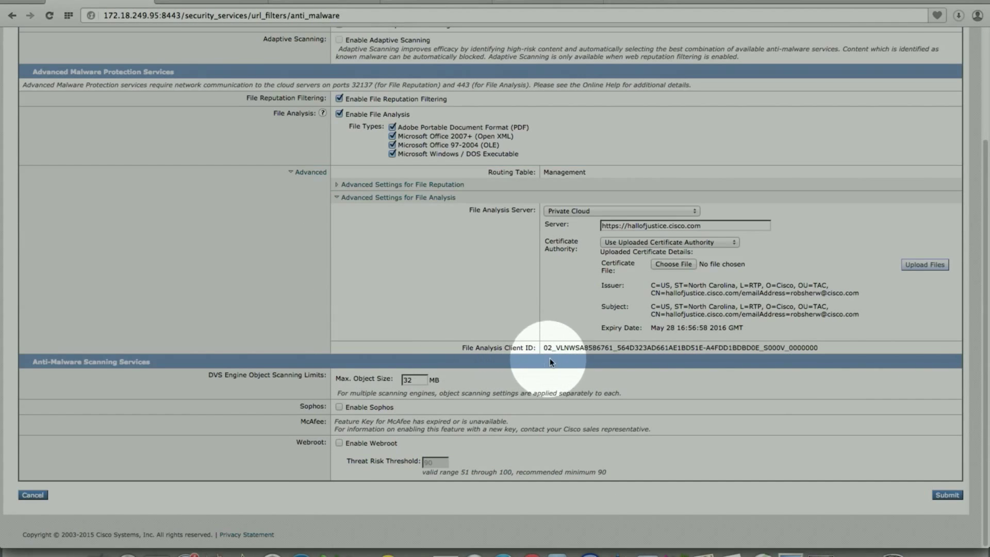
{"action": "mouse_move", "coordinate": [690, 360]}
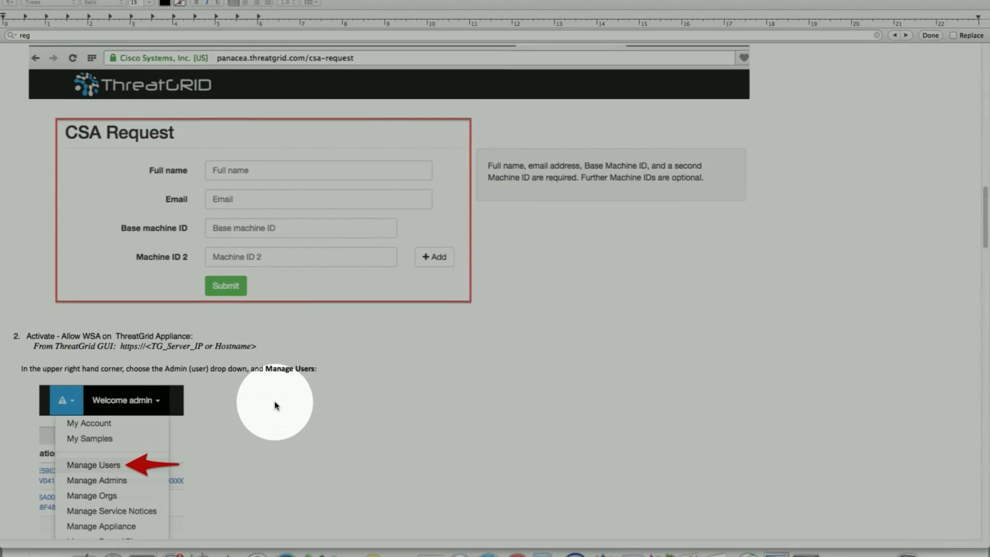
- Scroll past the CSA Request, Manage Users and Re-Activate User steps to the sample notification
{"action": "scroll", "scroll_direction": "down", "scroll_amount": 3}
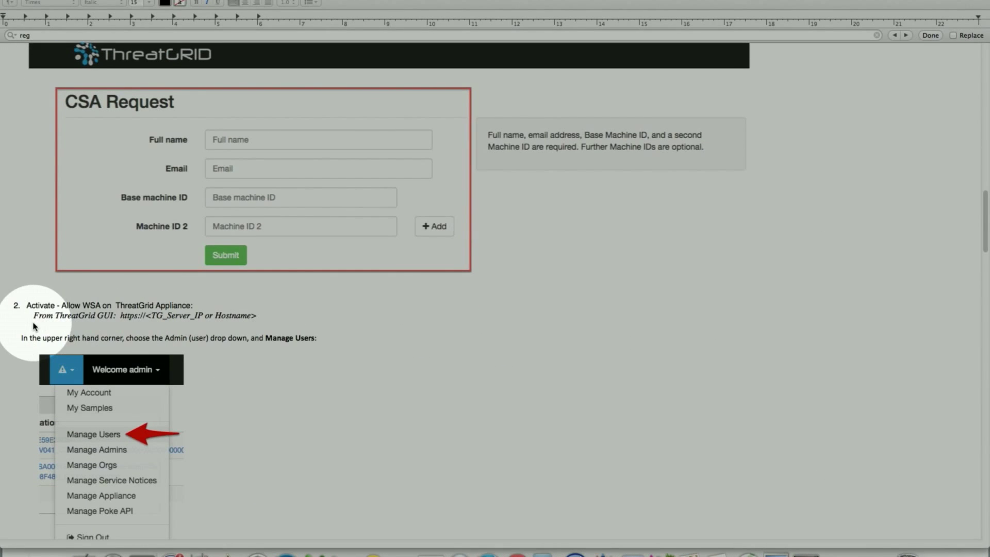
{"action": "scroll", "scroll_direction": "up", "scroll_amount": 3}
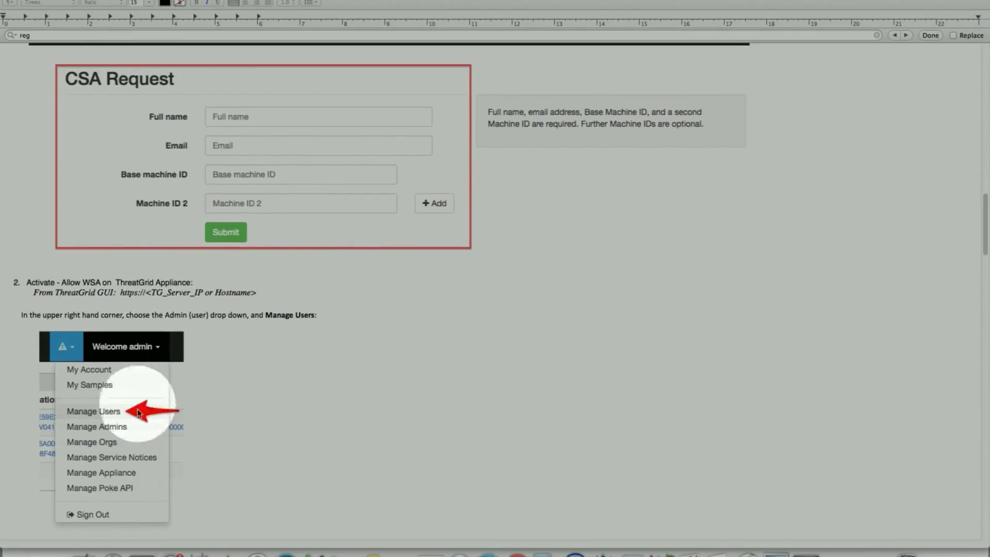
{"action": "scroll", "scroll_direction": "down", "scroll_amount": 3}
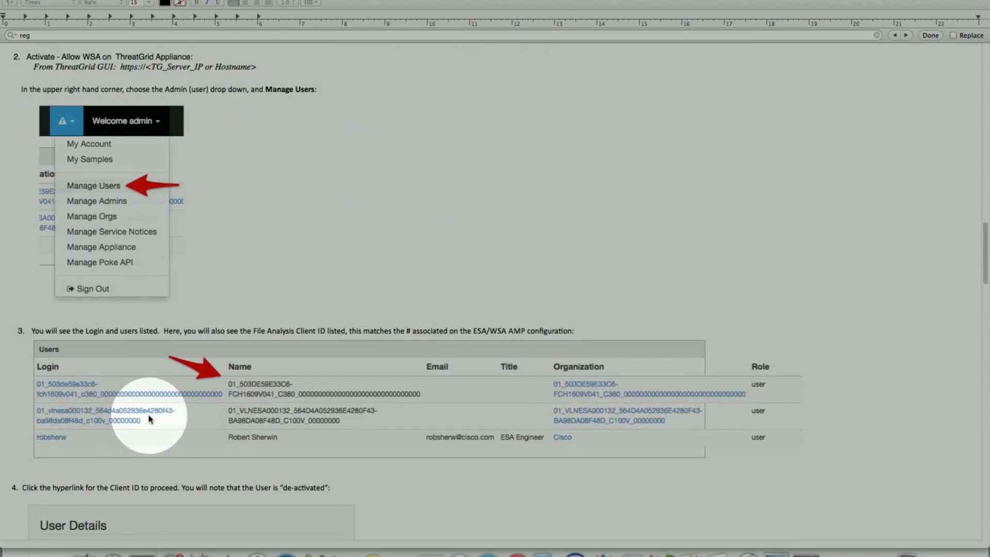
{"action": "scroll", "scroll_direction": "down", "scroll_amount": 3}
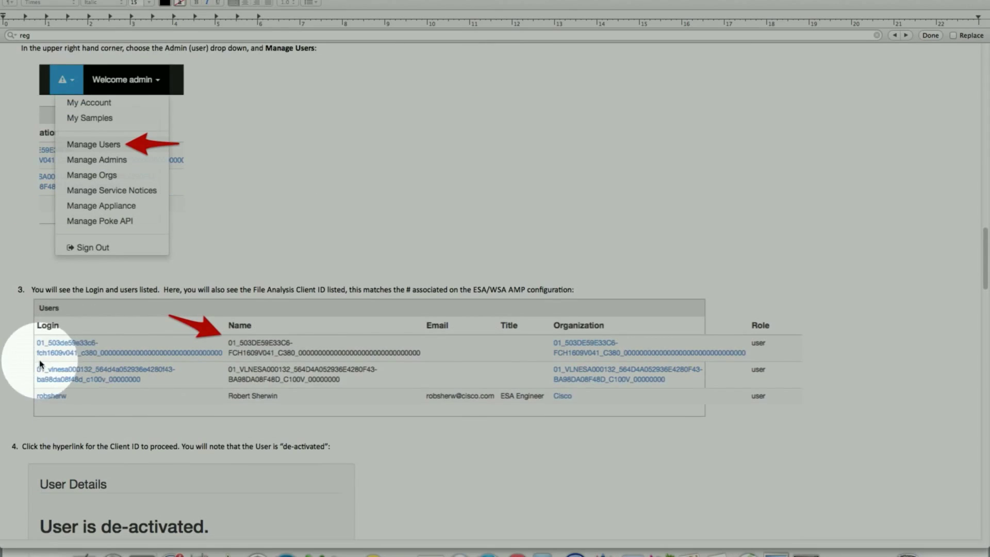
{"action": "scroll", "scroll_direction": "down", "scroll_amount": 3}
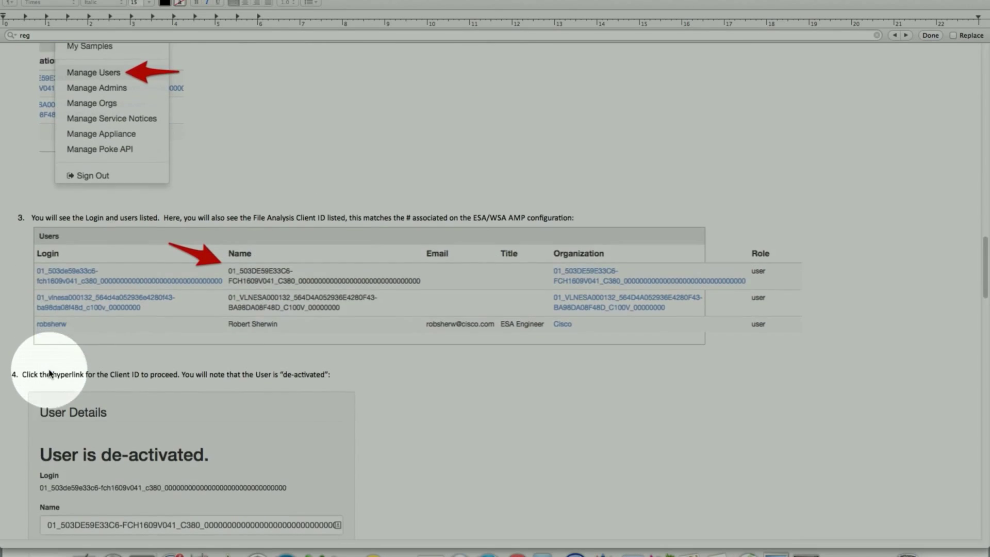
{"action": "scroll", "scroll_direction": "down", "scroll_amount": 3}
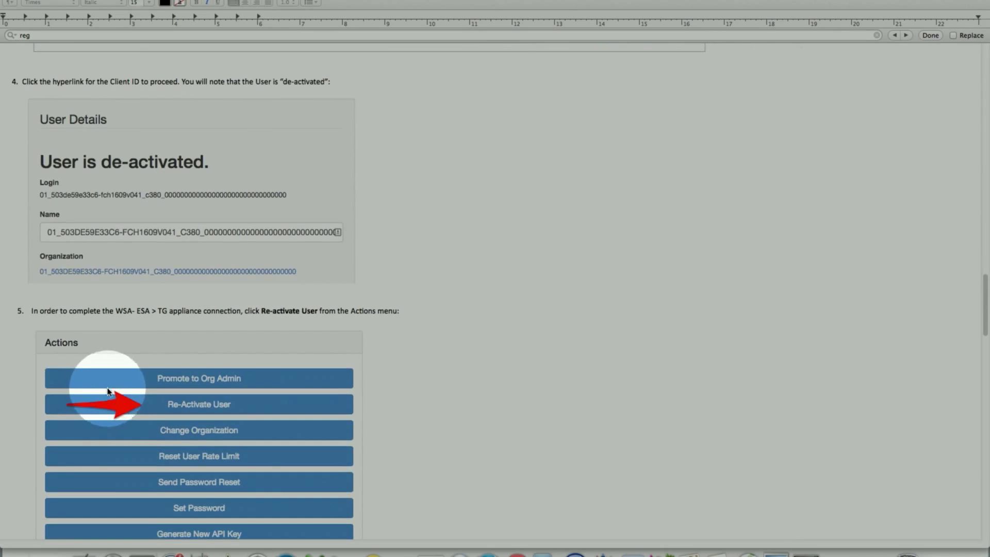
{"action": "mouse_move", "coordinate": [151, 407]}
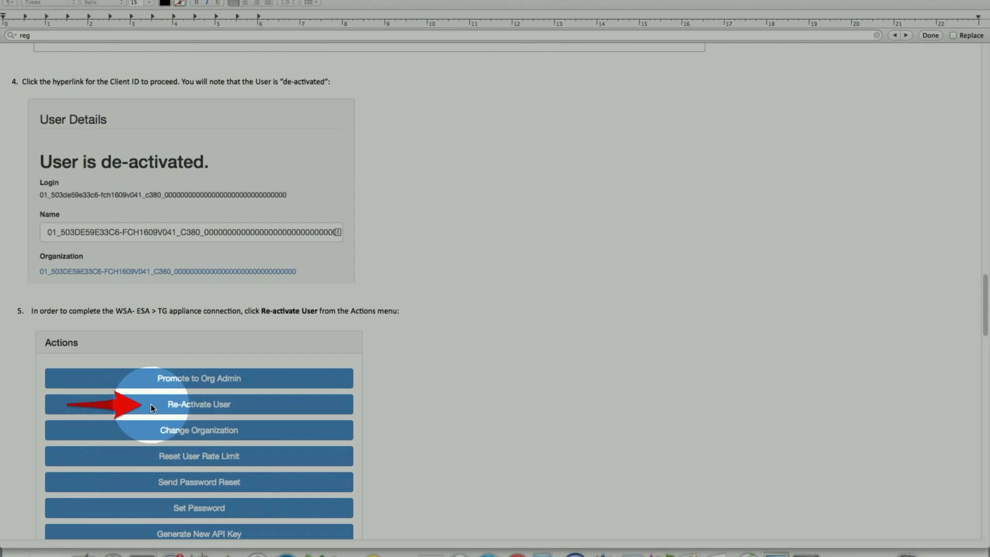
{"action": "scroll", "scroll_direction": "down", "scroll_amount": 3}
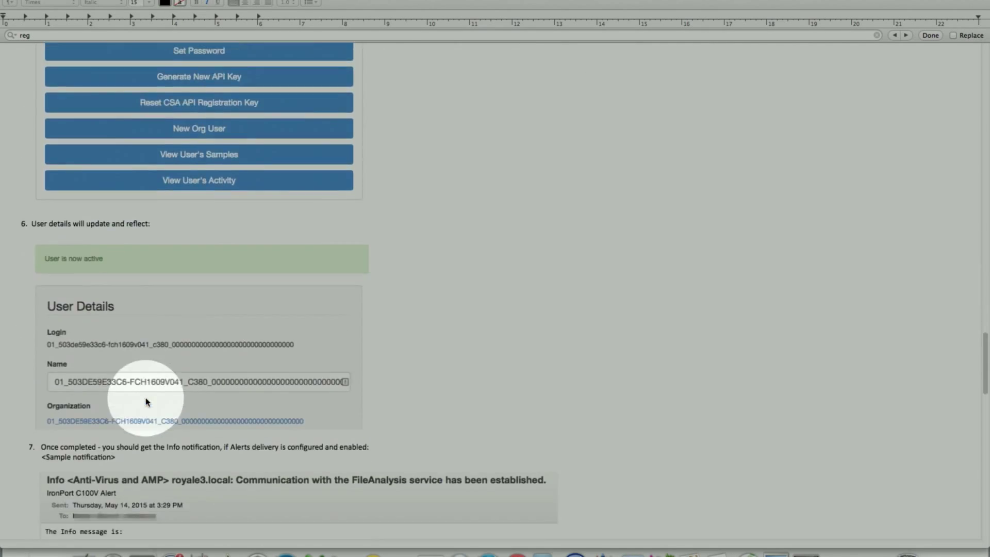
{"action": "scroll", "scroll_direction": "down", "scroll_amount": 3}
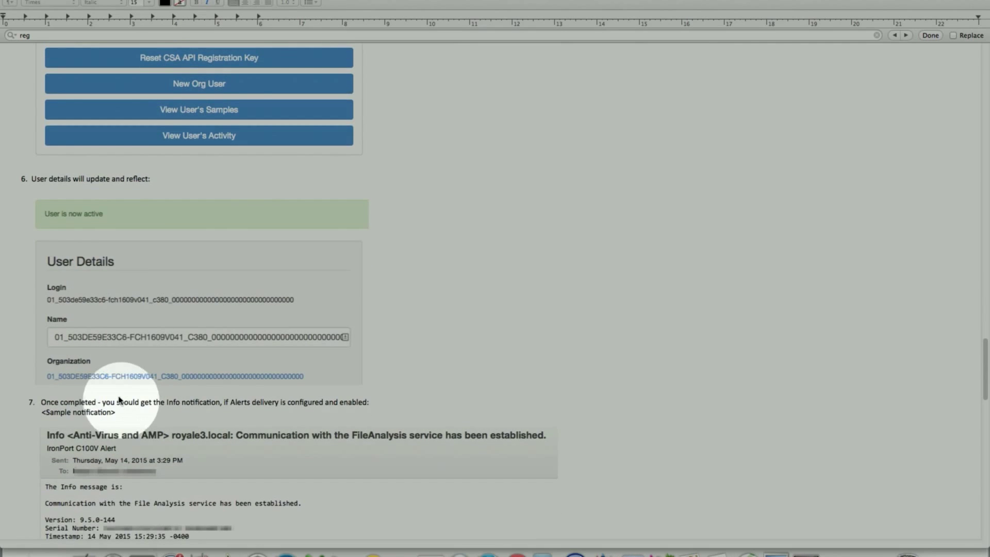
{"action": "scroll", "scroll_direction": "down", "scroll_amount": 3}
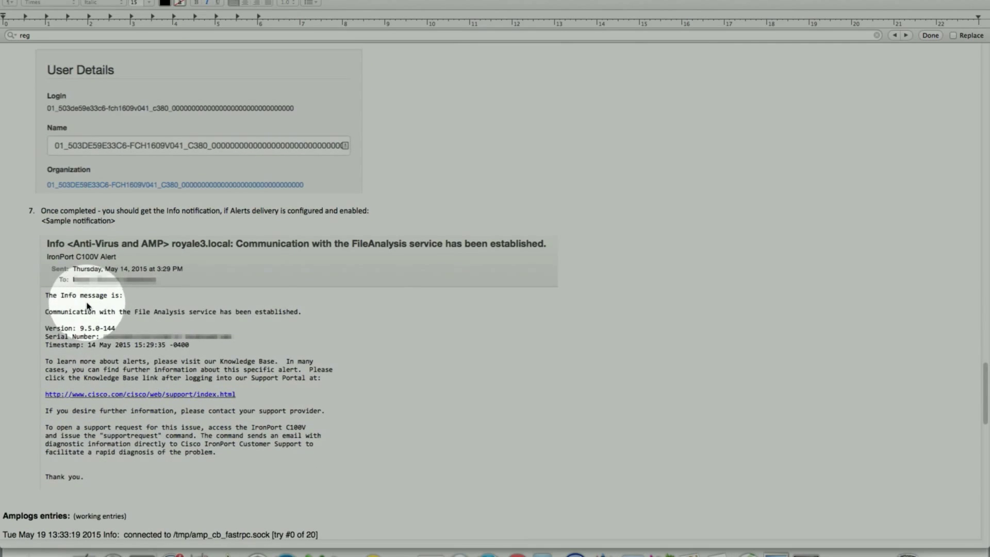
- Scroll through Amplogs, Accesslogs and Troubleshooting down to the Check-List and References
{"action": "scroll", "scroll_direction": "down", "scroll_amount": 3}
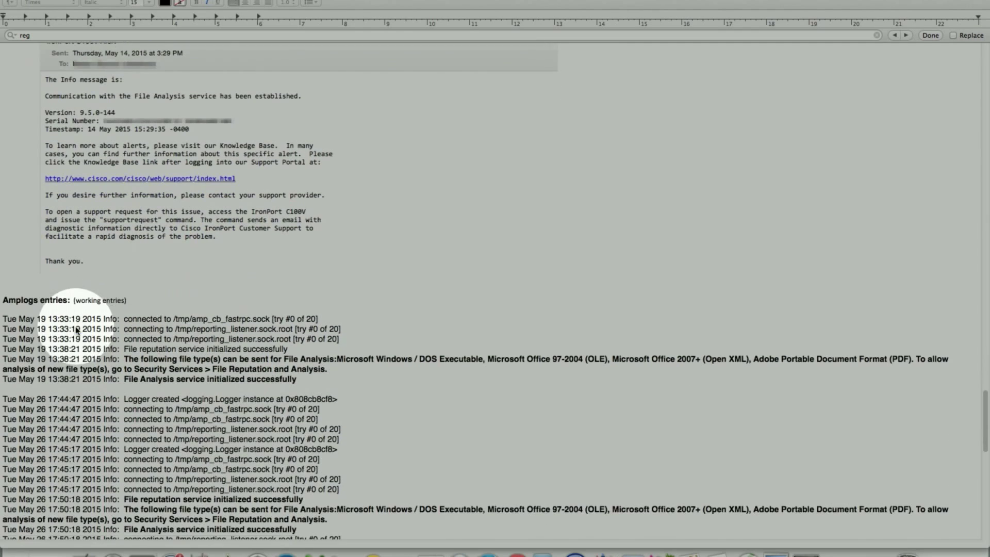
{"action": "scroll", "scroll_direction": "down", "scroll_amount": 3}
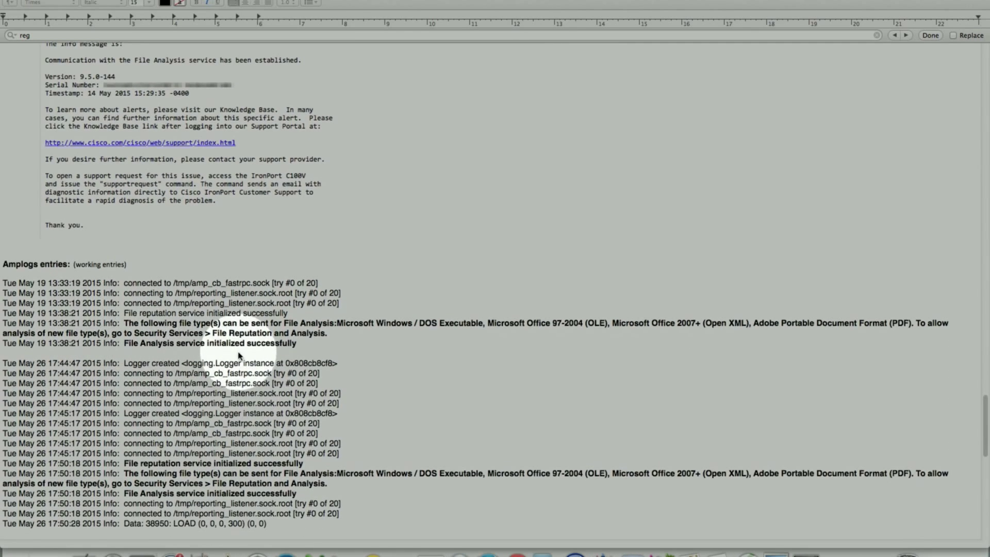
{"action": "scroll", "scroll_direction": "down", "scroll_amount": 3}
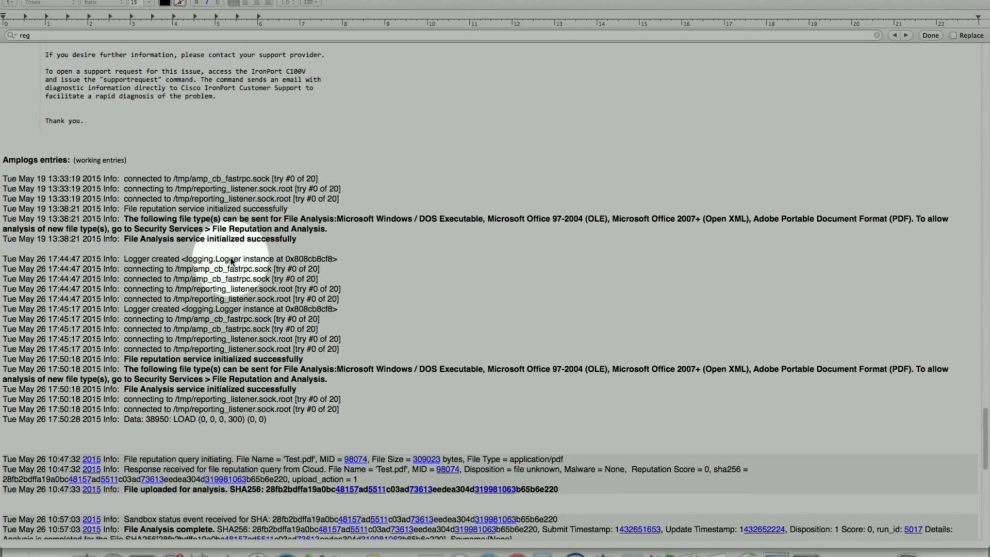
{"action": "scroll", "scroll_direction": "down", "scroll_amount": 3}
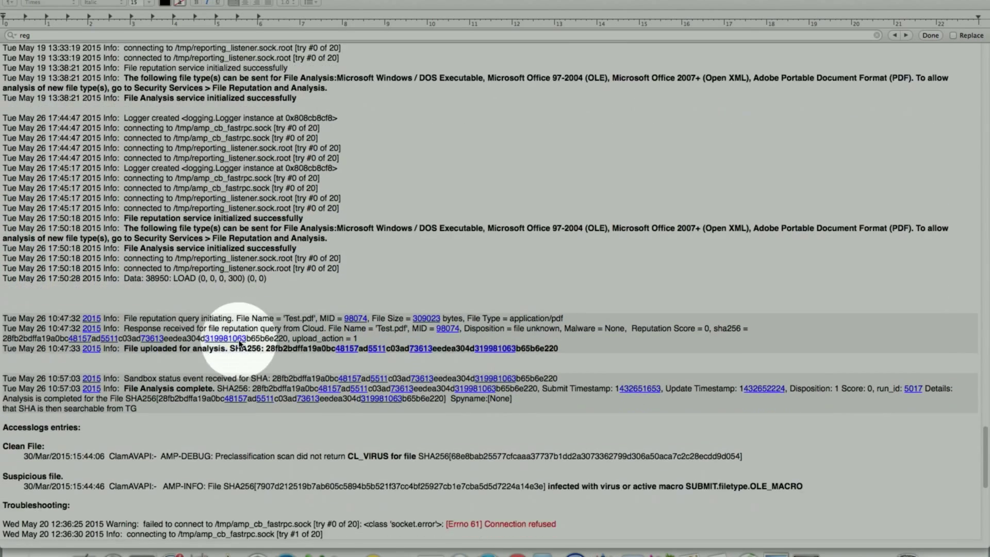
{"action": "scroll", "scroll_direction": "down", "scroll_amount": 3}
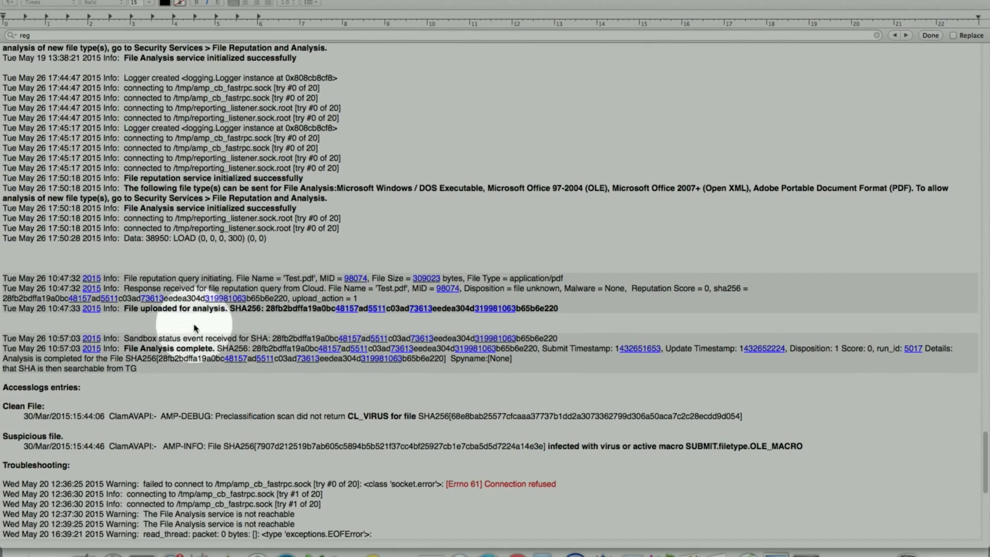
{"action": "mouse_move", "coordinate": [199, 358]}
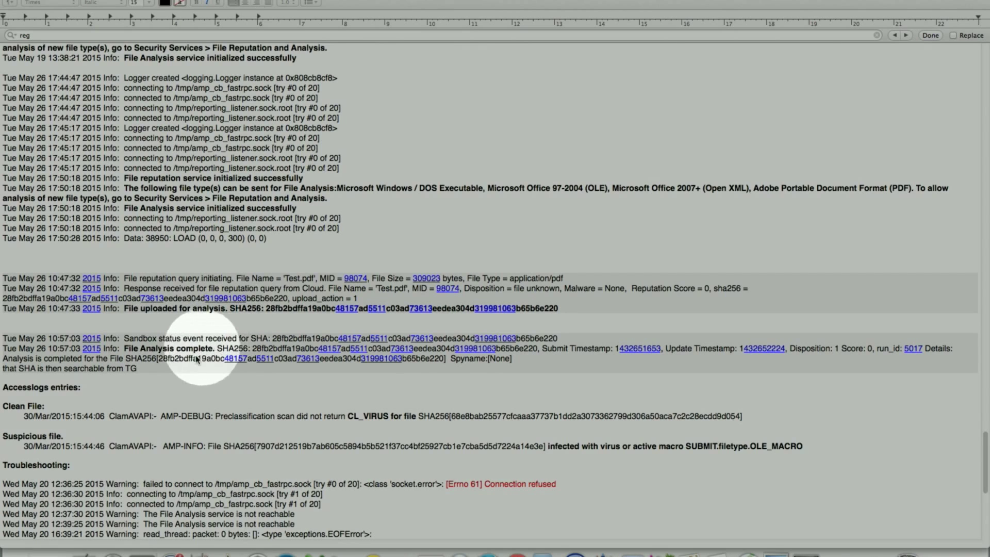
{"action": "scroll", "scroll_direction": "down", "scroll_amount": 3}
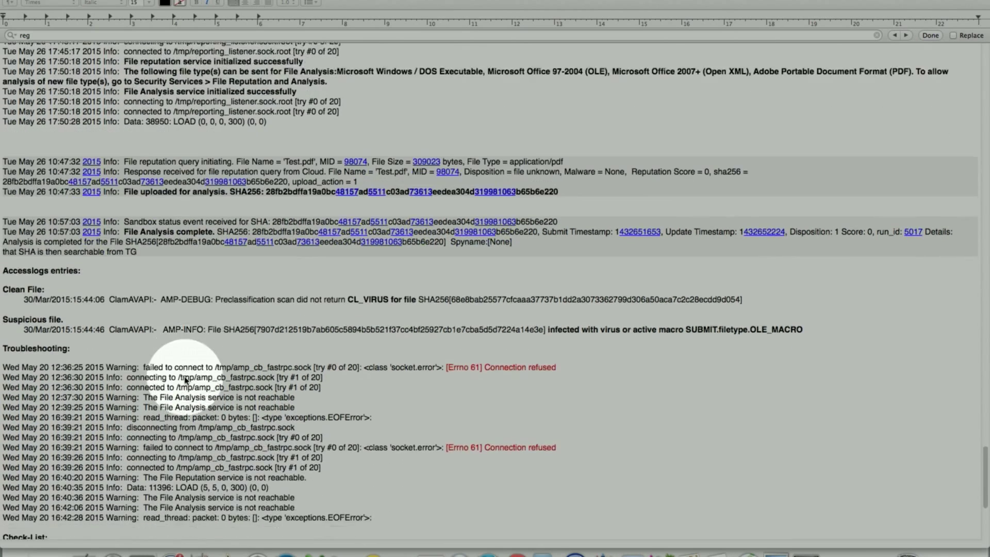
{"action": "scroll", "scroll_direction": "down", "scroll_amount": 3}
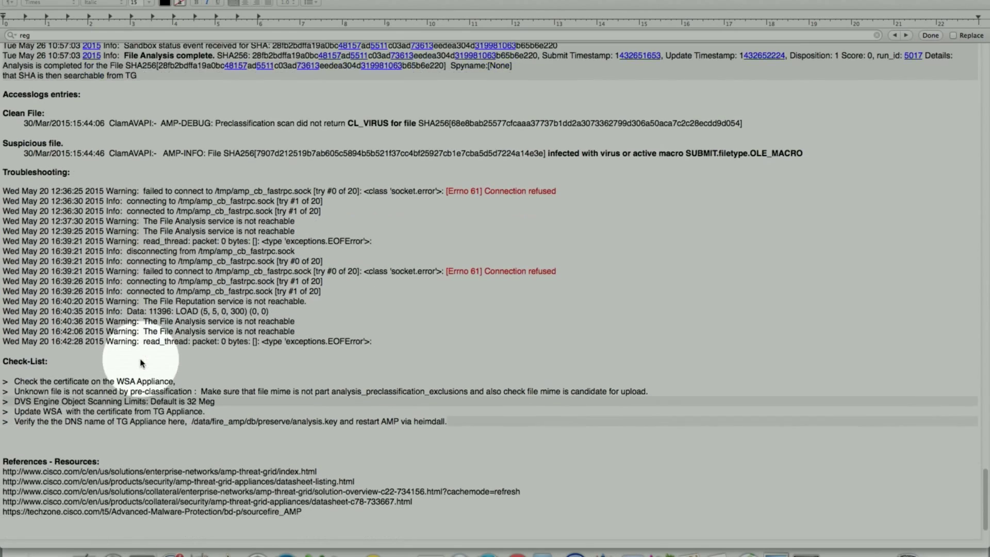
{"action": "scroll", "scroll_direction": "down", "scroll_amount": 3}
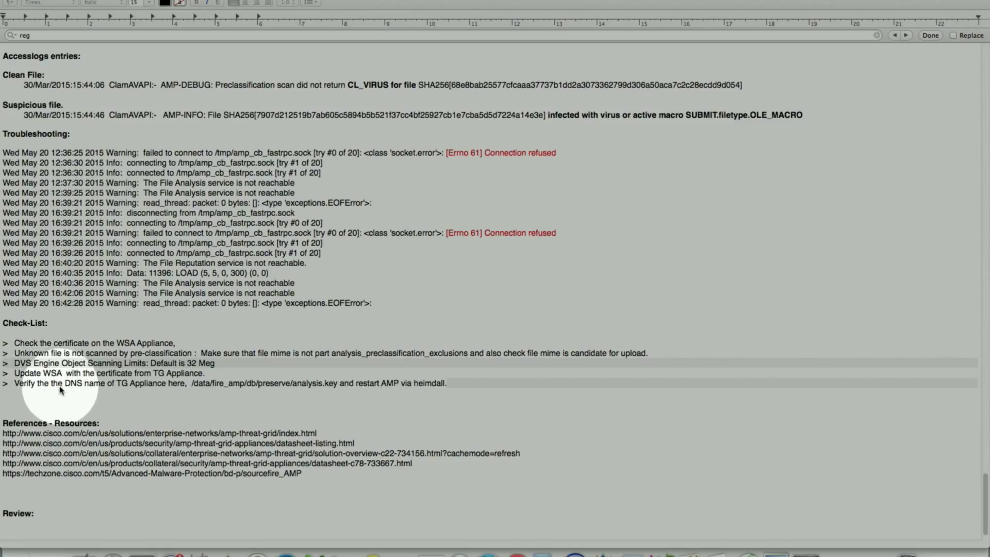
{"action": "mouse_move", "coordinate": [76, 390]}
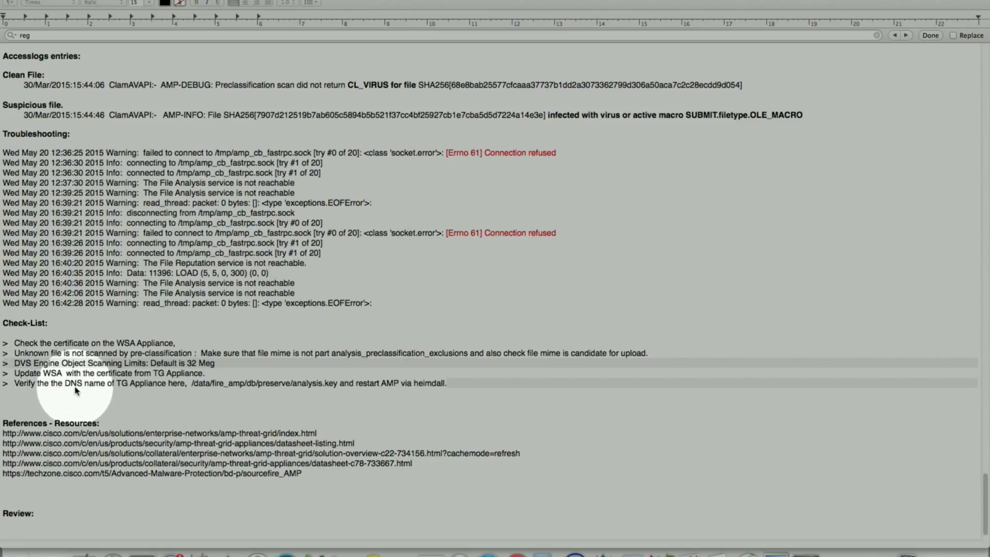
{"action": "mouse_move", "coordinate": [71, 390]}
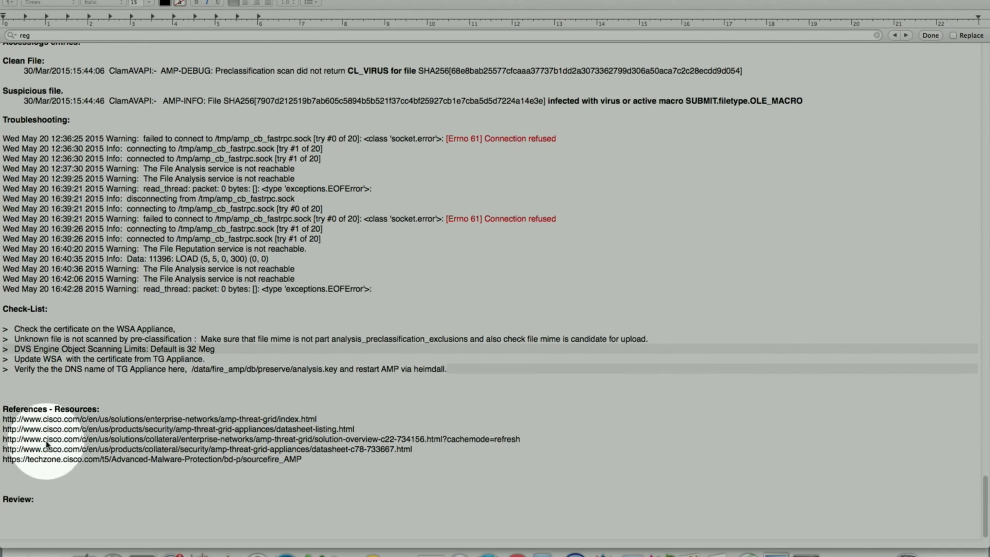
- Scroll the setup guide back to its title and Section One's public-cloud File Analysis settings
{"action": "scroll", "scroll_direction": "up", "scroll_amount": 3}
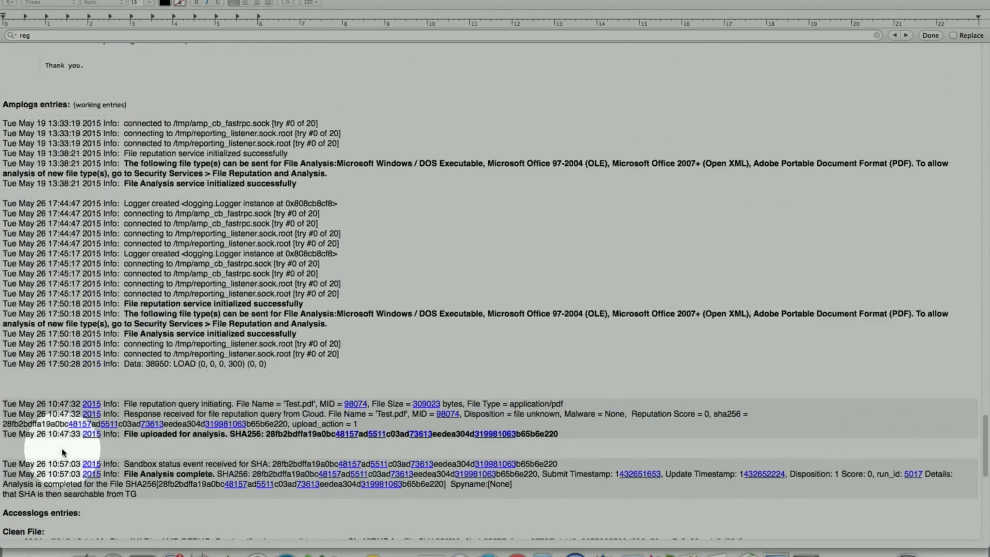
{"action": "scroll", "scroll_direction": "down", "scroll_amount": 3}
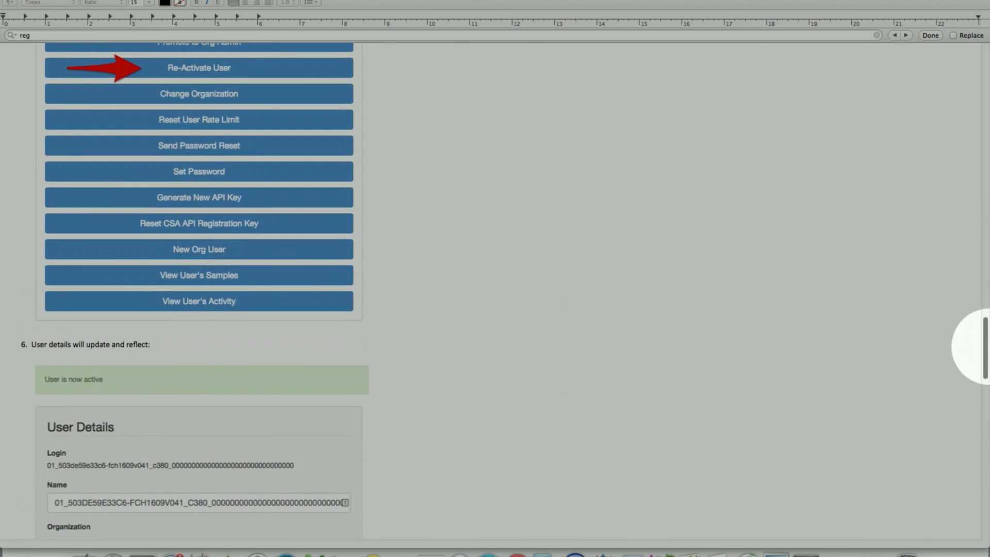
{"action": "scroll", "scroll_direction": "up", "scroll_amount": 3}
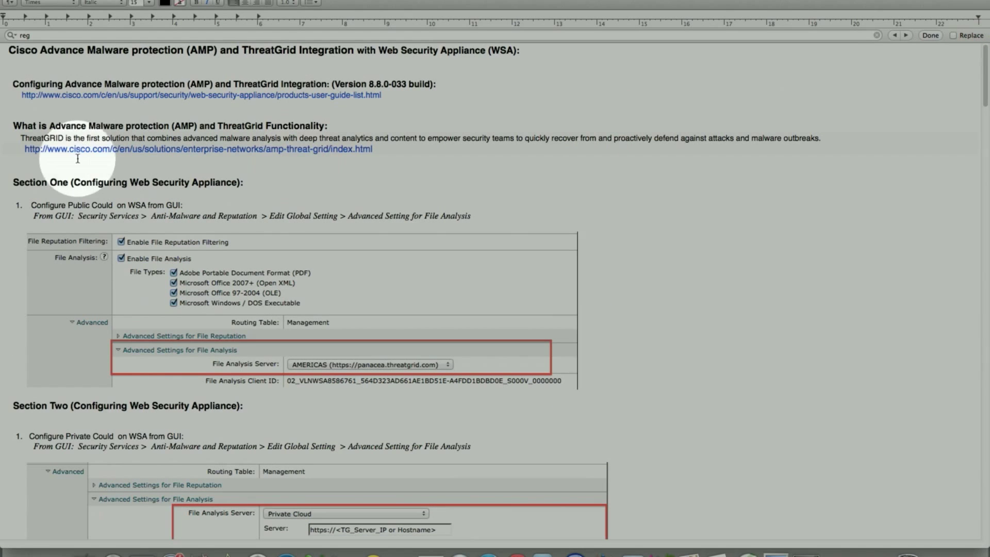
{"action": "mouse_move", "coordinate": [33, 64]}
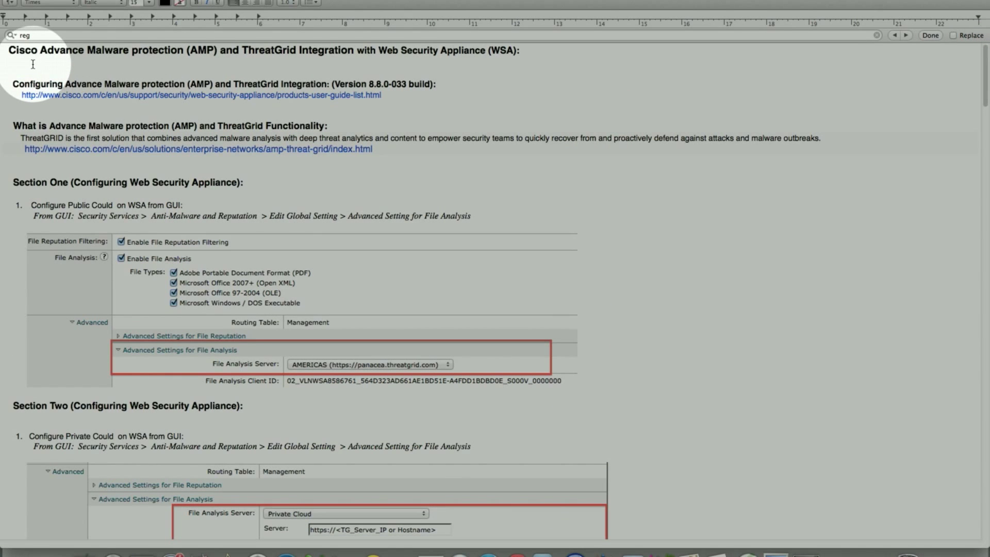